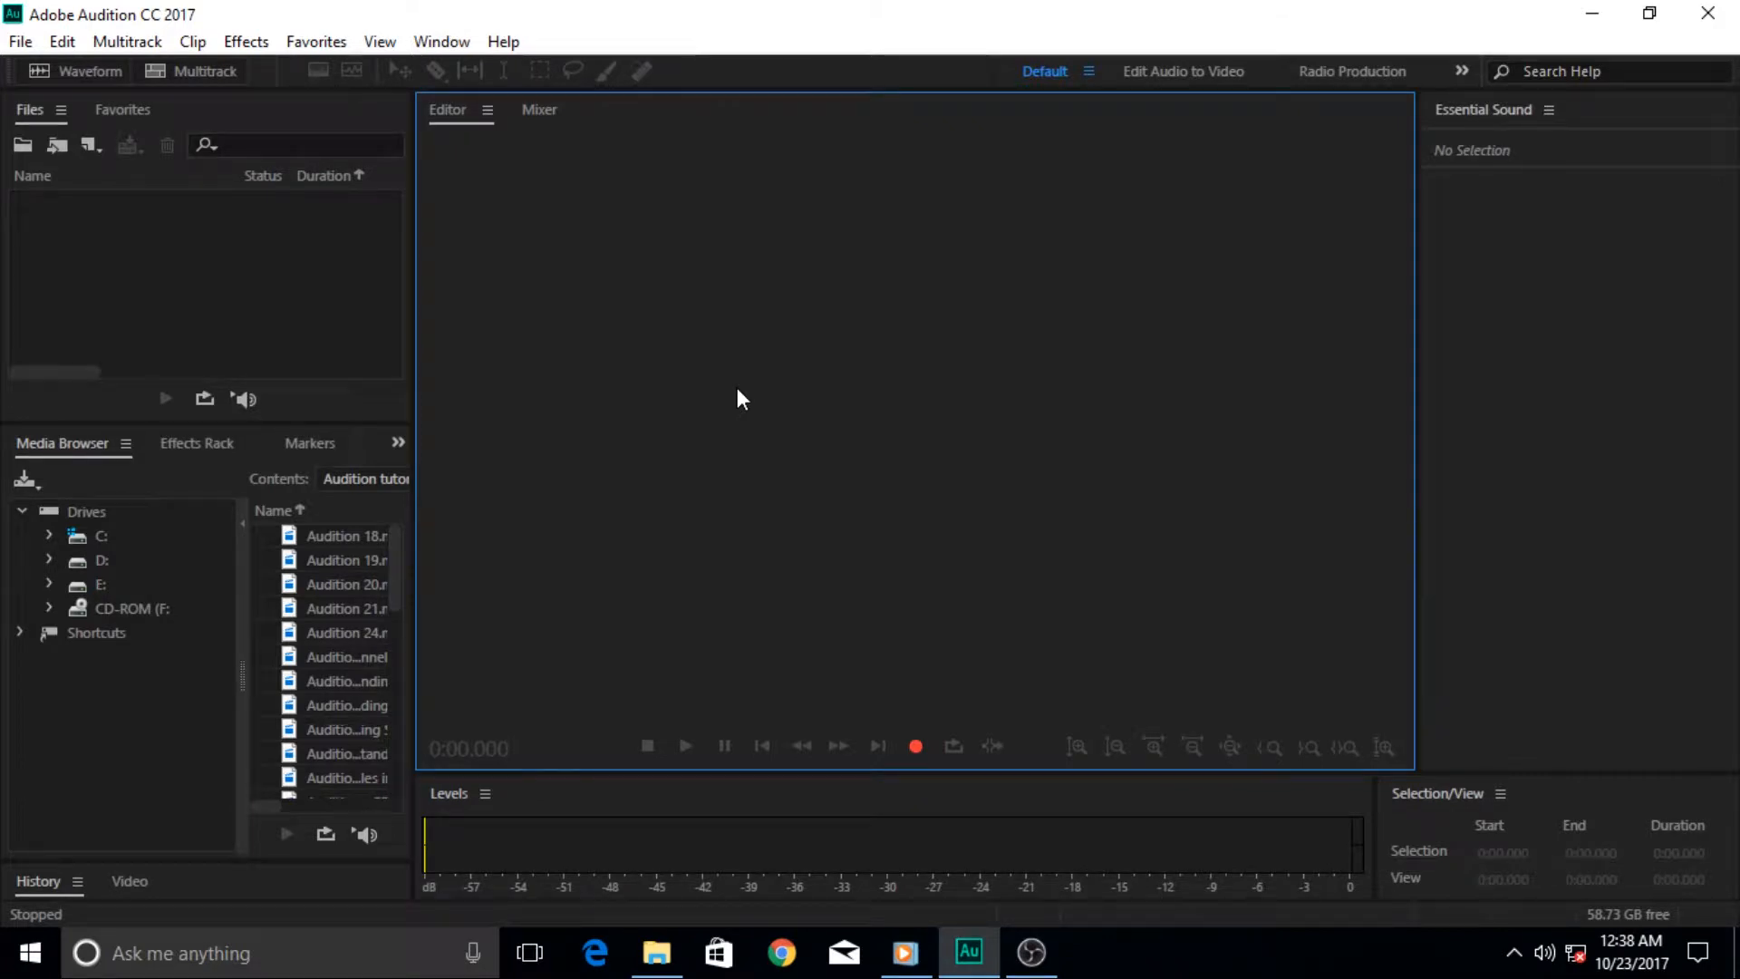
pyautogui.moveTo(503, 256)
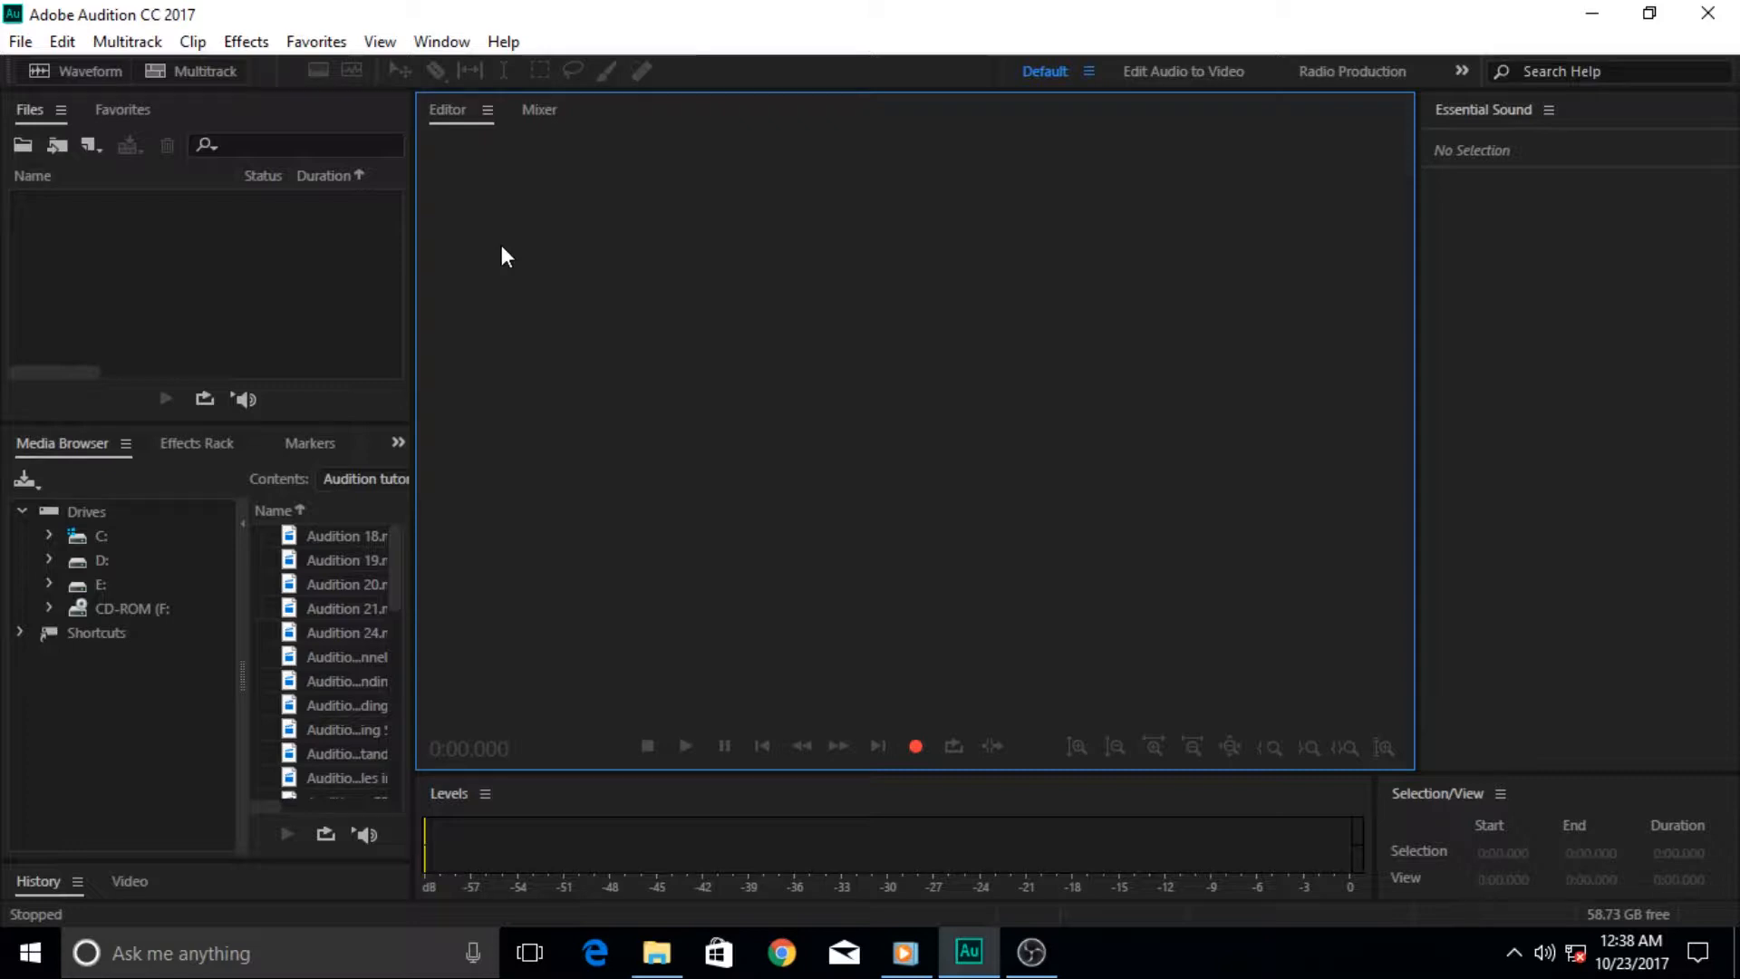
pyautogui.moveTo(496, 212)
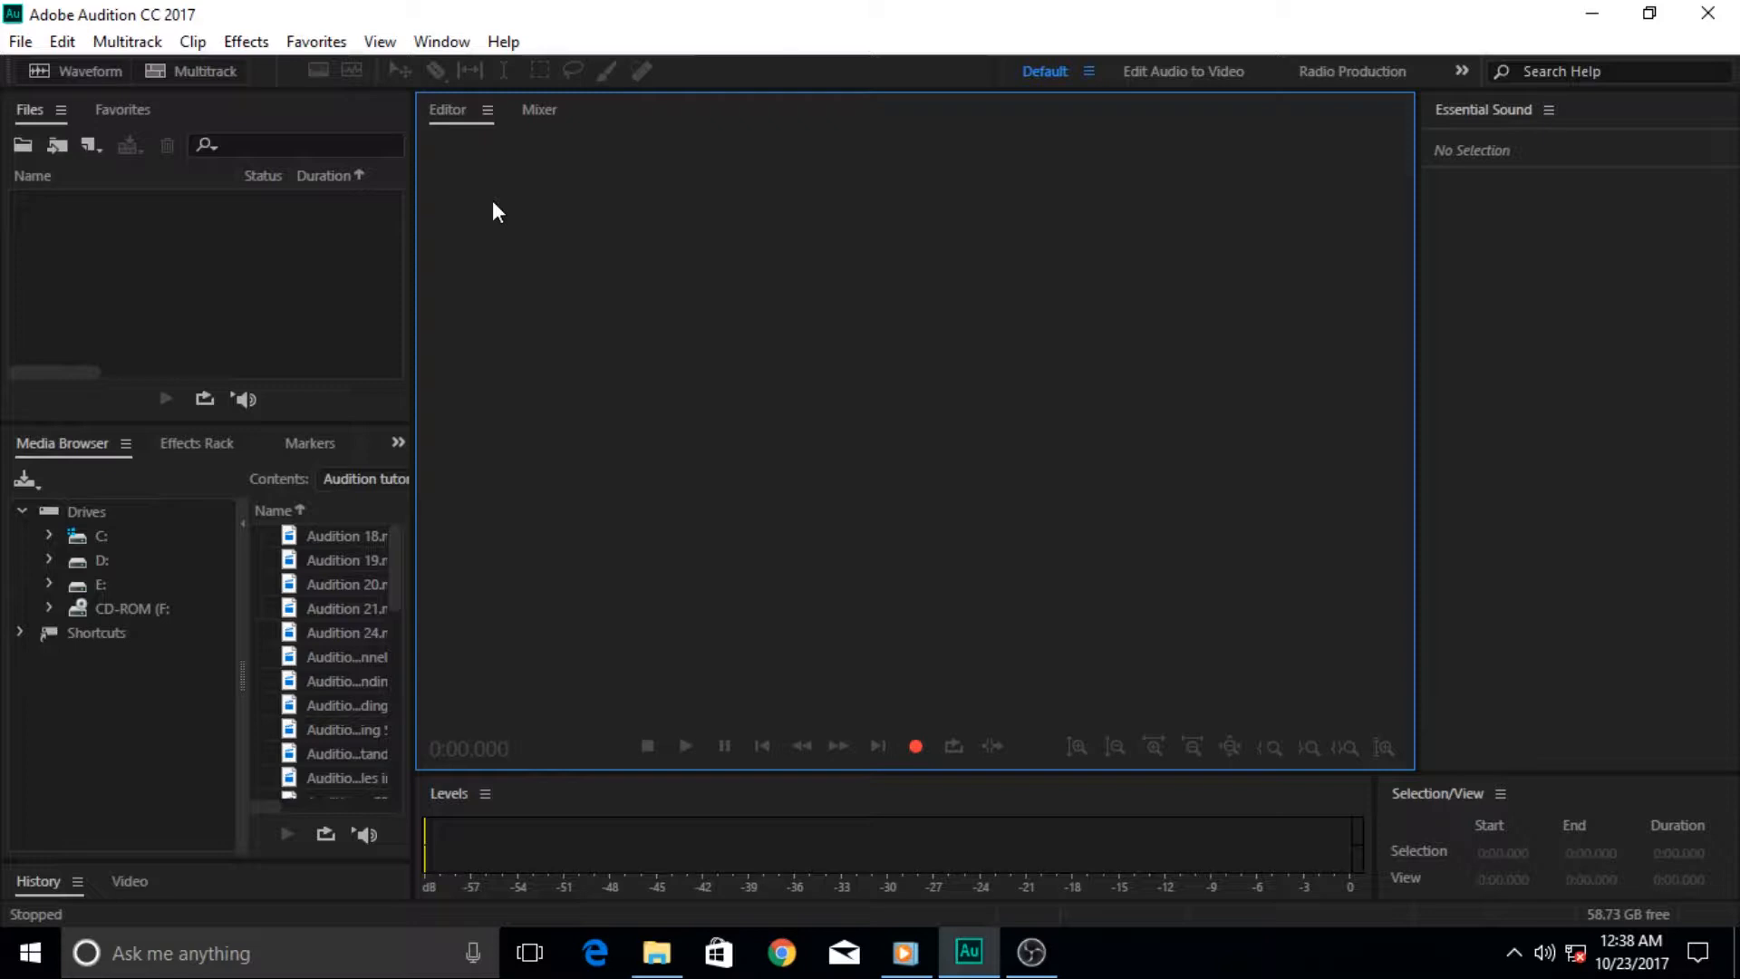
# Show the Effects > Generate submenu listing Noise, Speech and Tones.
pyautogui.click(246, 41)
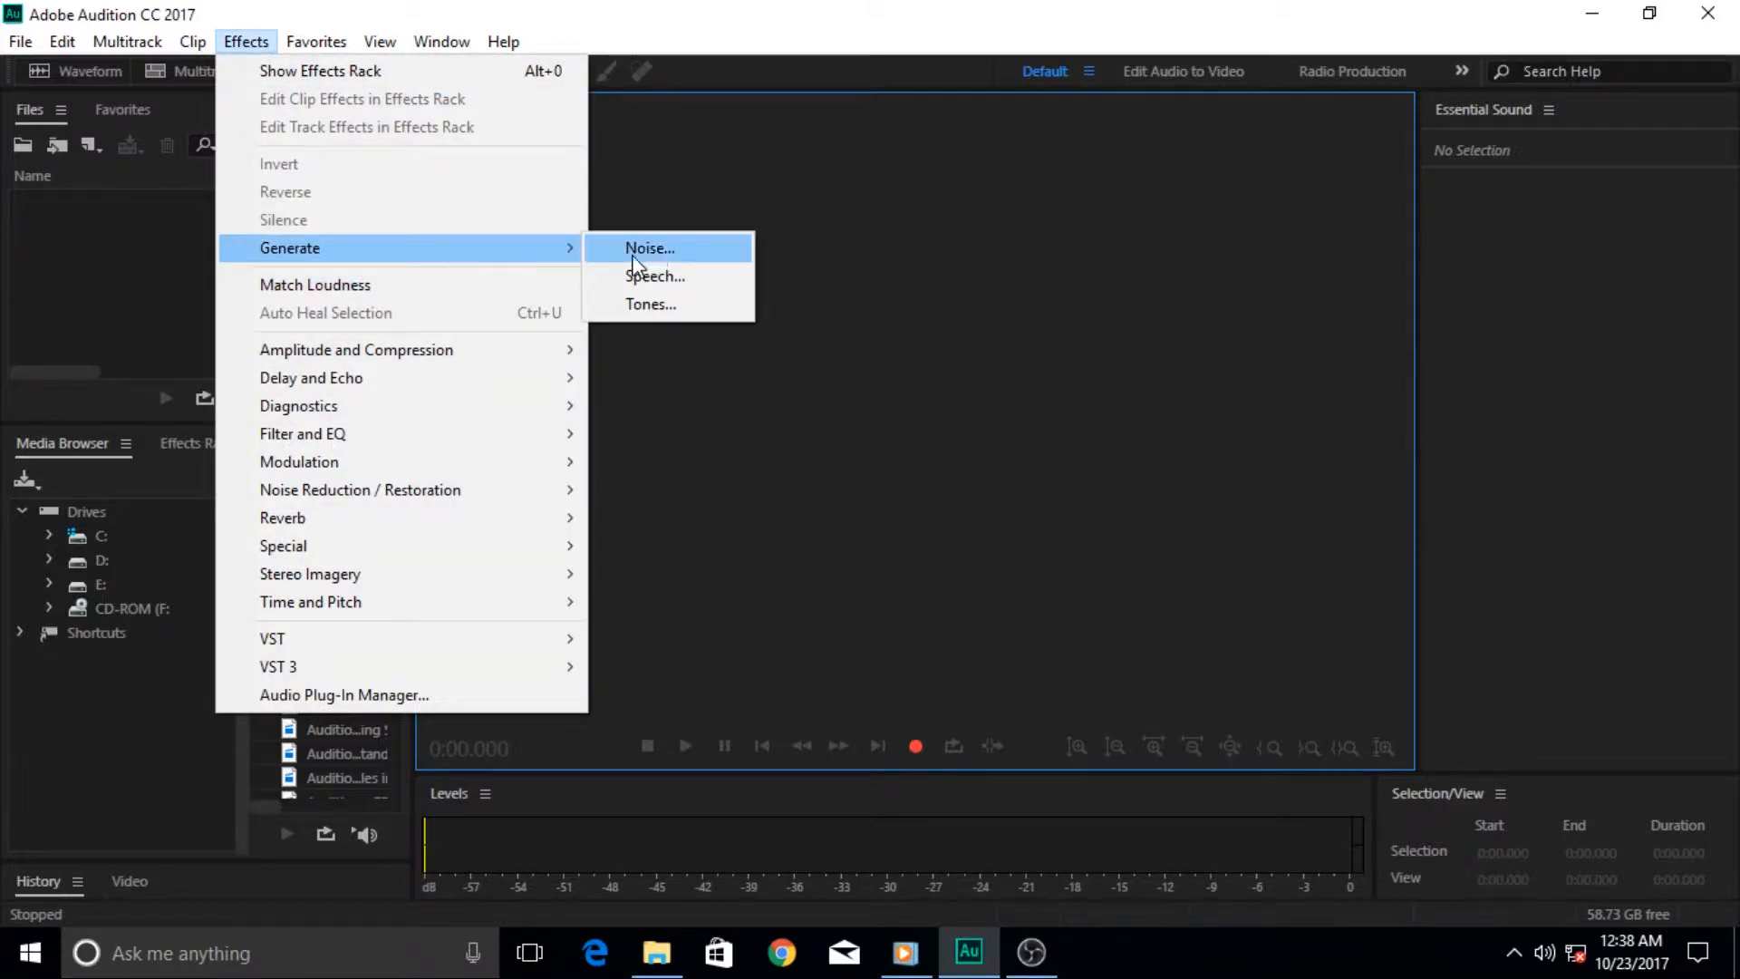
pyautogui.moveTo(655, 276)
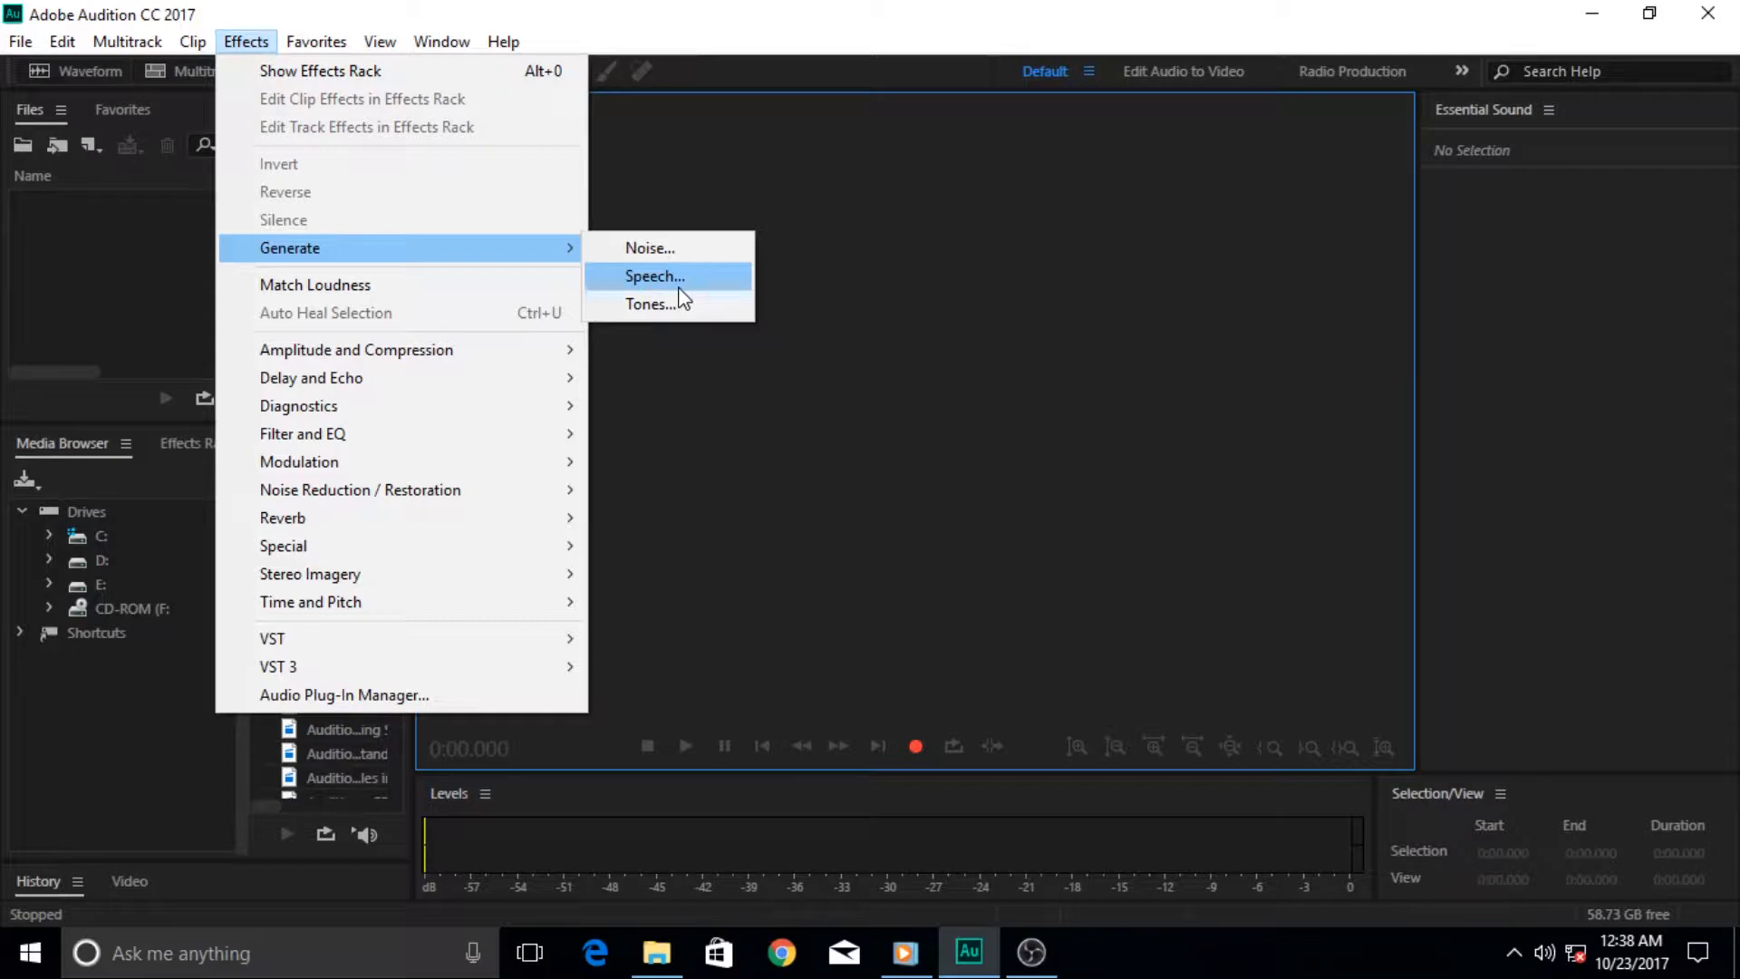
pyautogui.moveTo(649, 247)
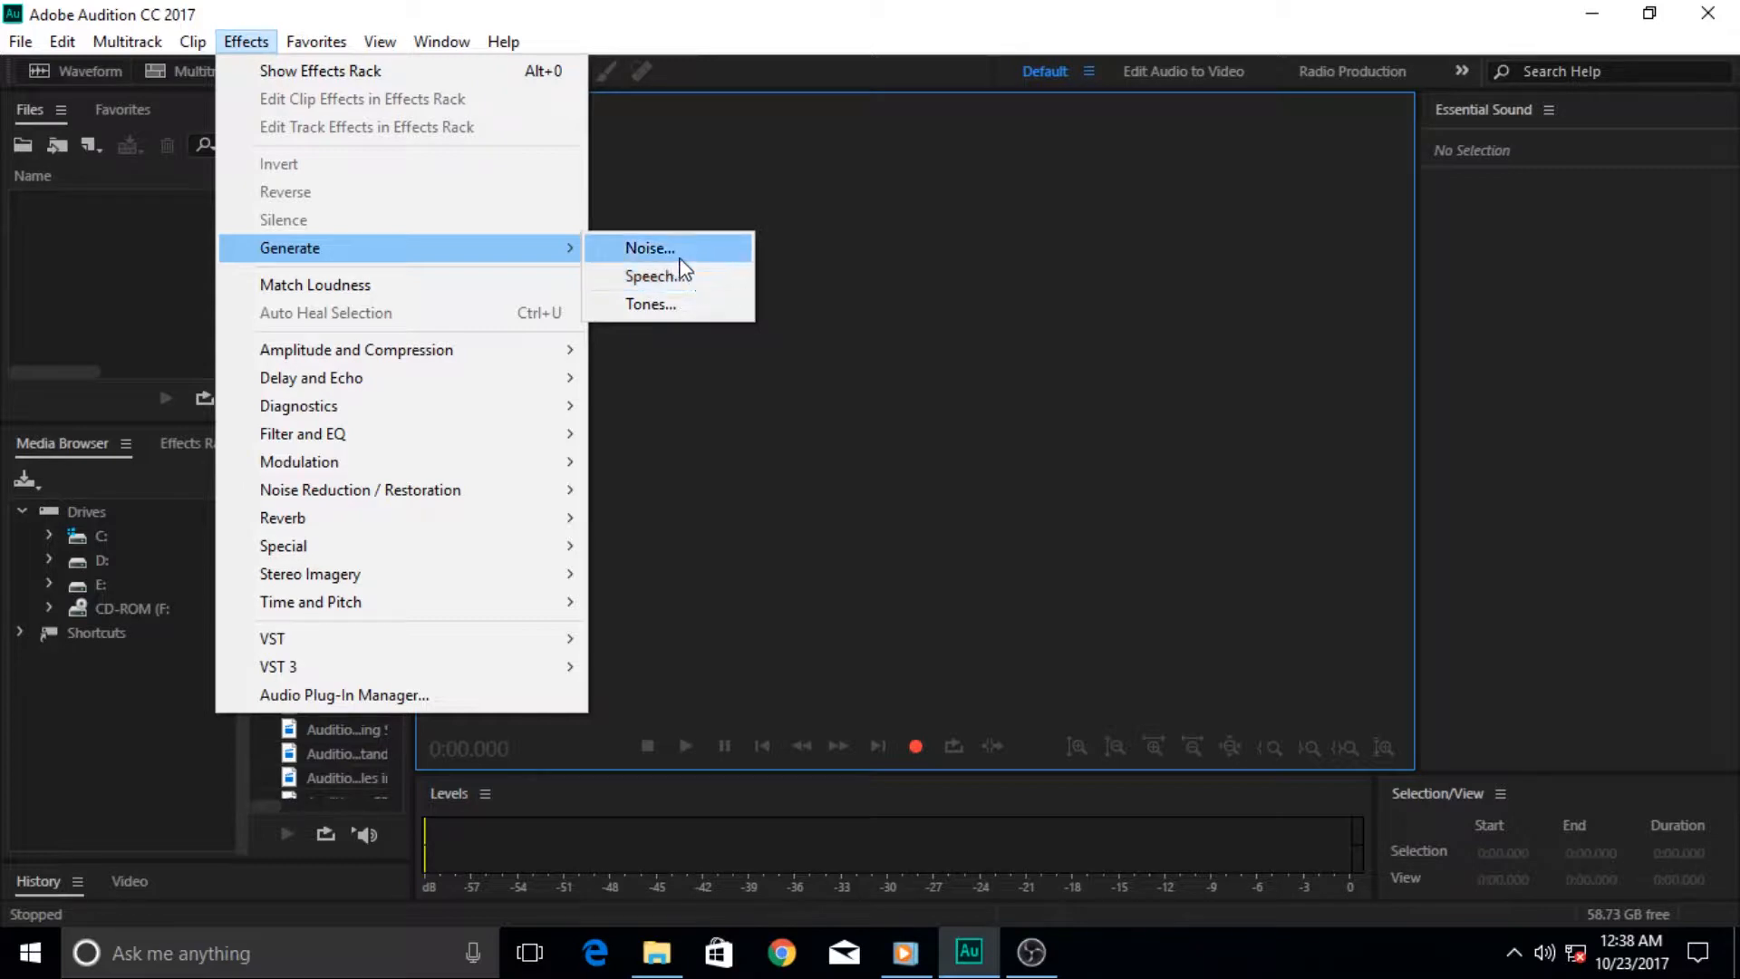
pyautogui.moveTo(679, 308)
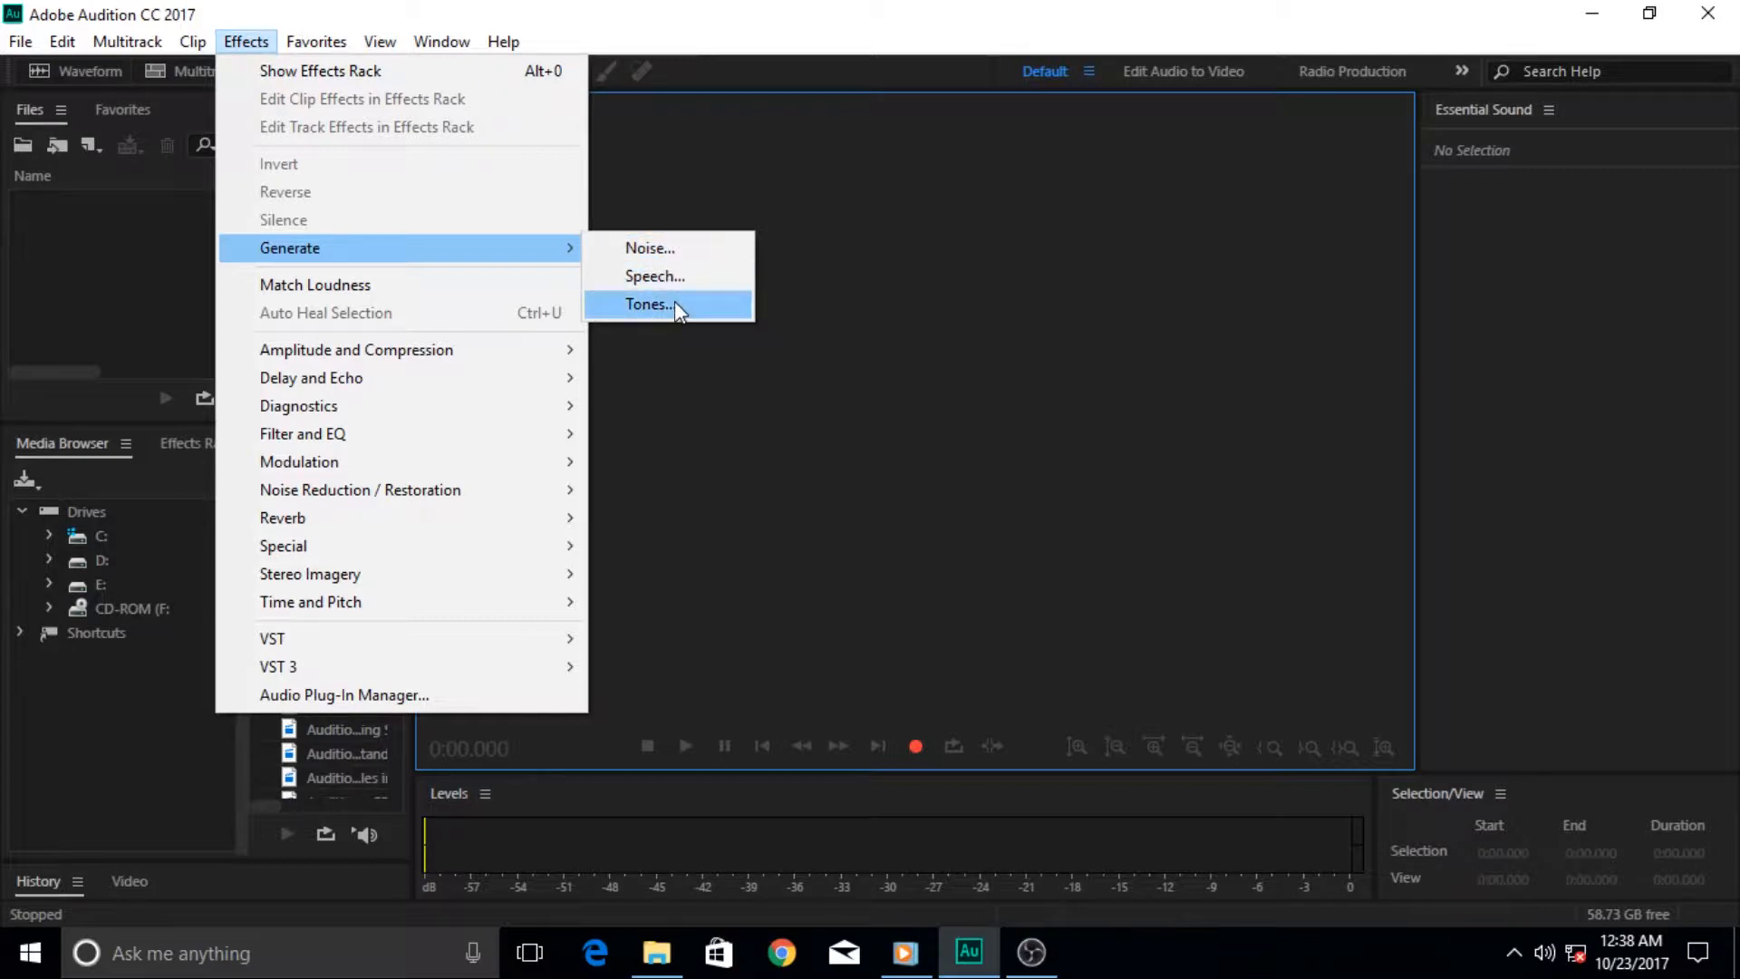
pyautogui.moveTo(649, 276)
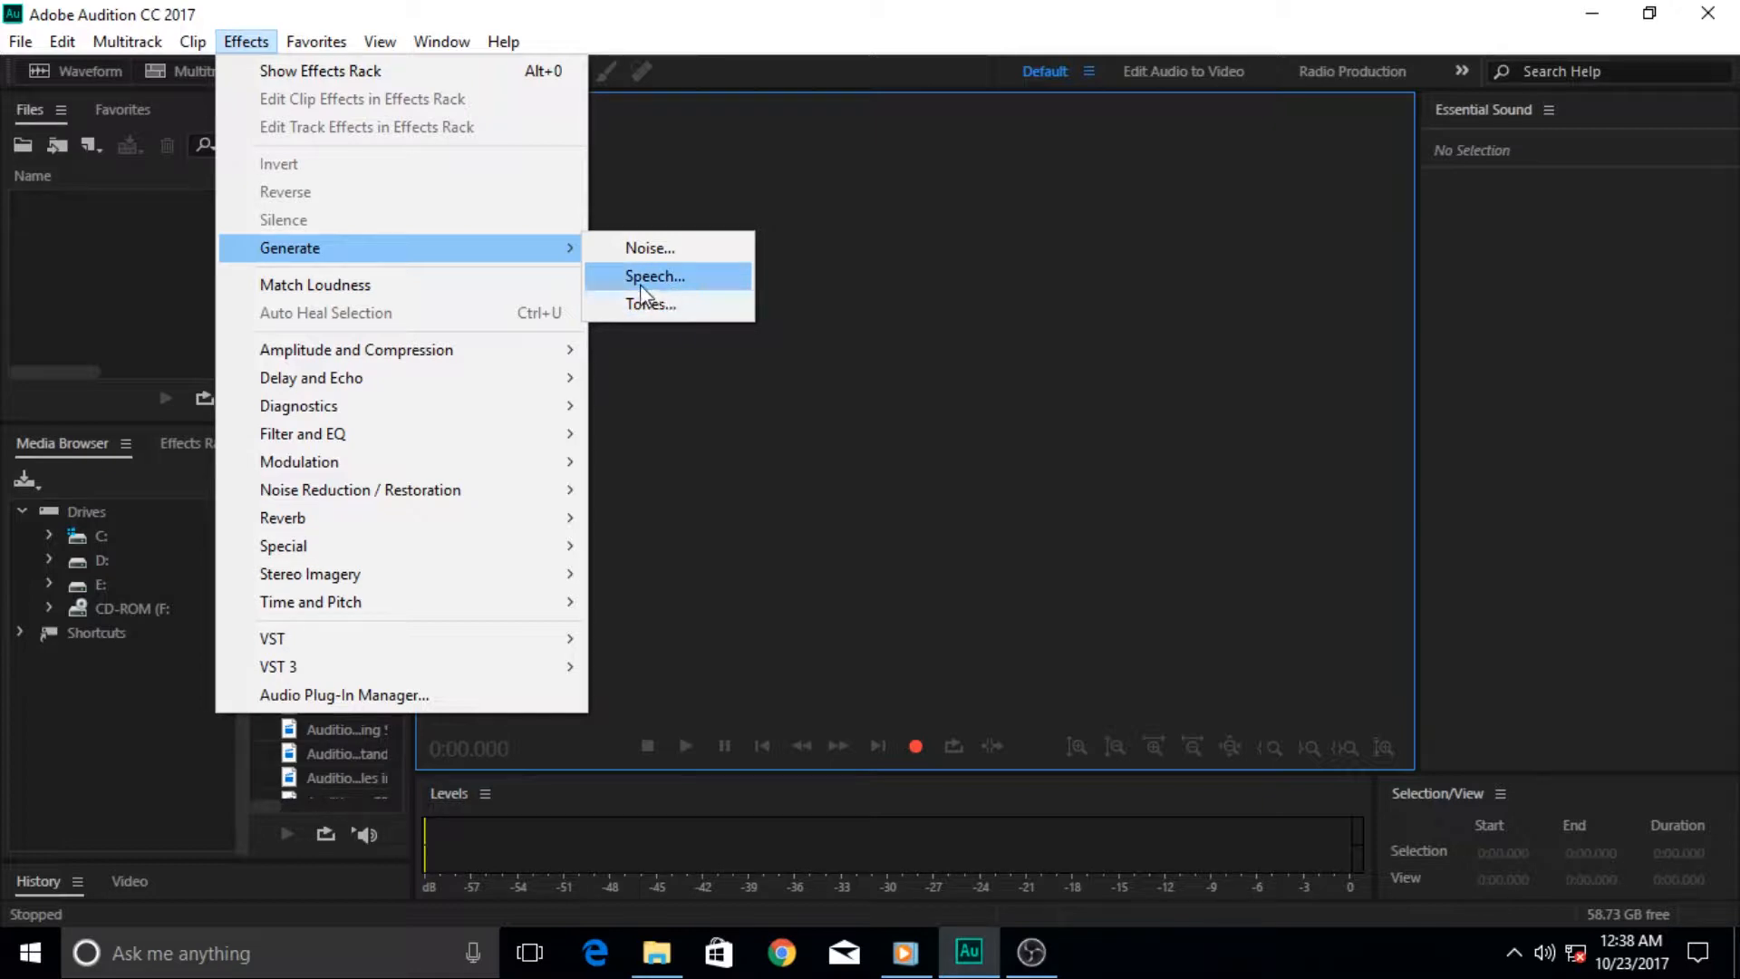
pyautogui.moveTo(663, 292)
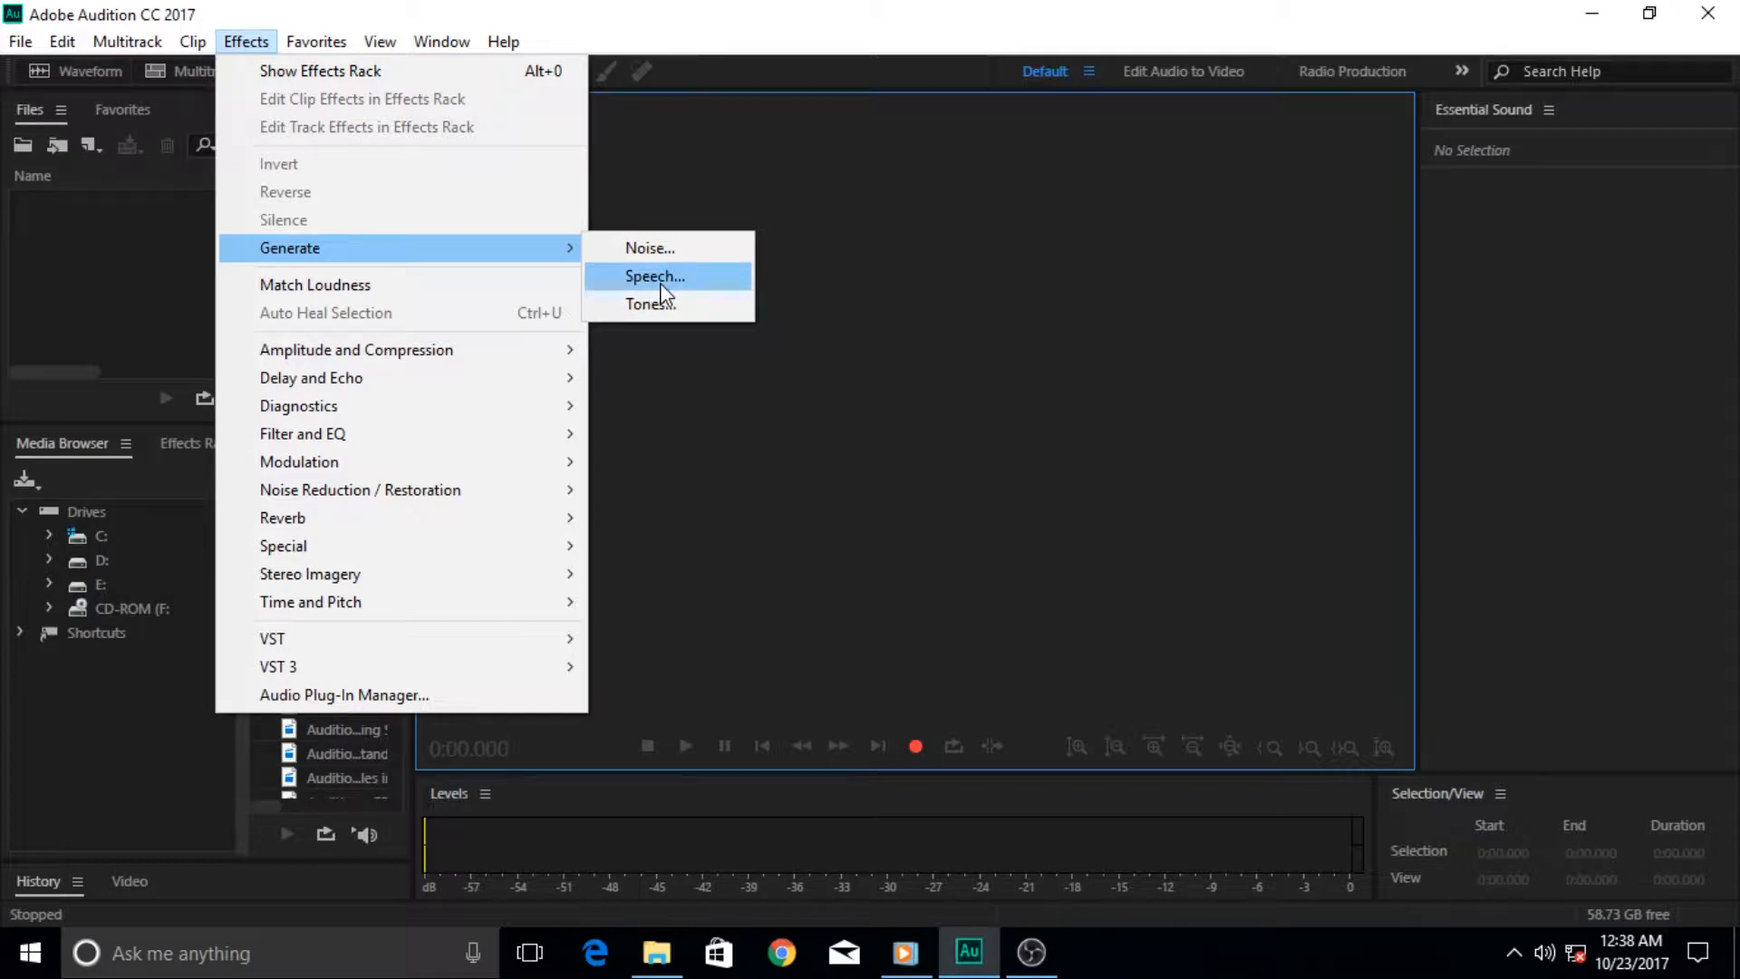
pyautogui.moveTo(699, 288)
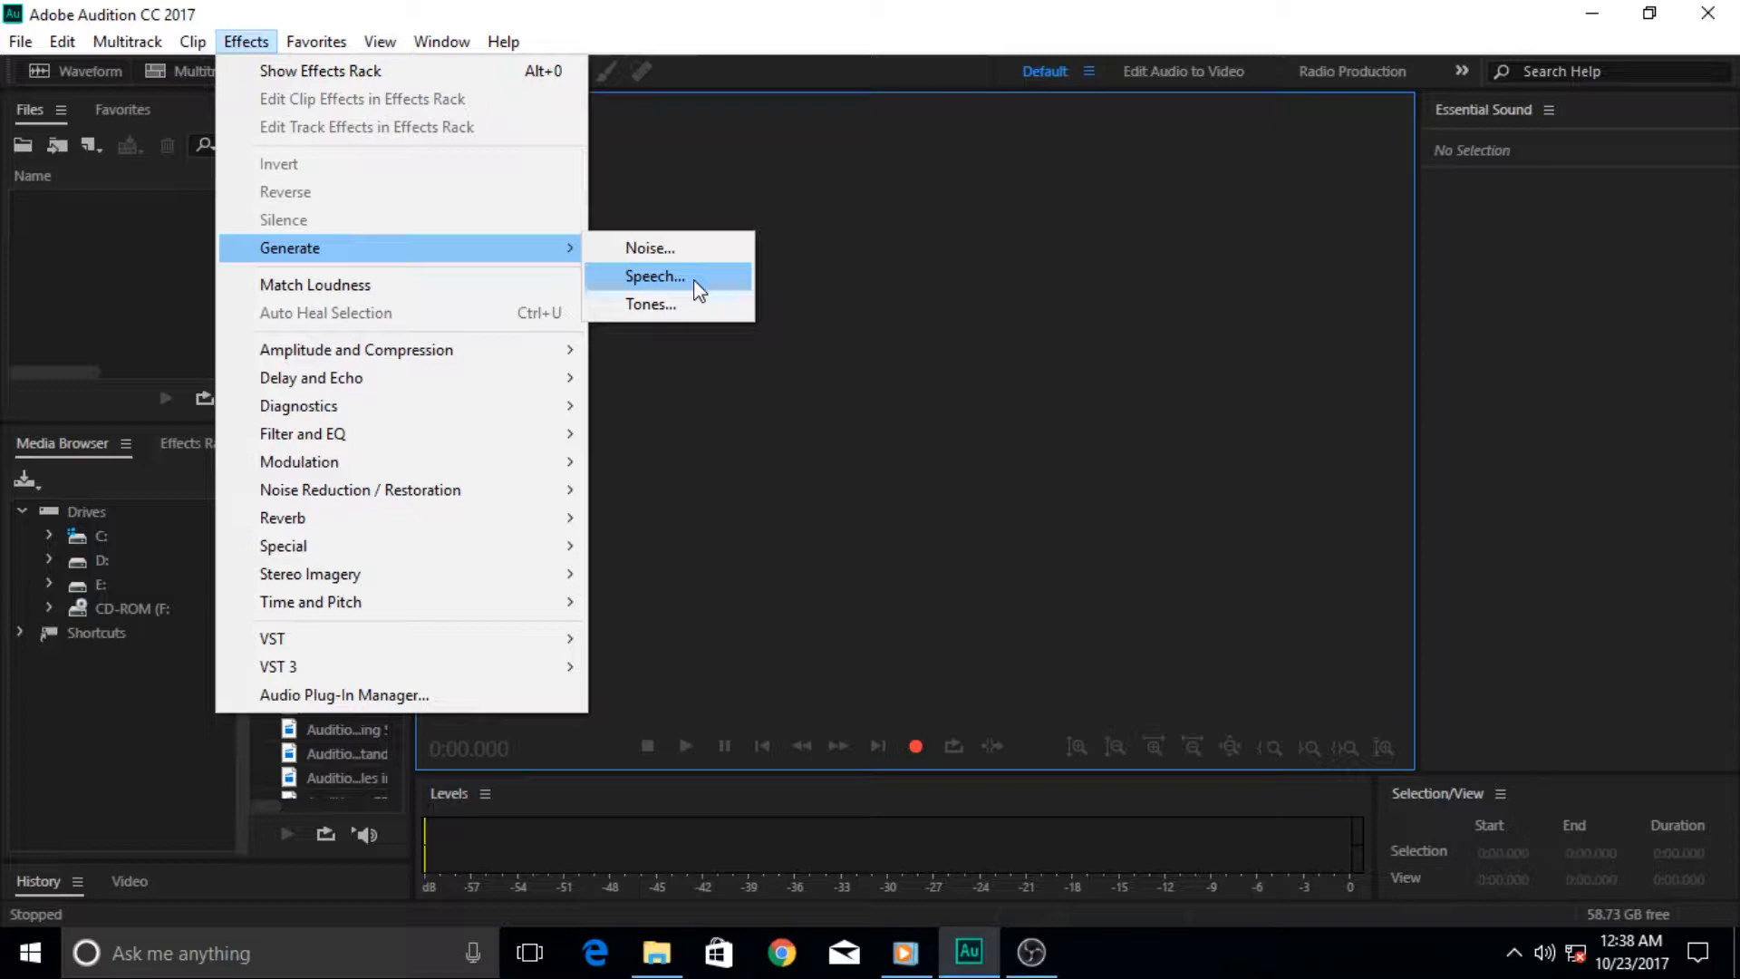
# Start a new 48000 Hz mono speech file named 'Text To Speech'.
pyautogui.click(654, 275)
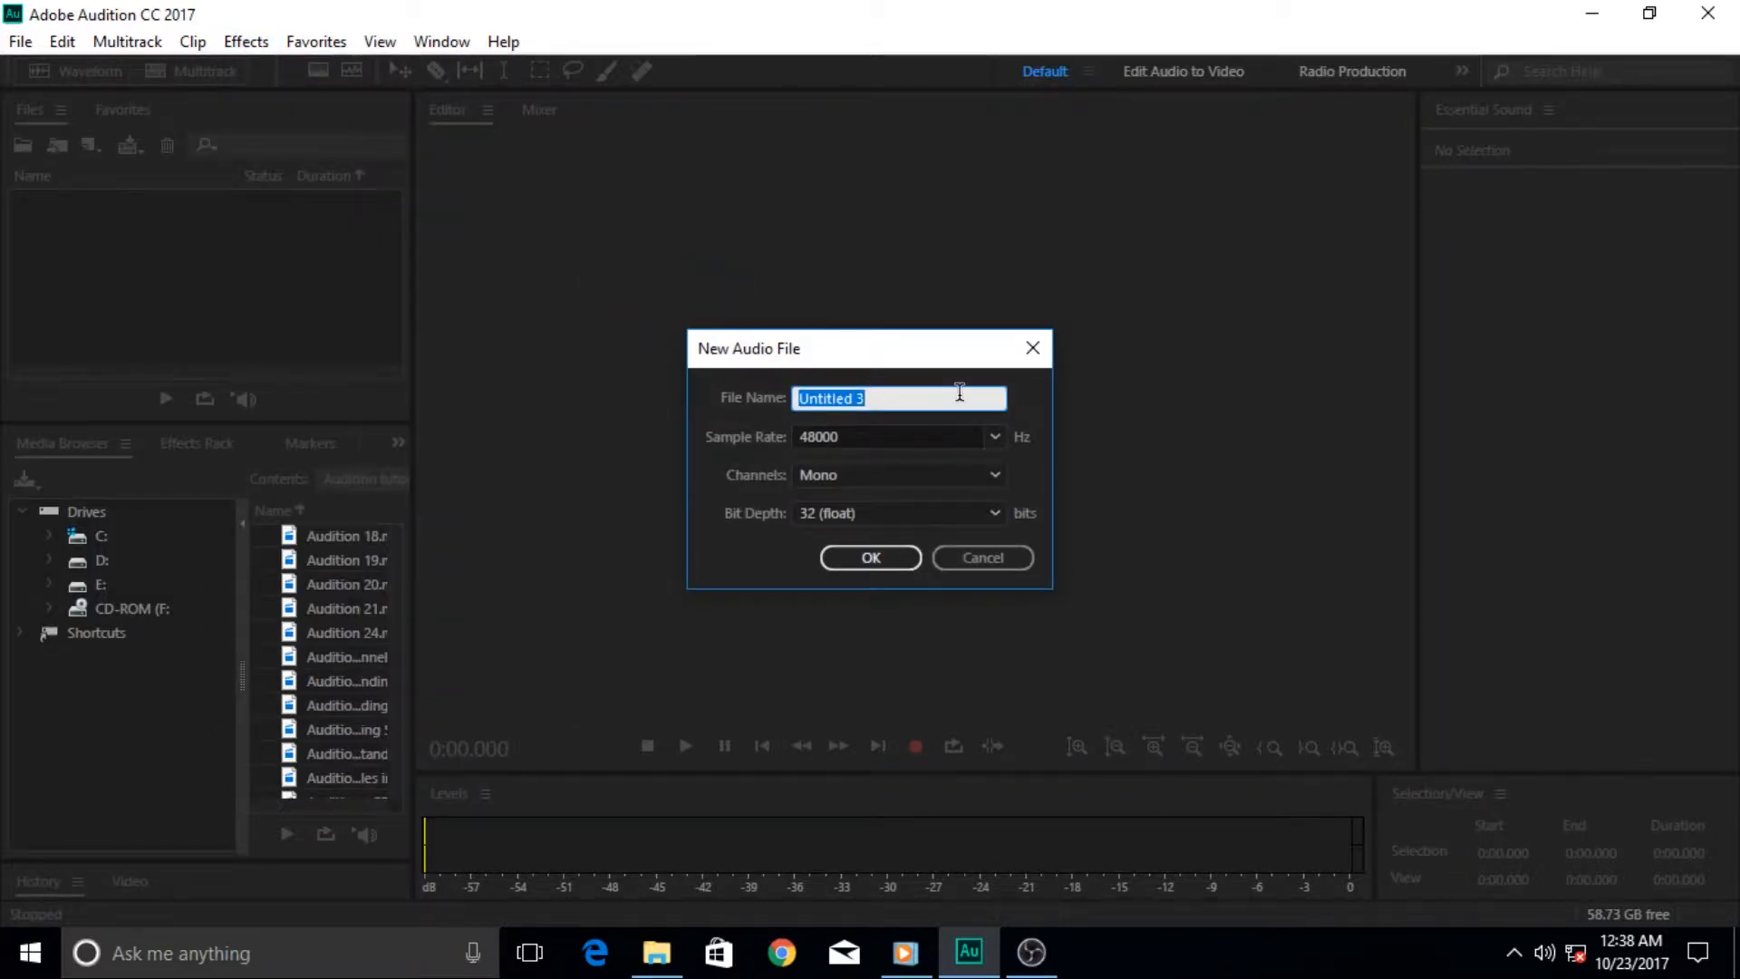
pyautogui.write('Te')
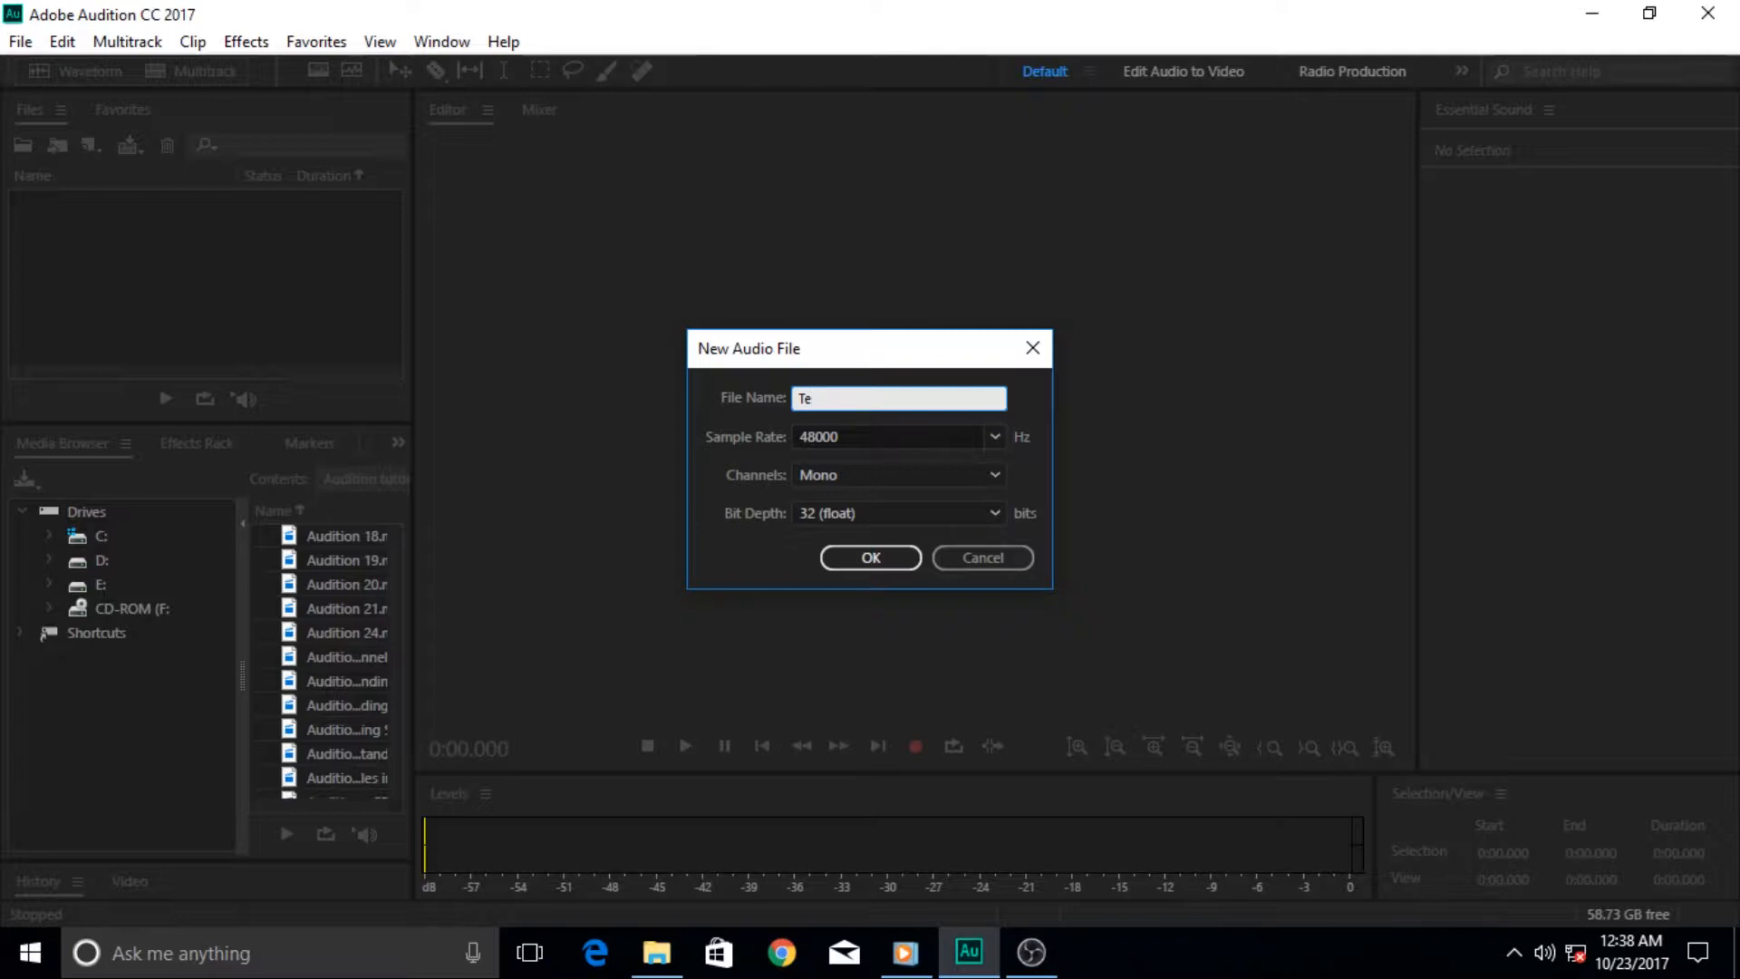
pyautogui.write('xt')
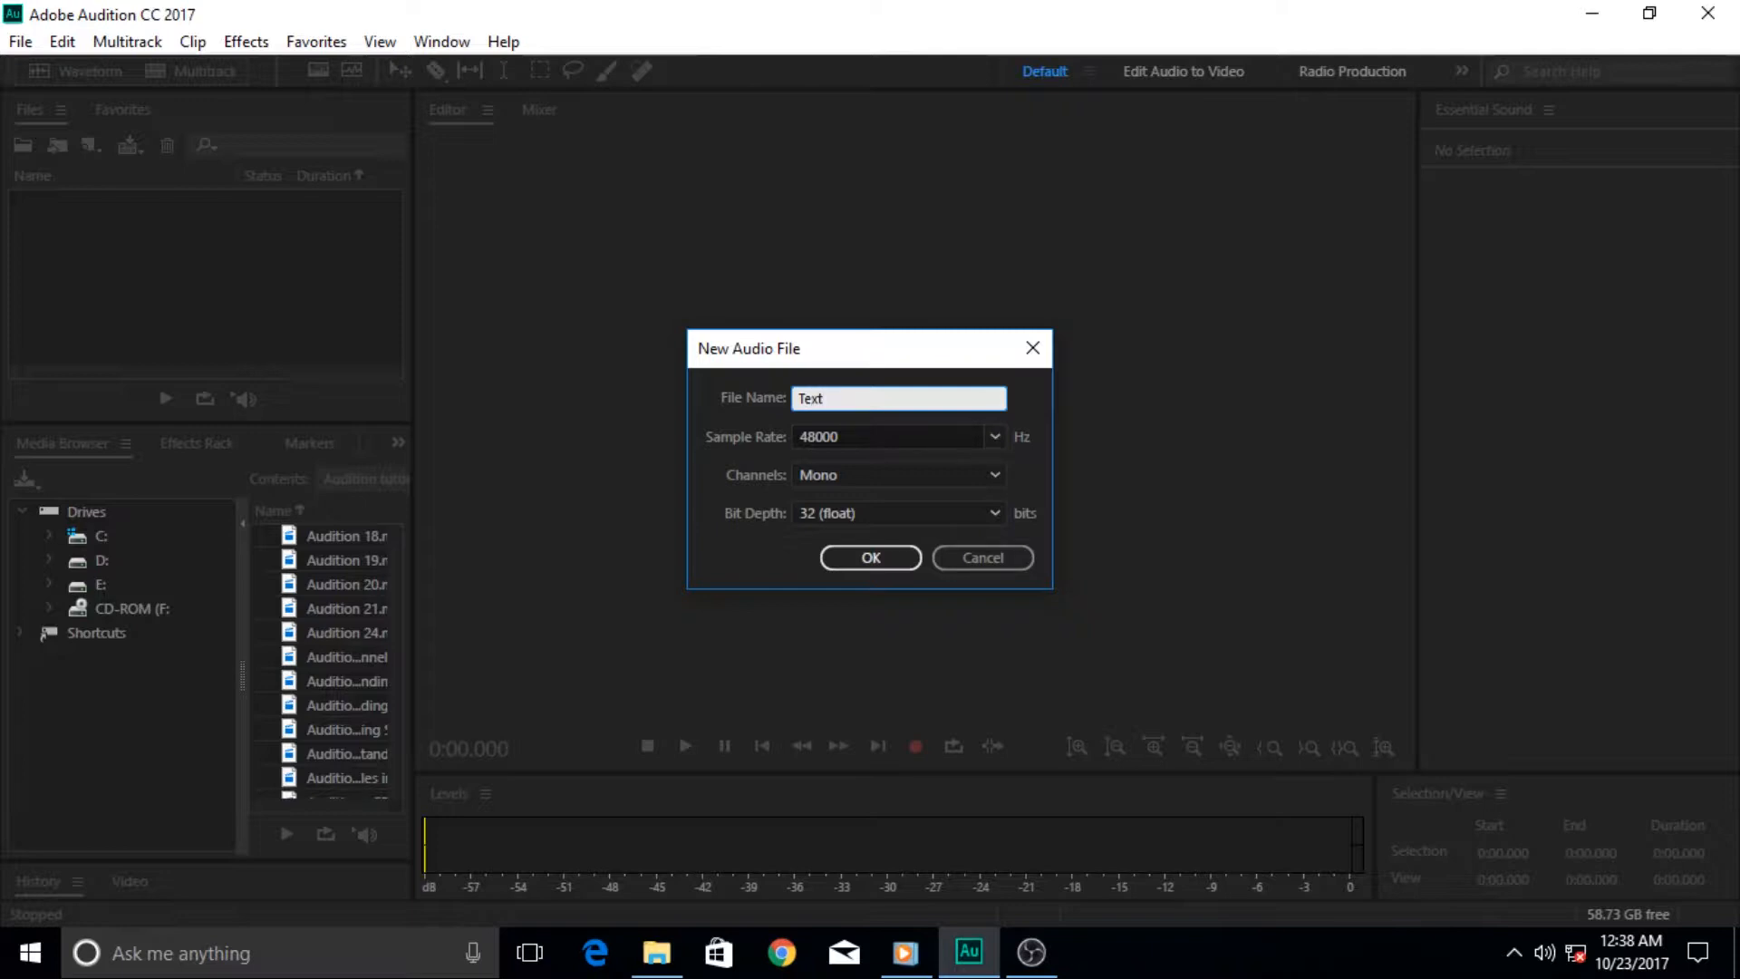
pyautogui.write('To s')
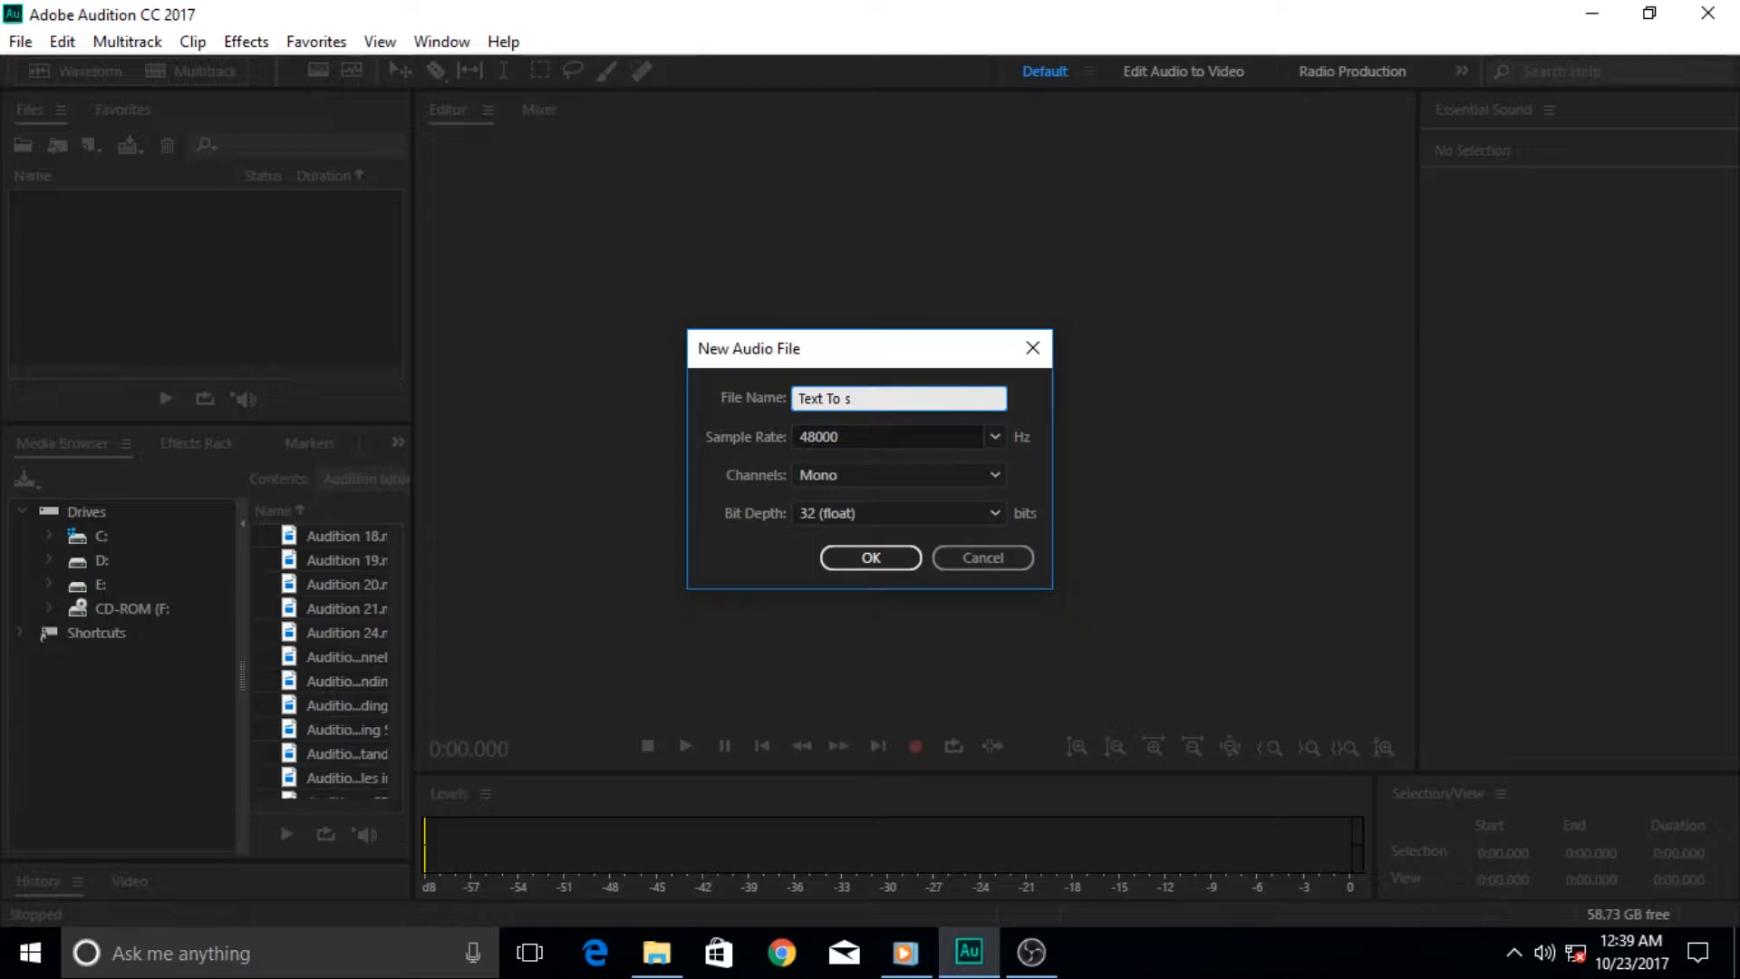
pyautogui.write('S')
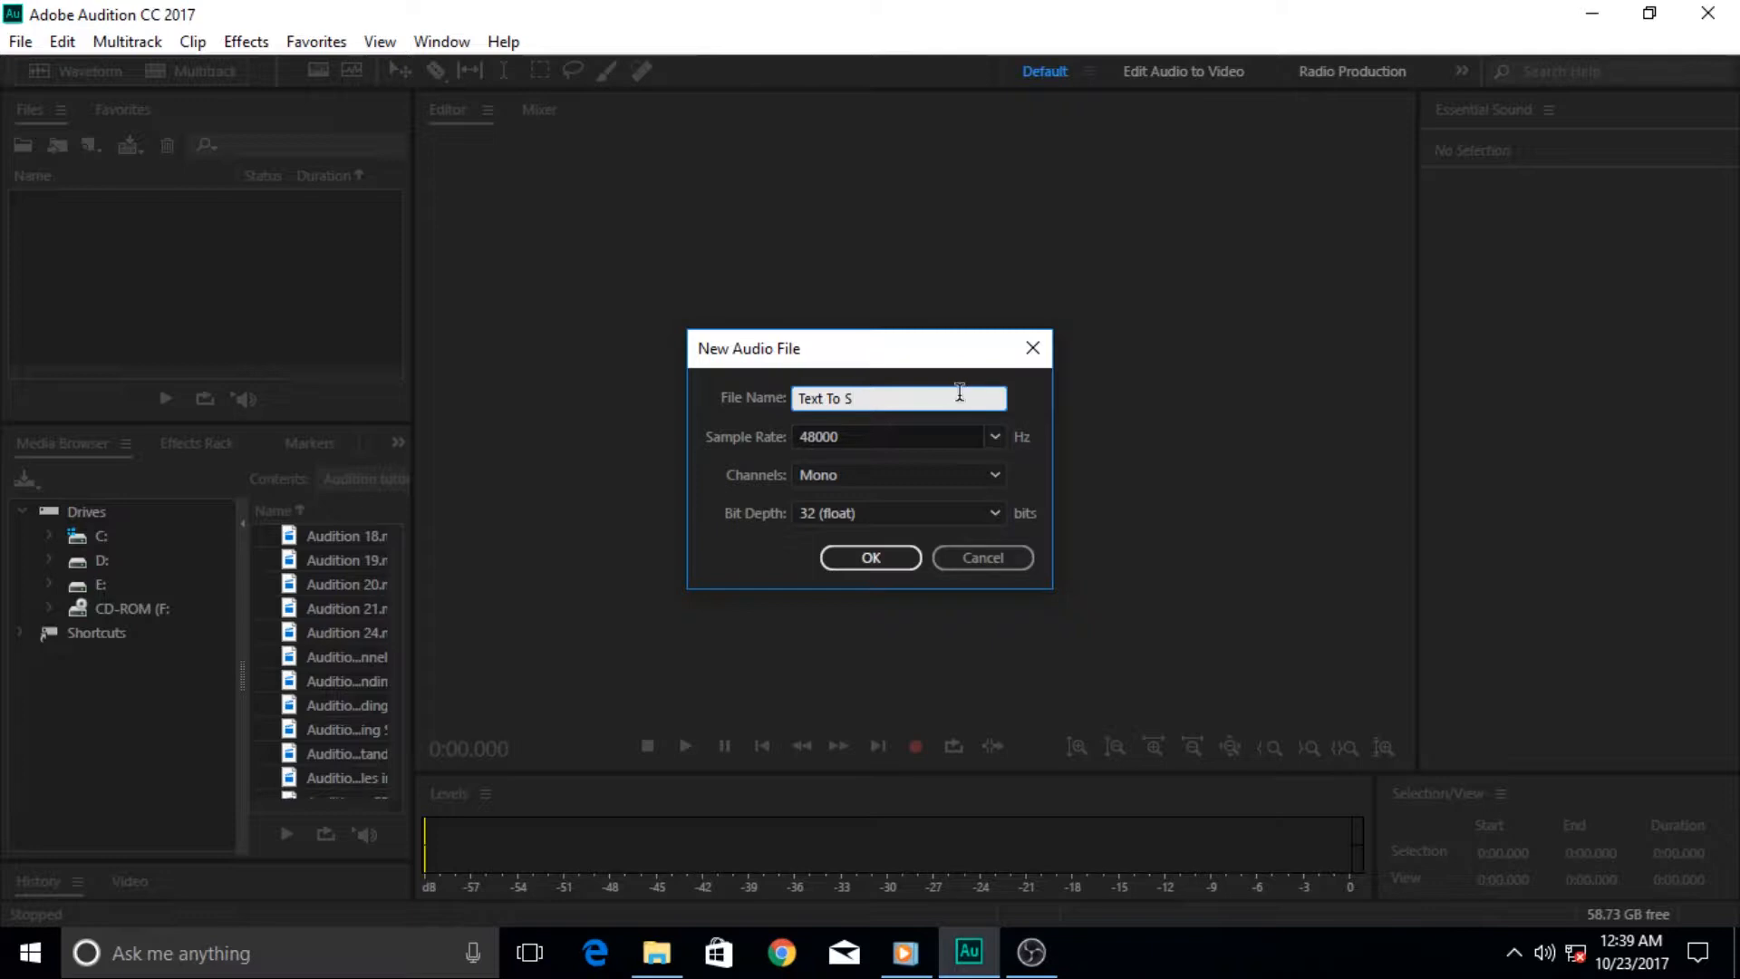
pyautogui.write('peech')
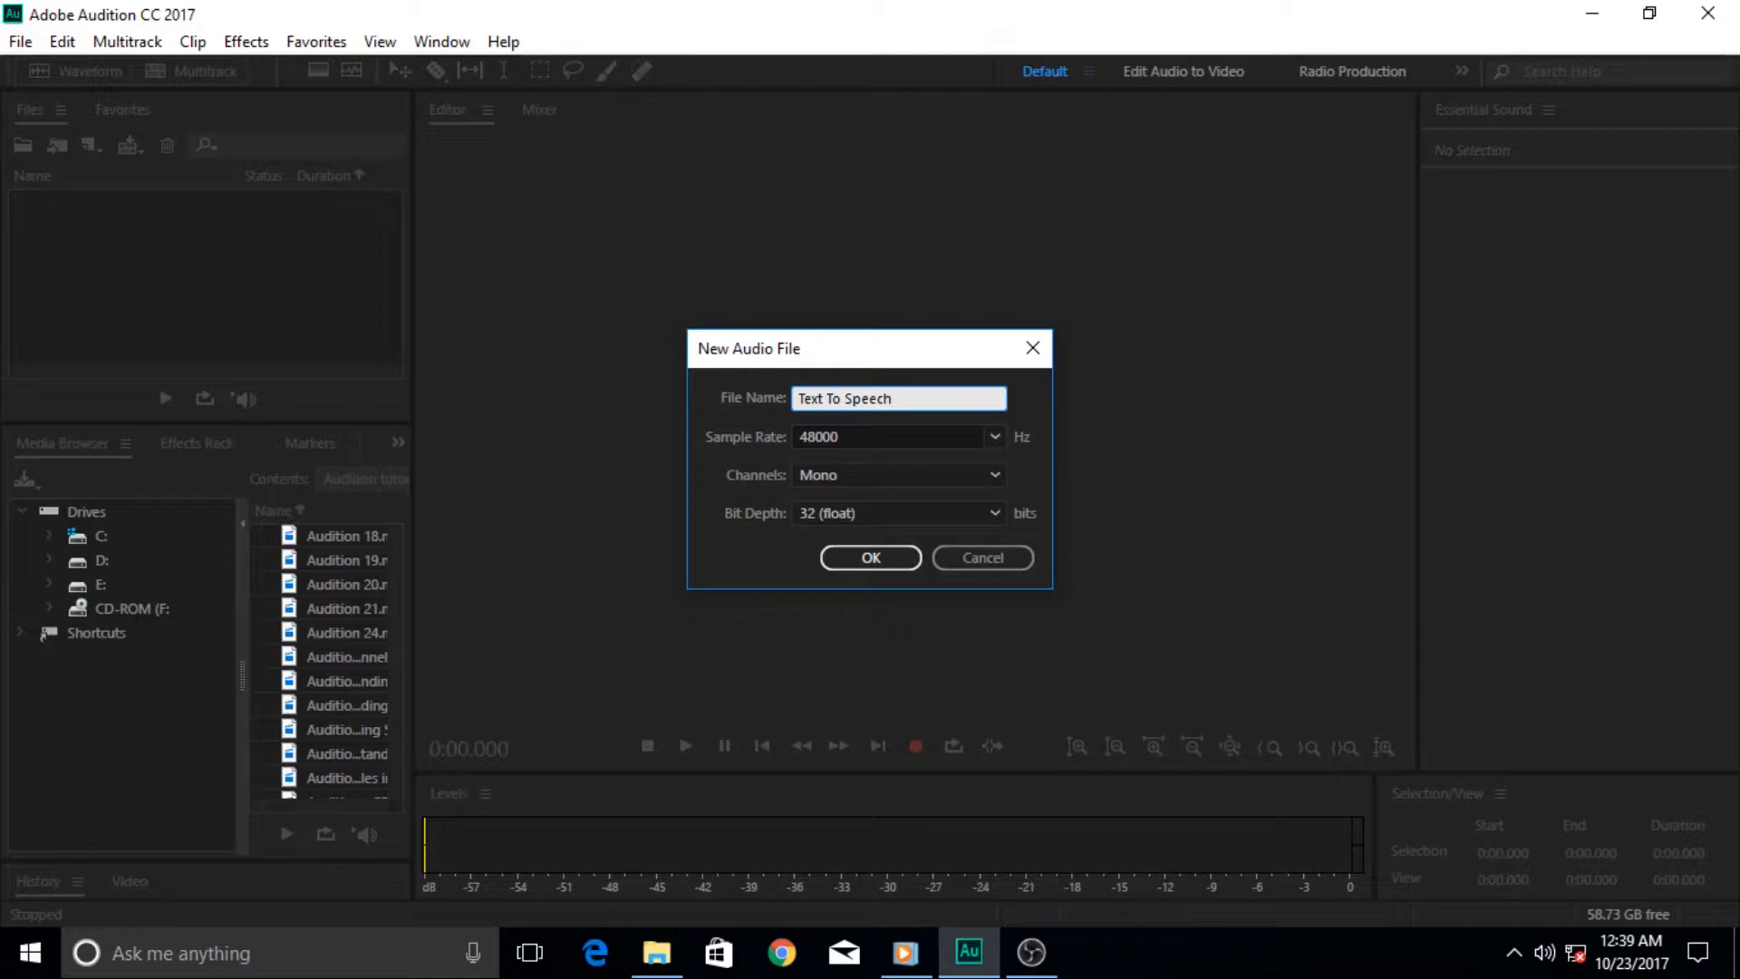
# Confirm the 'Text To Speech' file, opening Generate Speech with sample text and female voice.
pyautogui.click(870, 557)
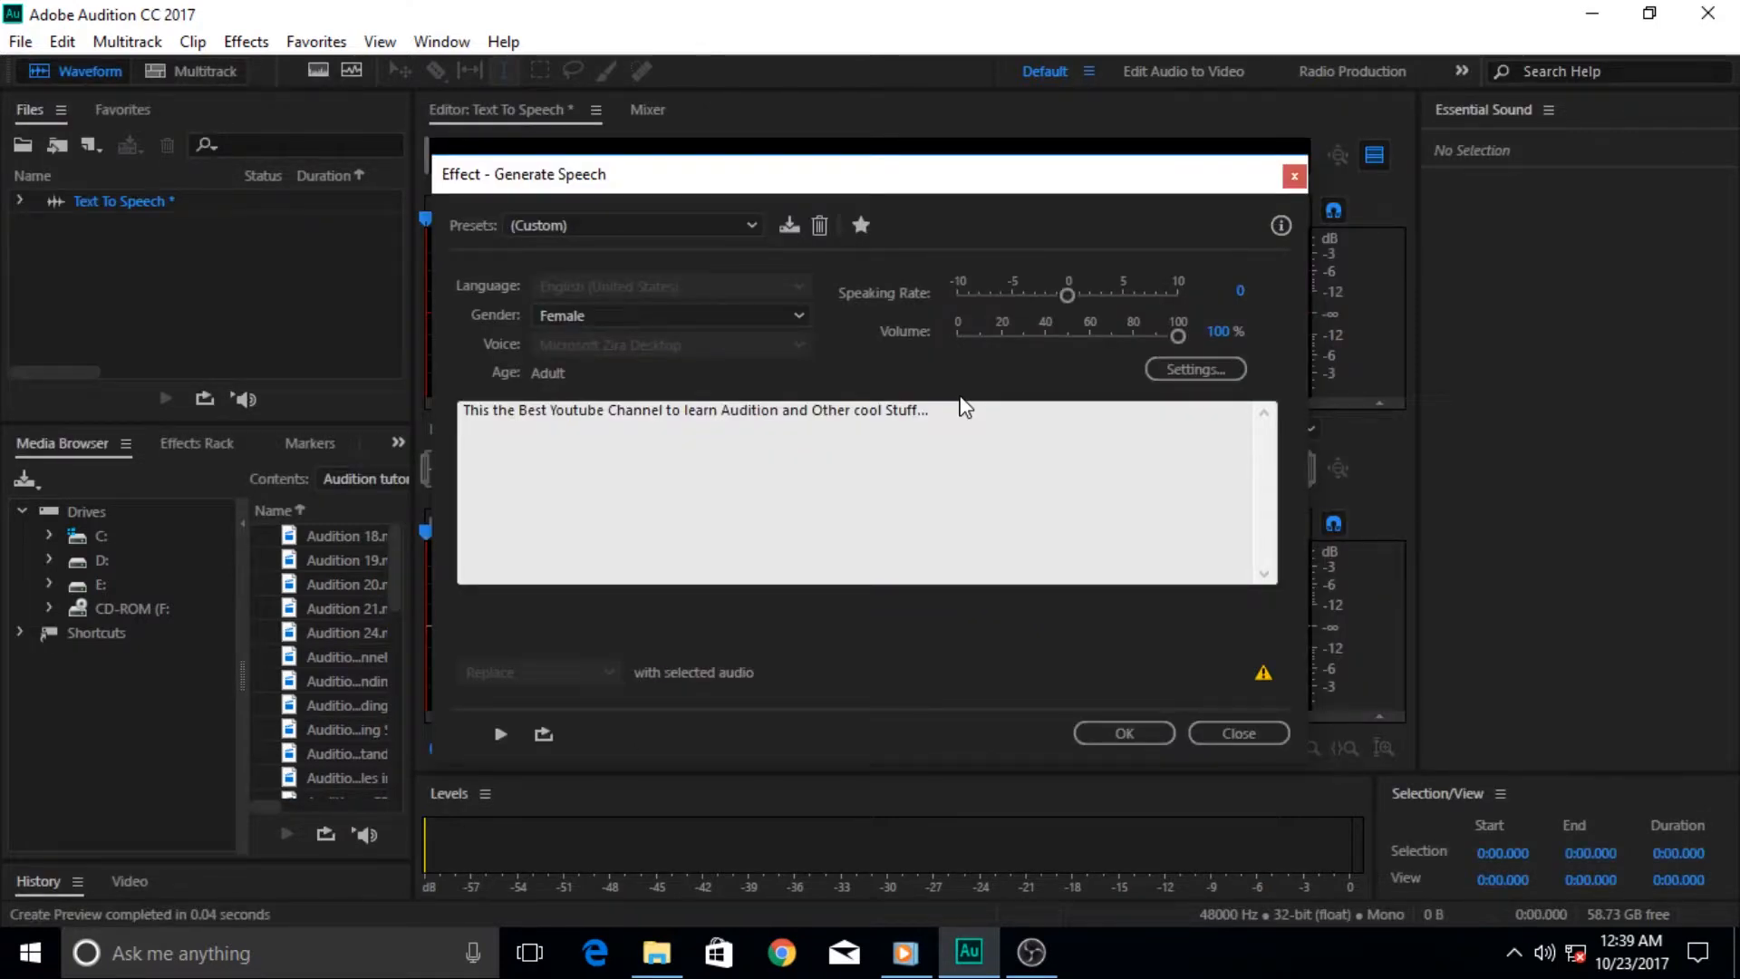
pyautogui.moveTo(713, 246)
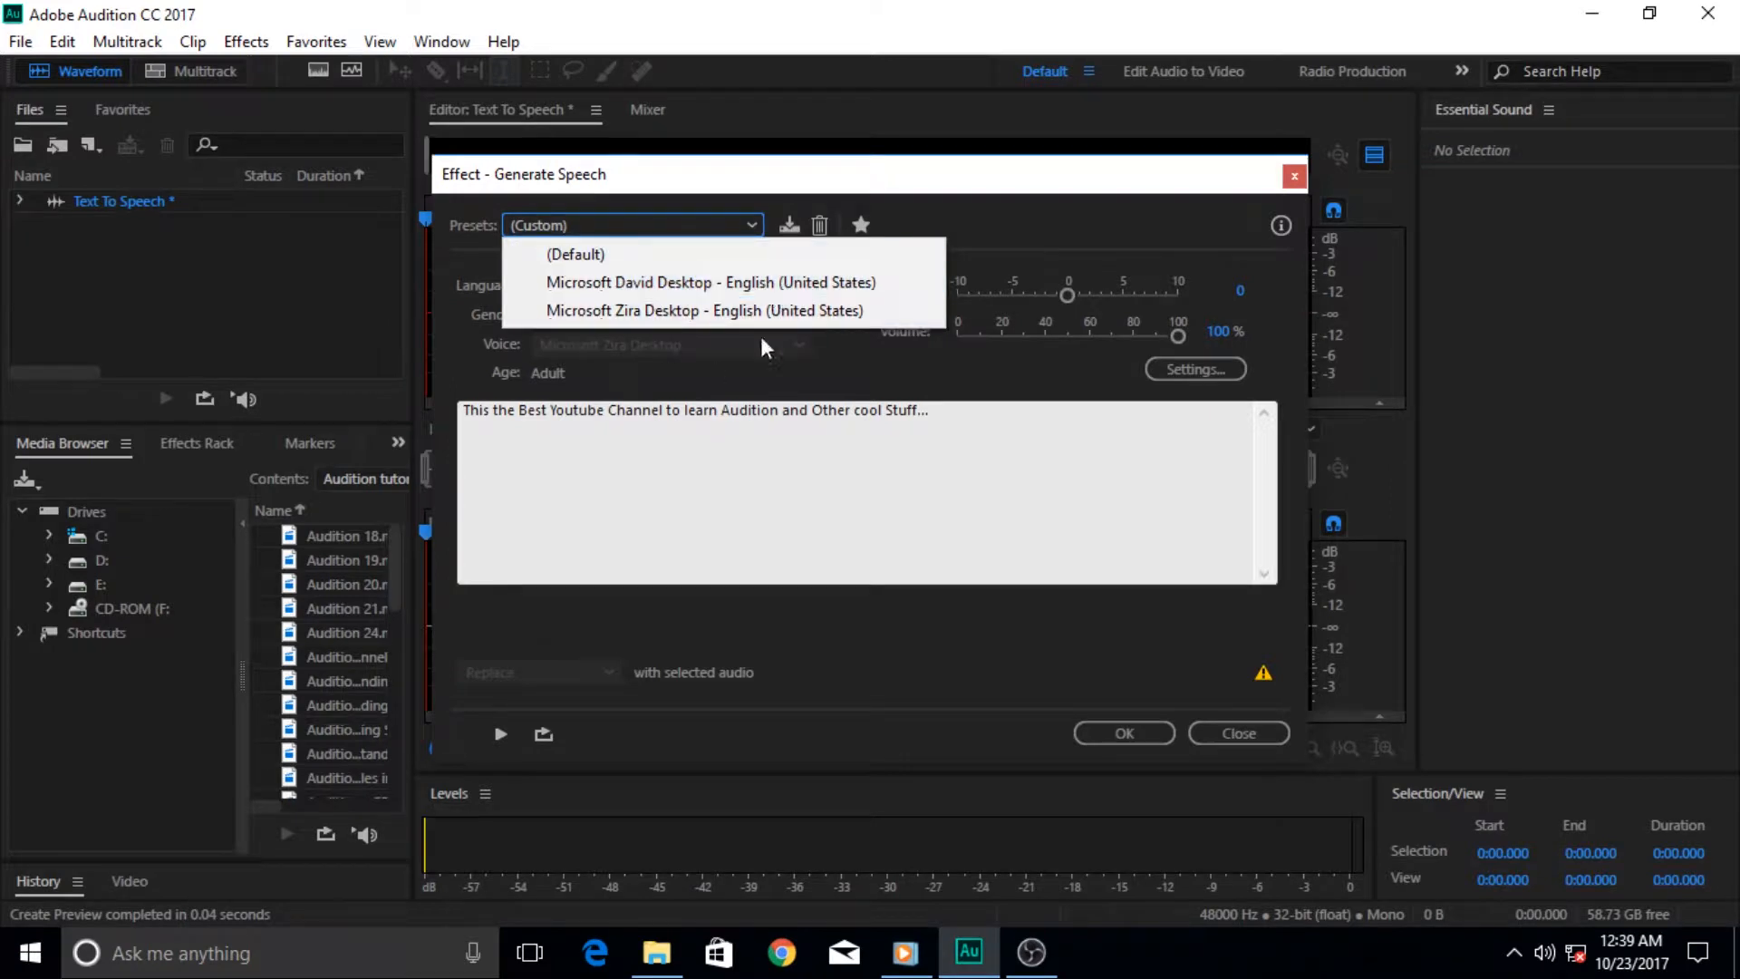
pyautogui.moveTo(699, 282)
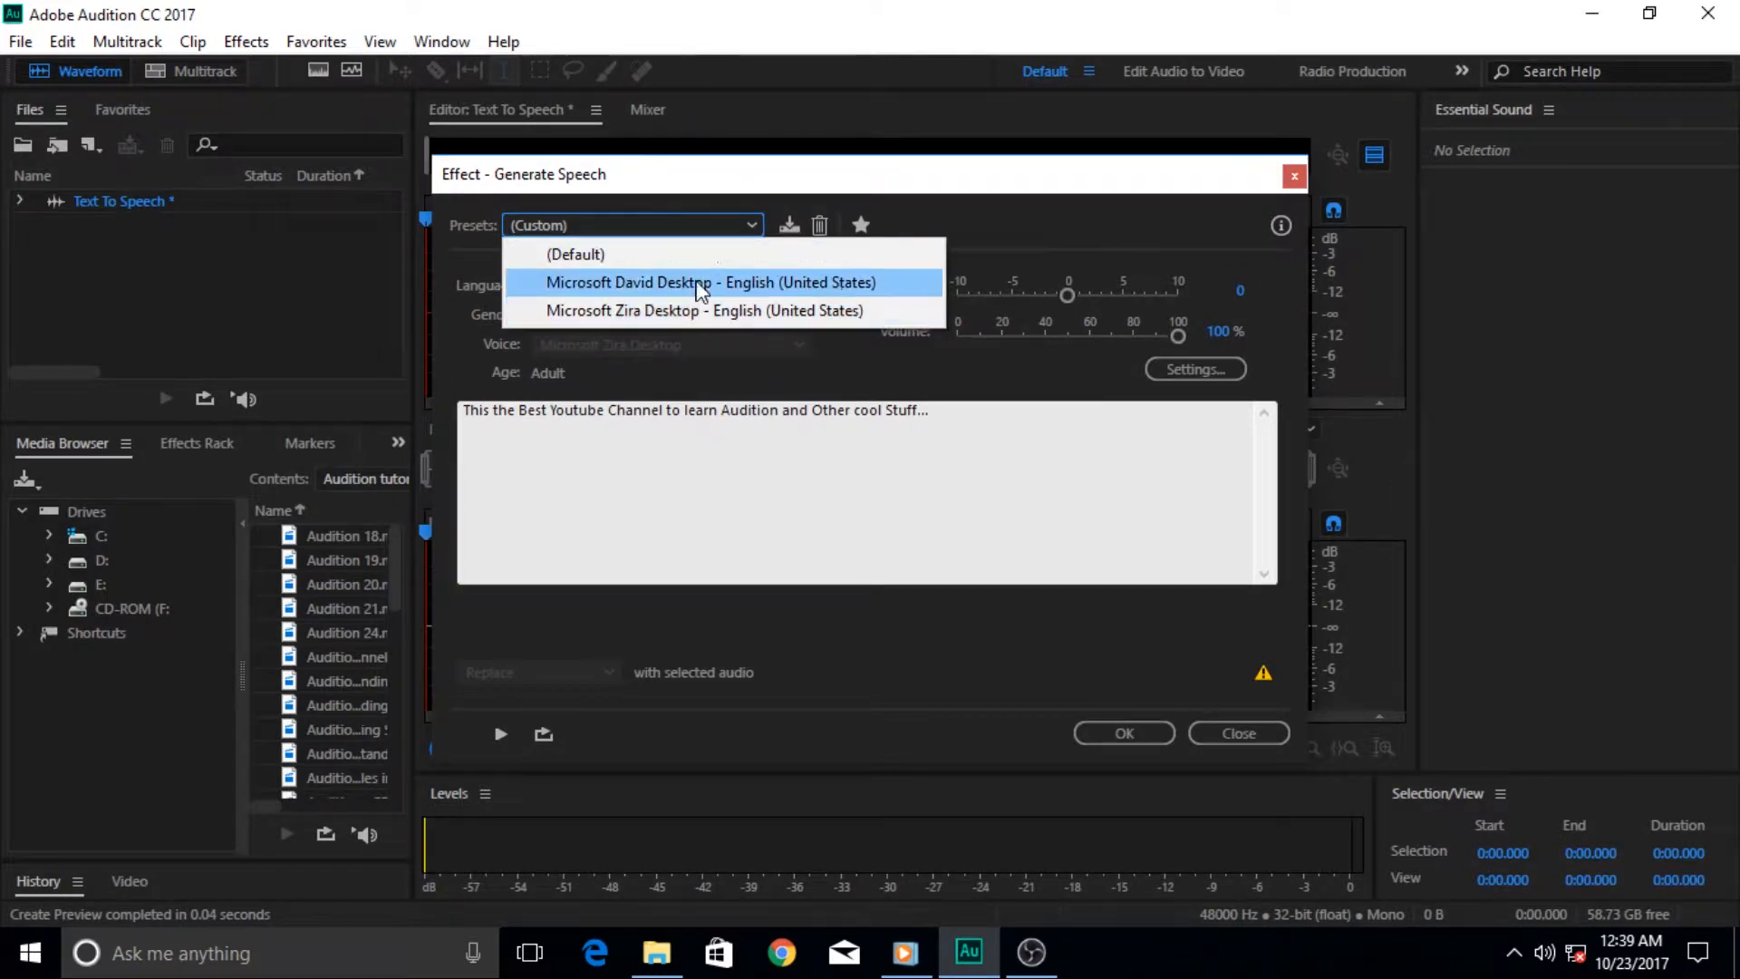
pyautogui.moveTo(777, 310)
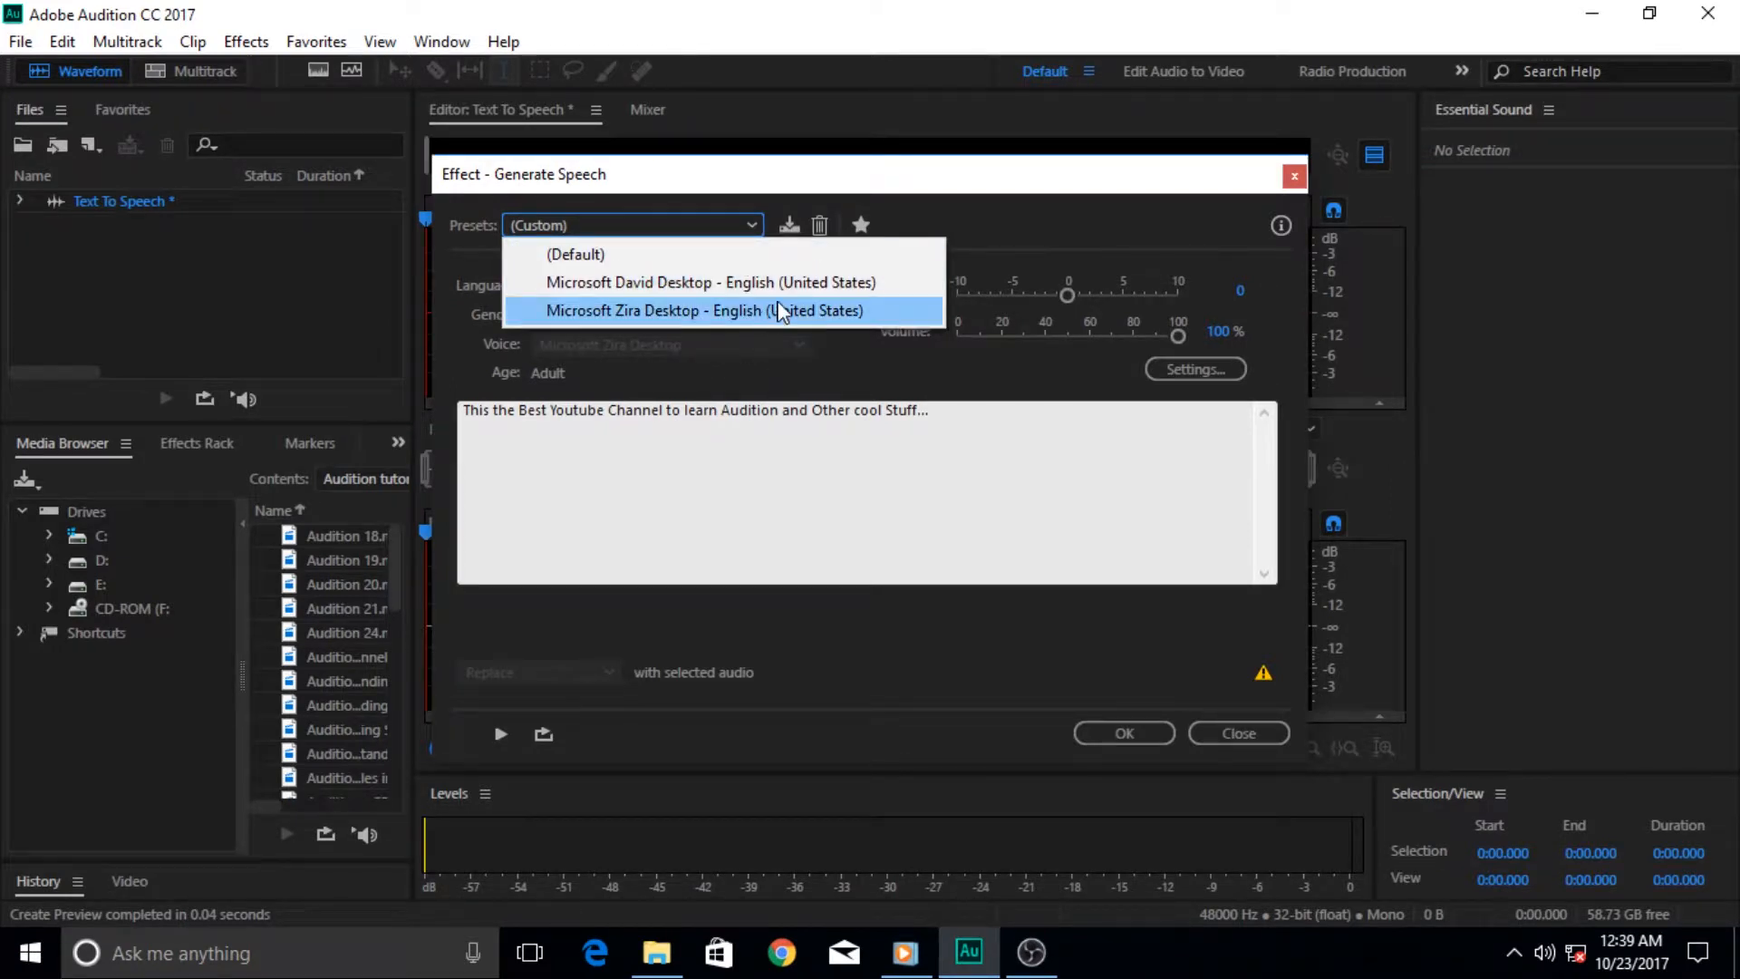
pyautogui.moveTo(953, 227)
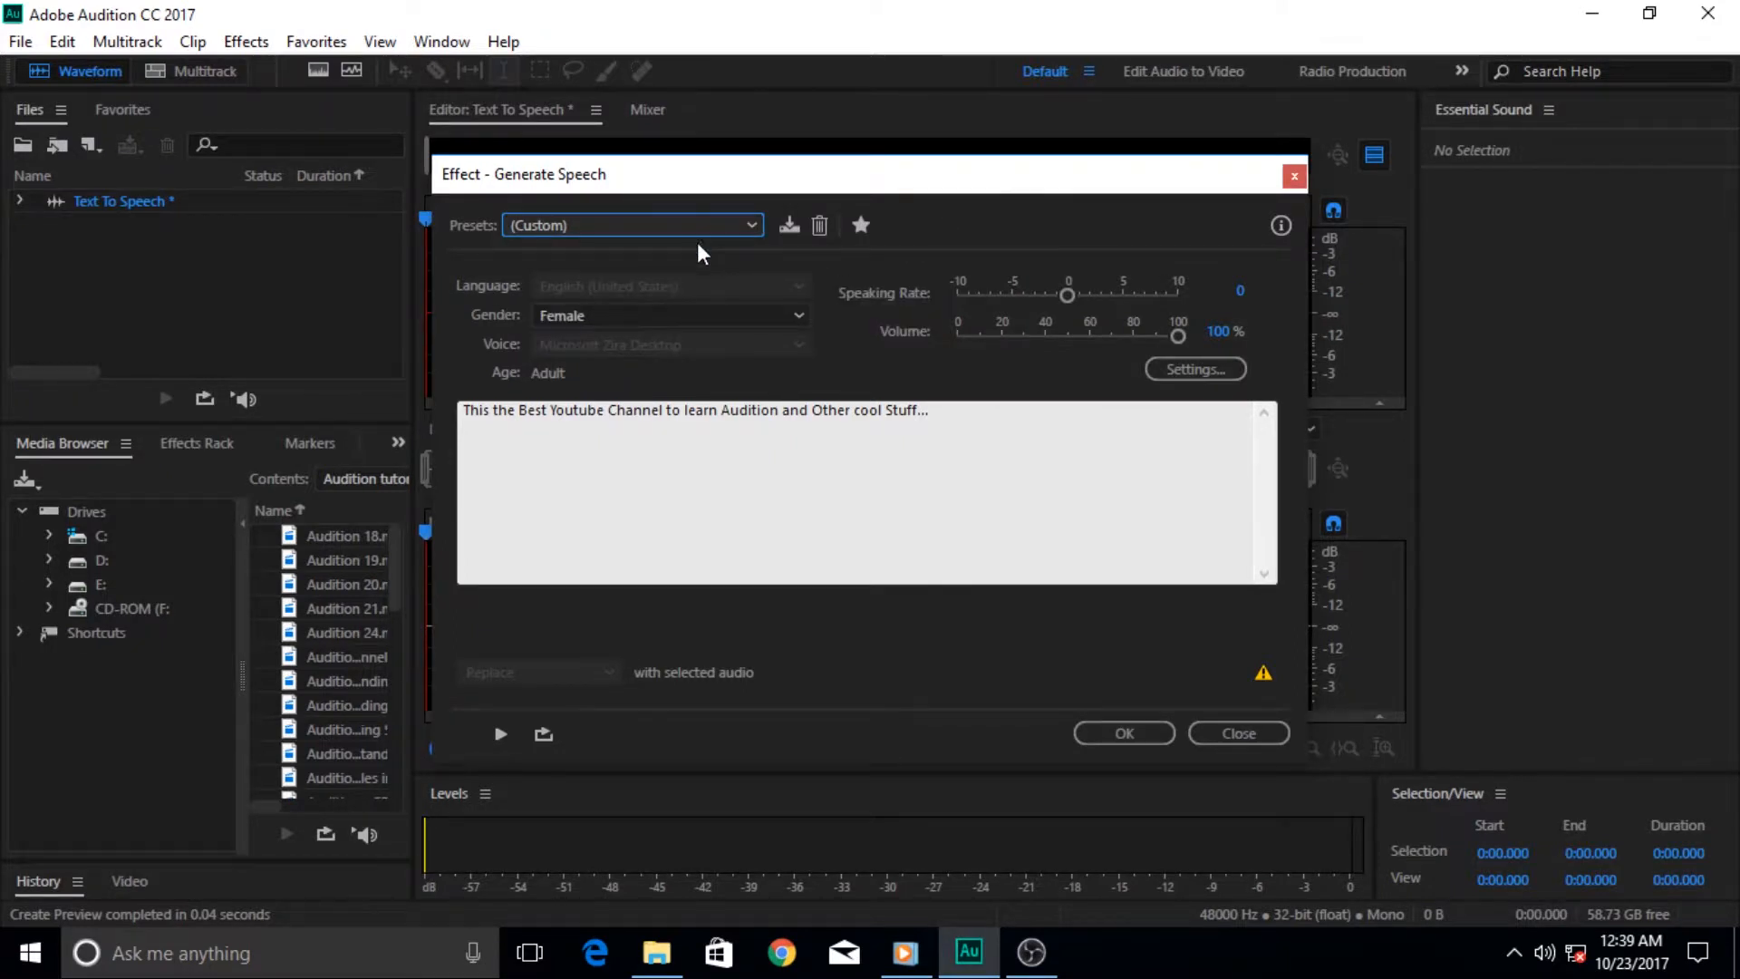
pyautogui.moveTo(790, 226)
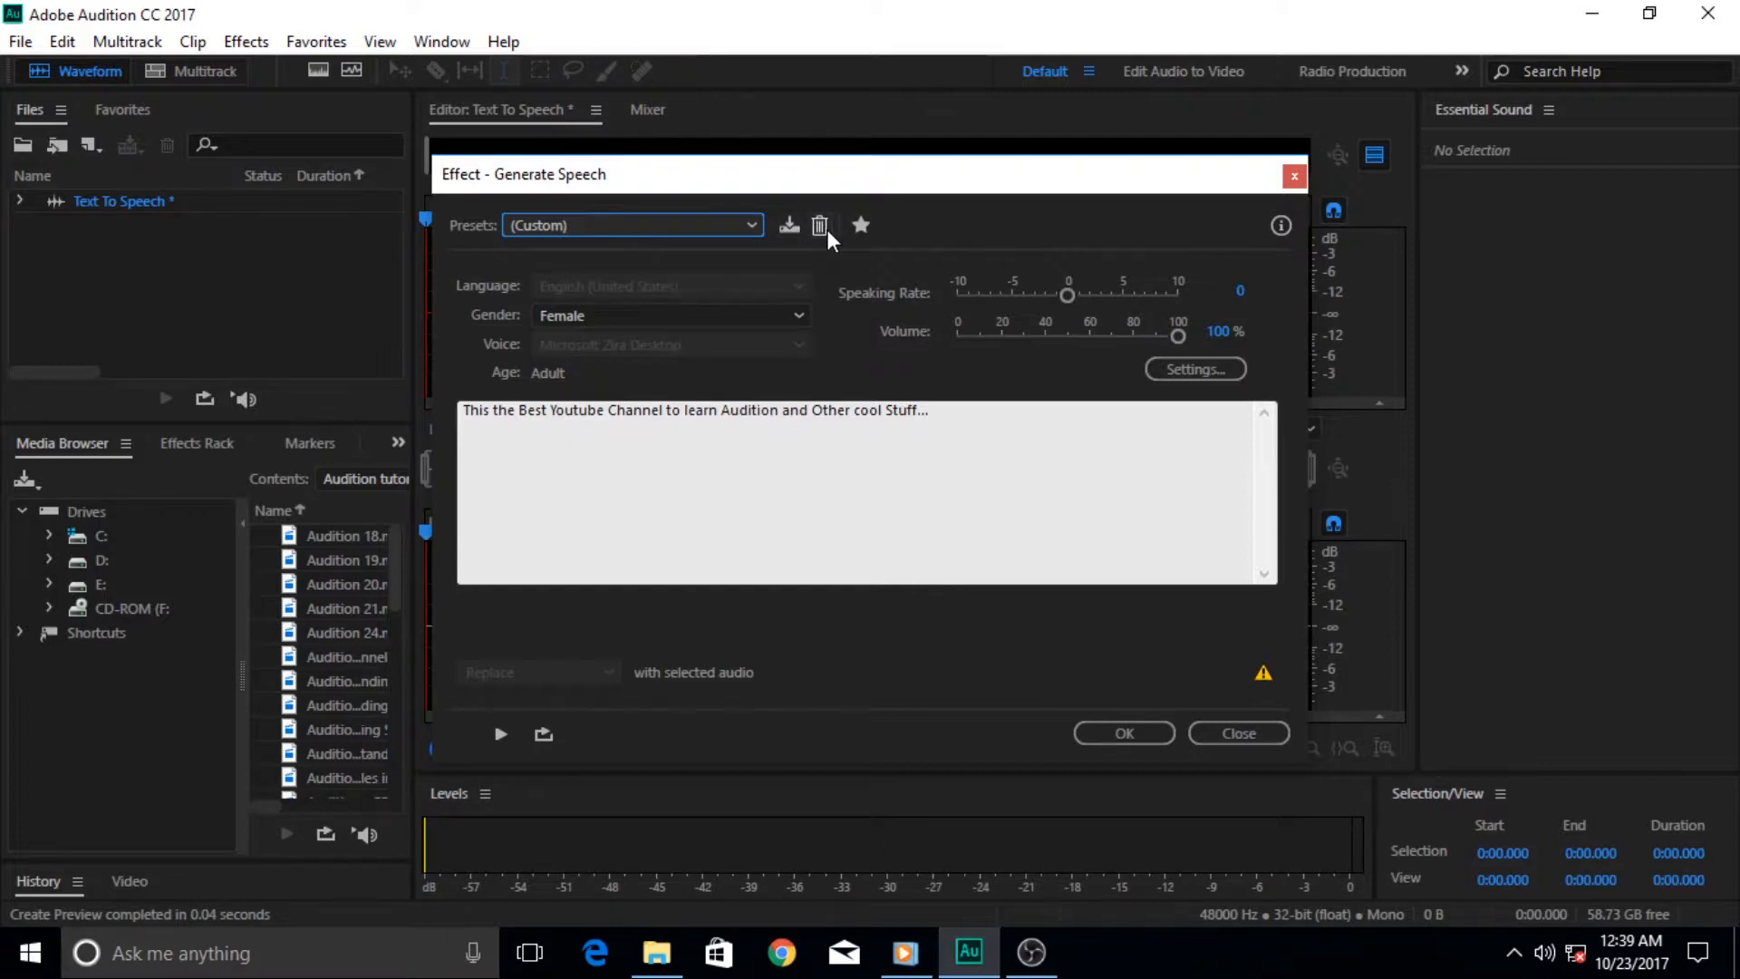
pyautogui.moveTo(860, 226)
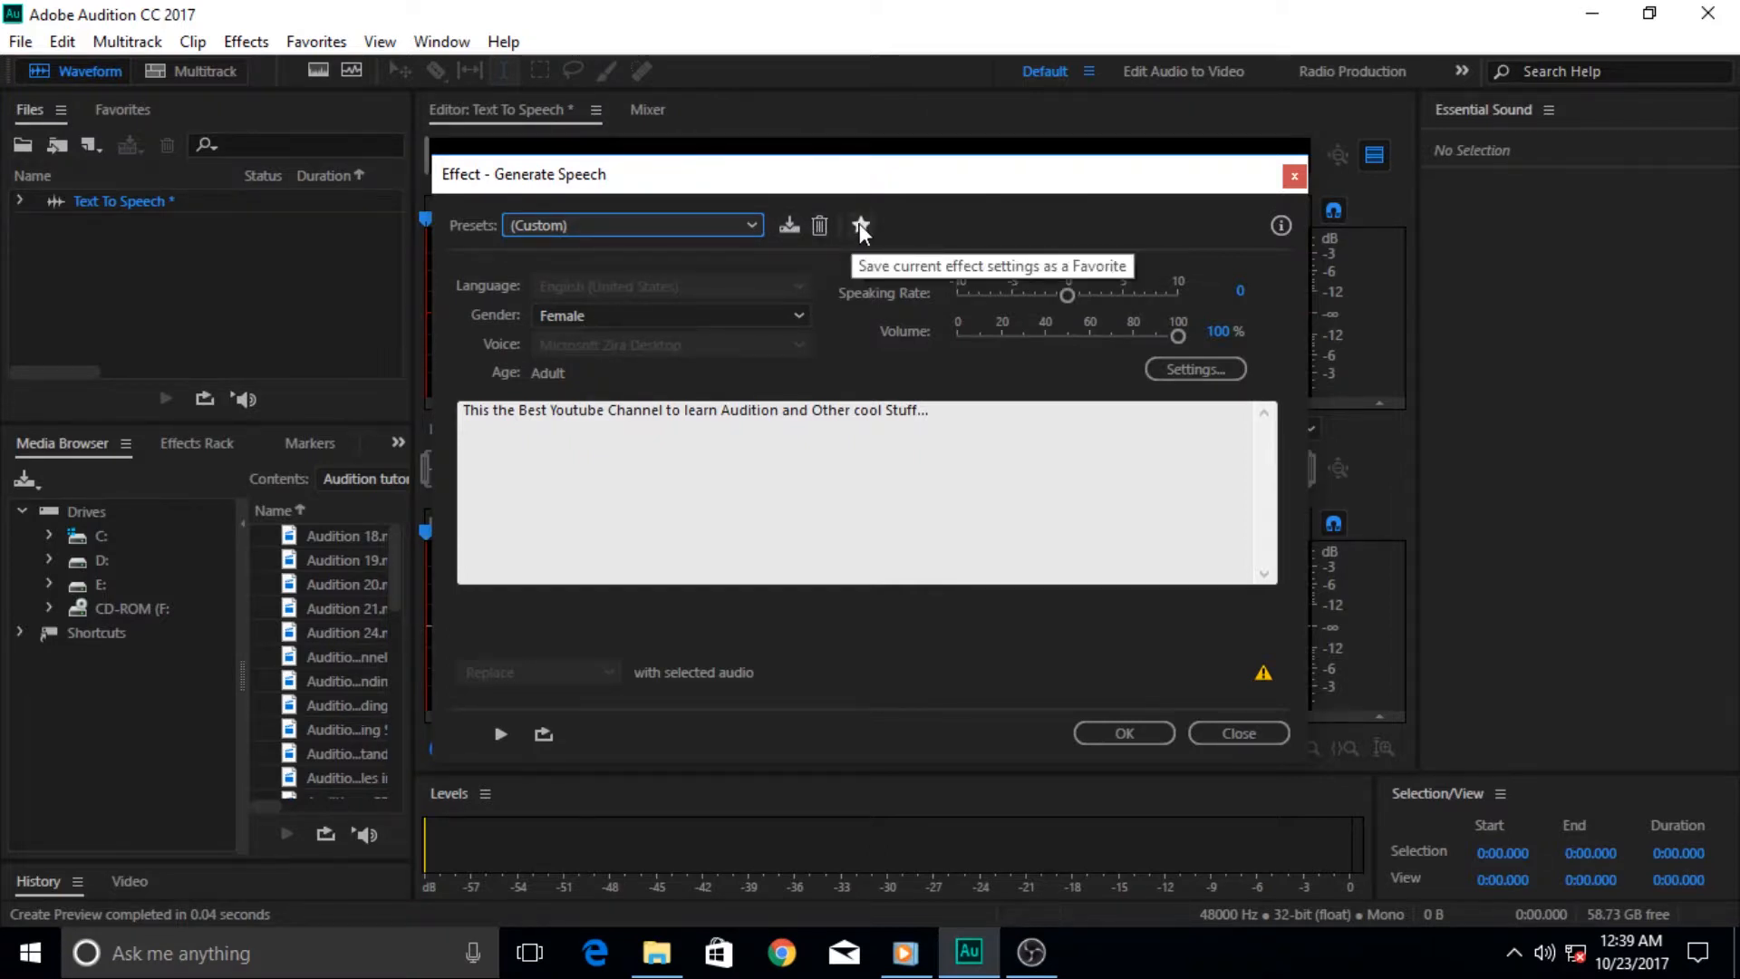
pyautogui.moveTo(877, 233)
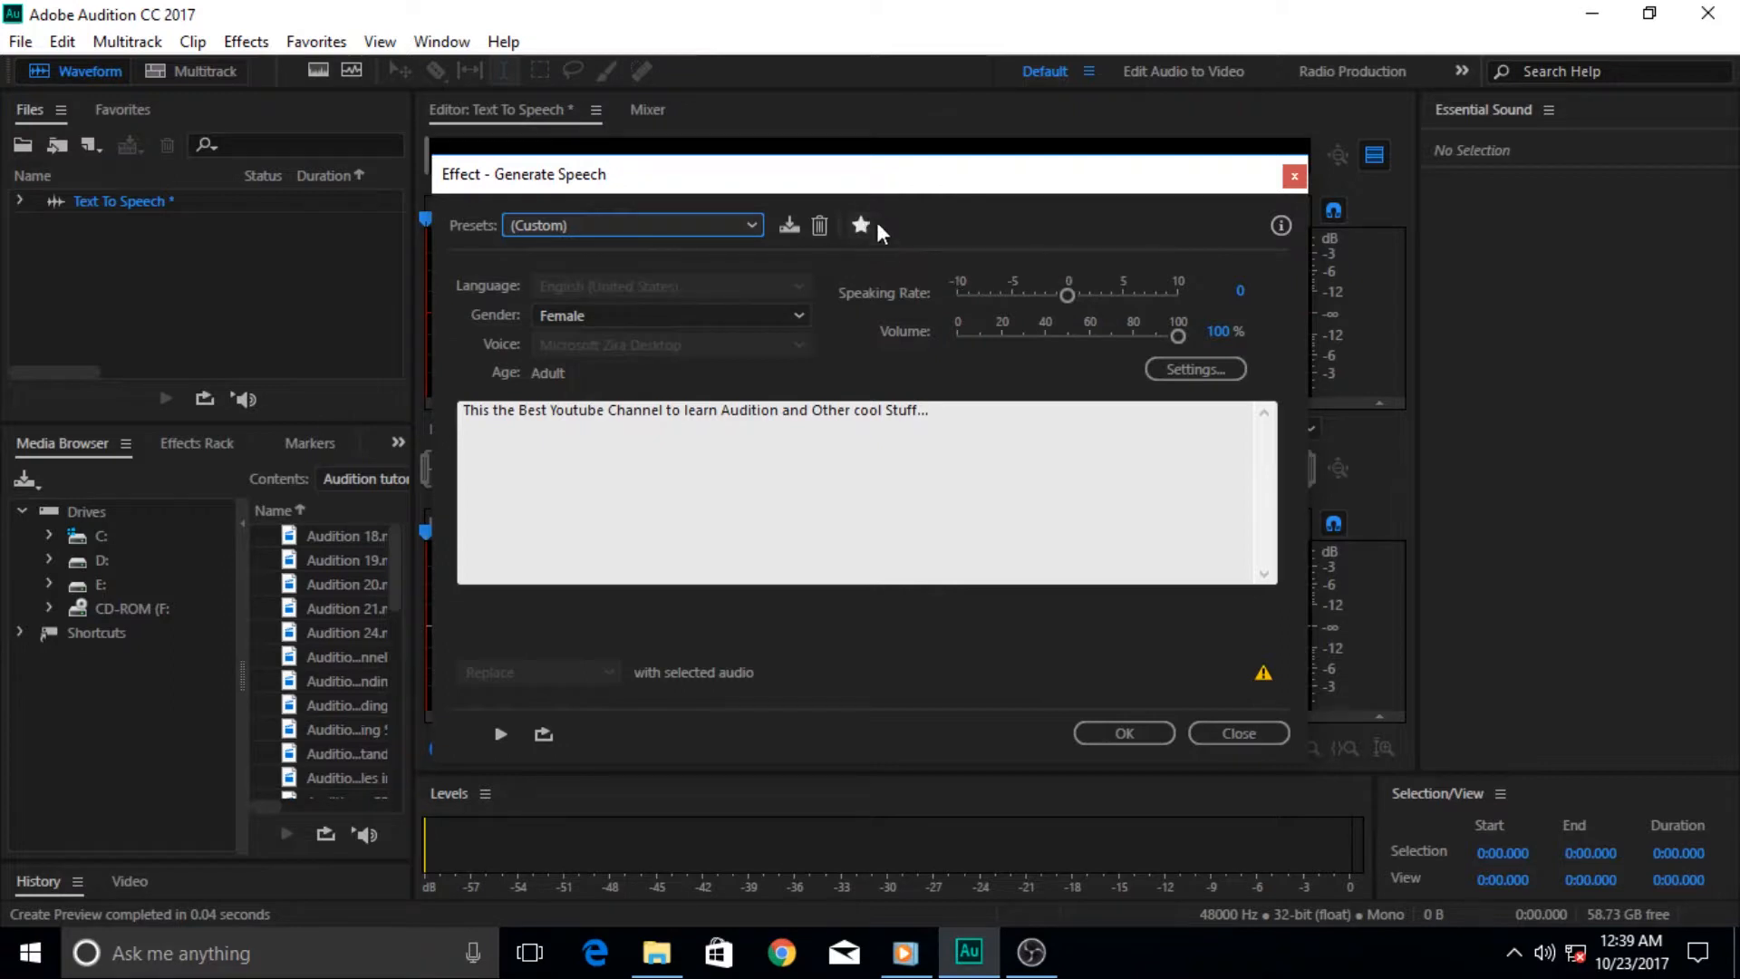
pyautogui.moveTo(906, 237)
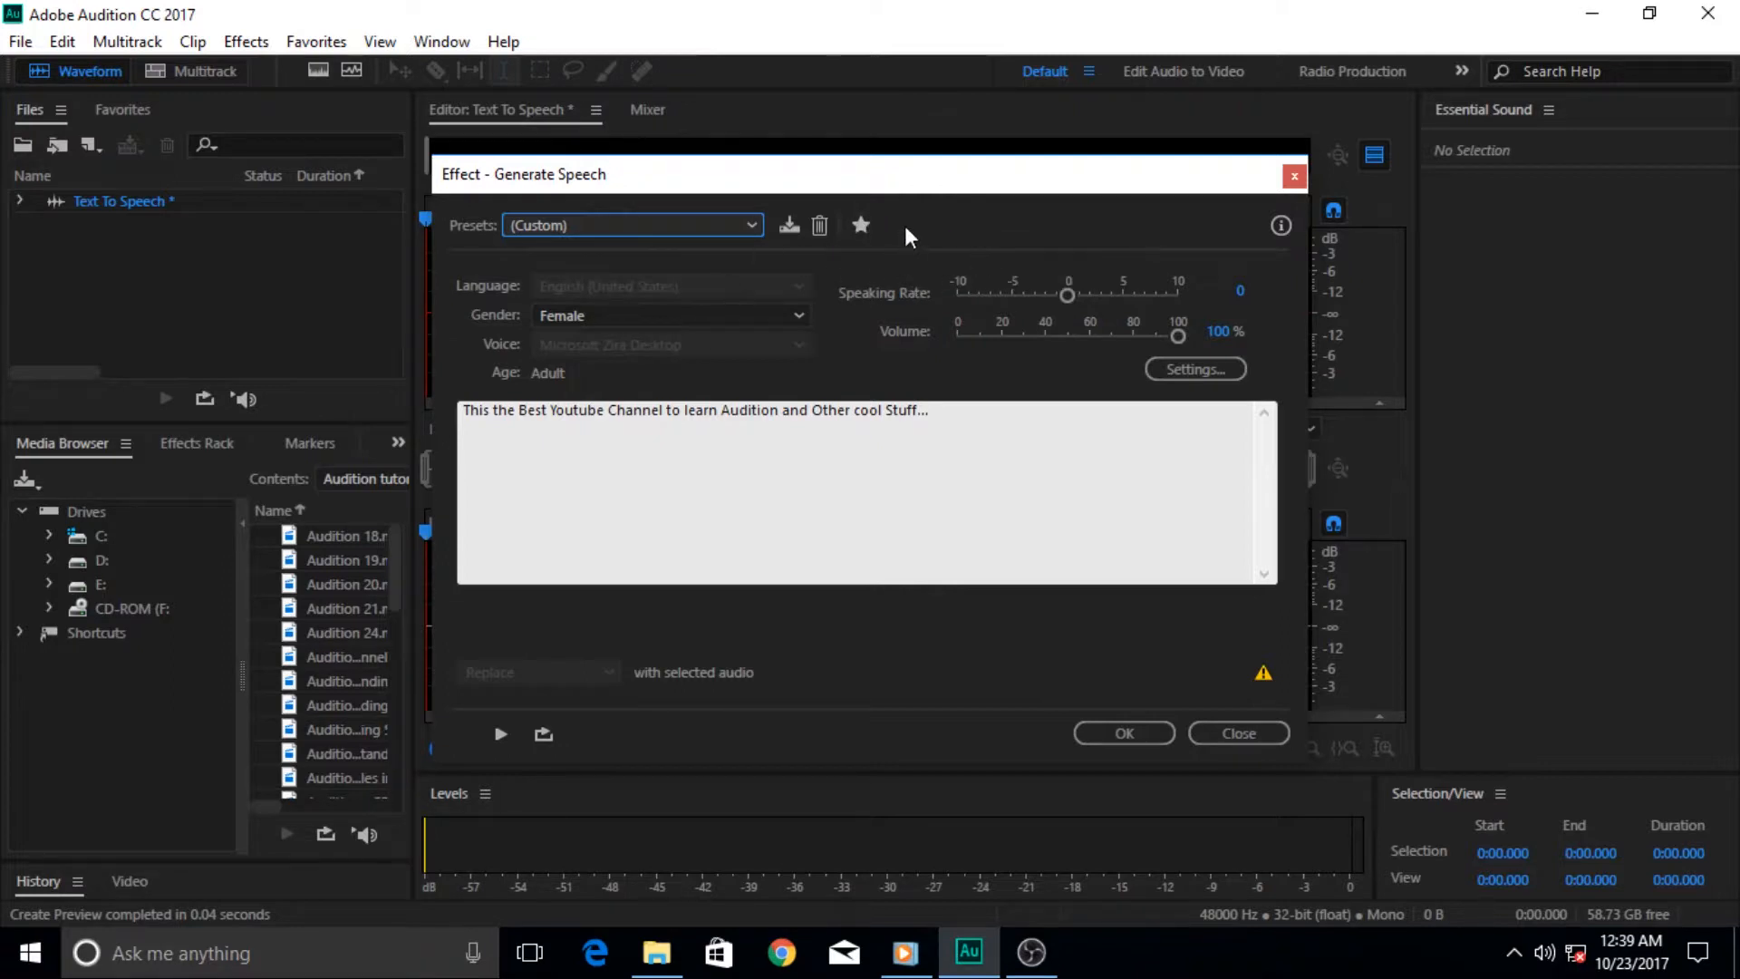
pyautogui.moveTo(897, 318)
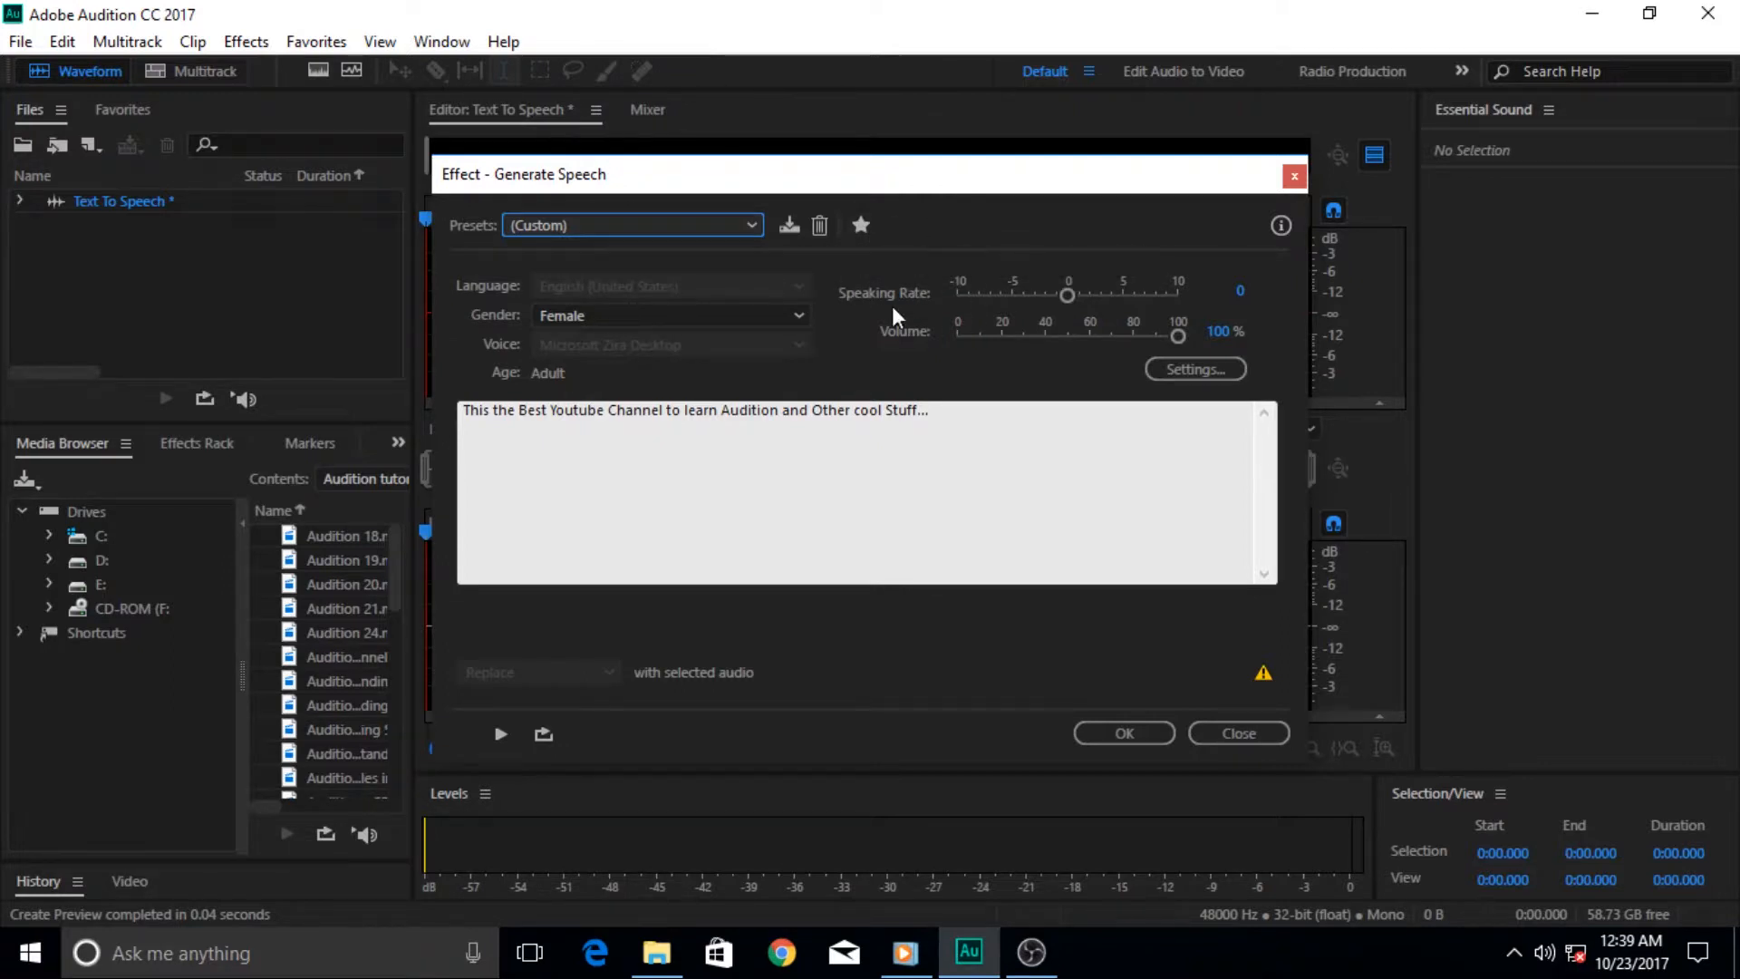
pyautogui.moveTo(741, 285)
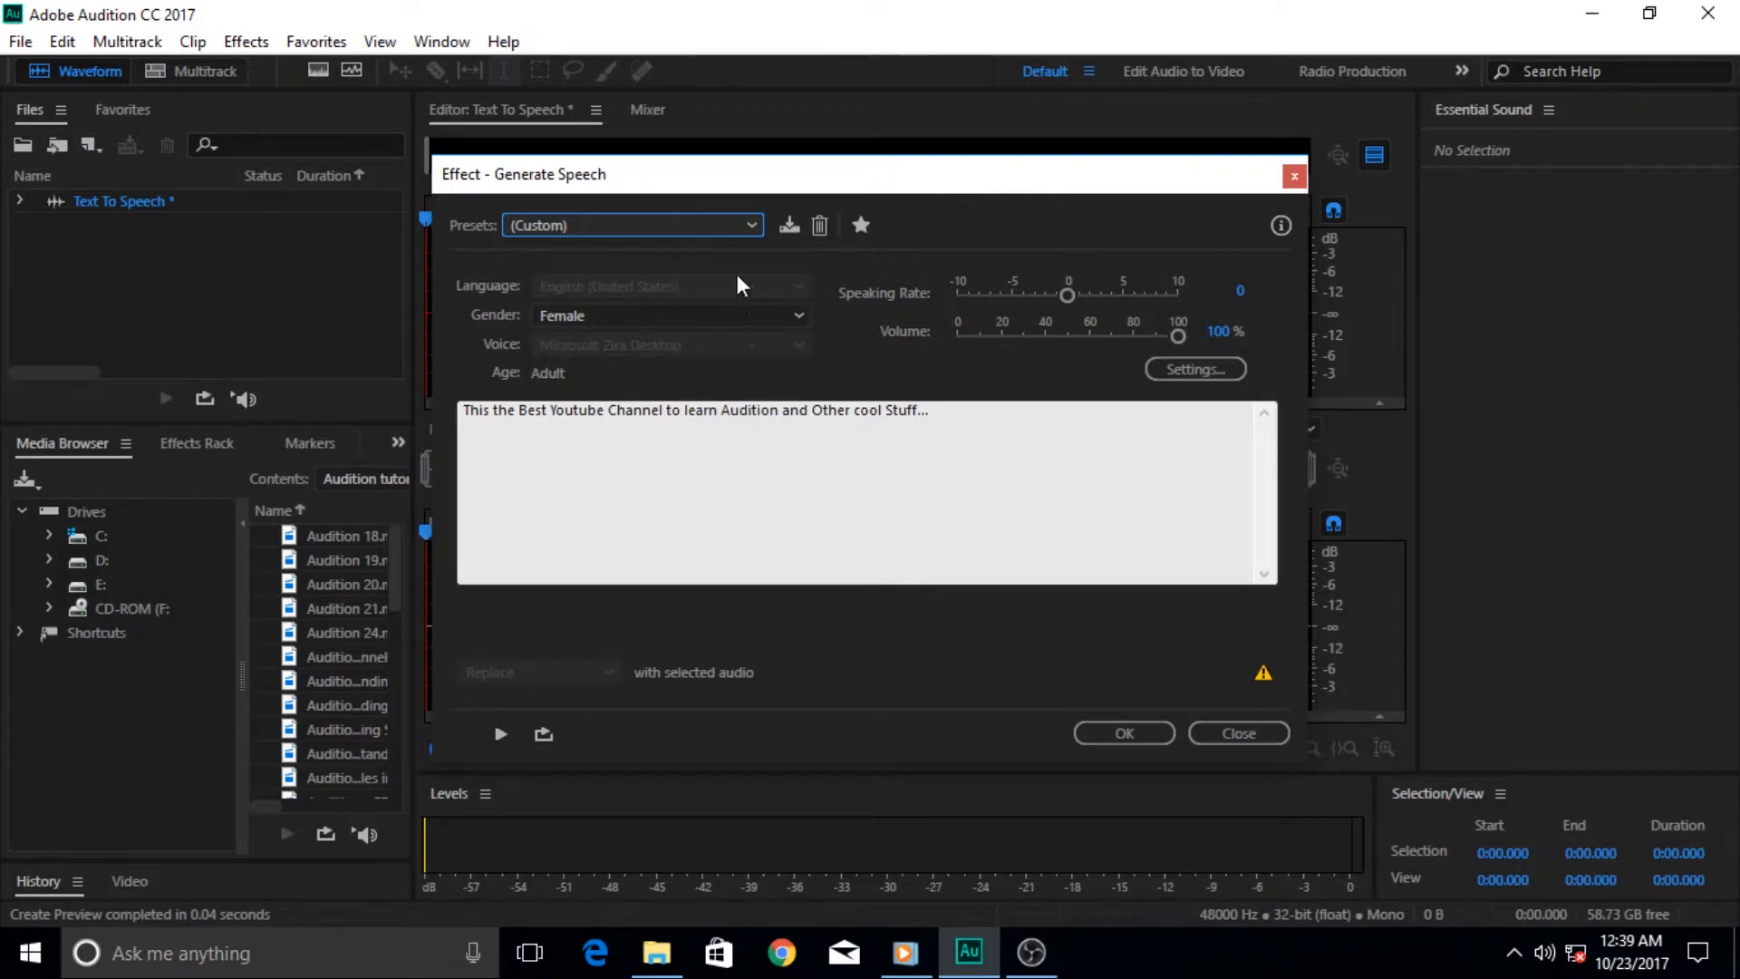
pyautogui.moveTo(493, 318)
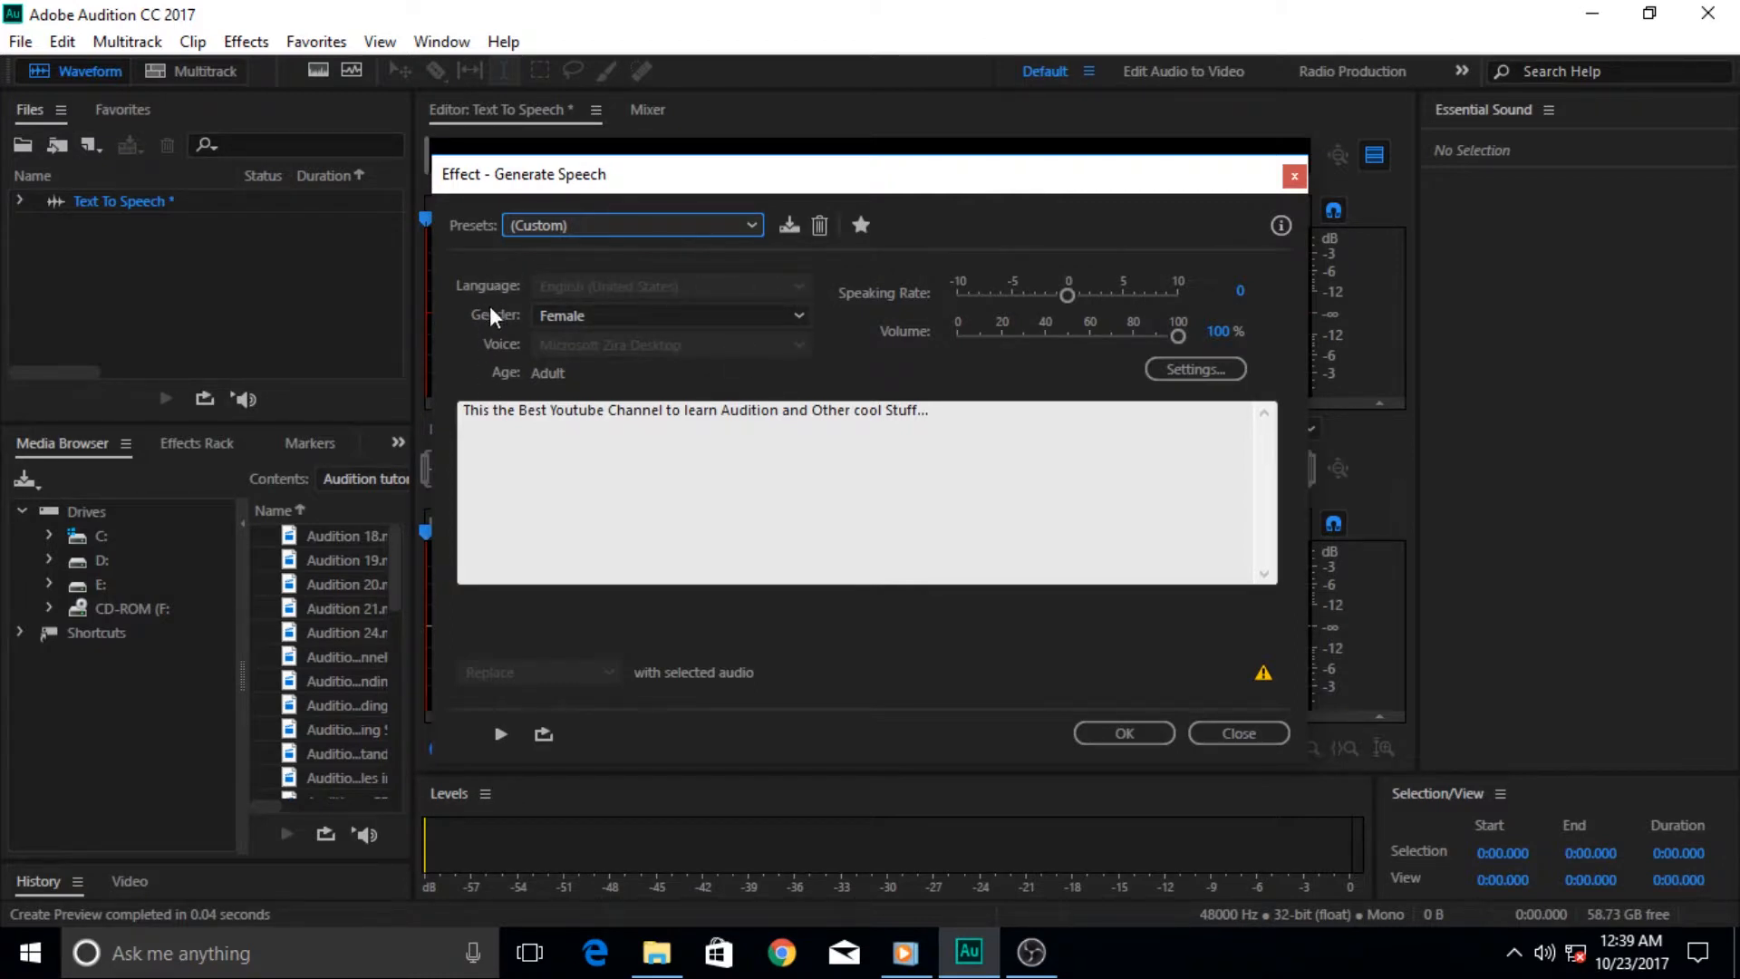
pyautogui.moveTo(686, 297)
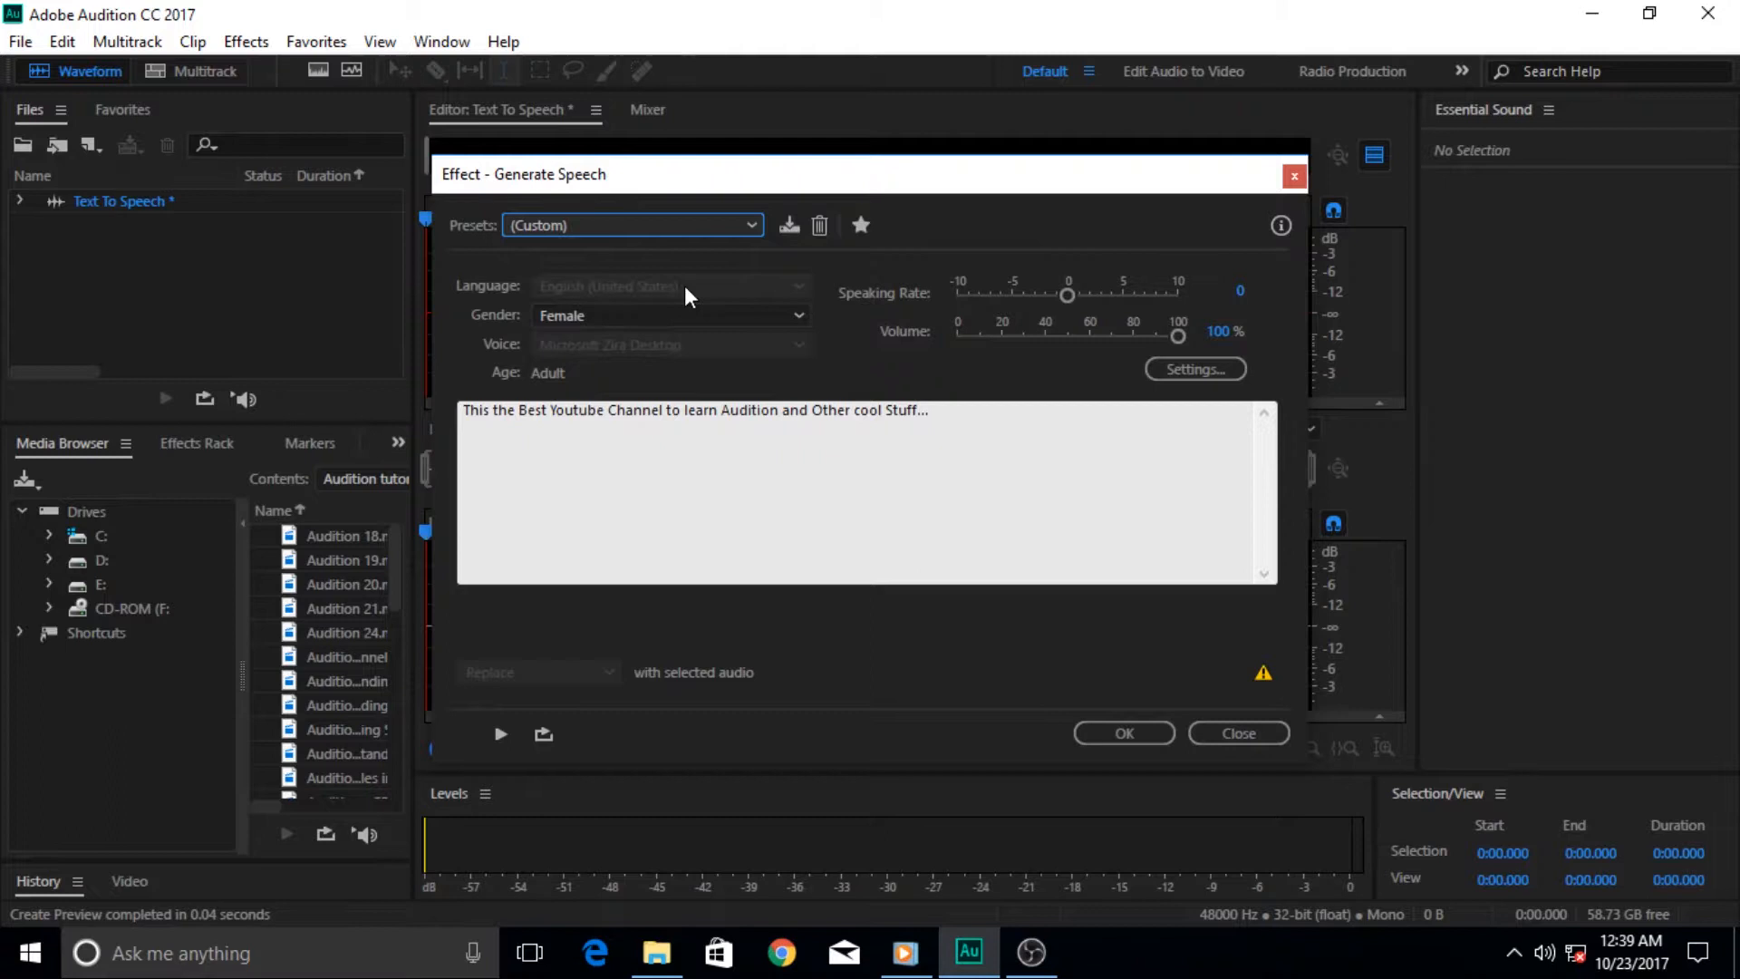
pyautogui.moveTo(697, 297)
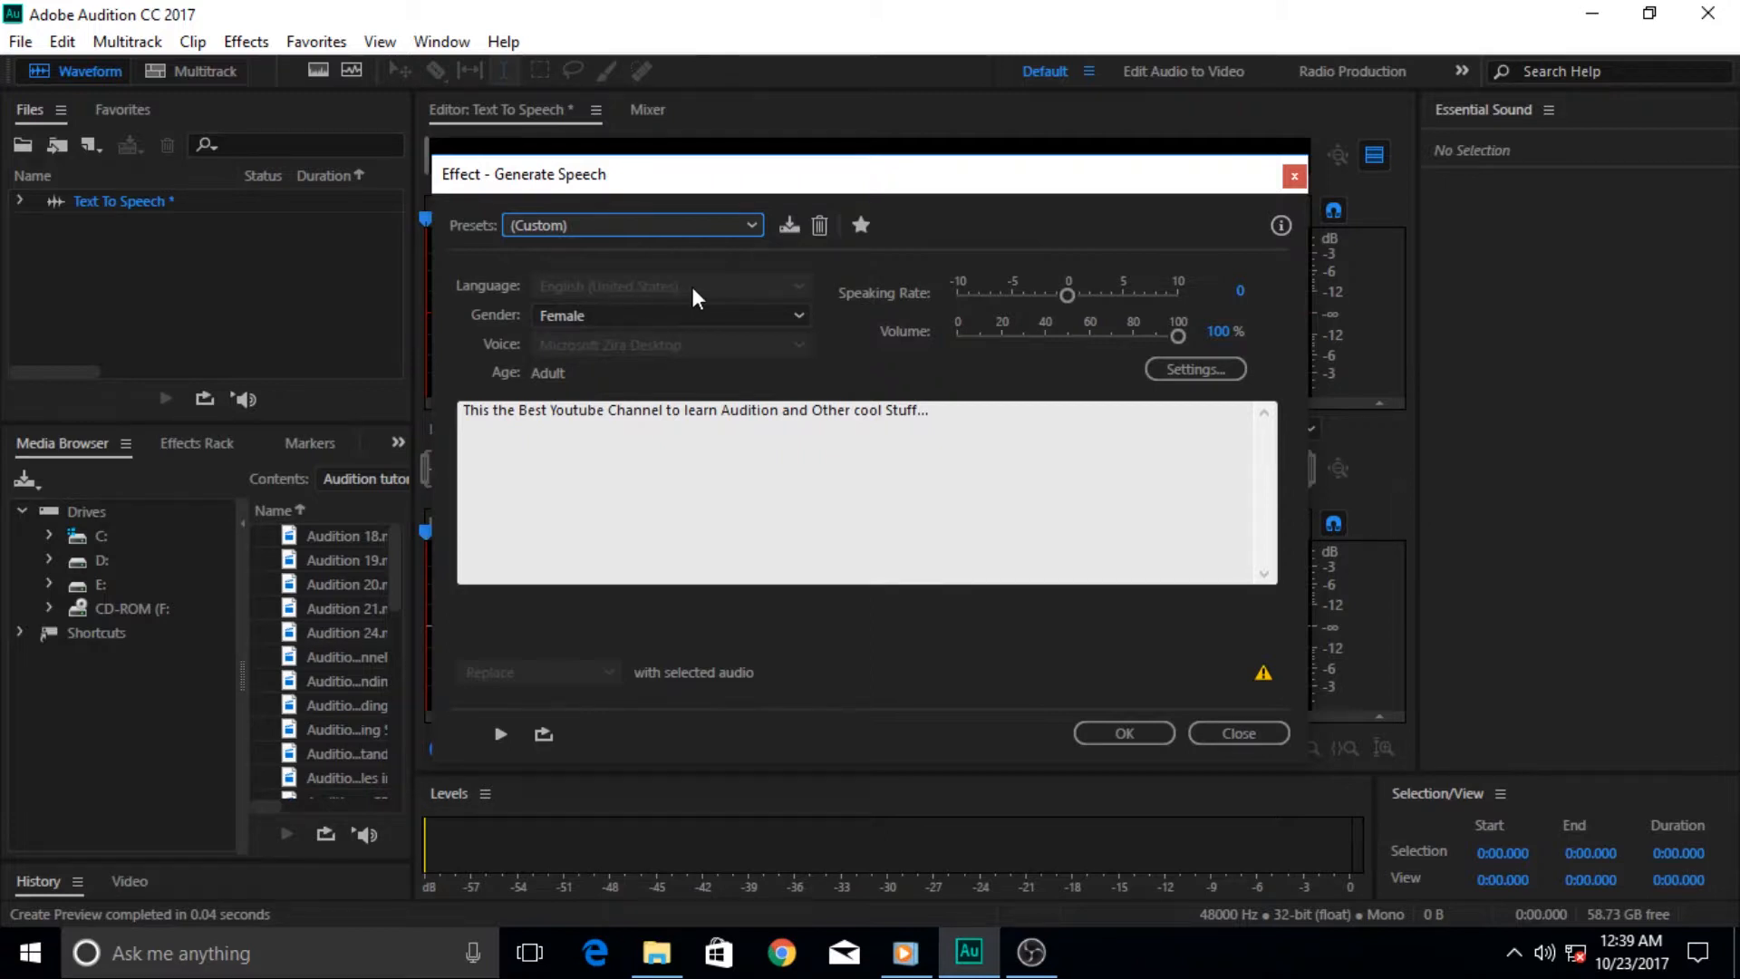
pyautogui.moveTo(765, 297)
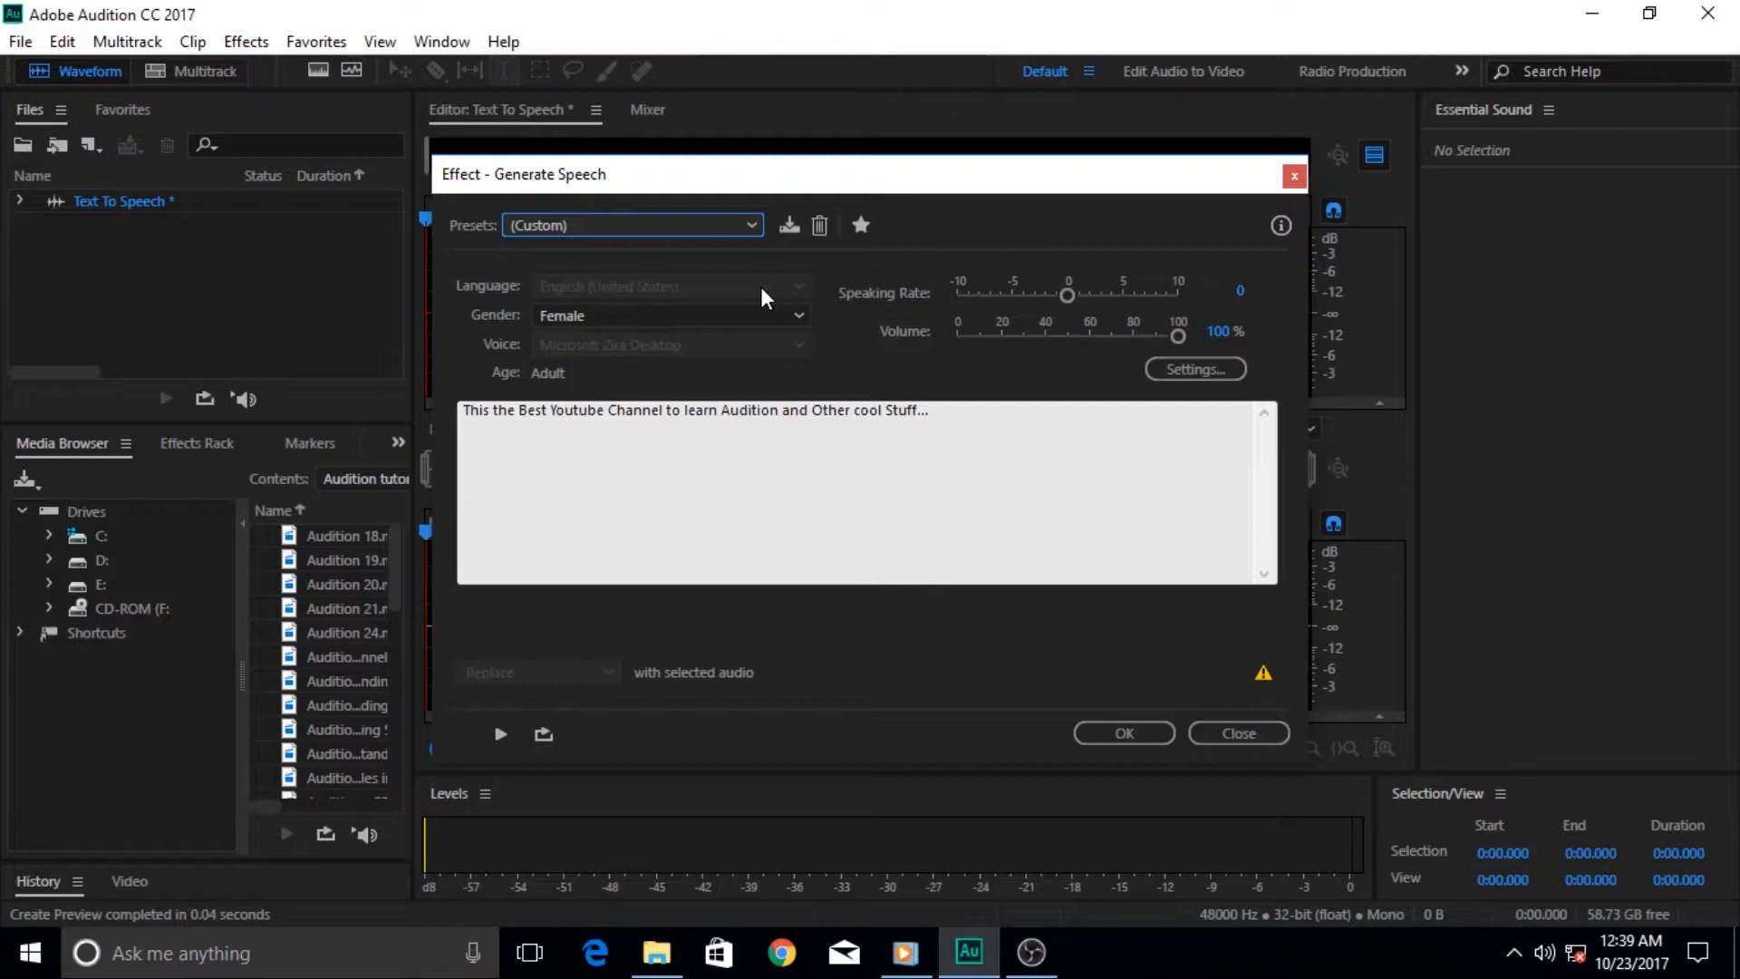
pyautogui.moveTo(722, 310)
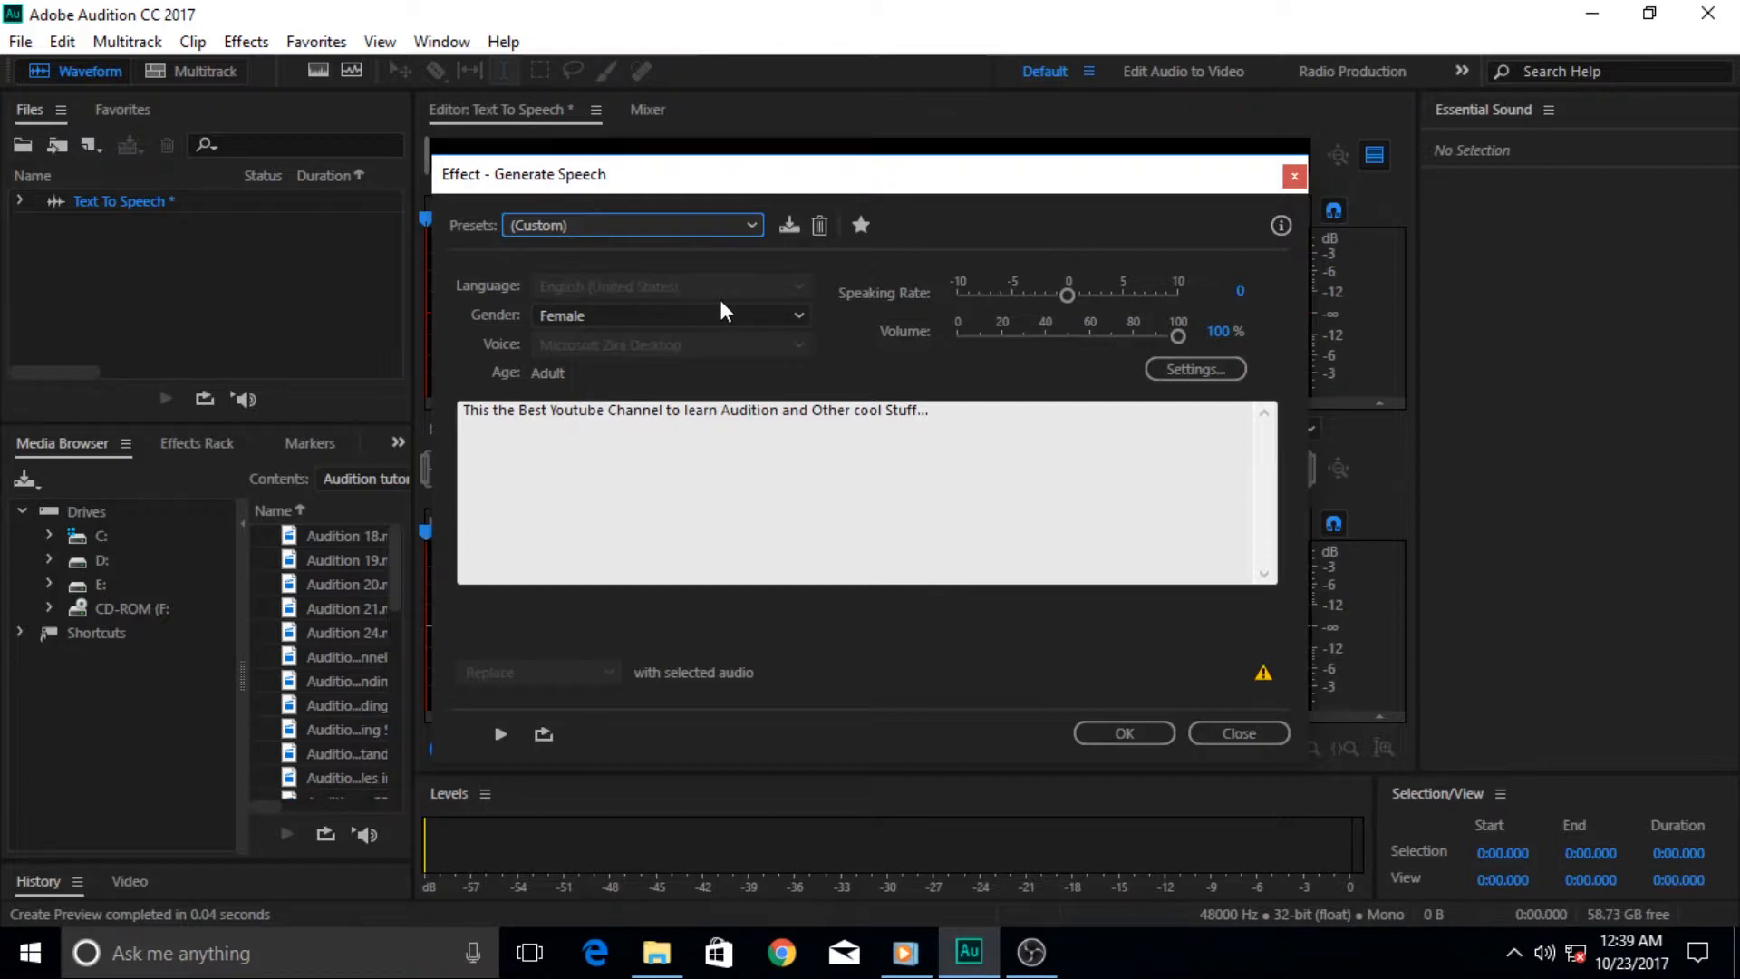
pyautogui.moveTo(594, 431)
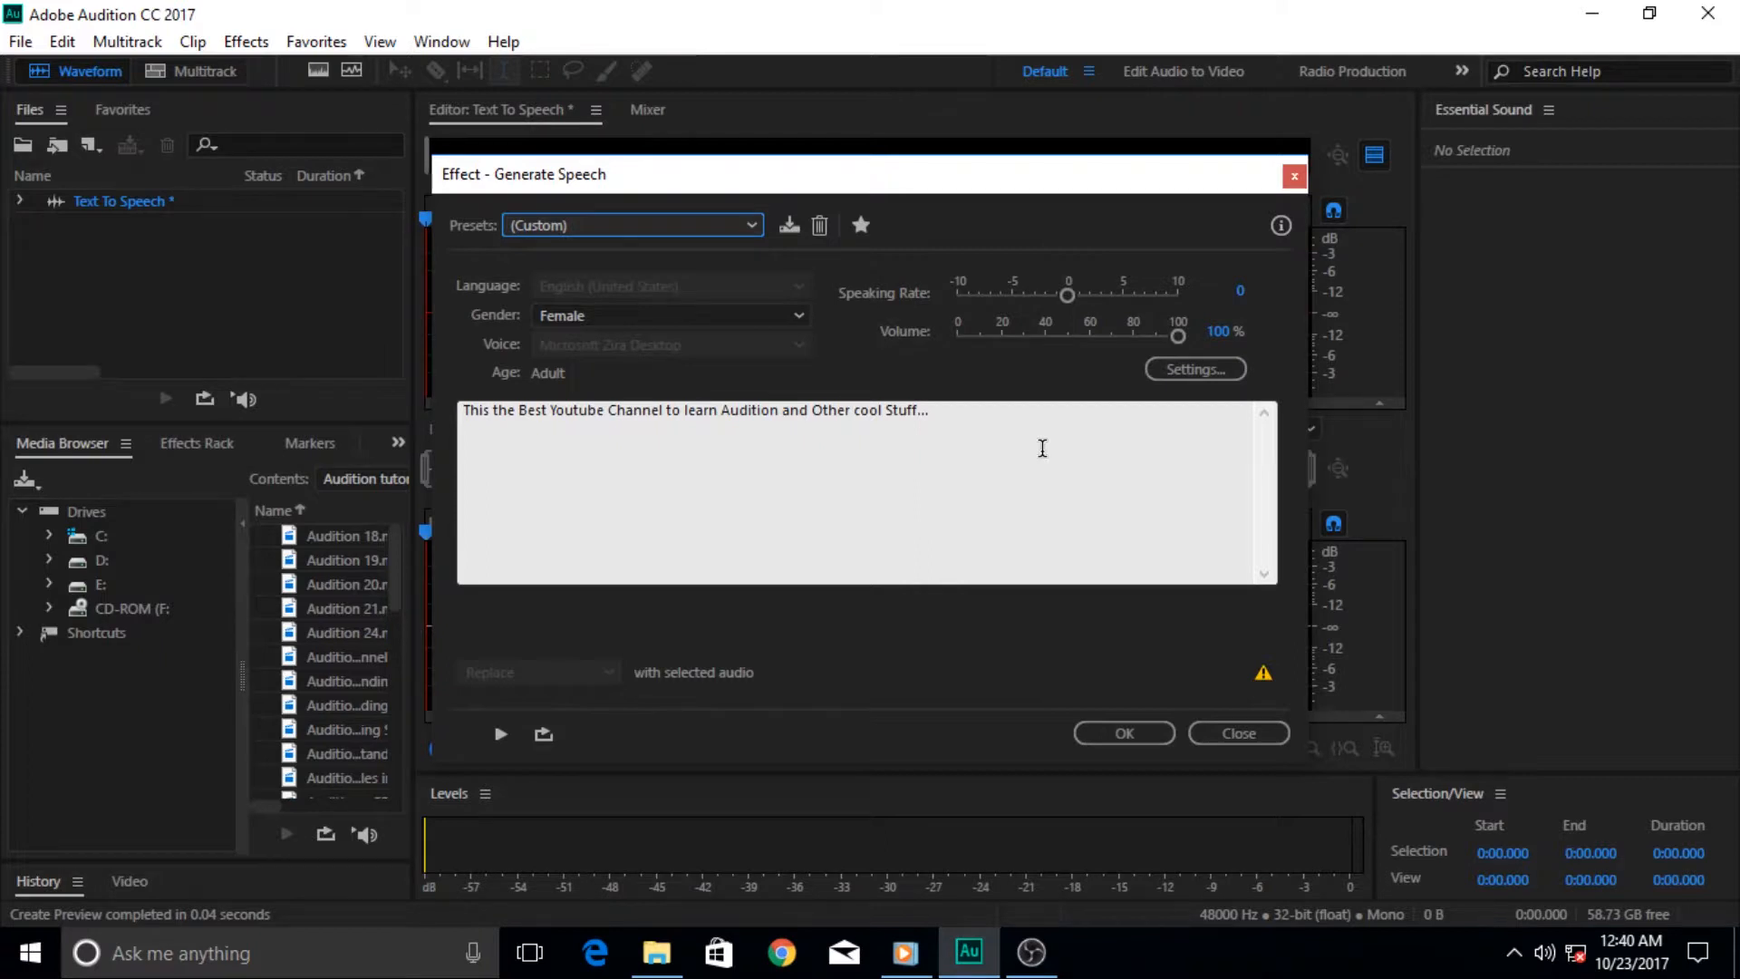
pyautogui.moveTo(639, 302)
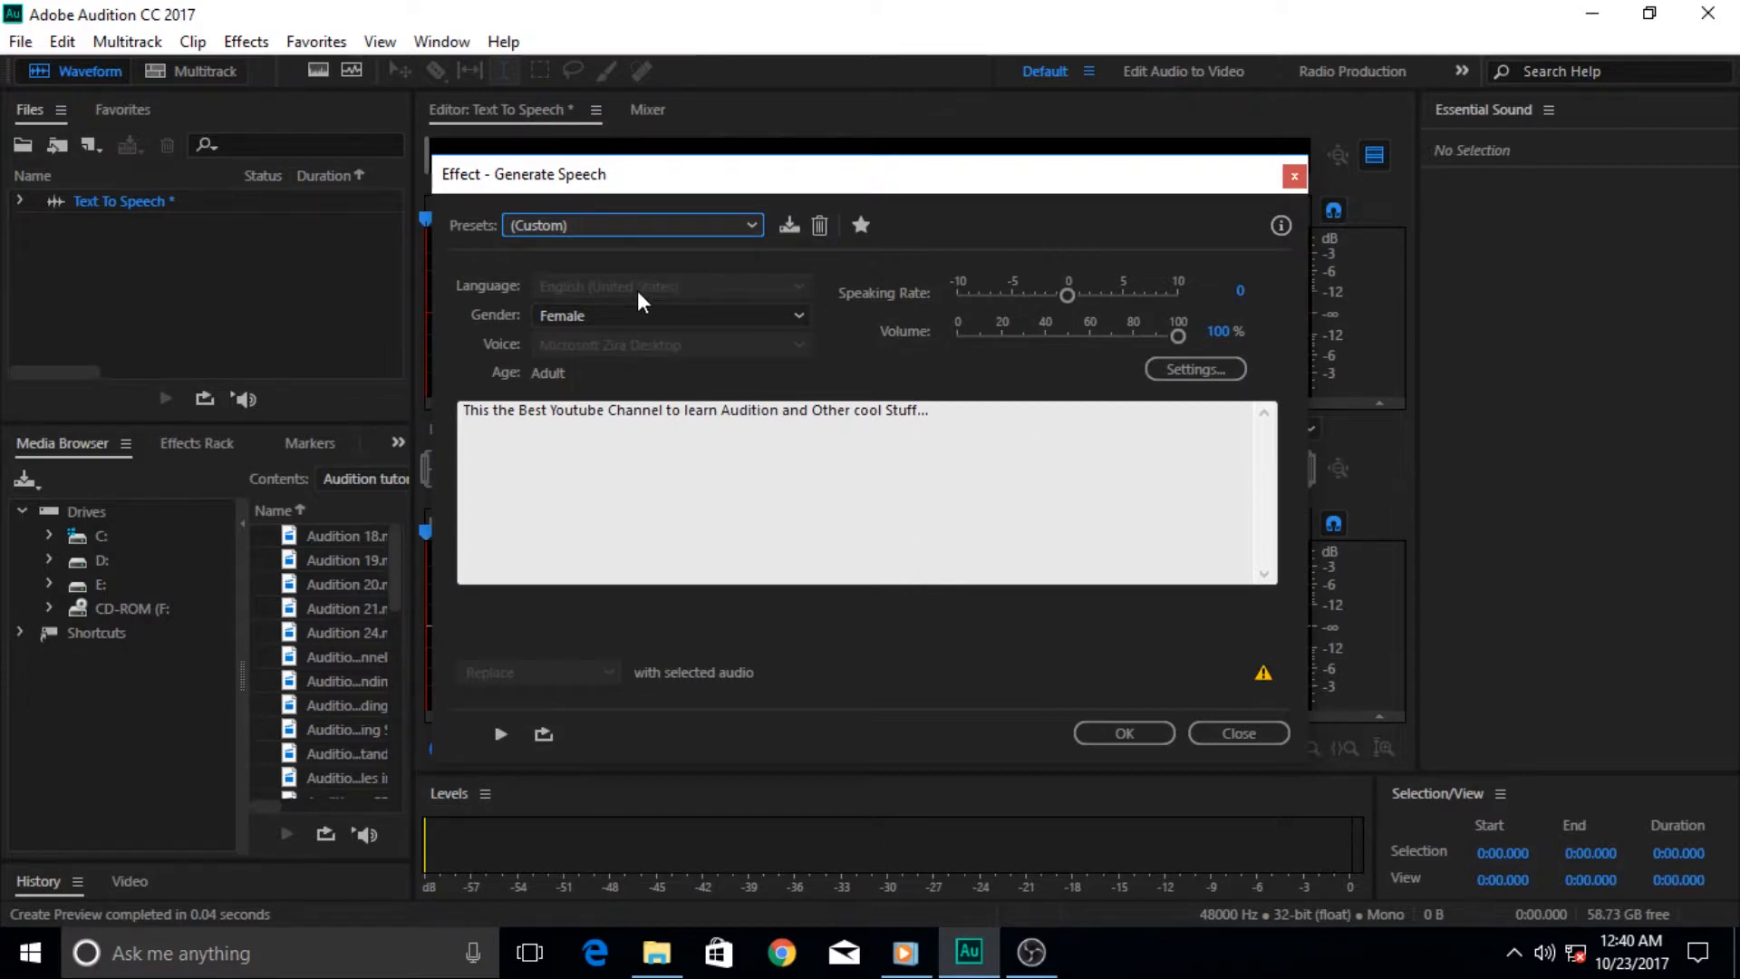
pyautogui.moveTo(761, 297)
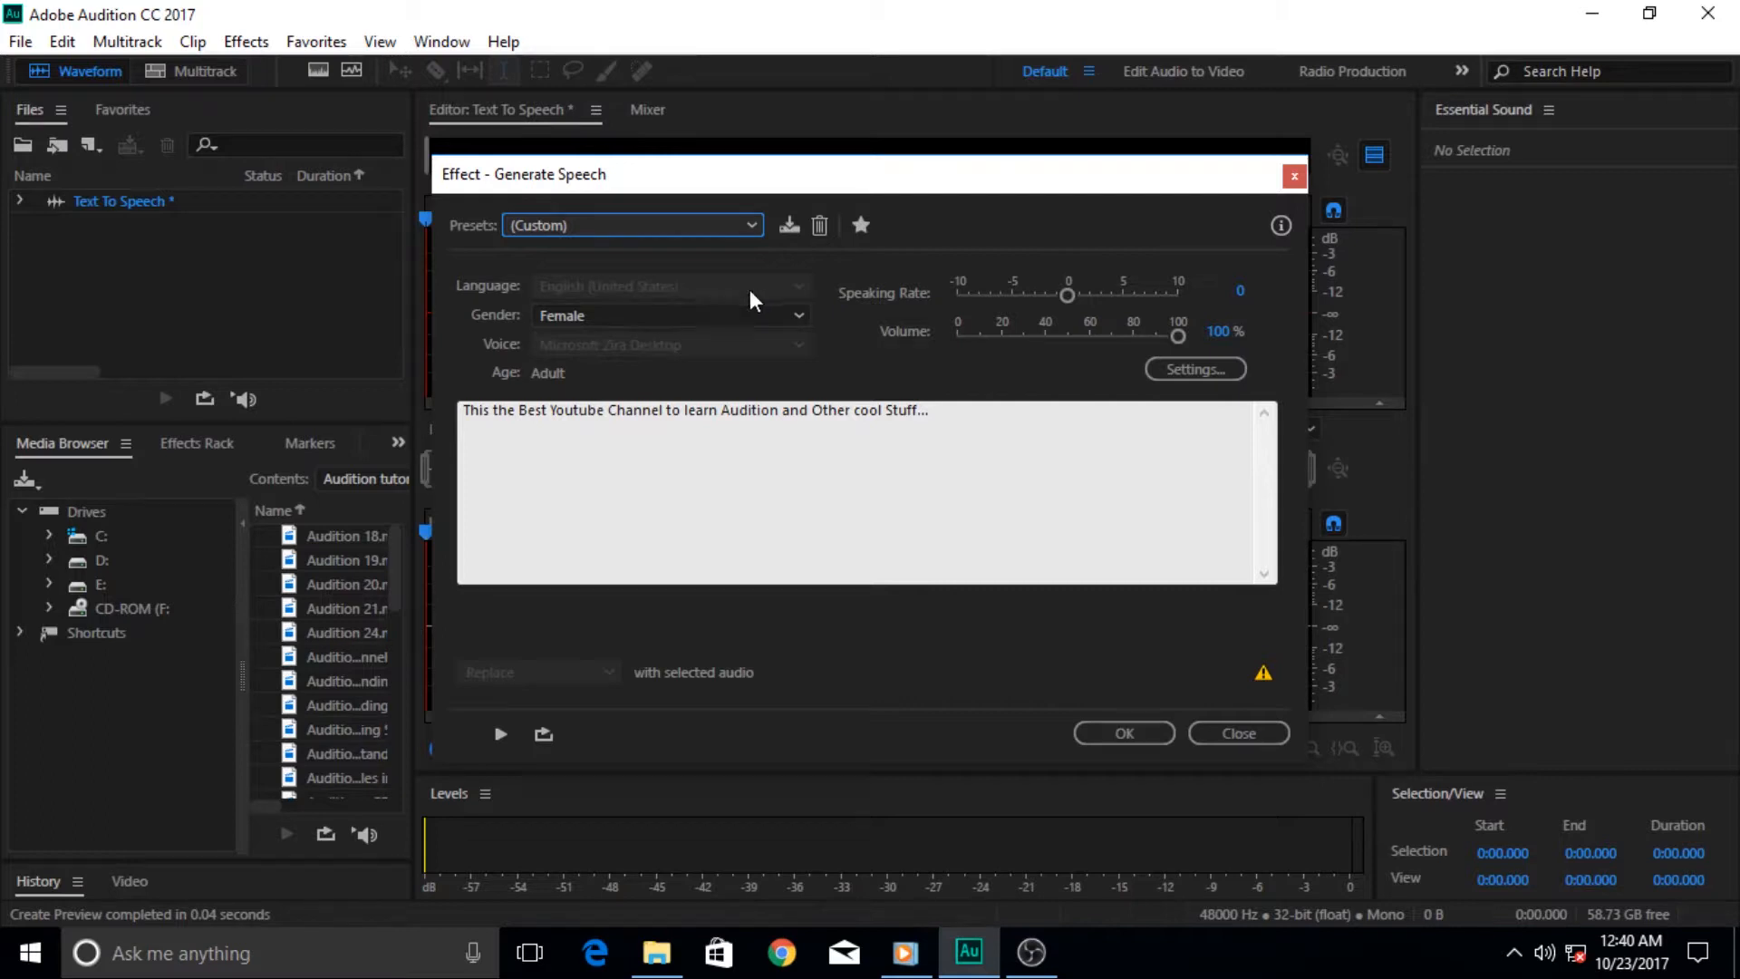
pyautogui.moveTo(608, 300)
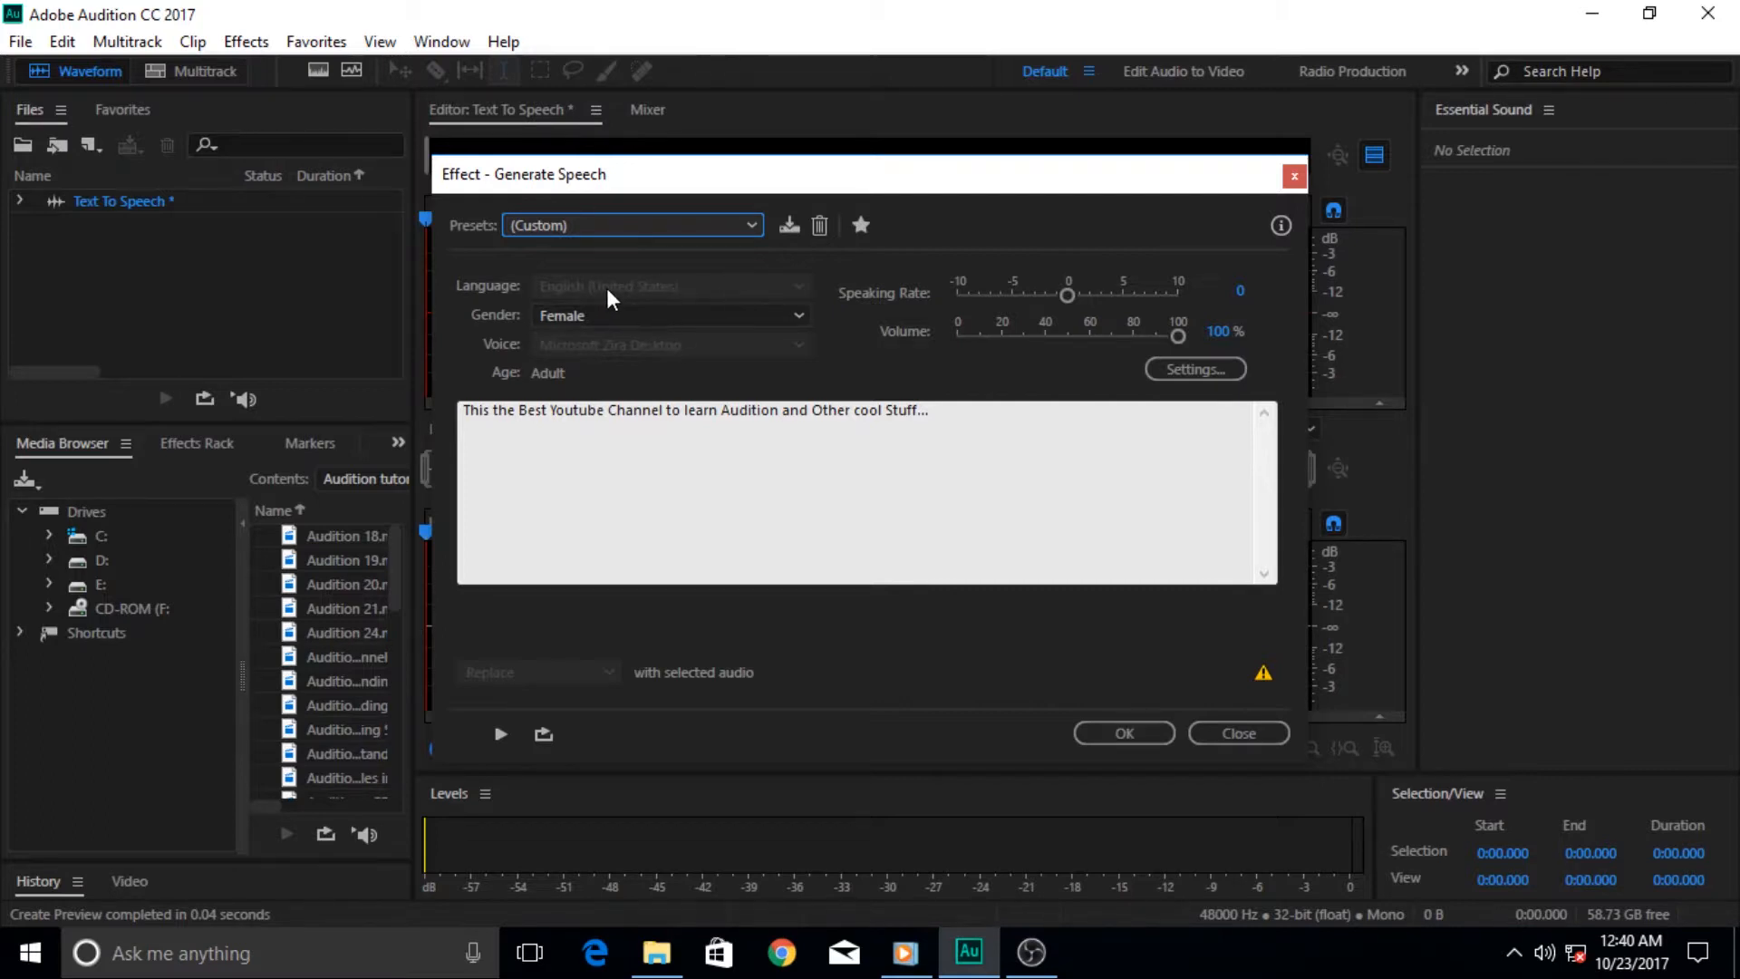
pyautogui.moveTo(6, 846)
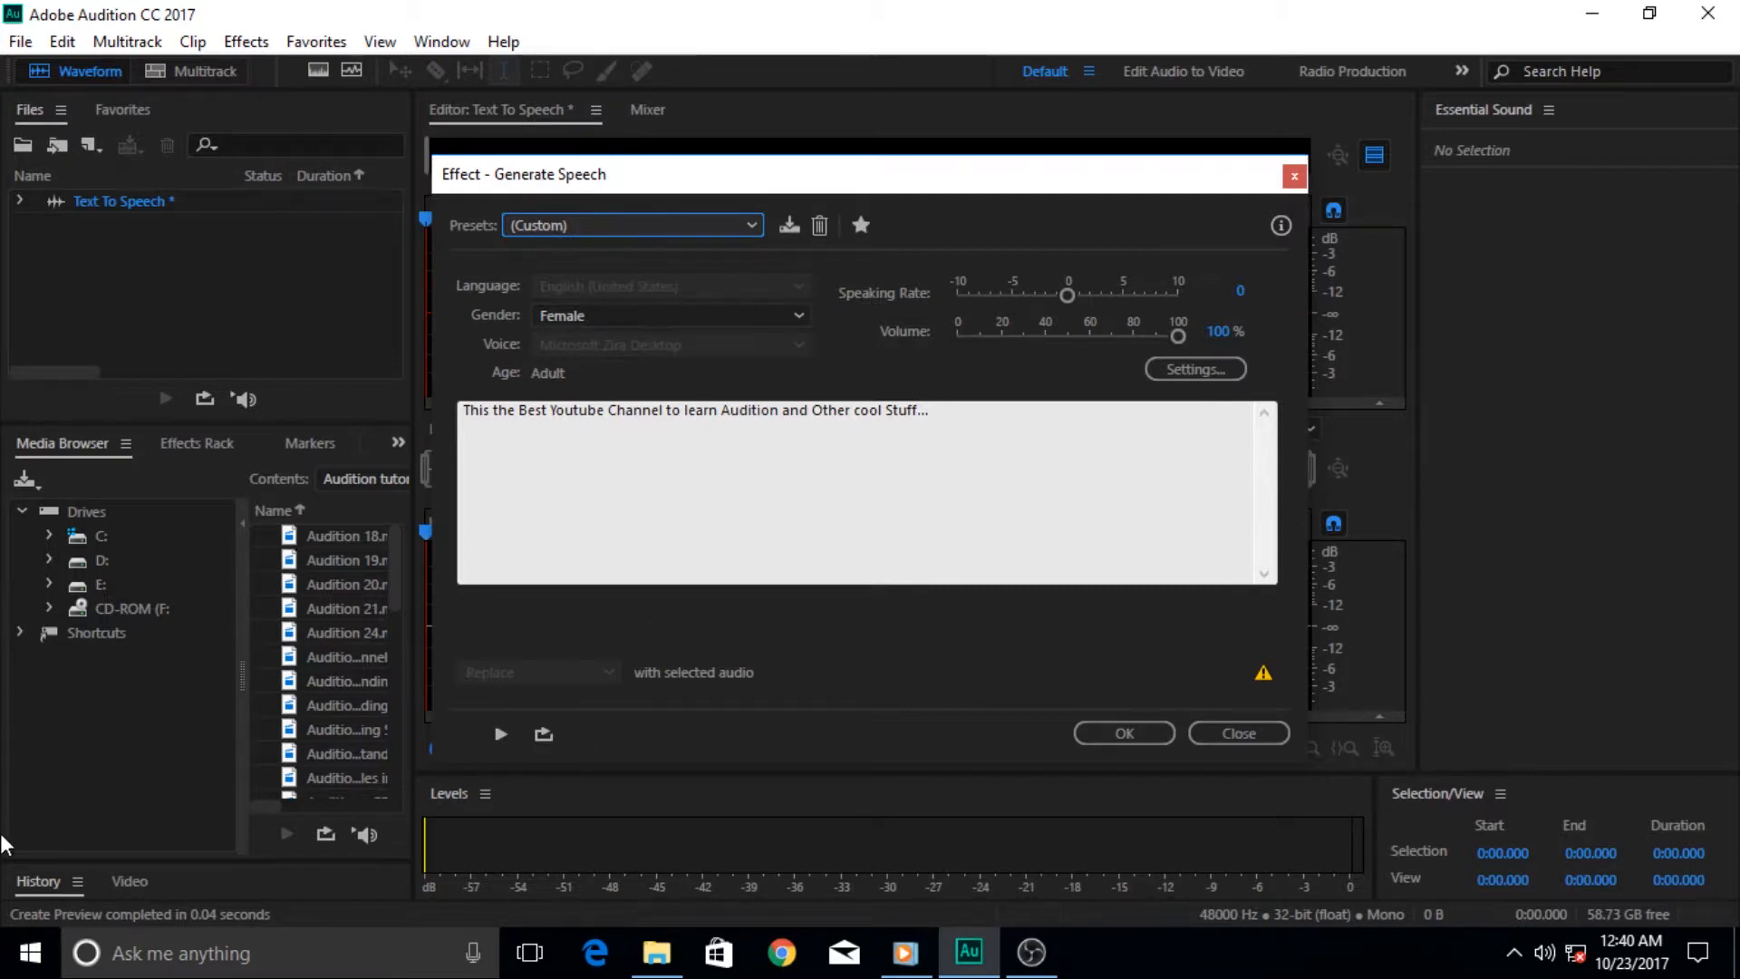
pyautogui.moveTo(631, 307)
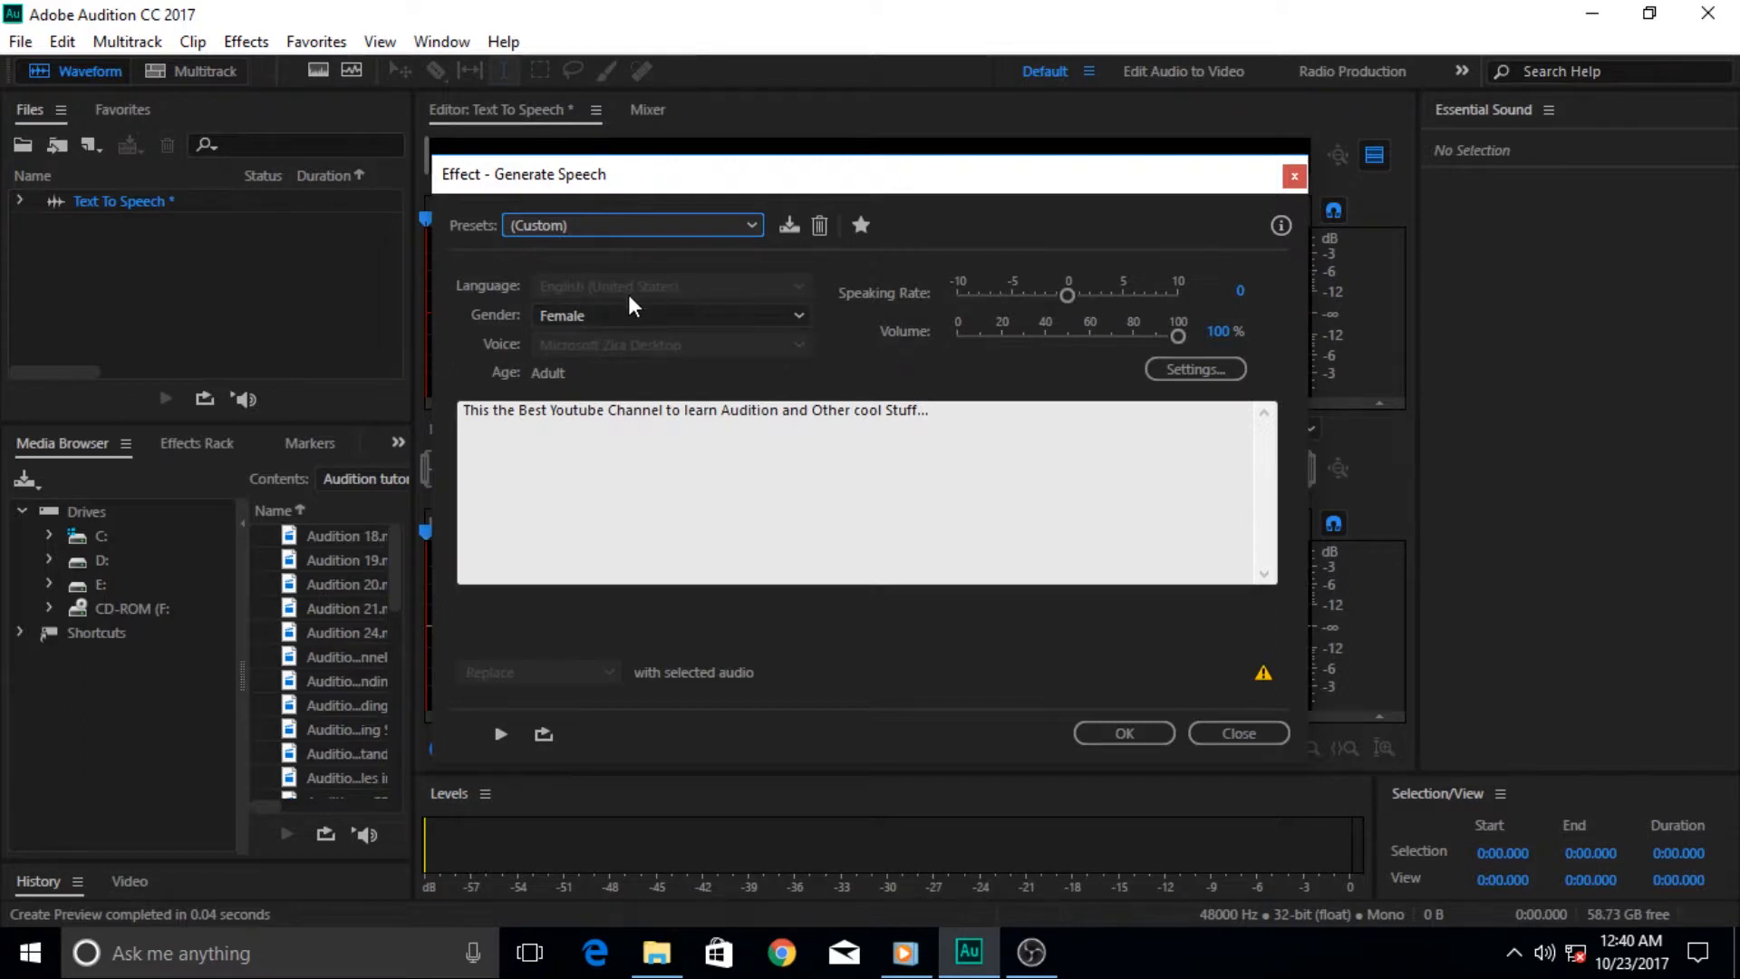
pyautogui.moveTo(743, 291)
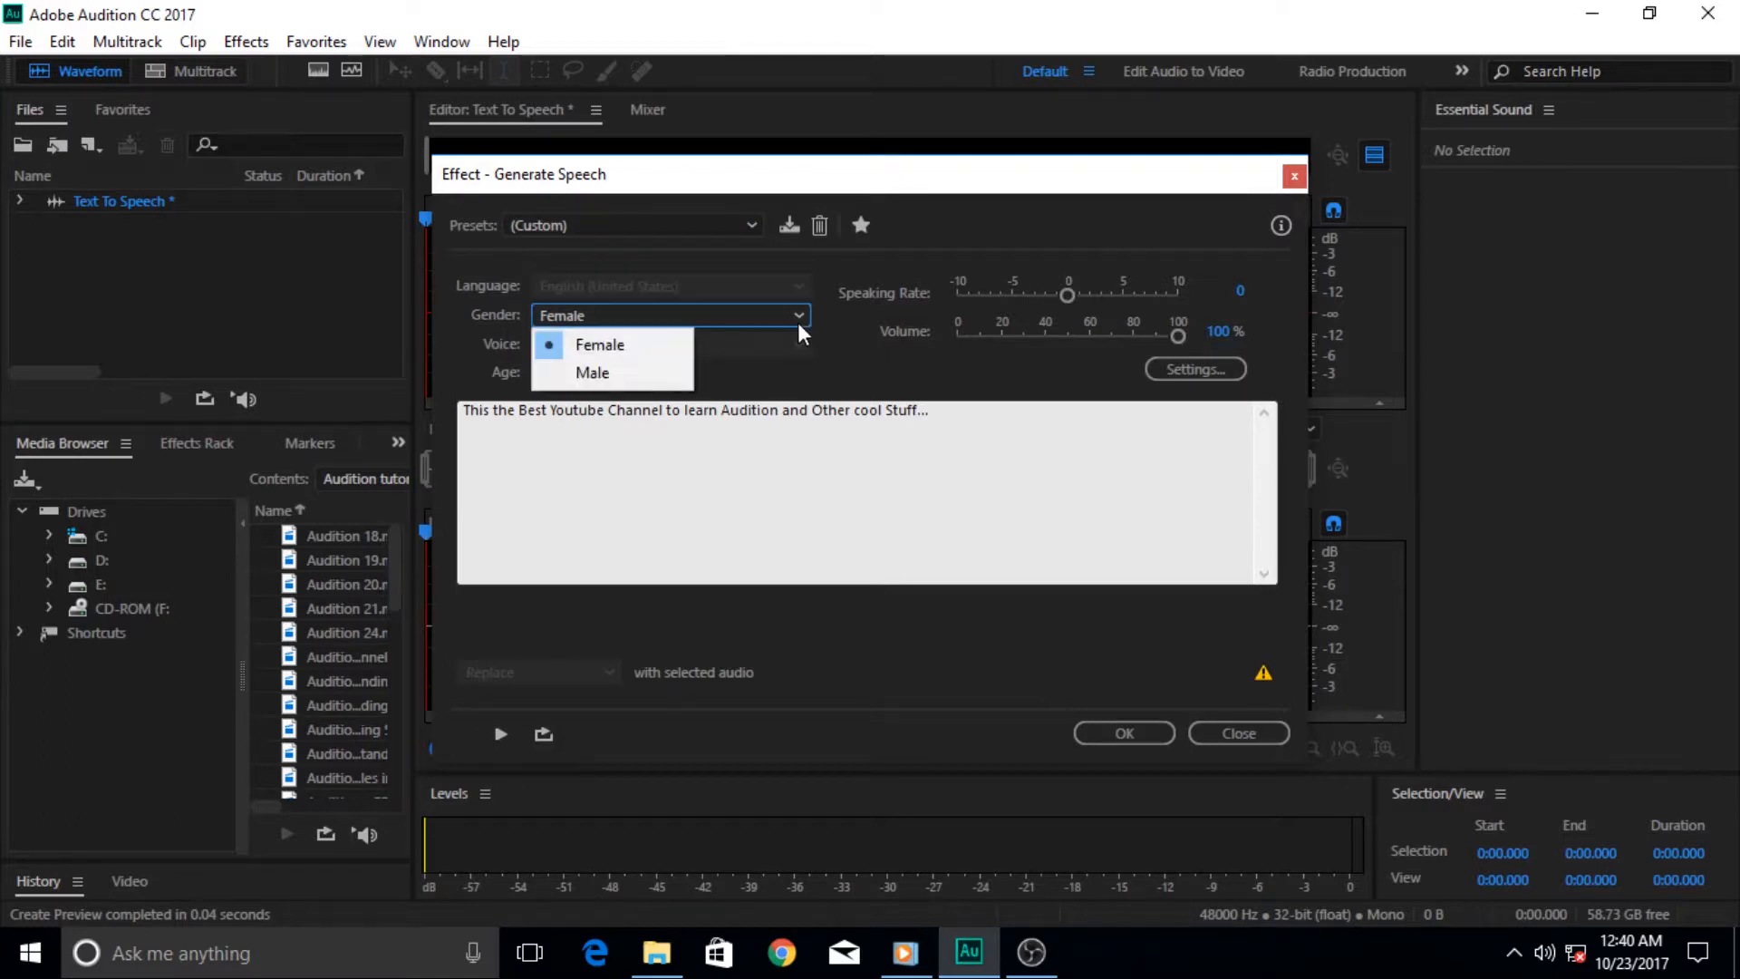
pyautogui.moveTo(836, 344)
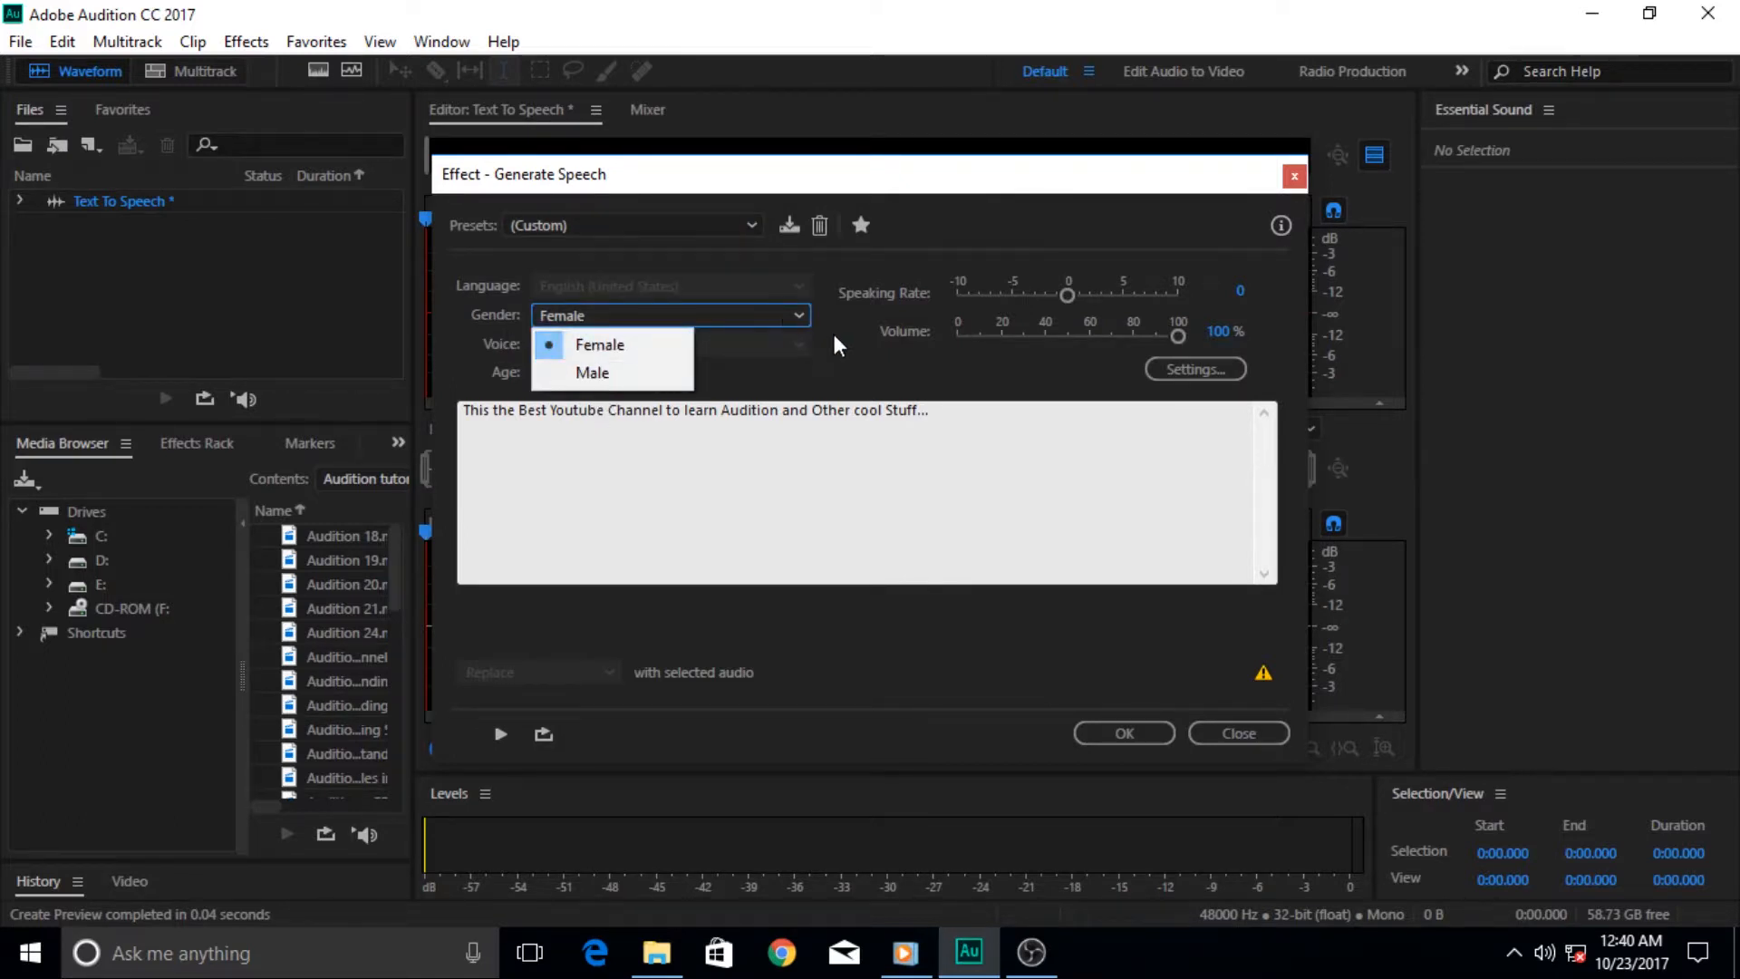
pyautogui.click(598, 345)
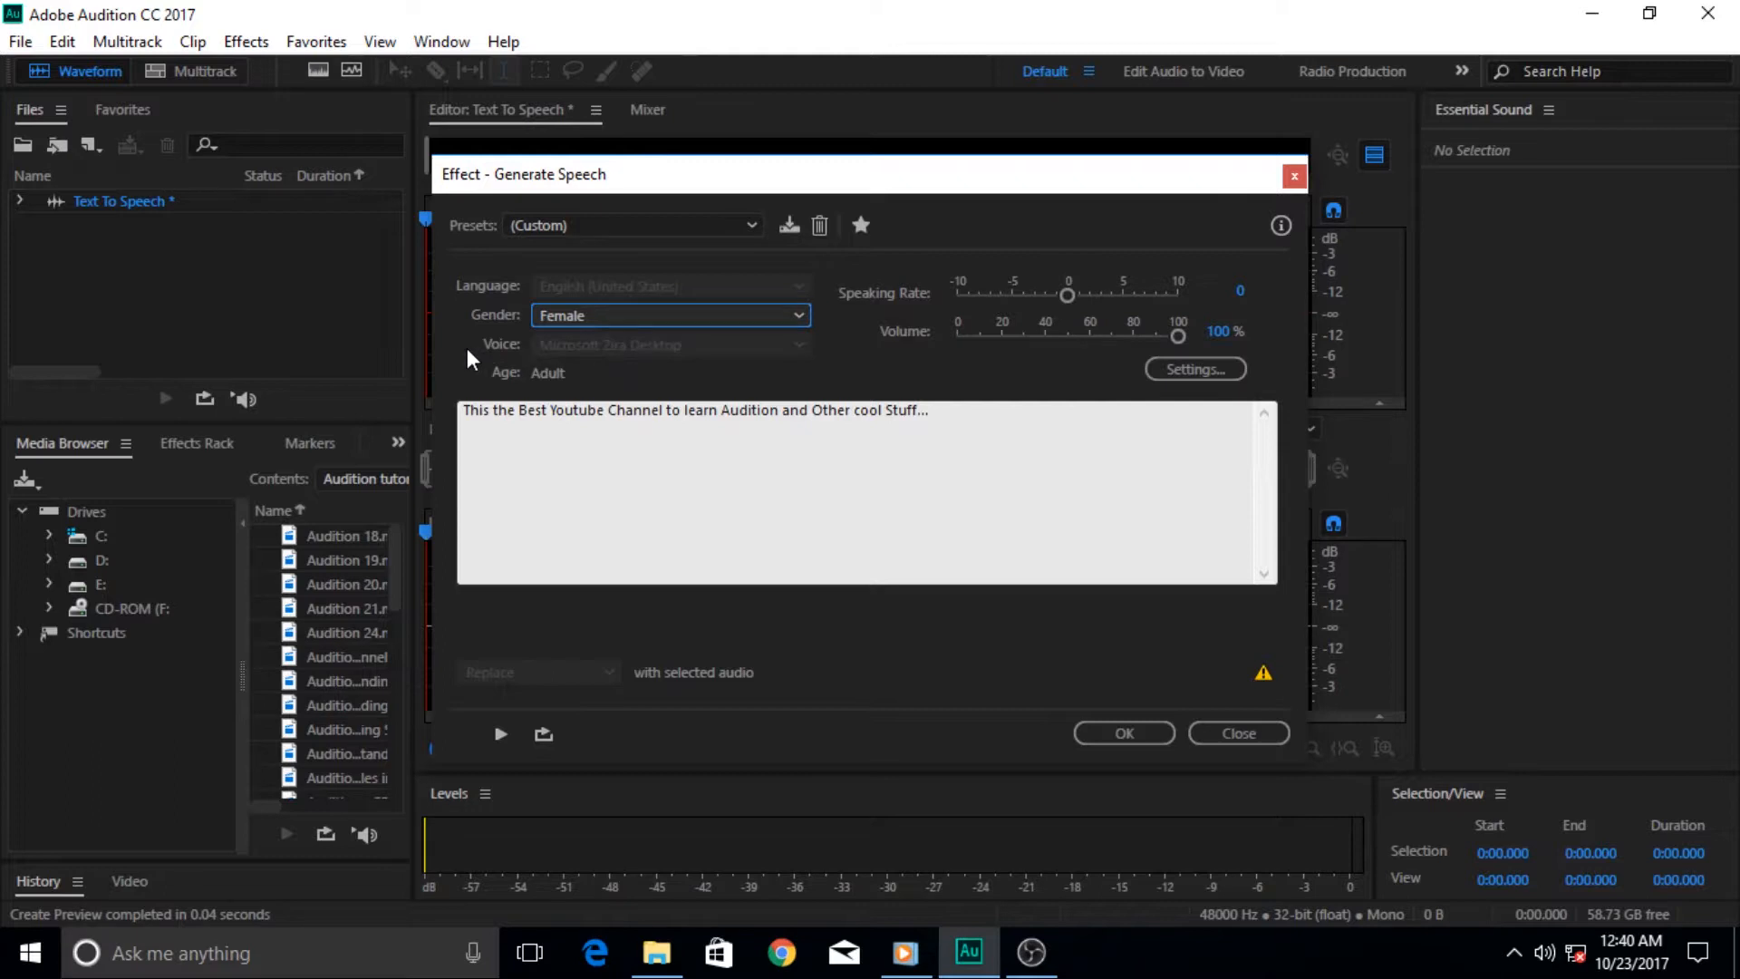
pyautogui.moveTo(554, 364)
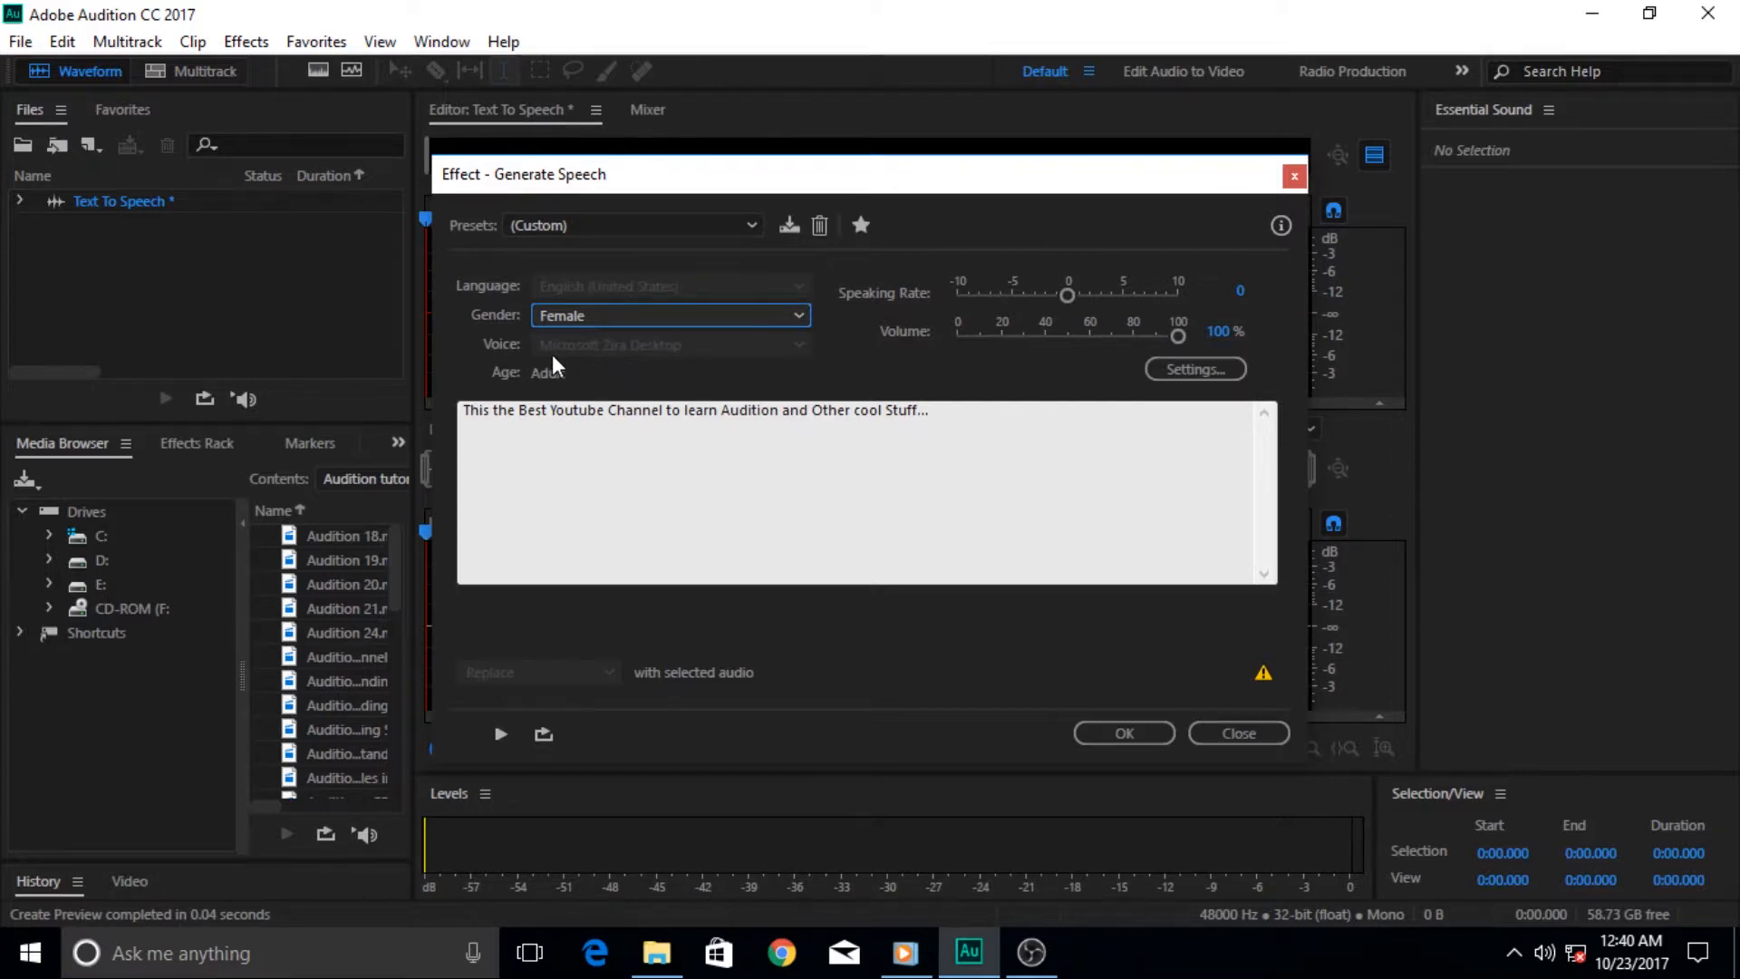
pyautogui.moveTo(697, 364)
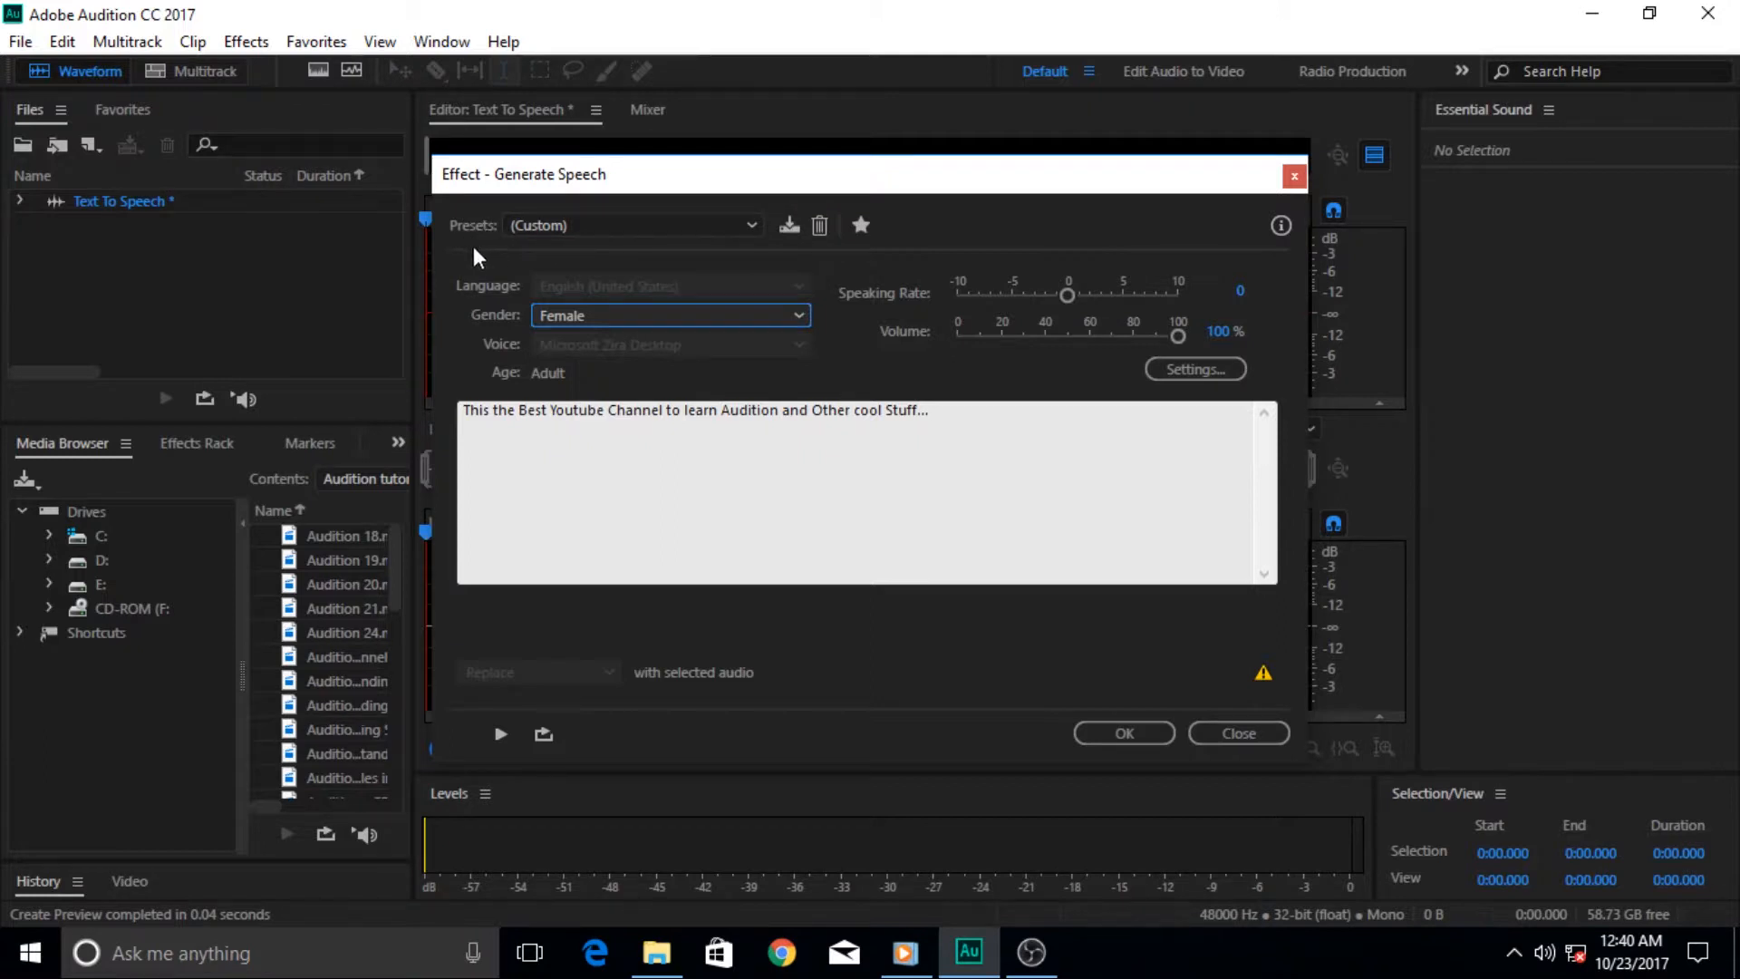
pyautogui.moveTo(614, 361)
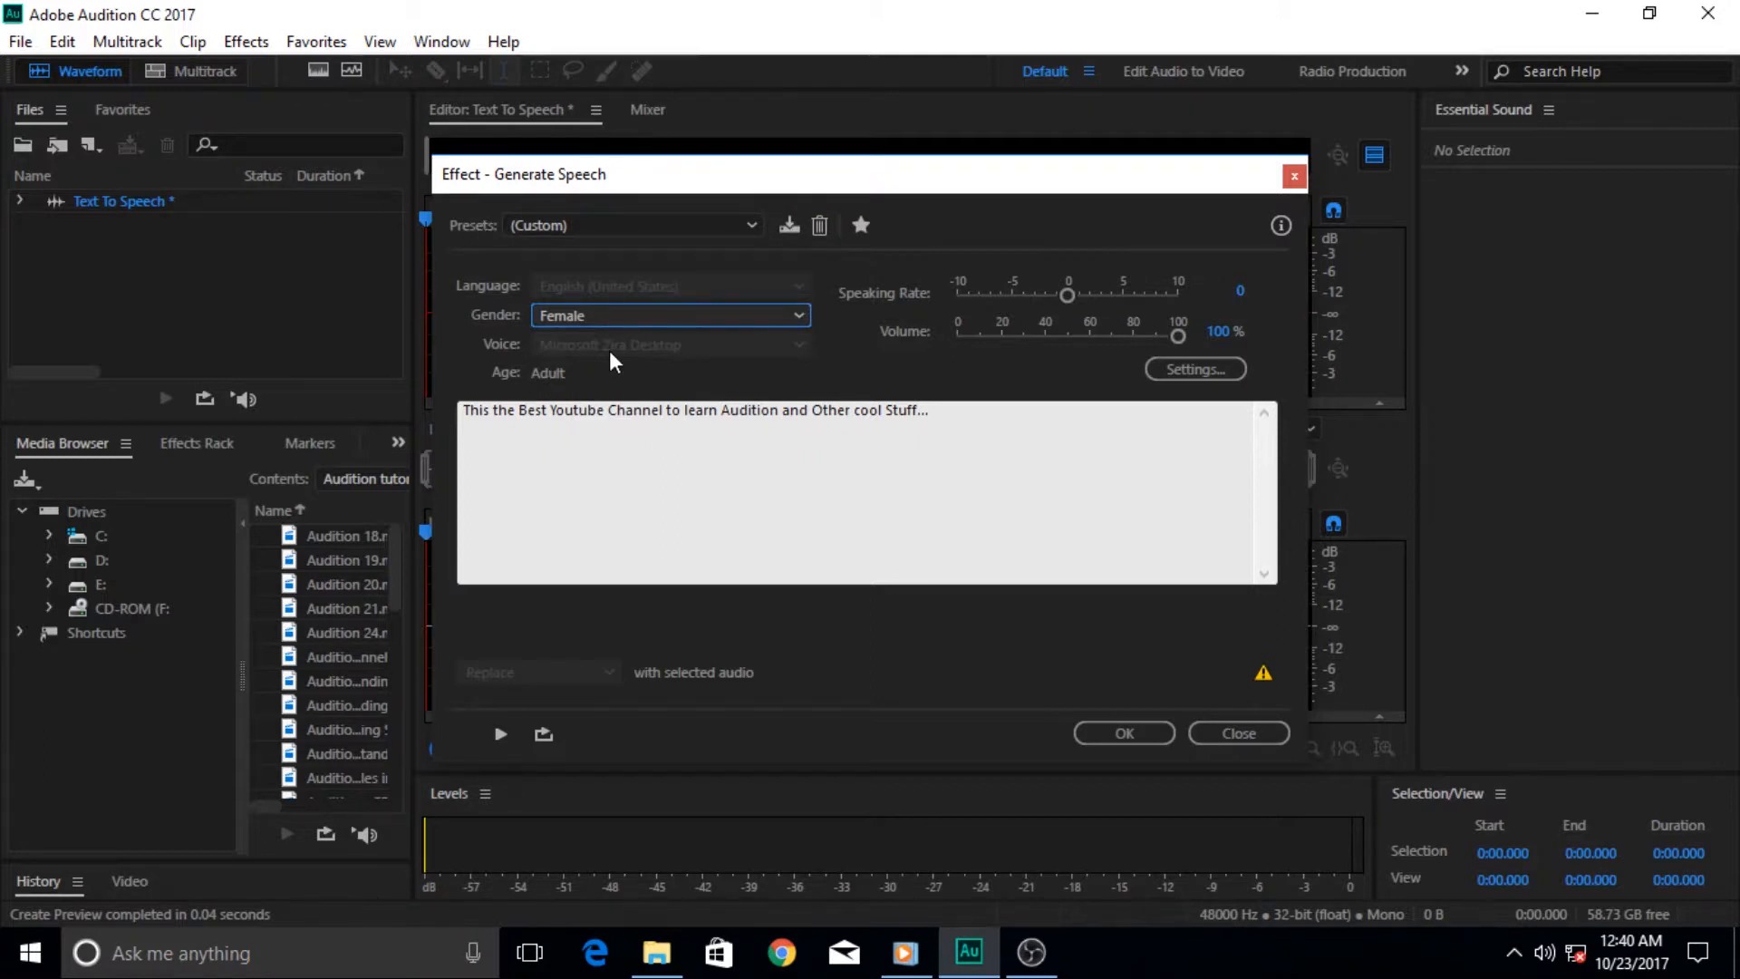
pyautogui.moveTo(638, 363)
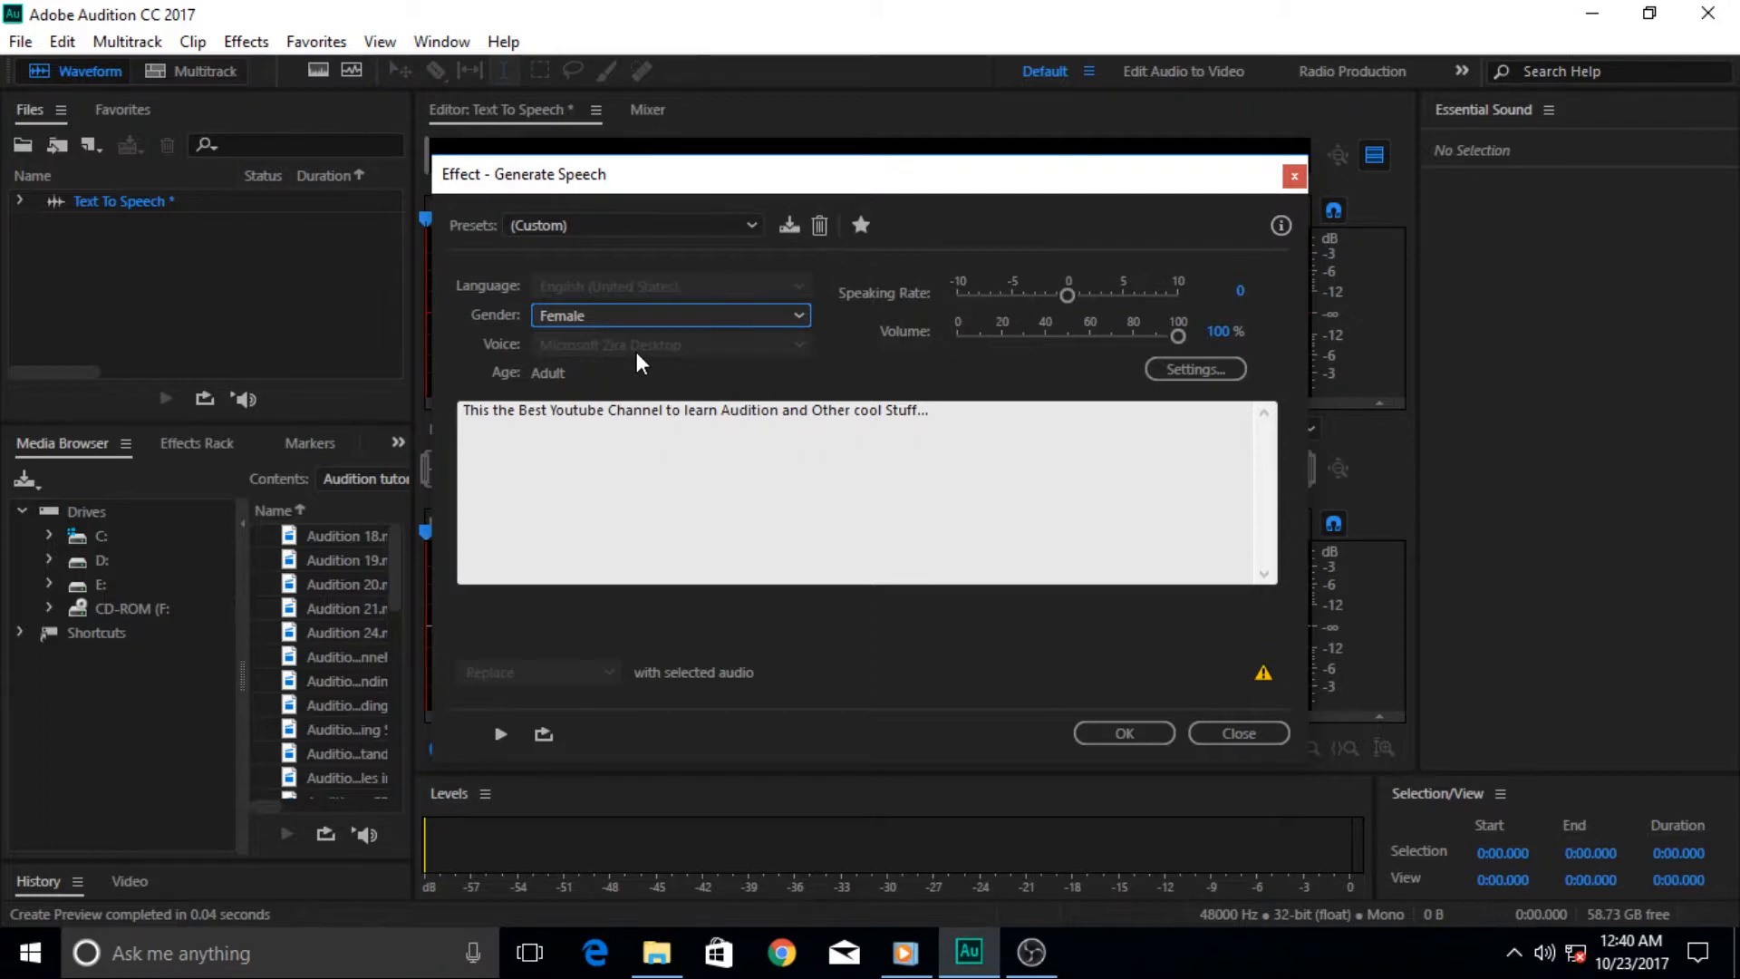
pyautogui.moveTo(677, 364)
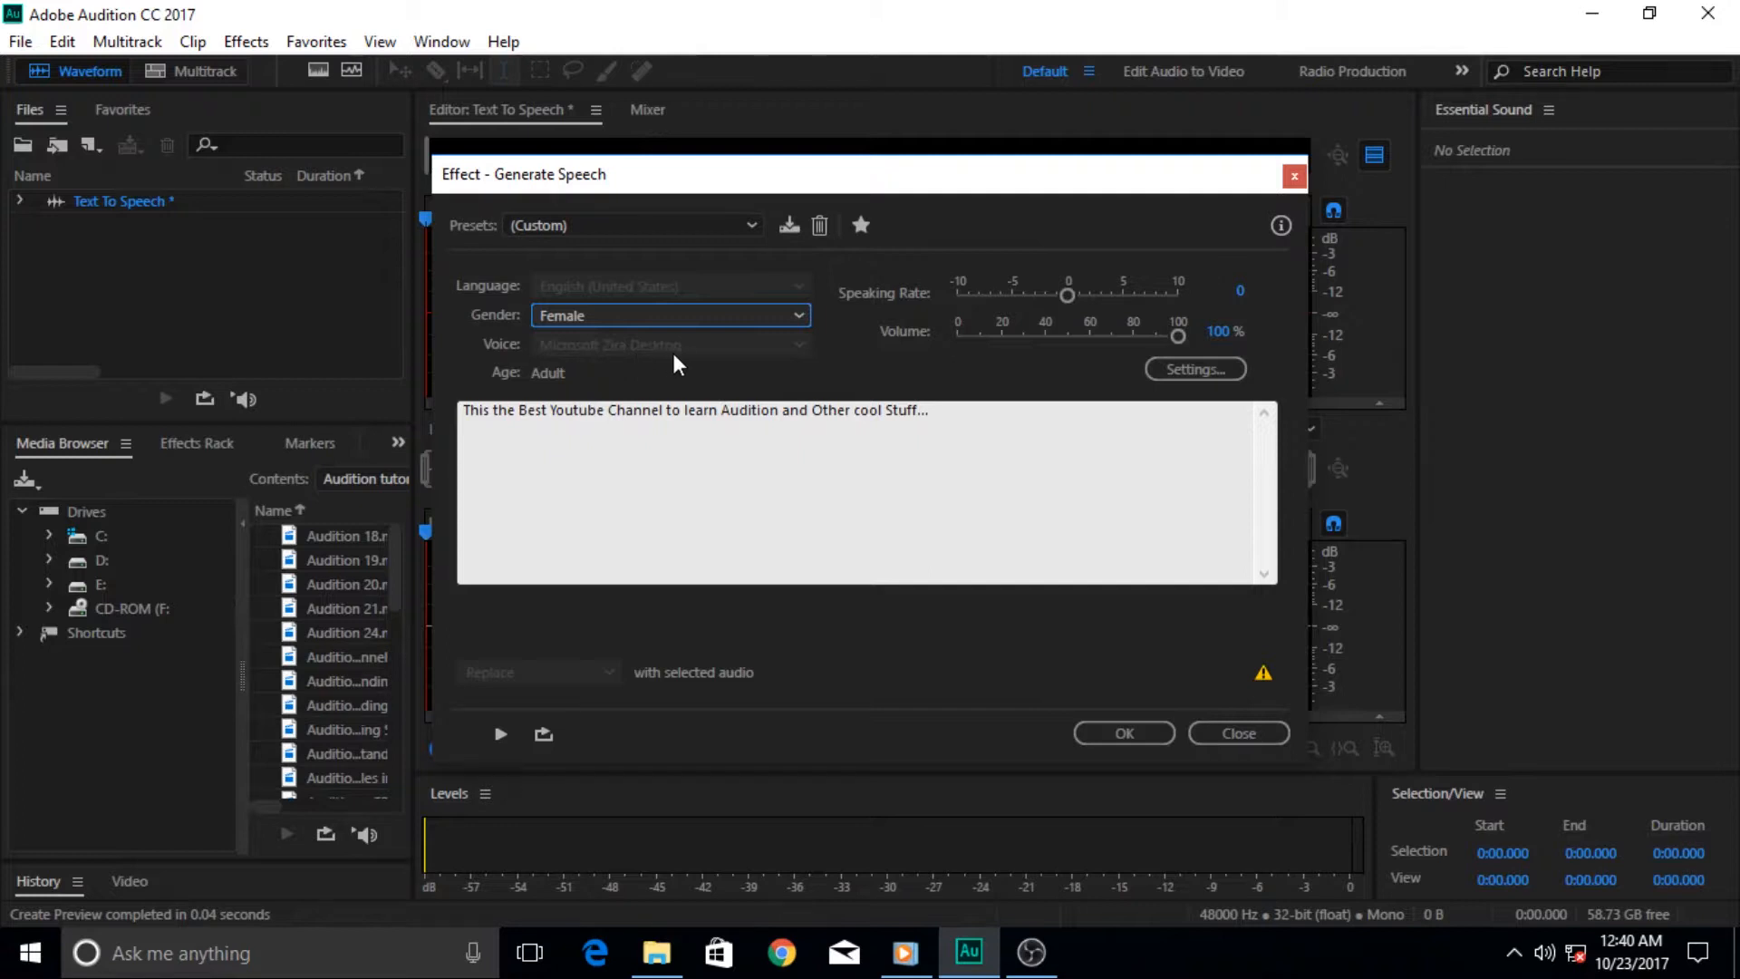
pyautogui.moveTo(680, 362)
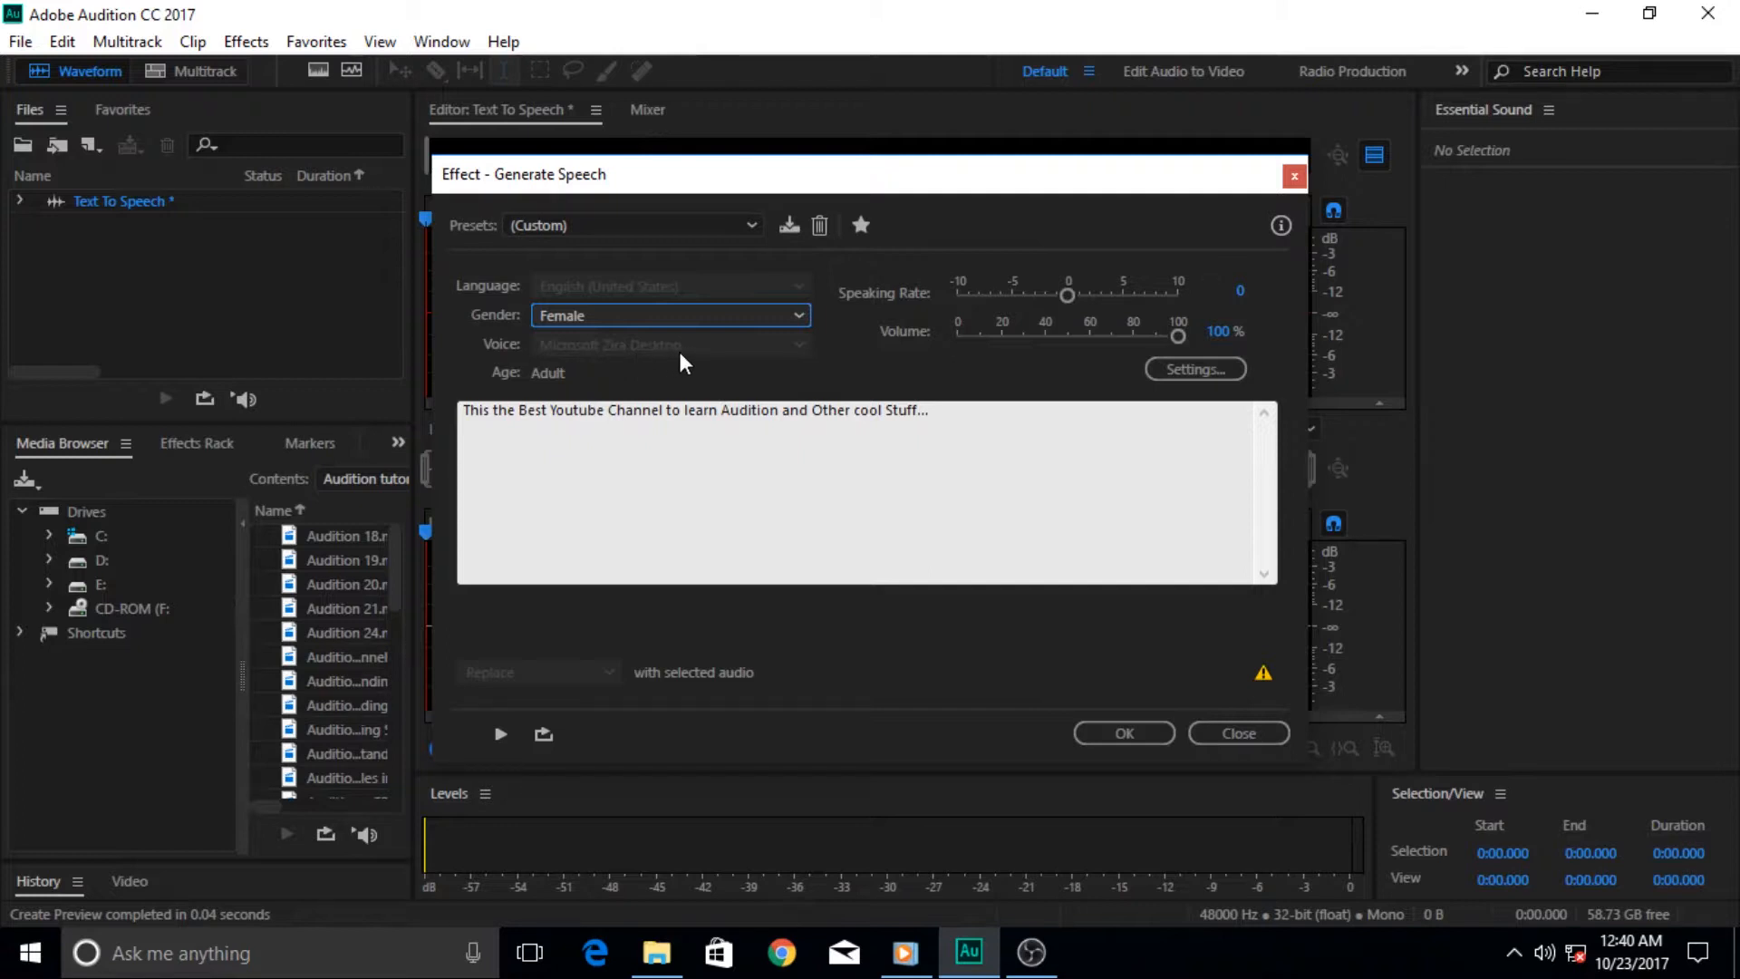
pyautogui.moveTo(727, 362)
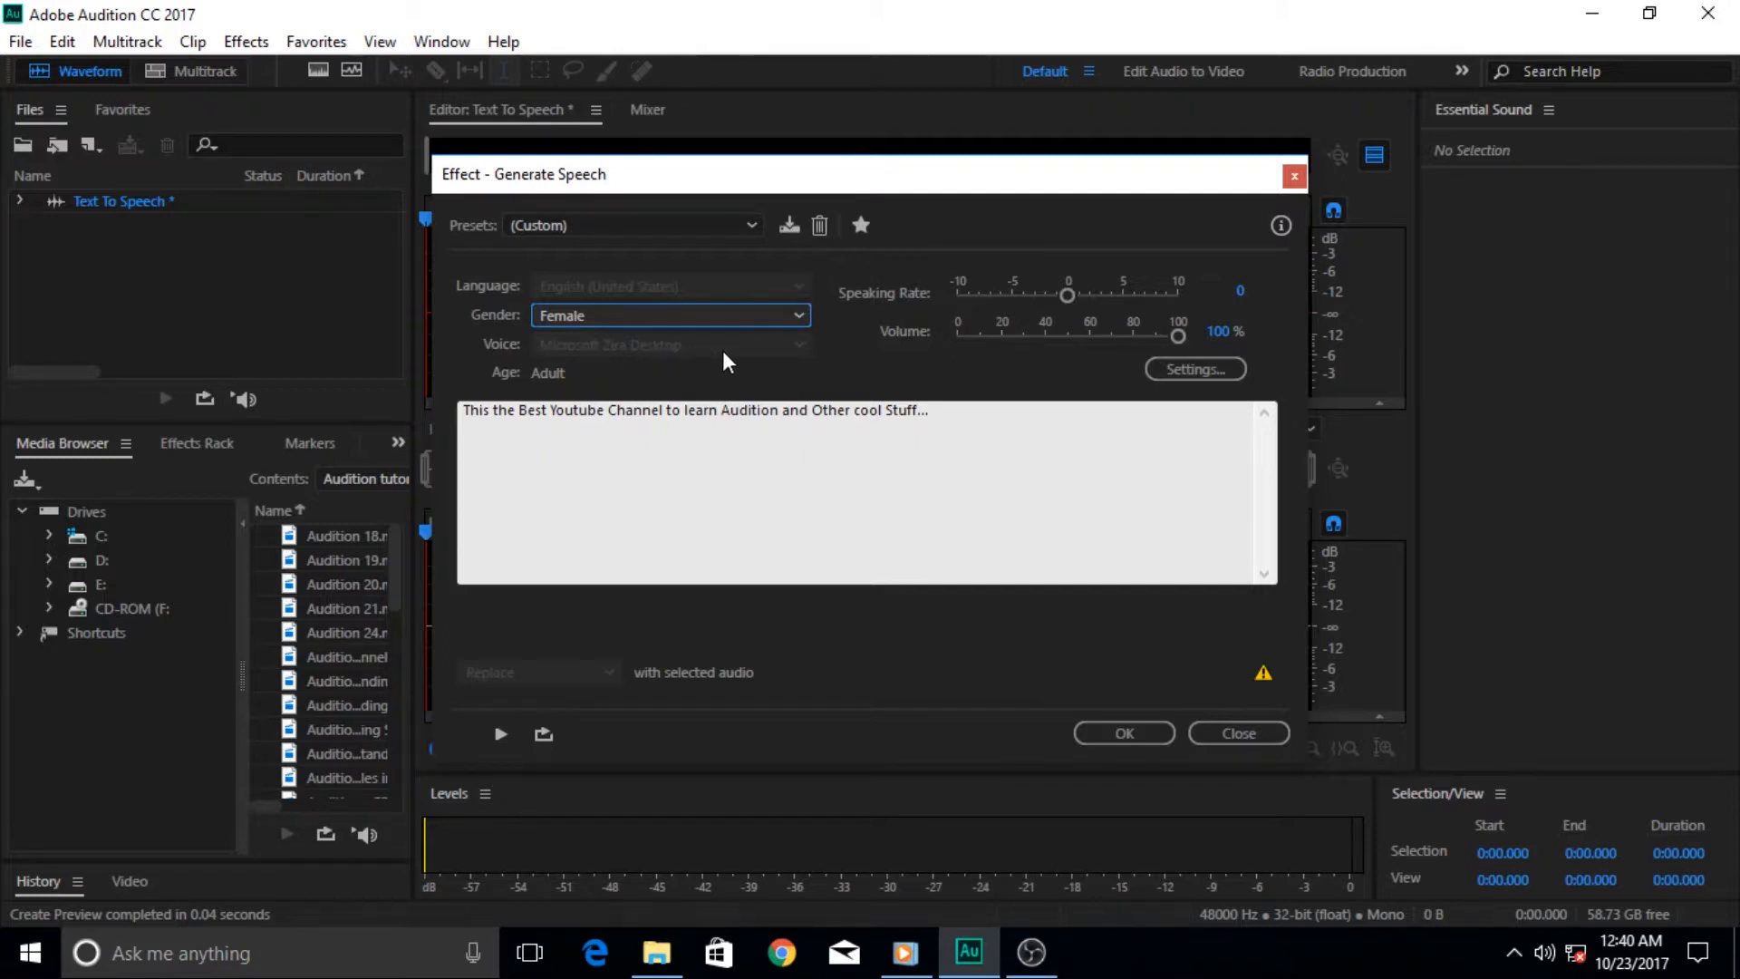
pyautogui.click(753, 225)
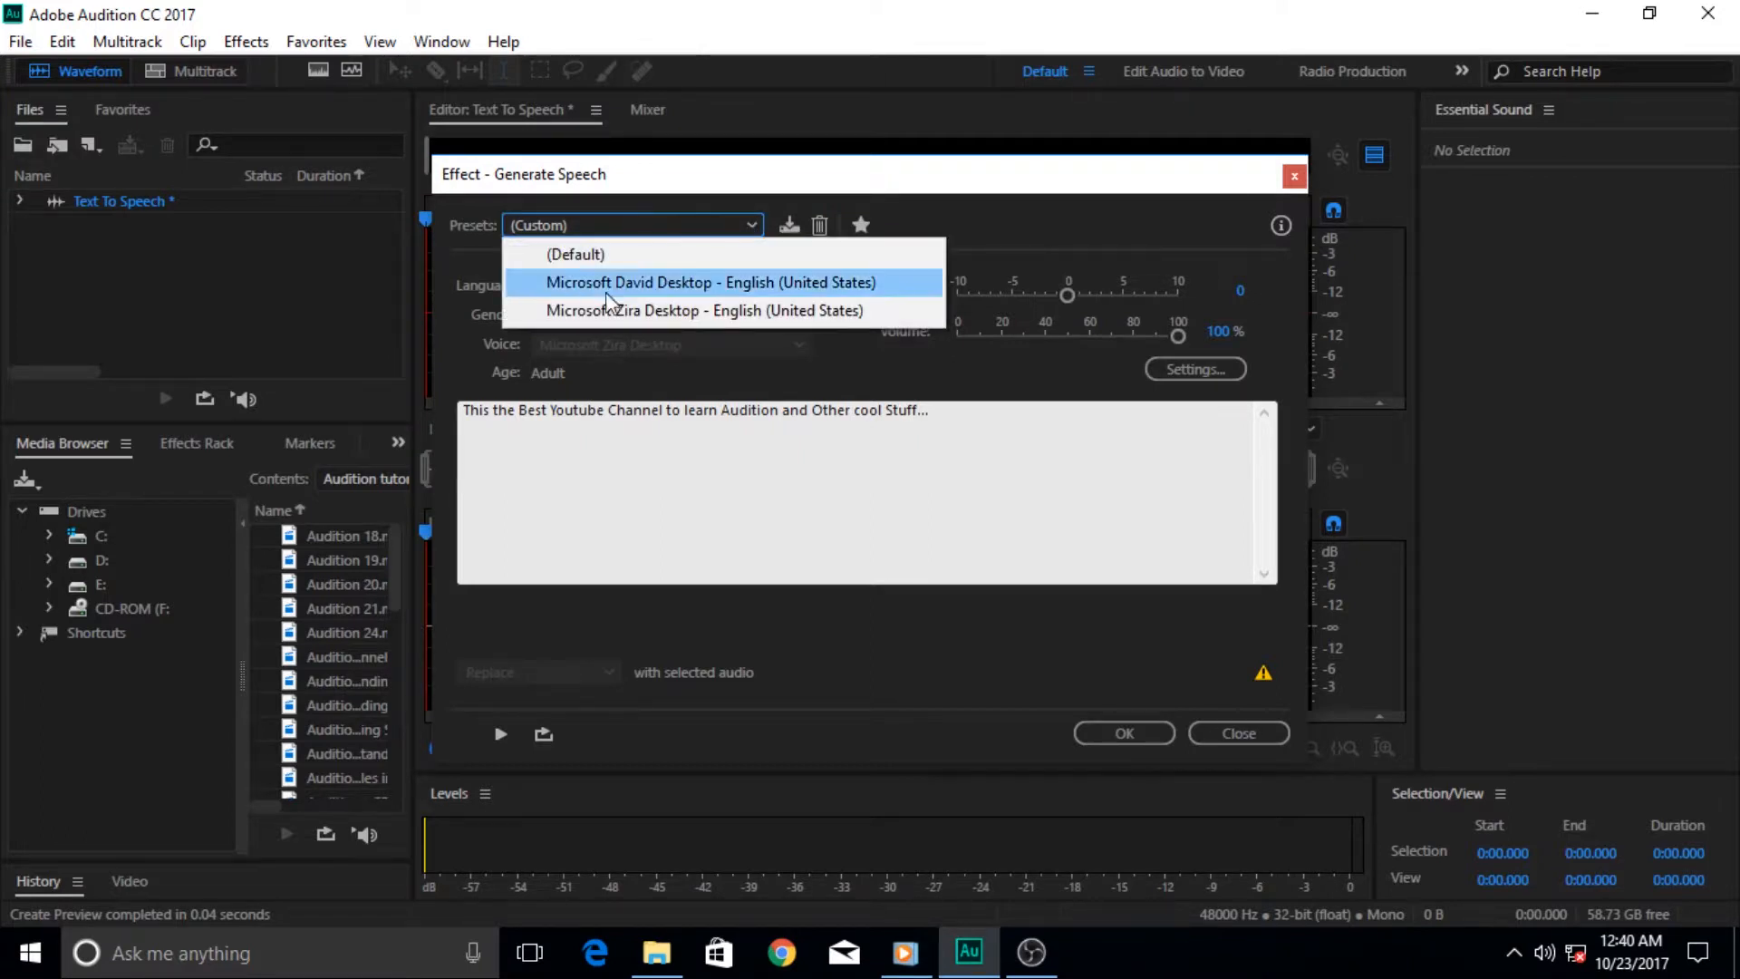
pyautogui.moveTo(711, 375)
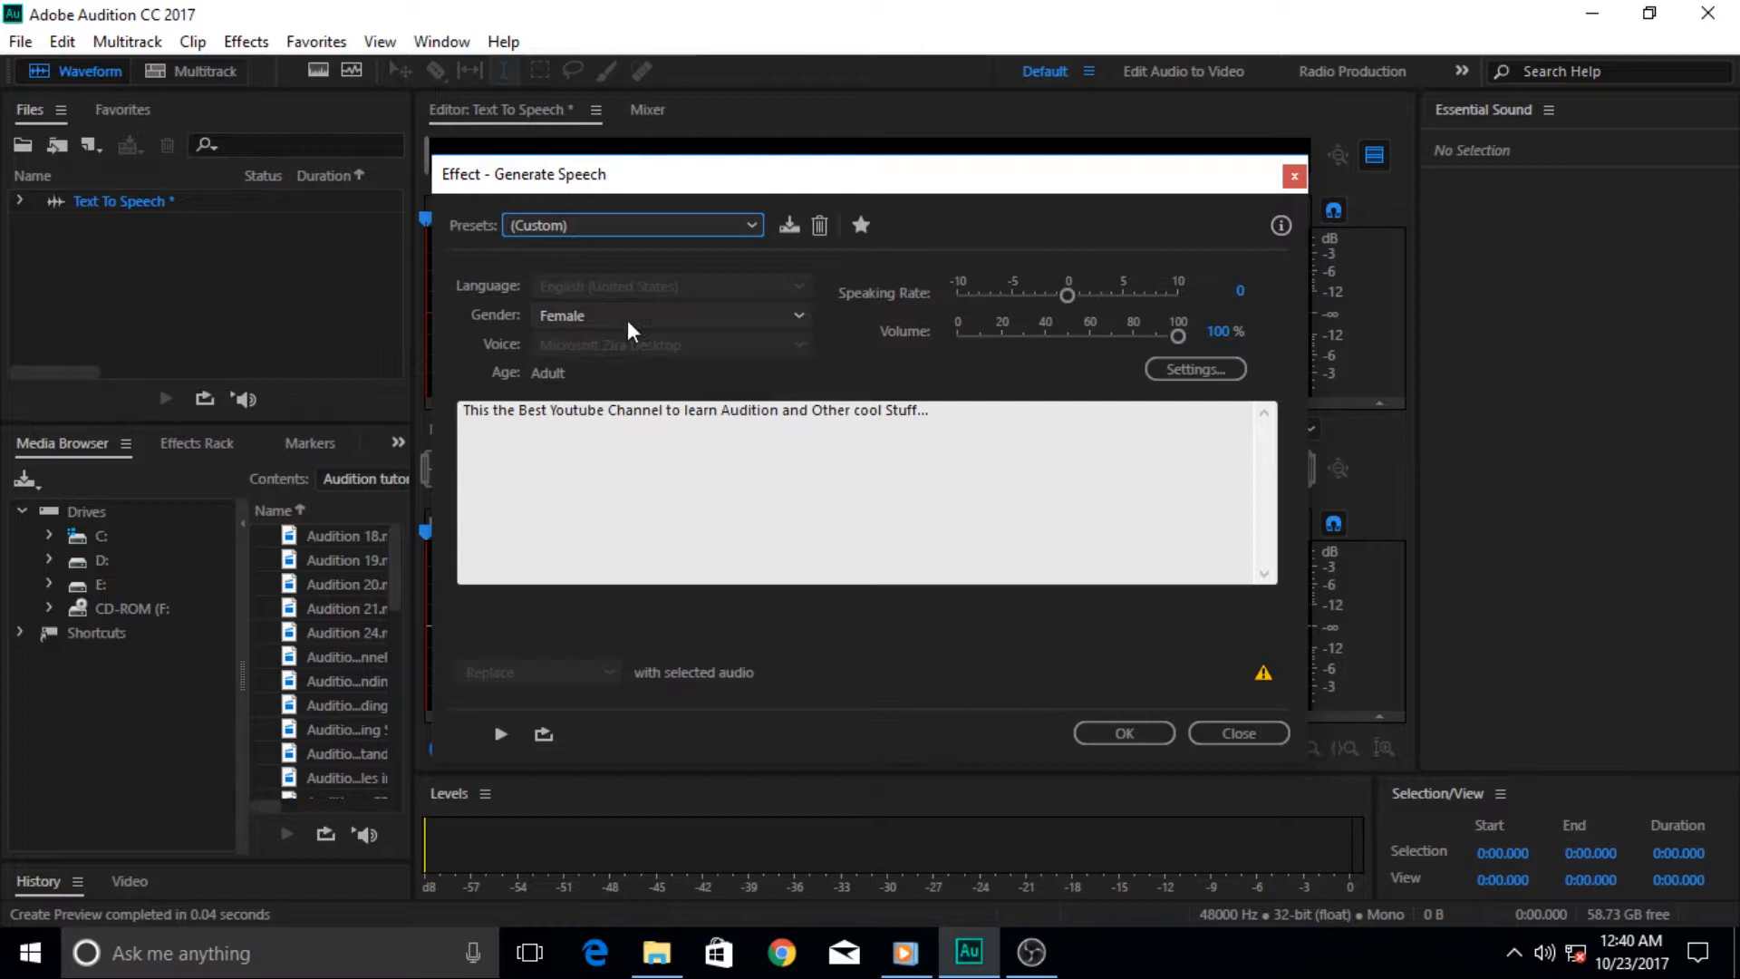
pyautogui.moveTo(608, 318)
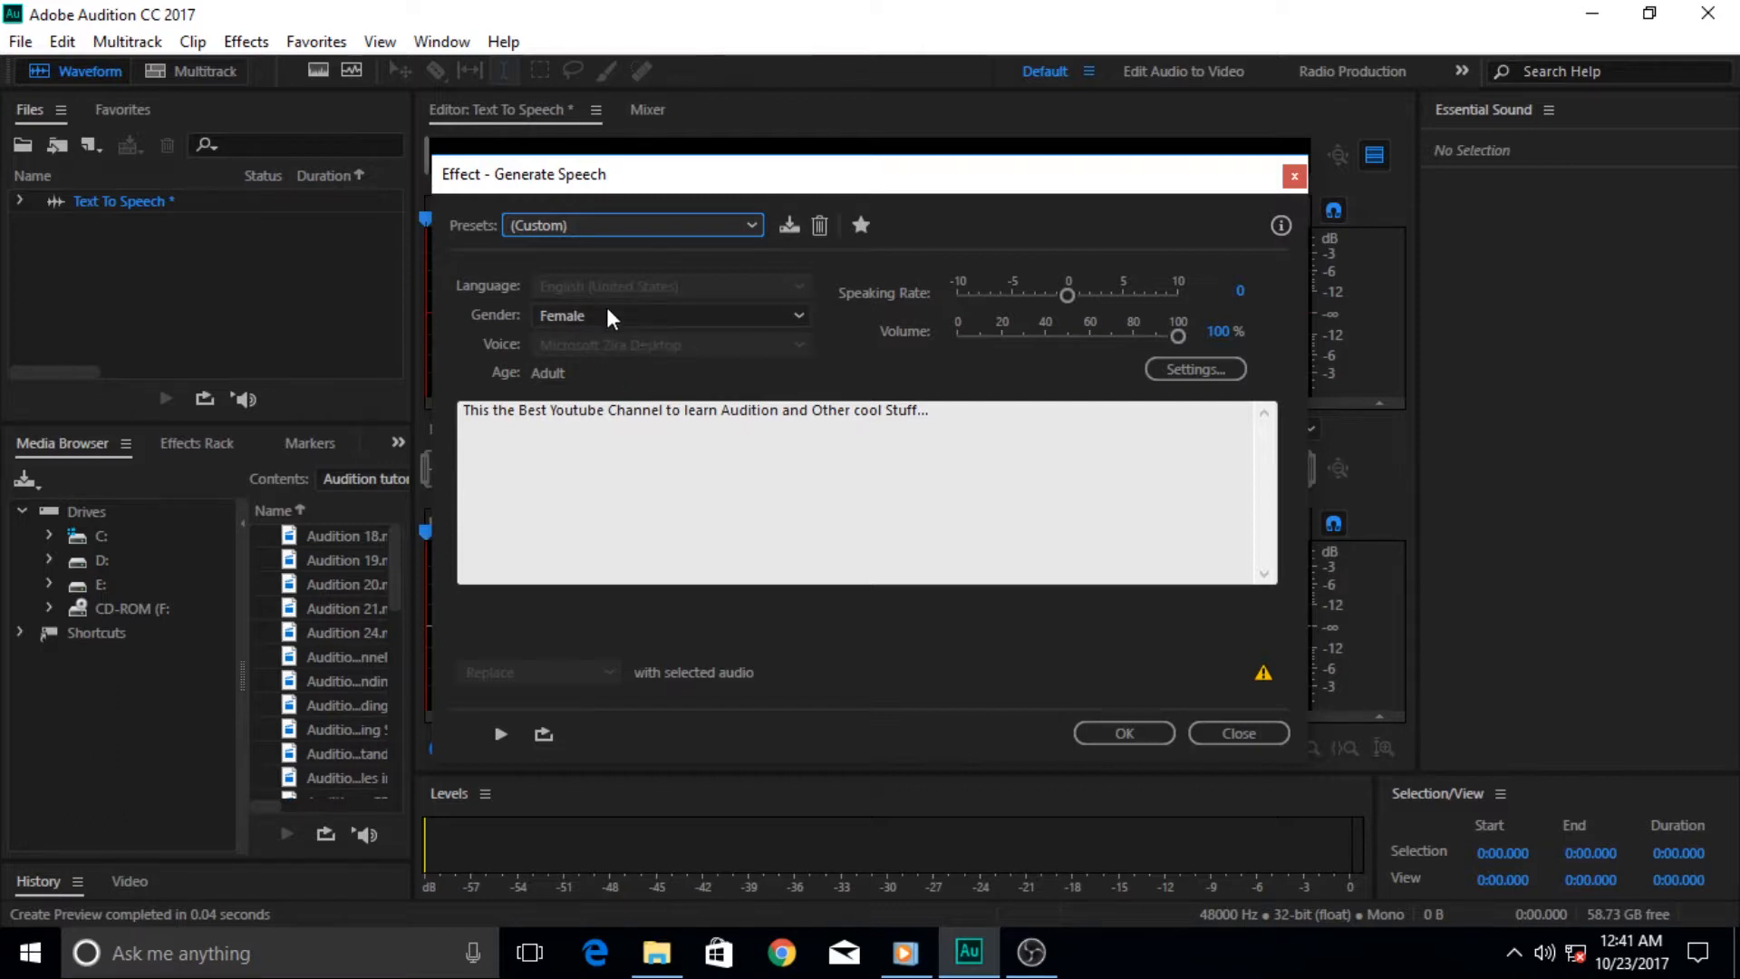
pyautogui.moveTo(588, 366)
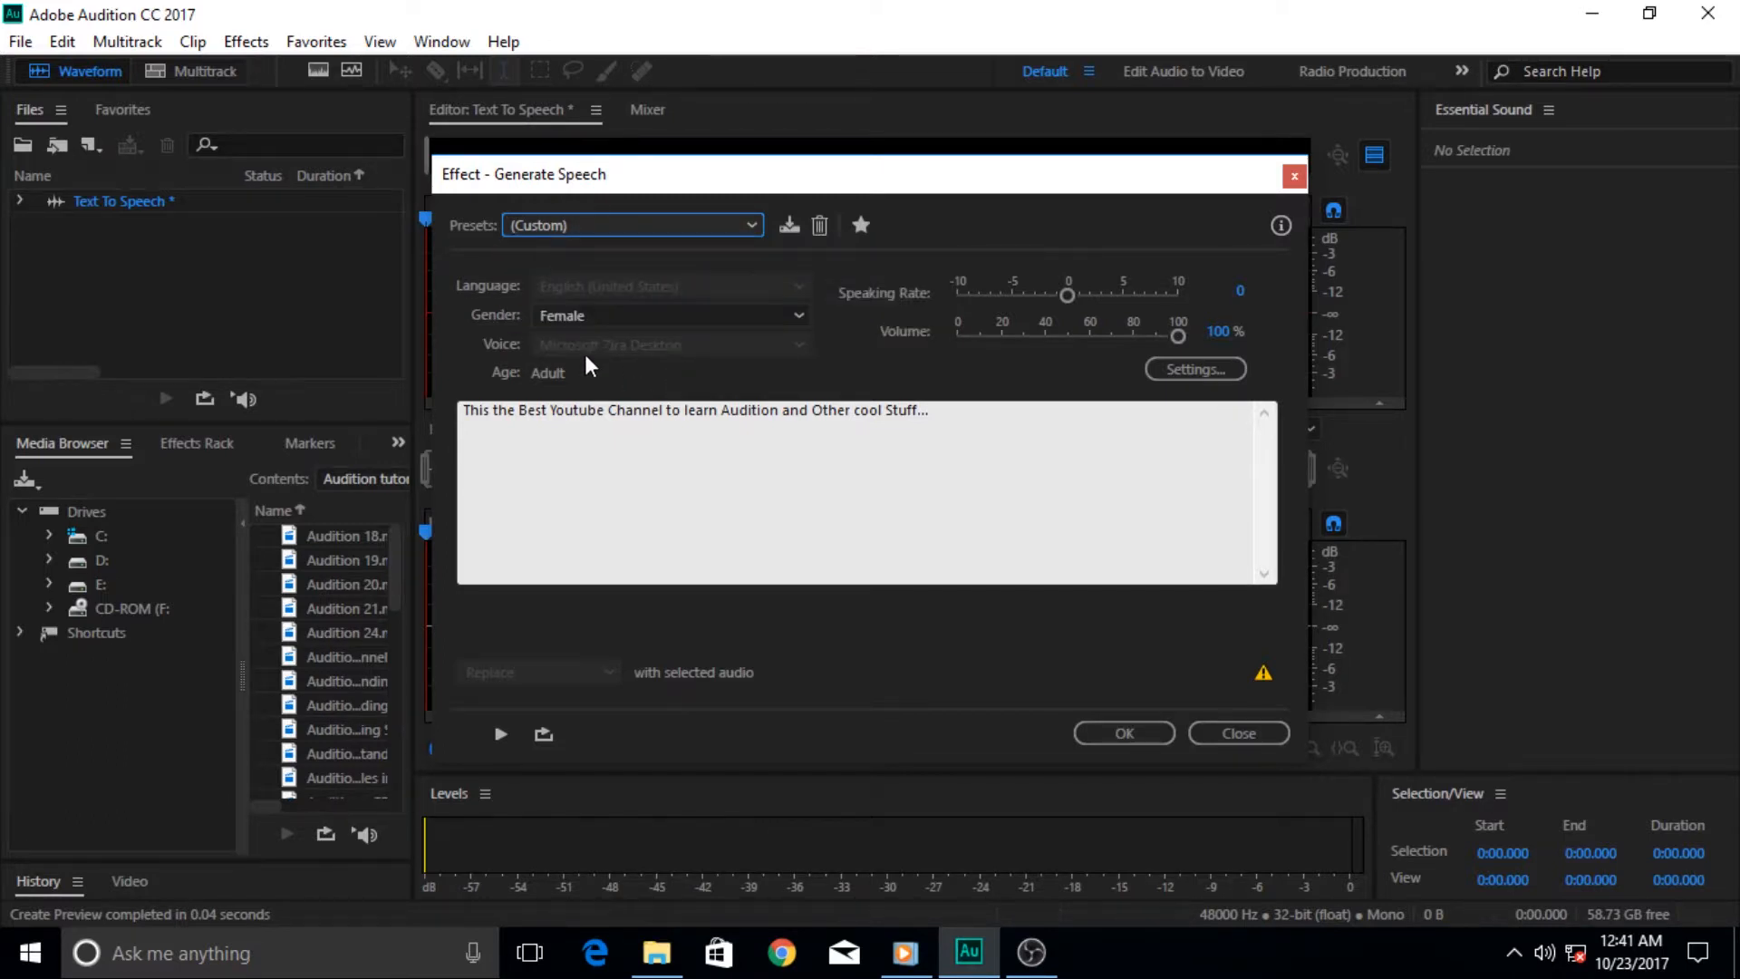
pyautogui.moveTo(514, 387)
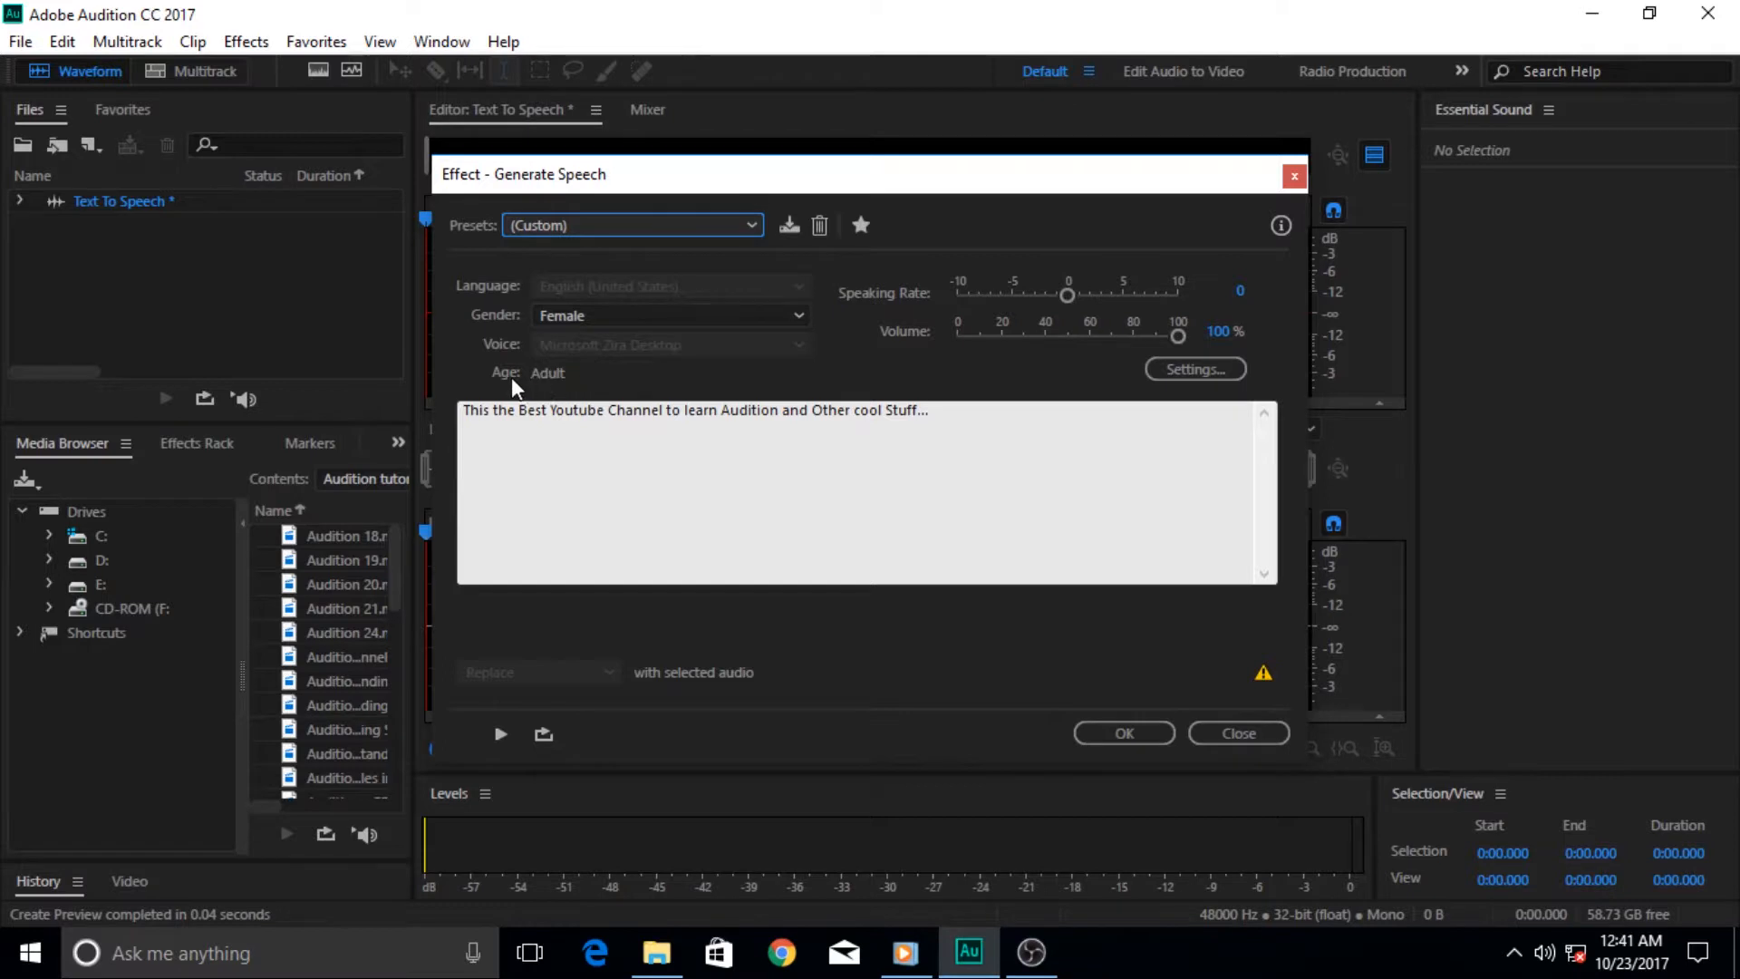
pyautogui.moveTo(582, 394)
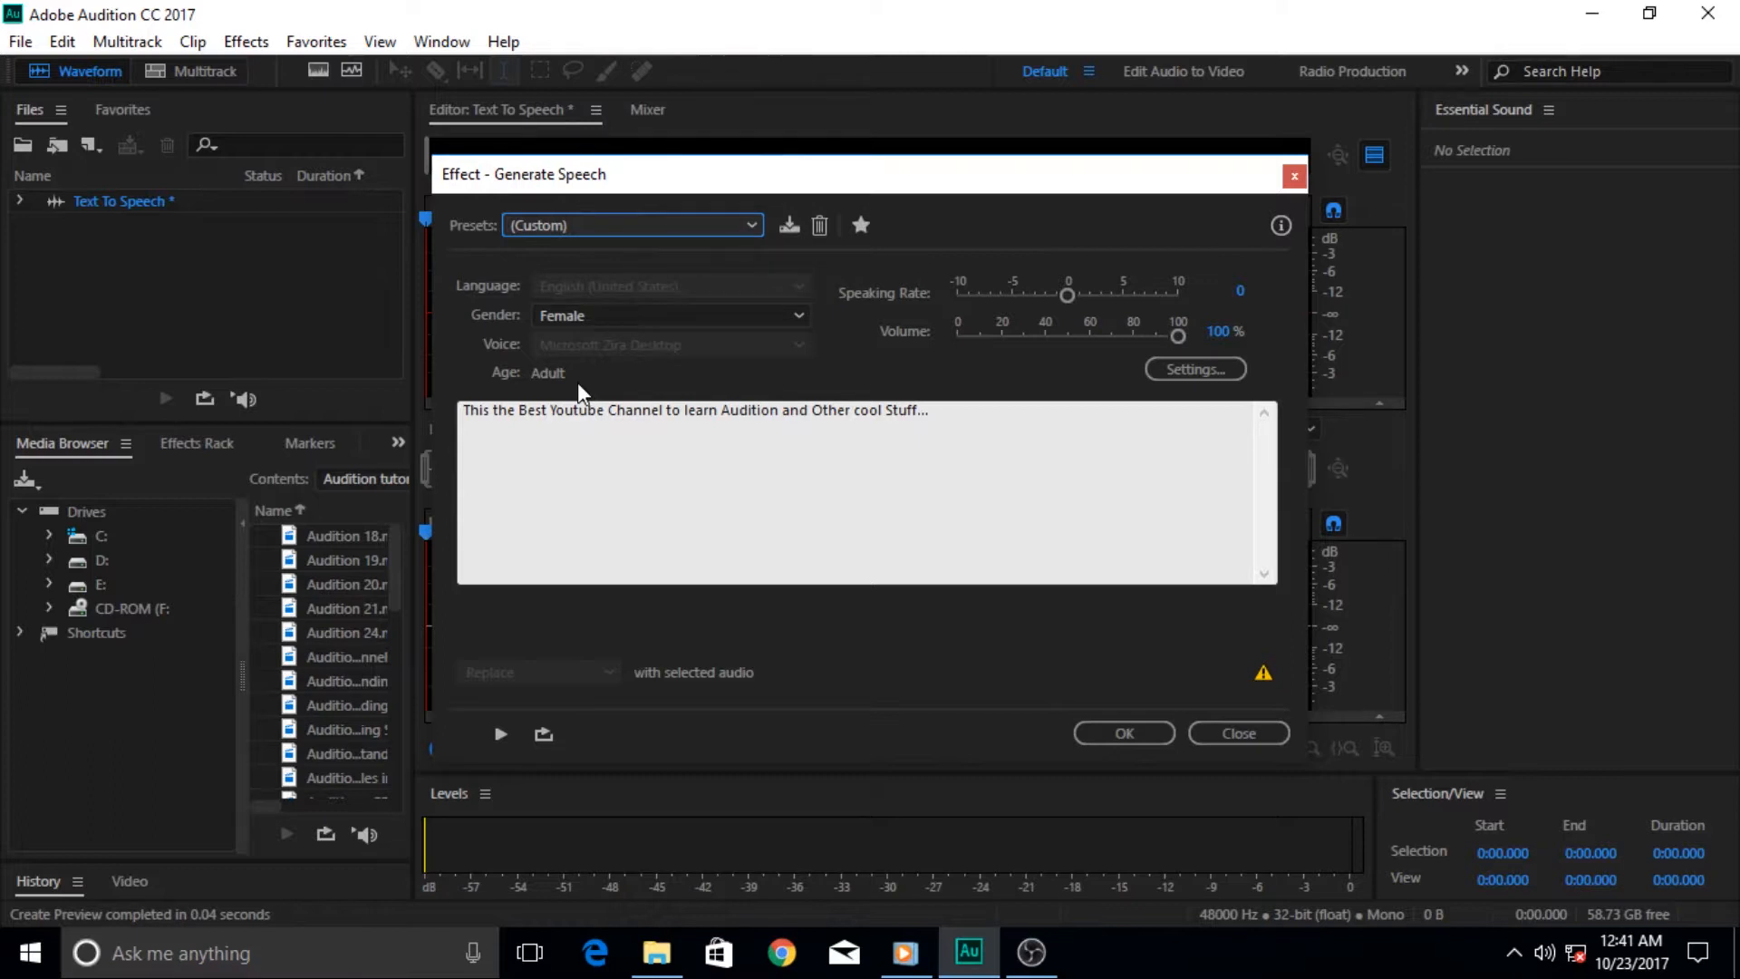
pyautogui.moveTo(744, 397)
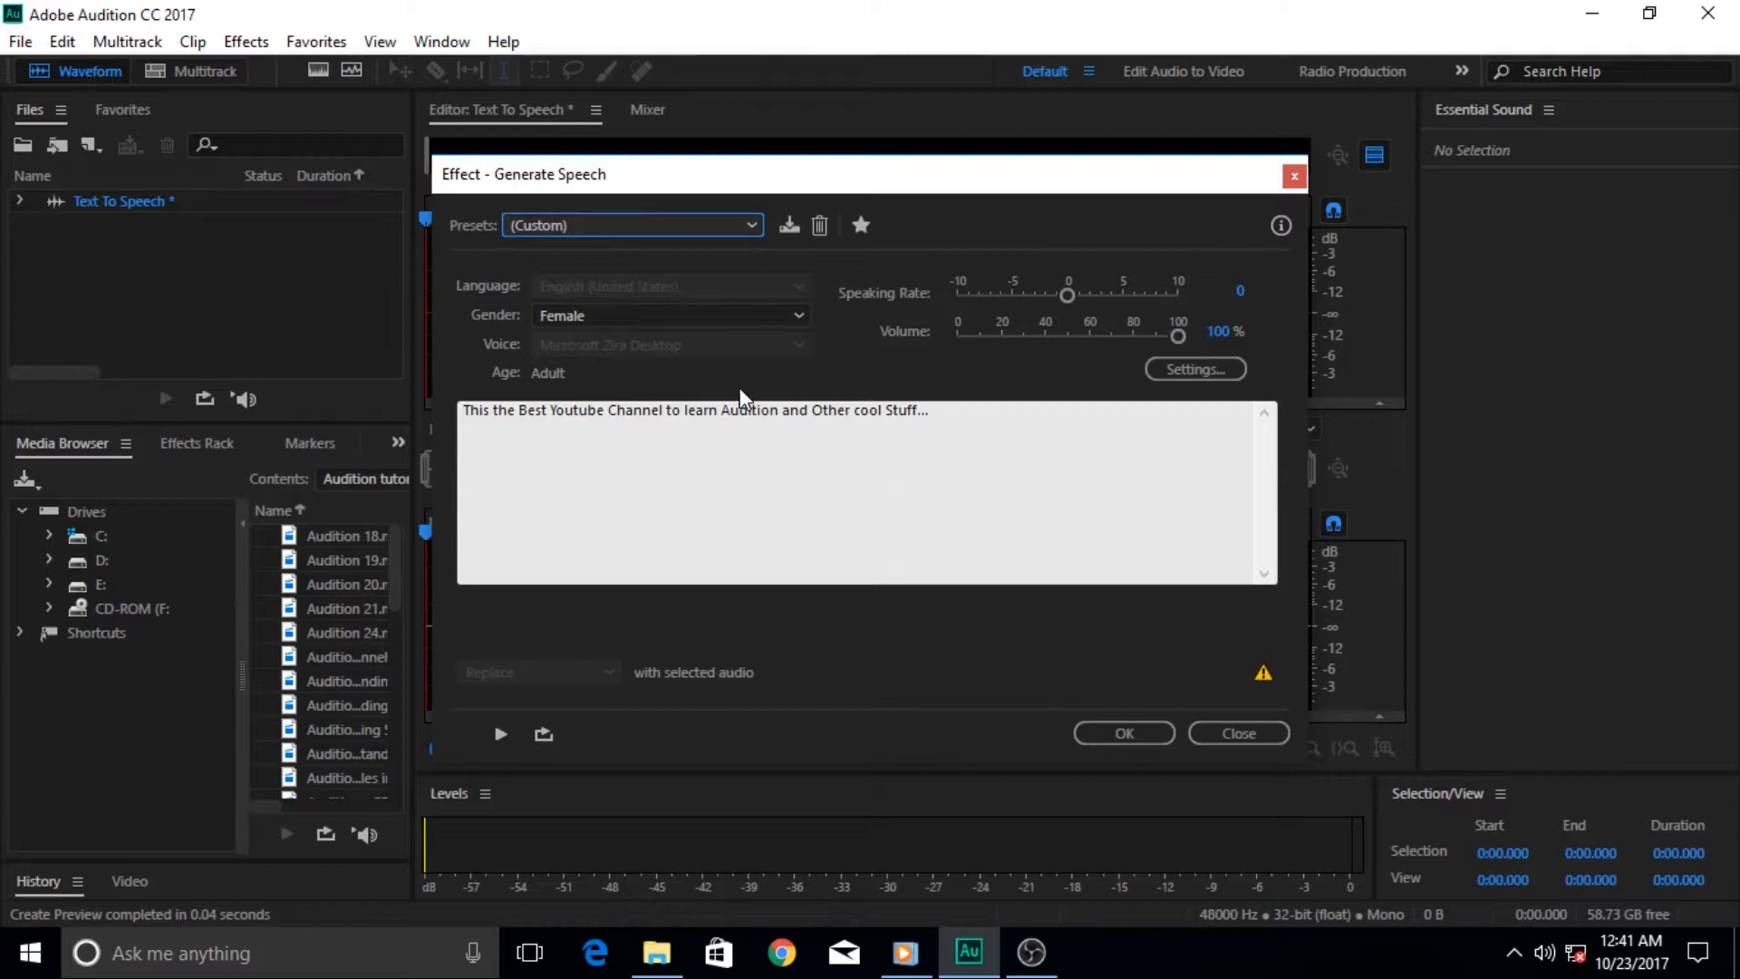
pyautogui.moveTo(834, 375)
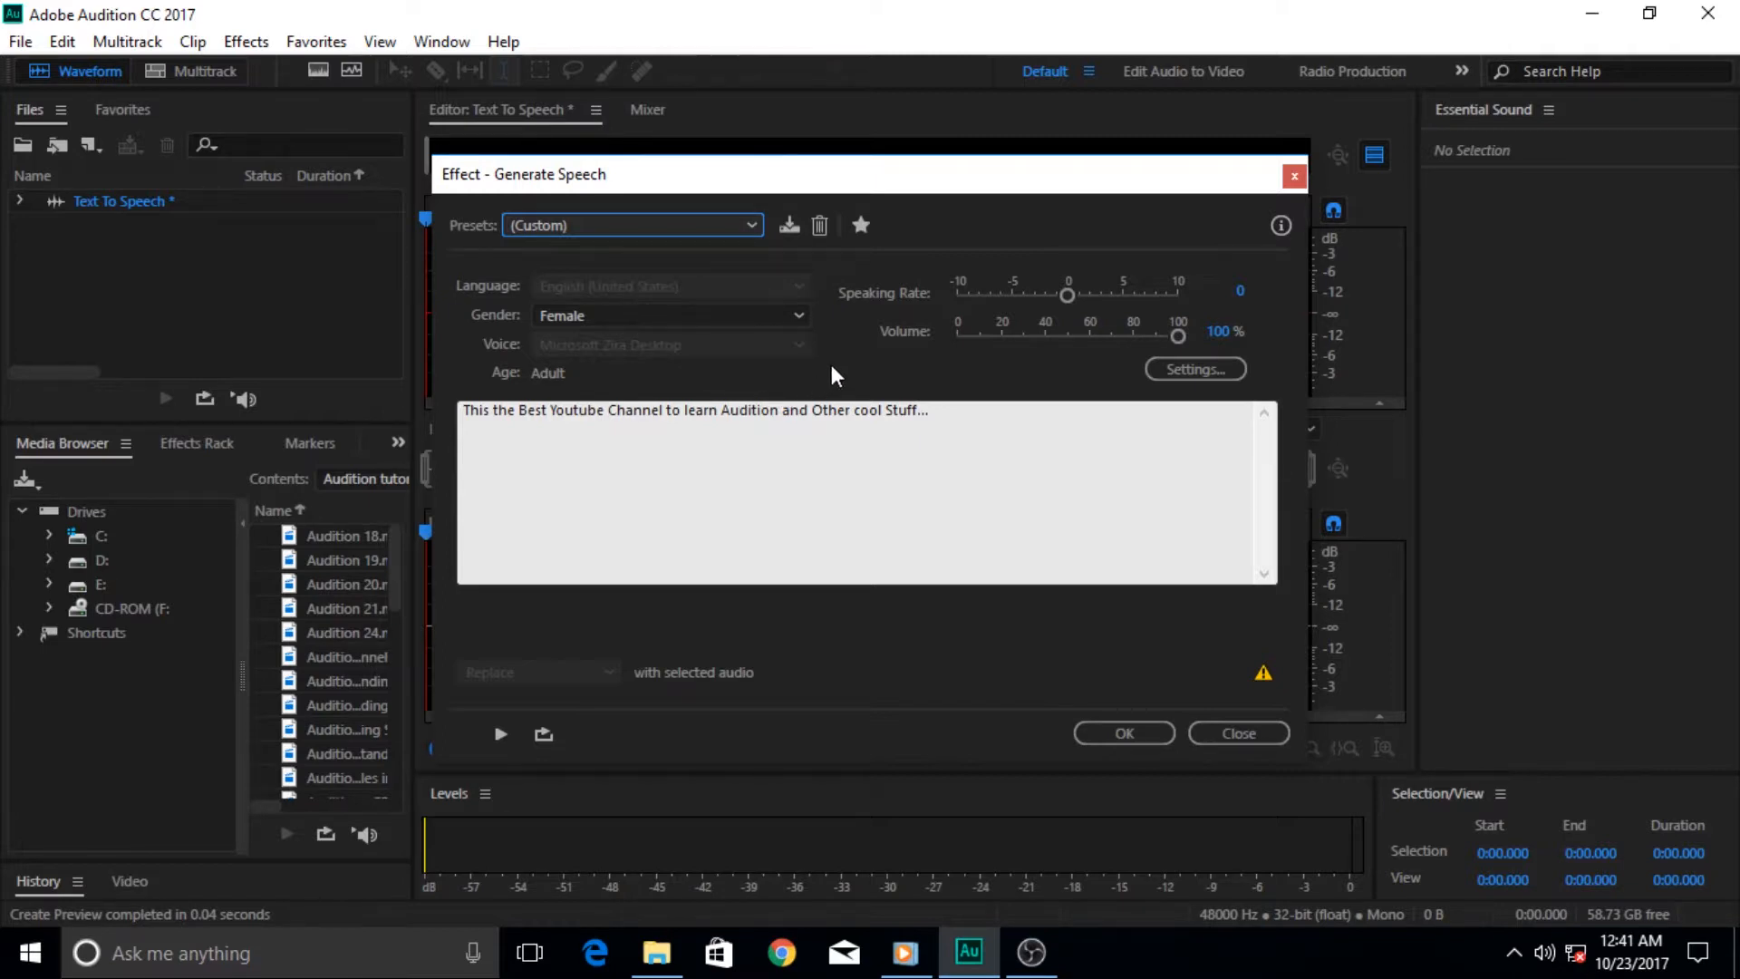
pyautogui.moveTo(836, 320)
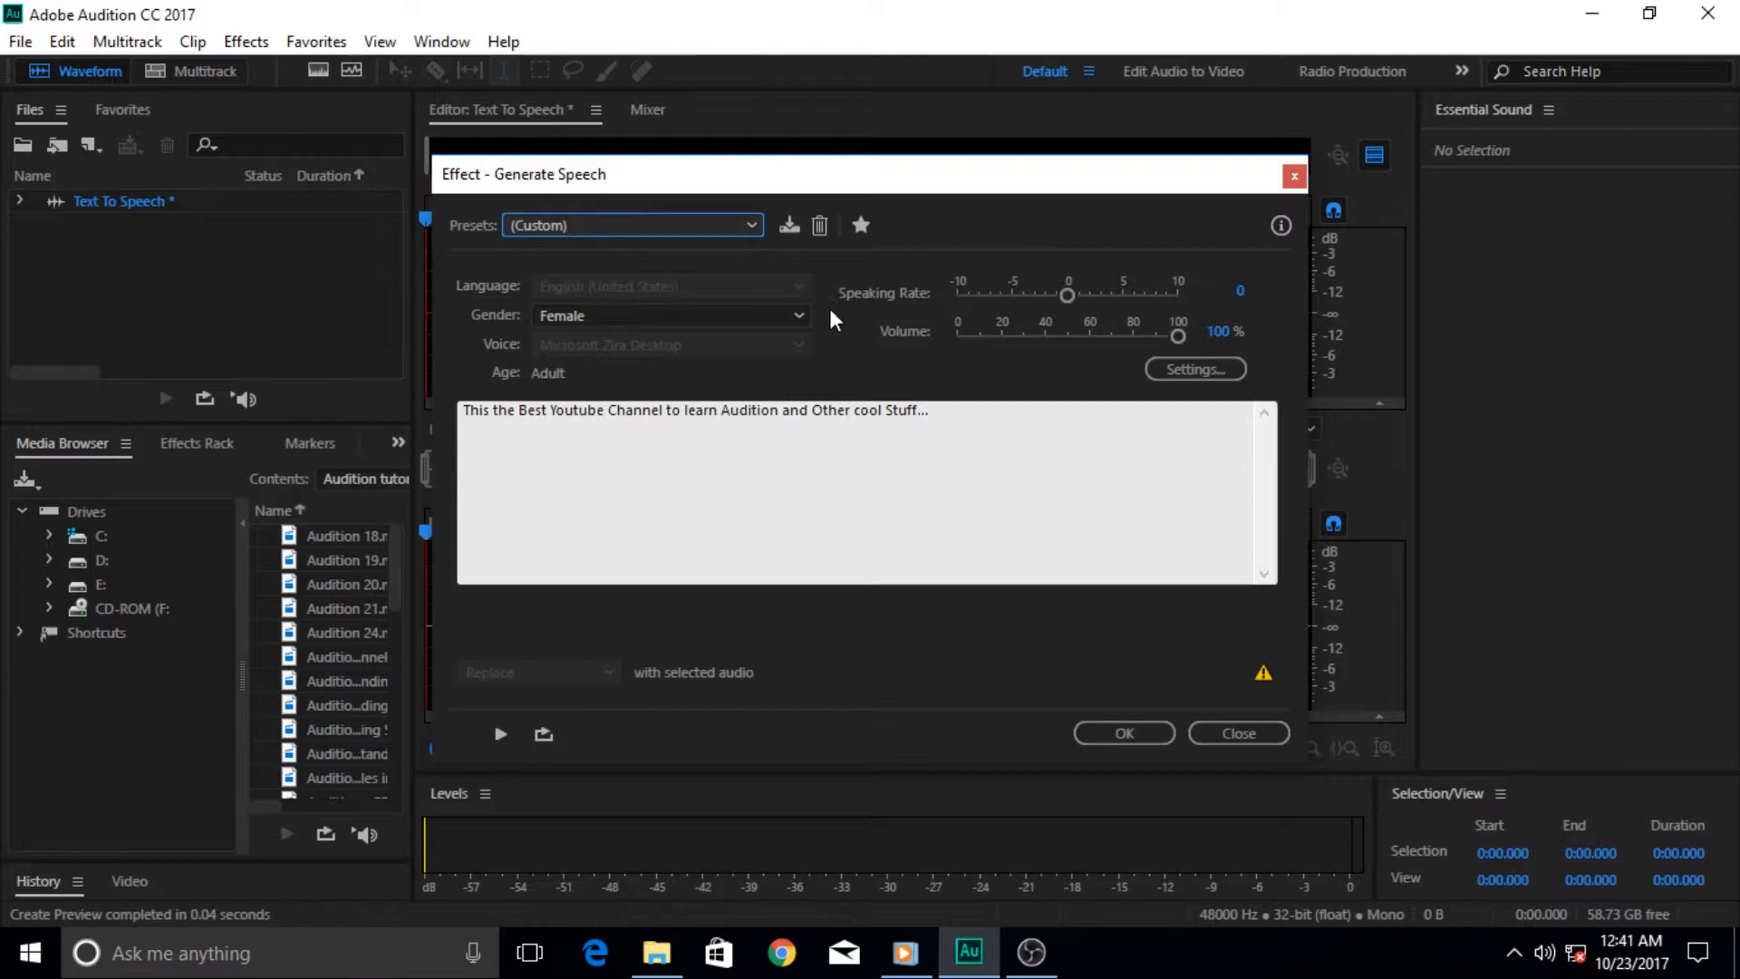
pyautogui.moveTo(926, 331)
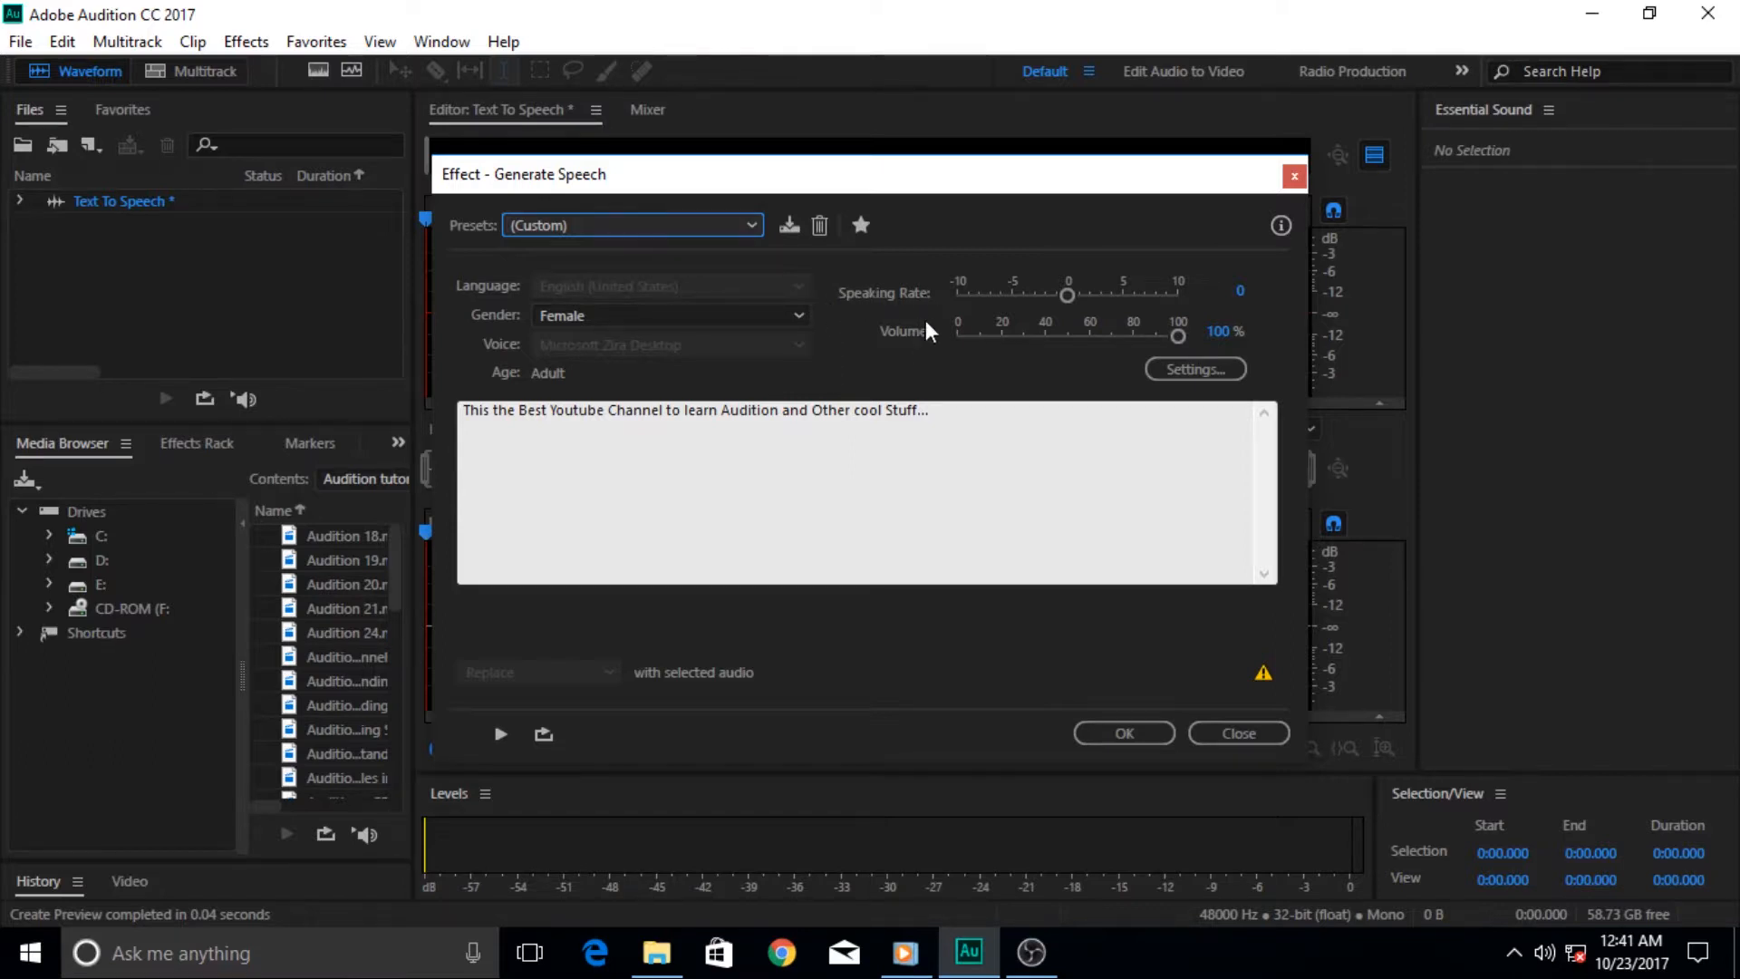
pyautogui.moveTo(1361, 355)
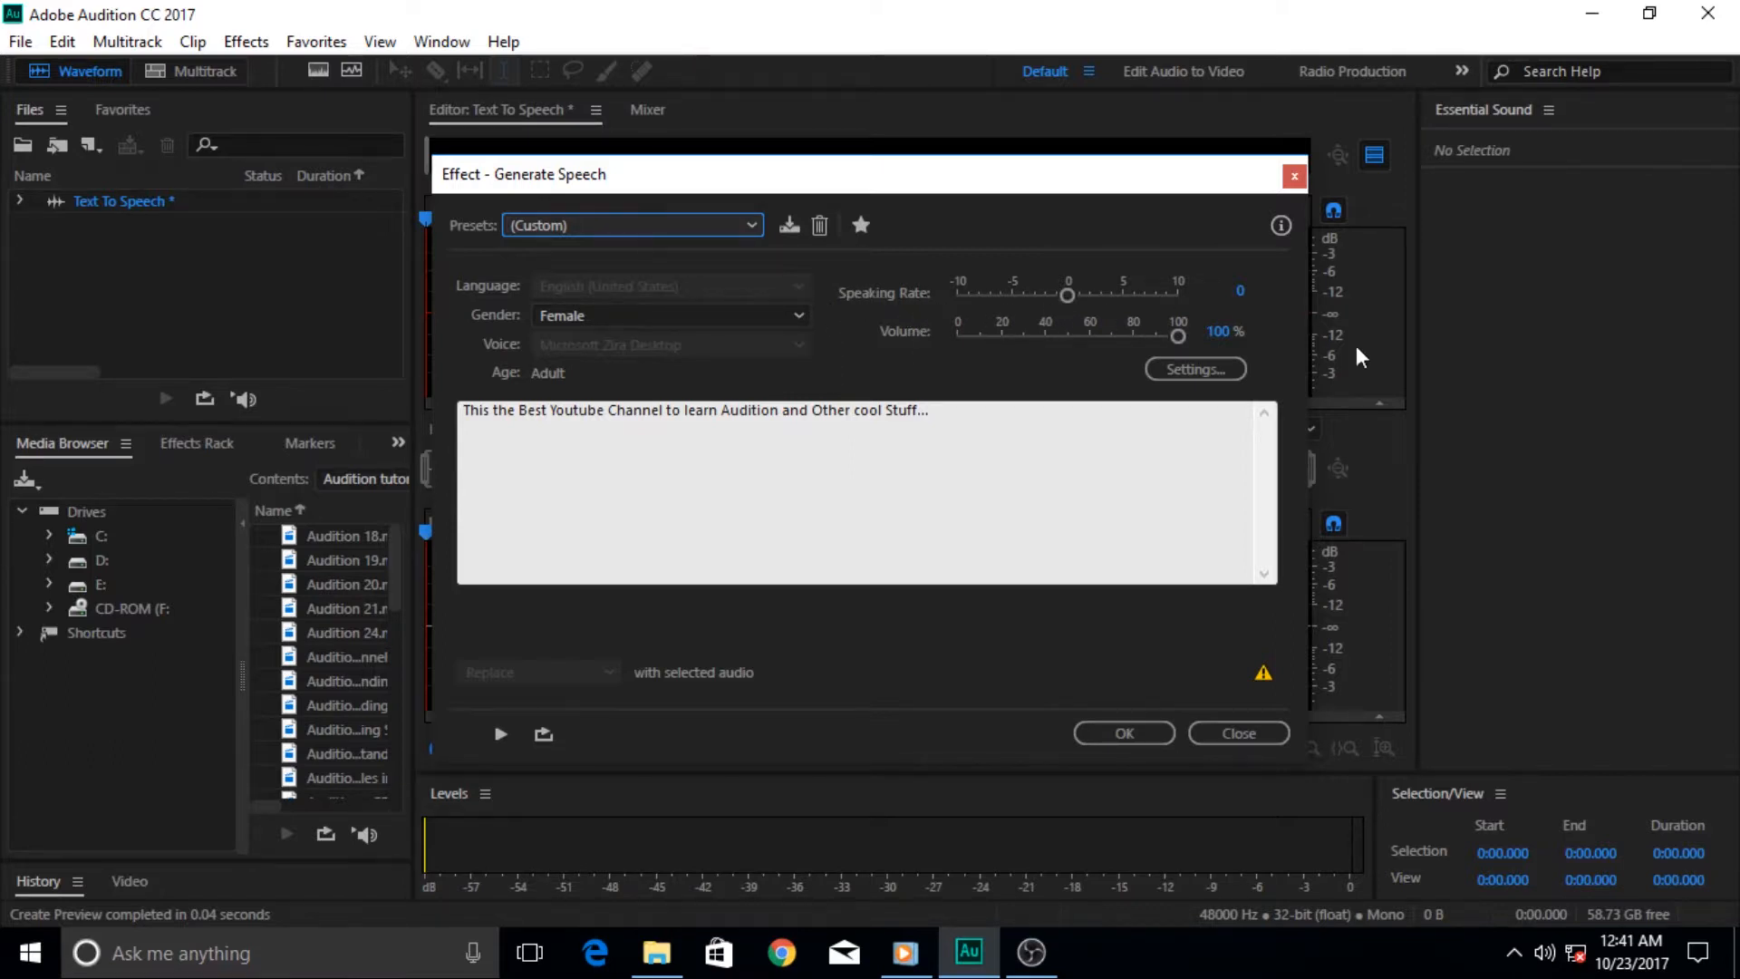
pyautogui.moveTo(1073, 320)
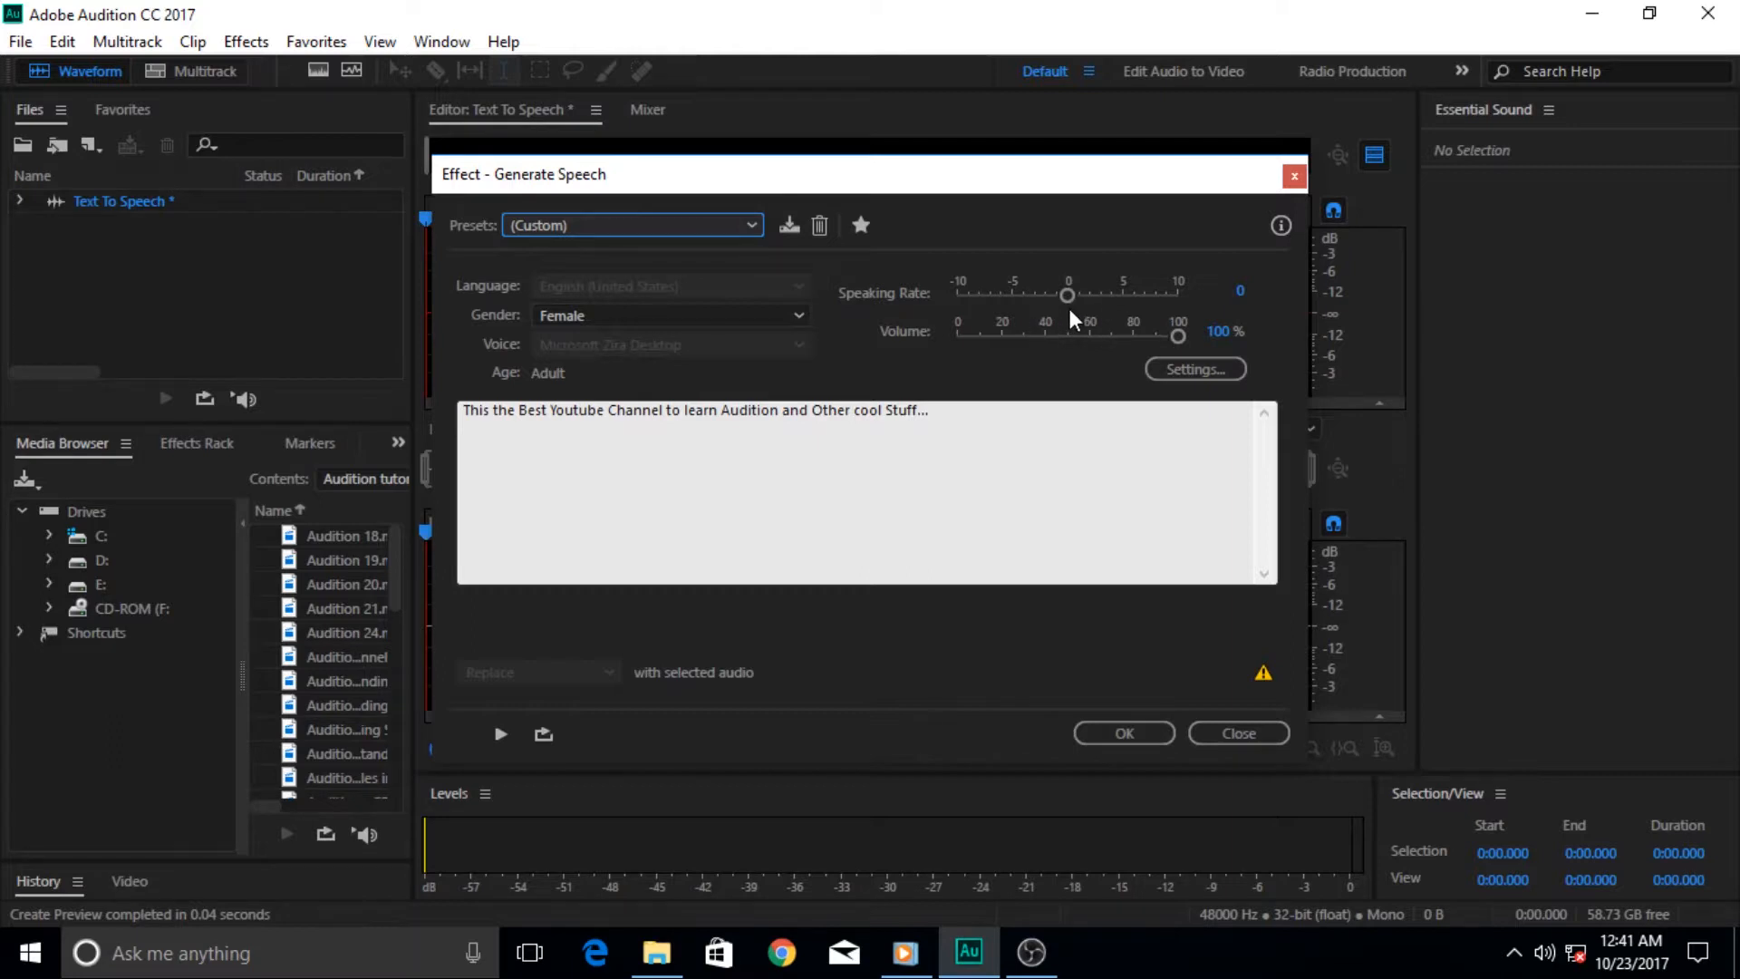
pyautogui.moveTo(1176, 337)
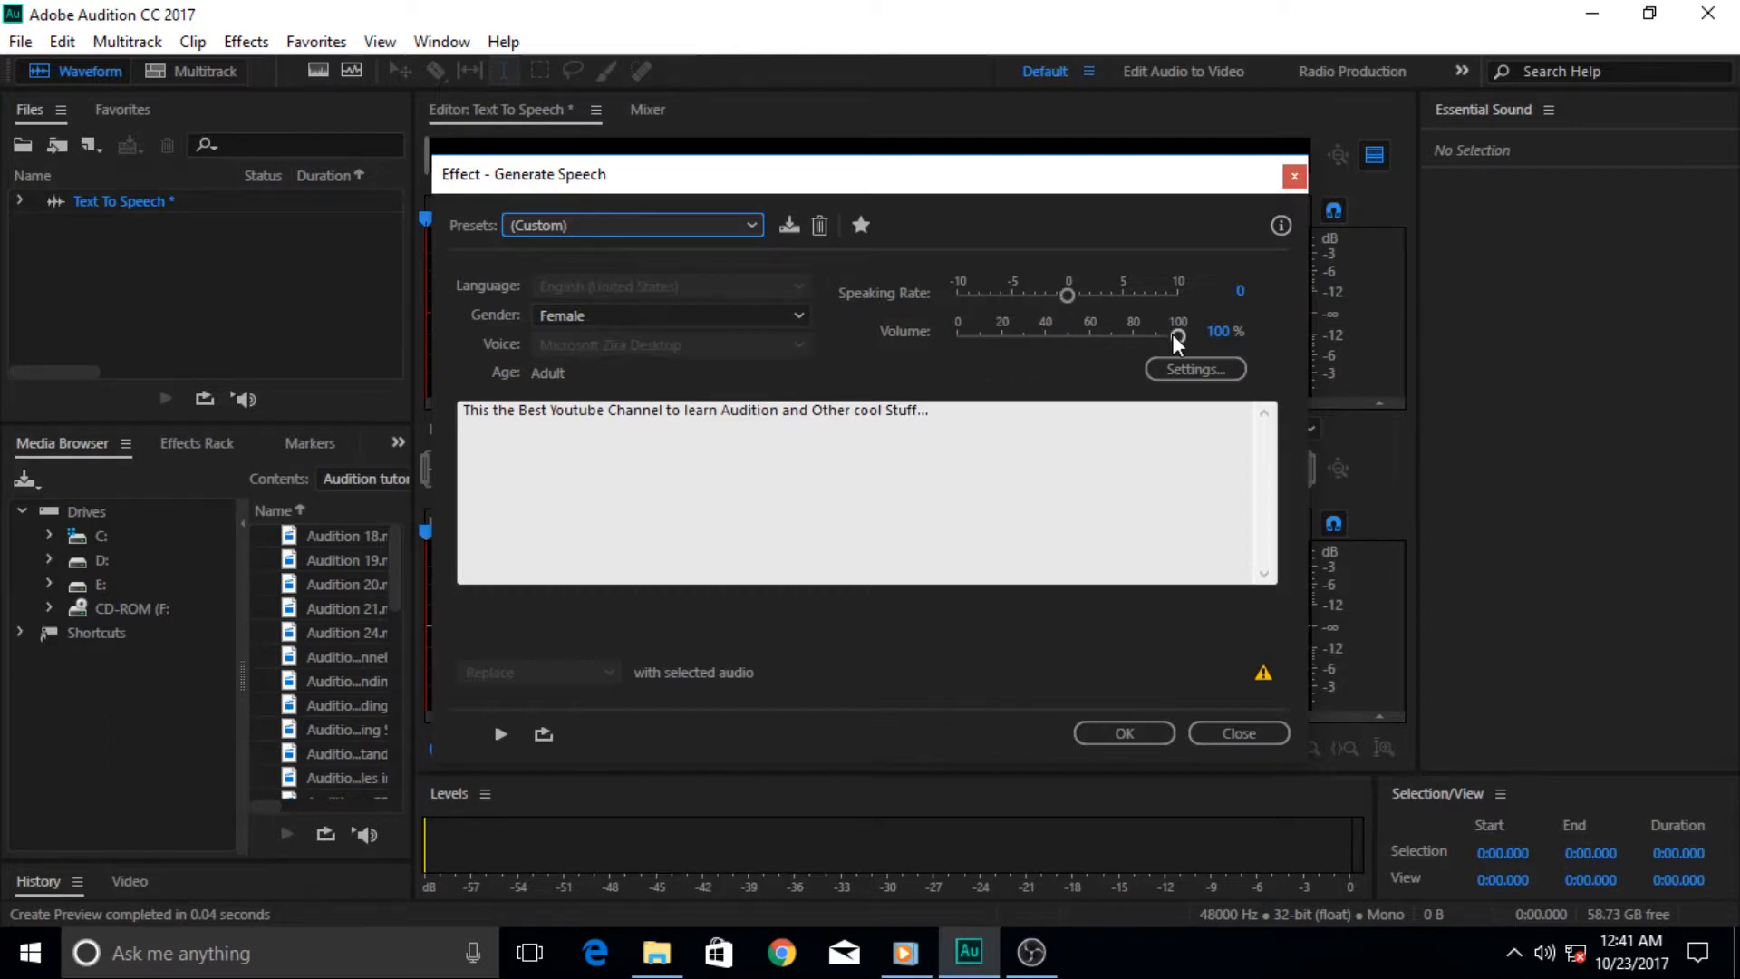
pyautogui.moveTo(1066, 355)
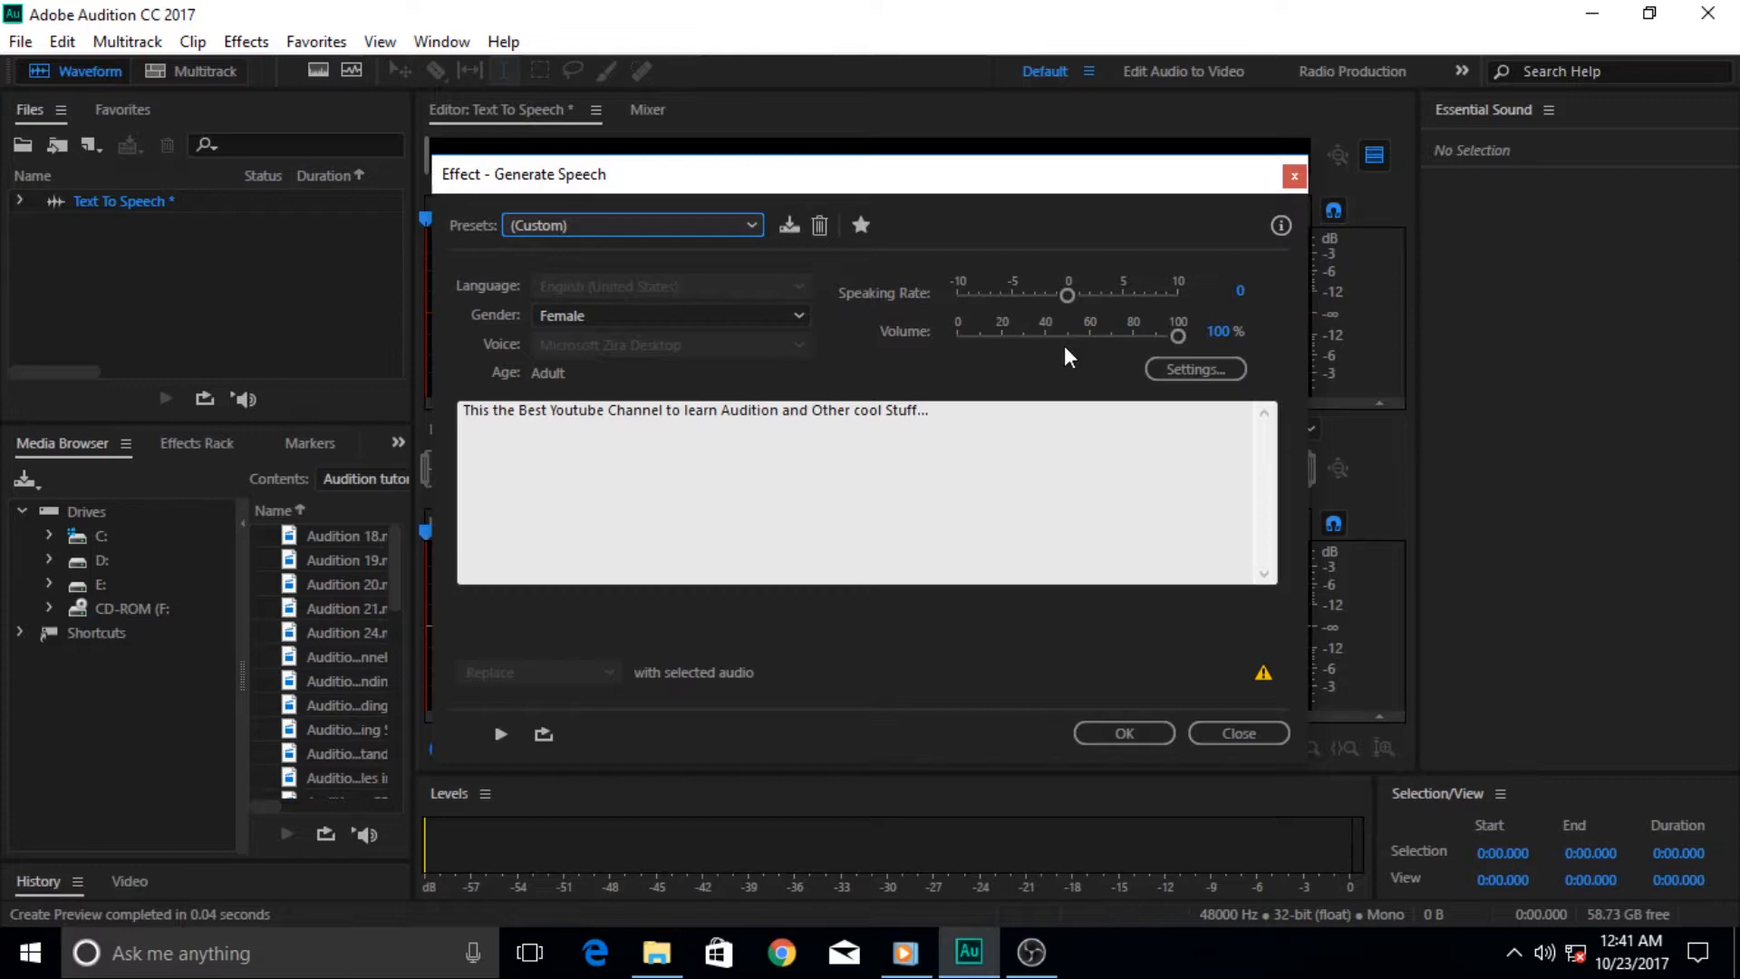
pyautogui.moveTo(666, 321)
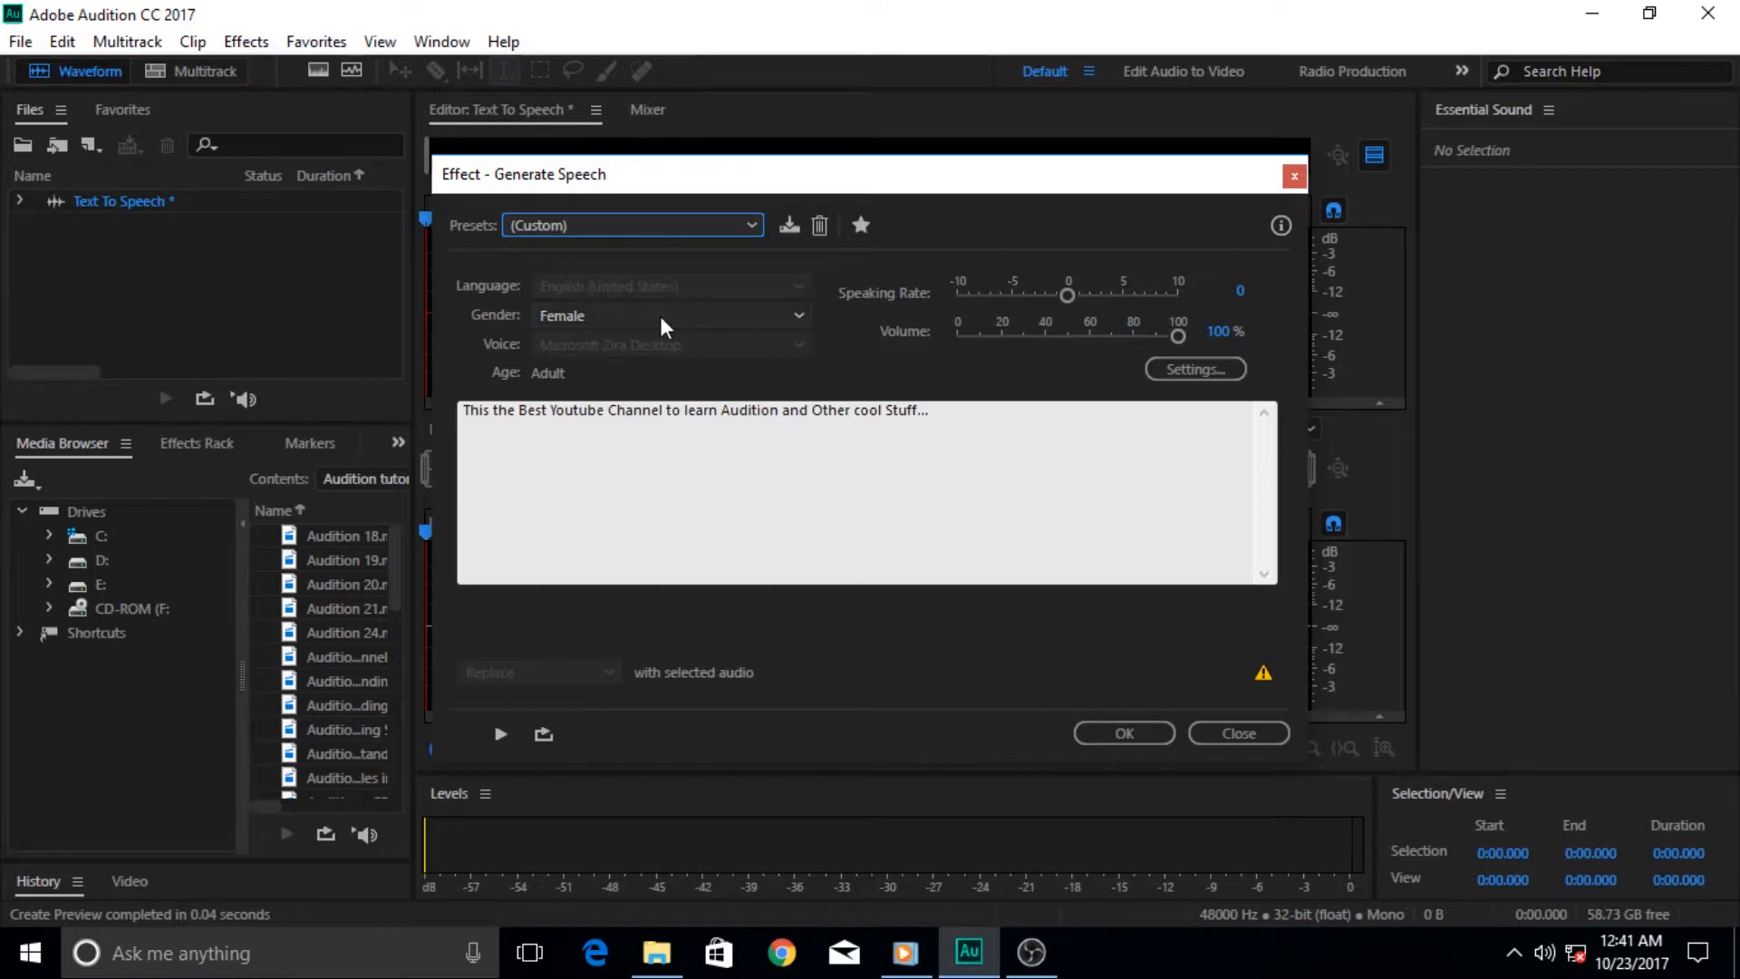
pyautogui.moveTo(849, 394)
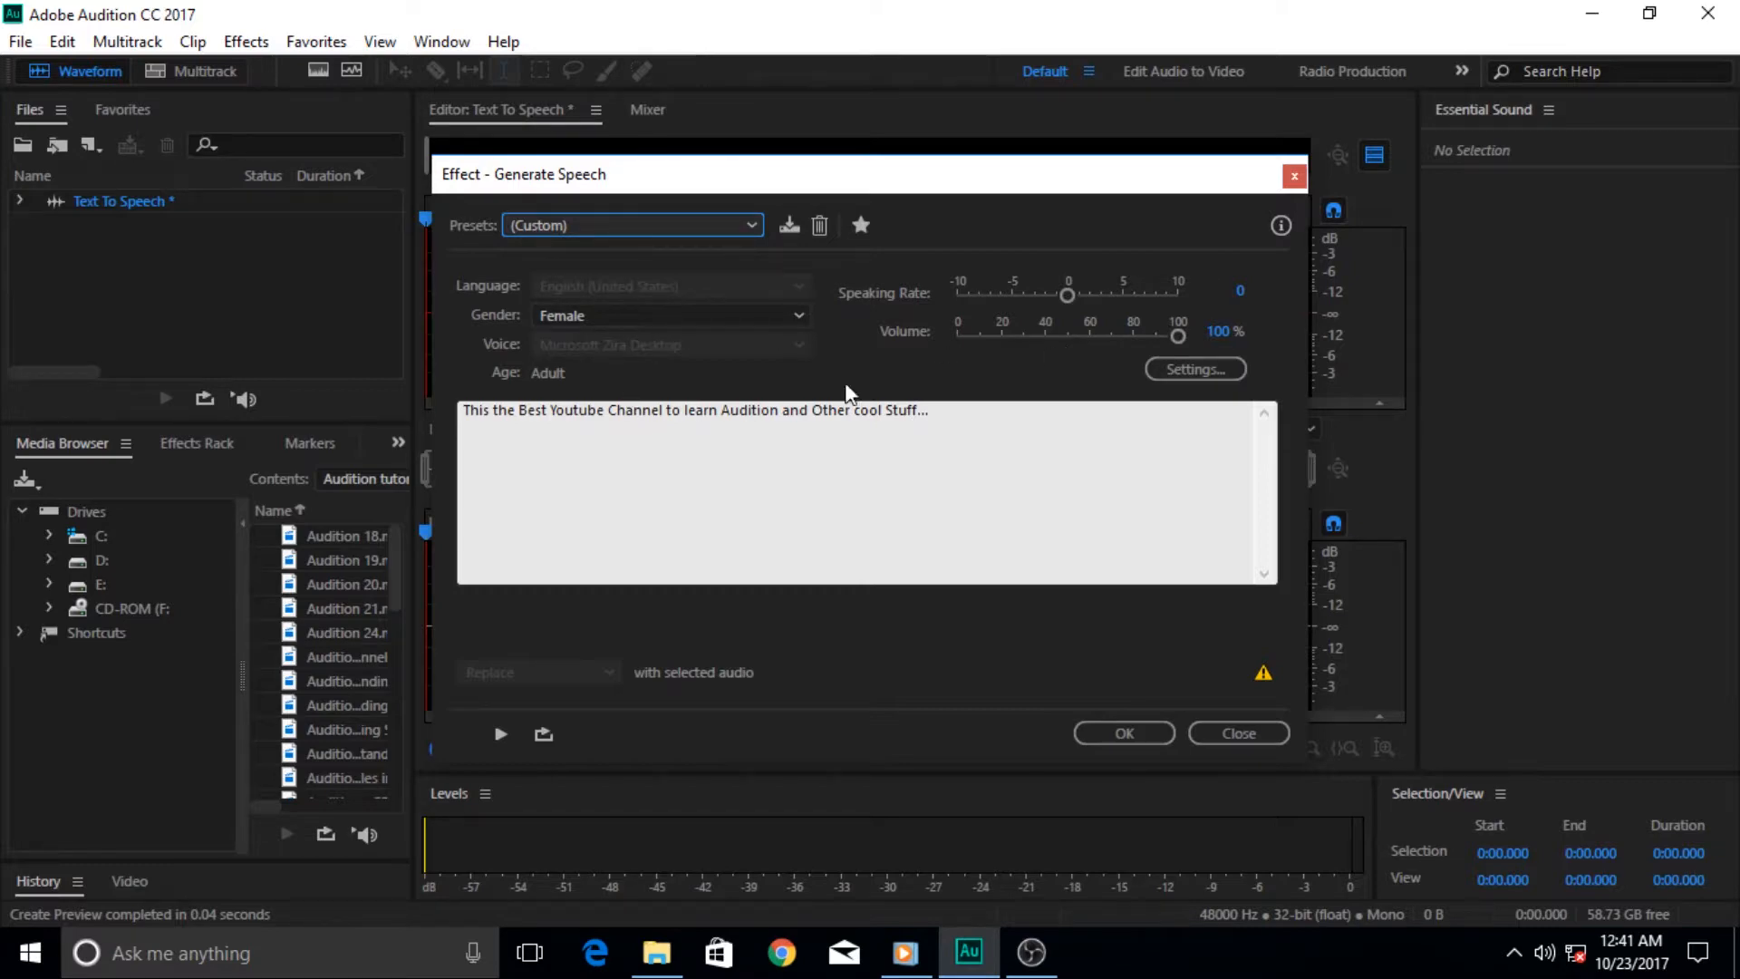
# Open Windows Speech Properties showing Microsoft David Desktop at normal speed.
pyautogui.click(1195, 368)
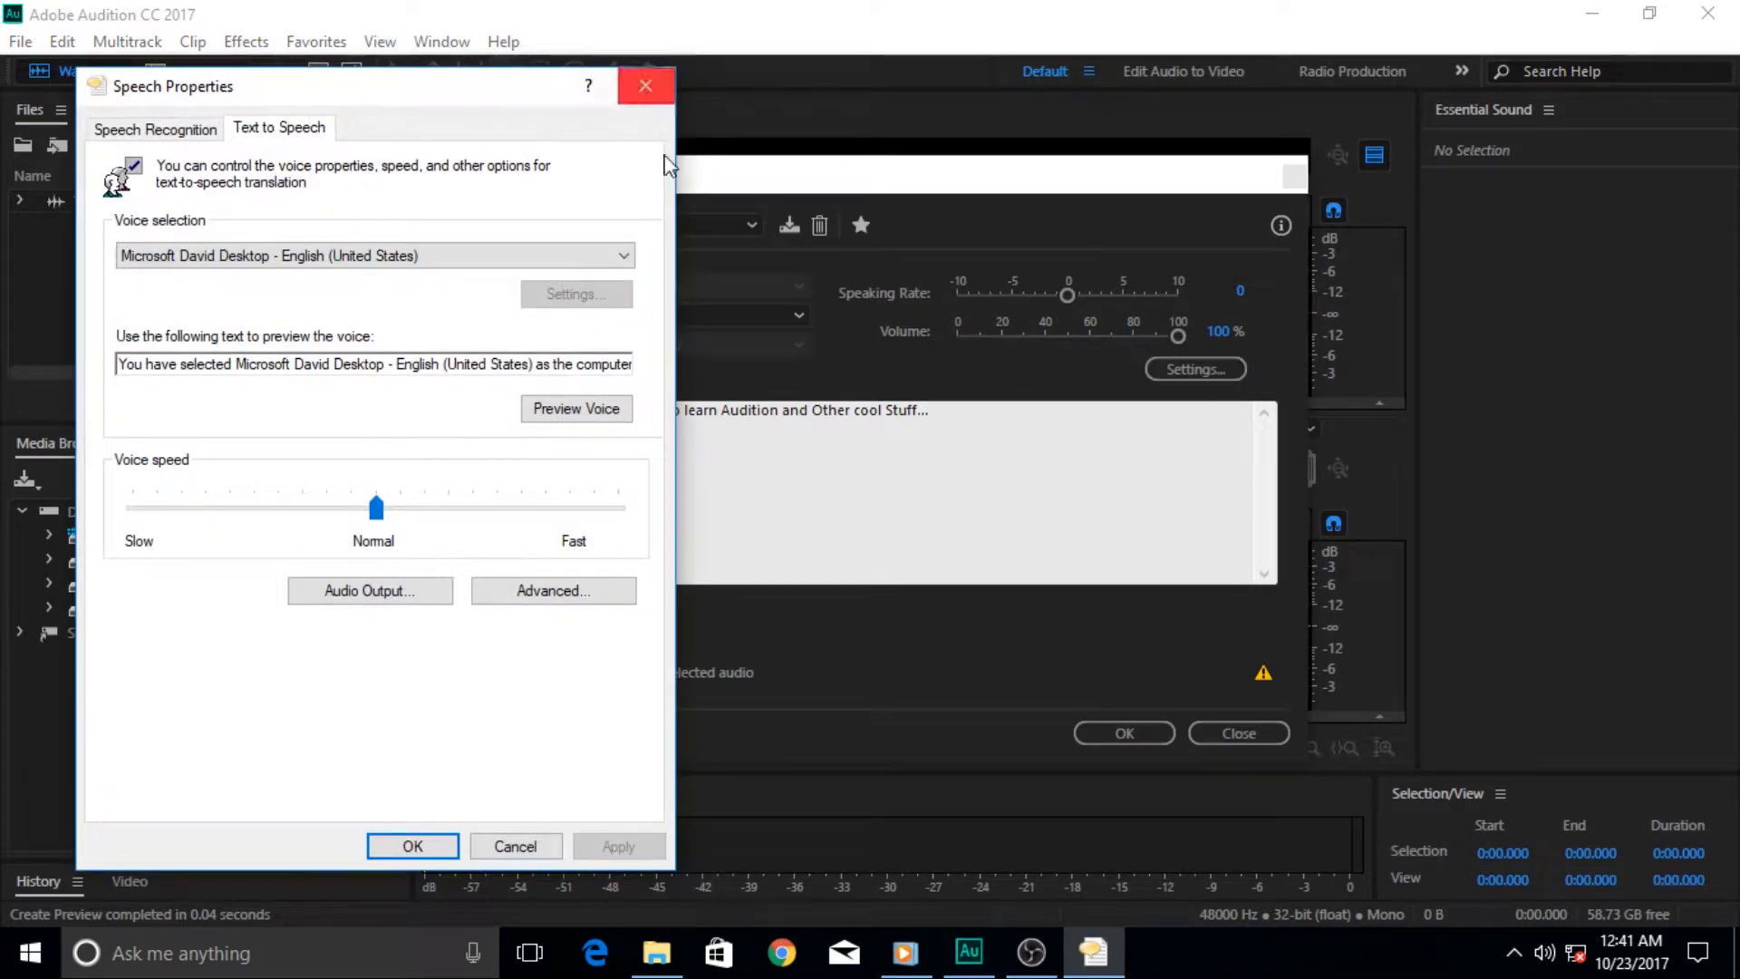
pyautogui.moveTo(660, 330)
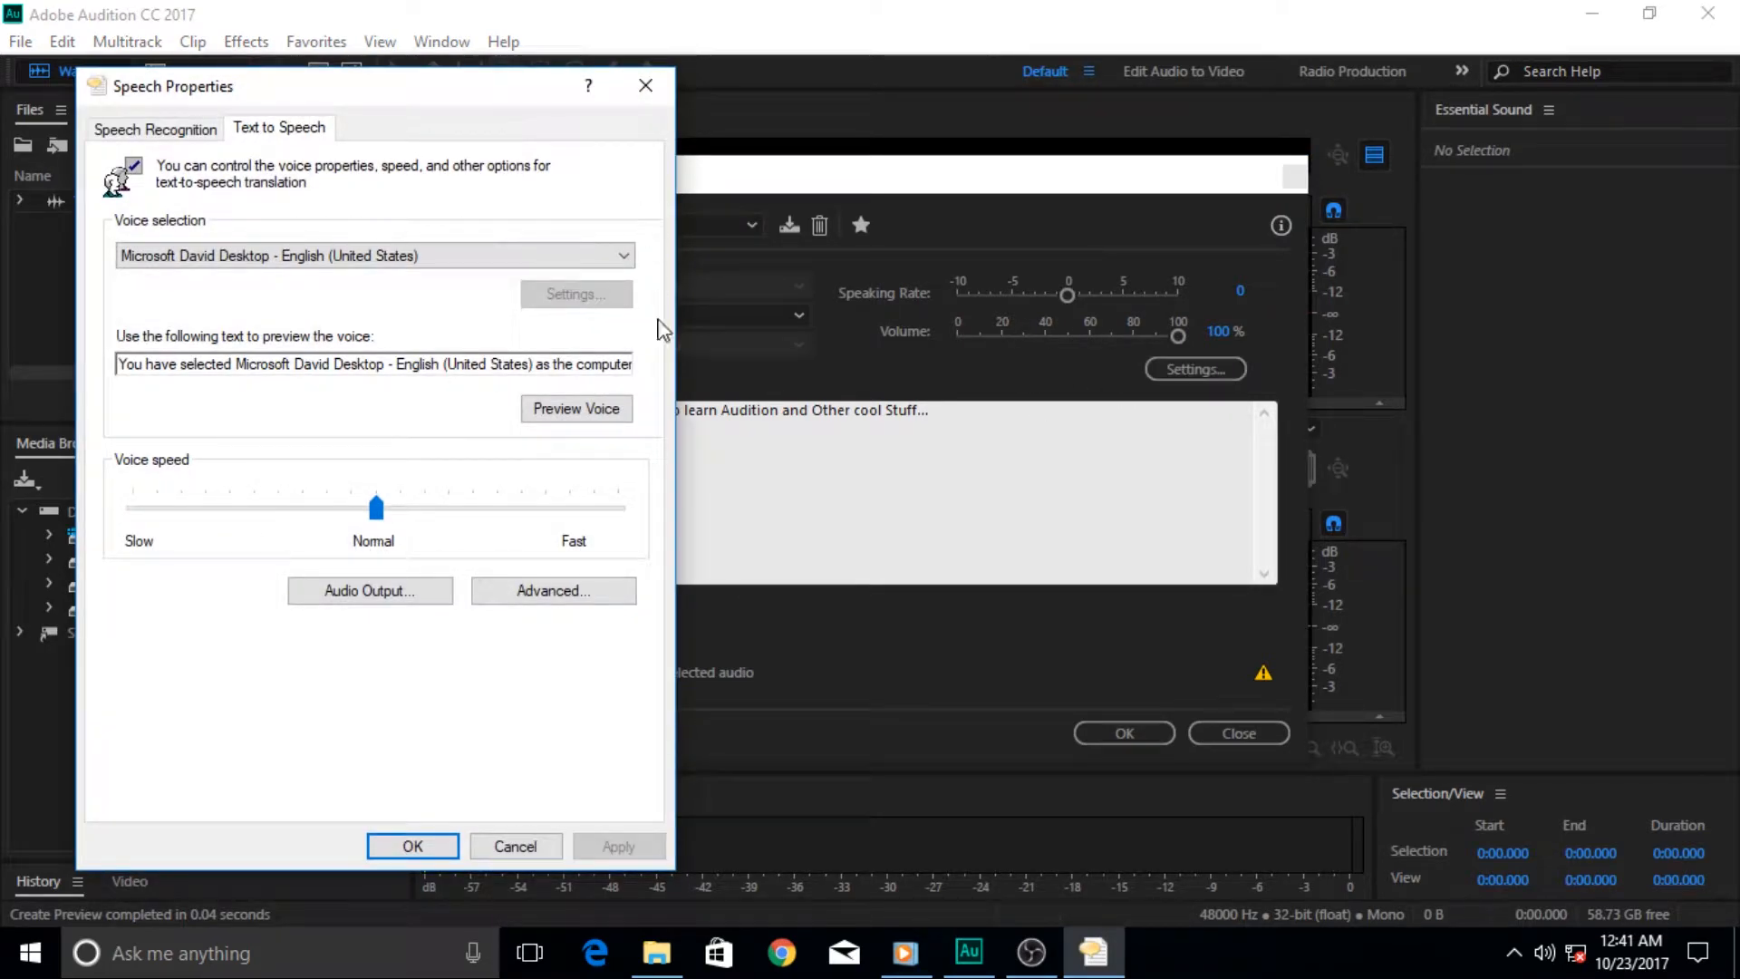
pyautogui.moveTo(167, 483)
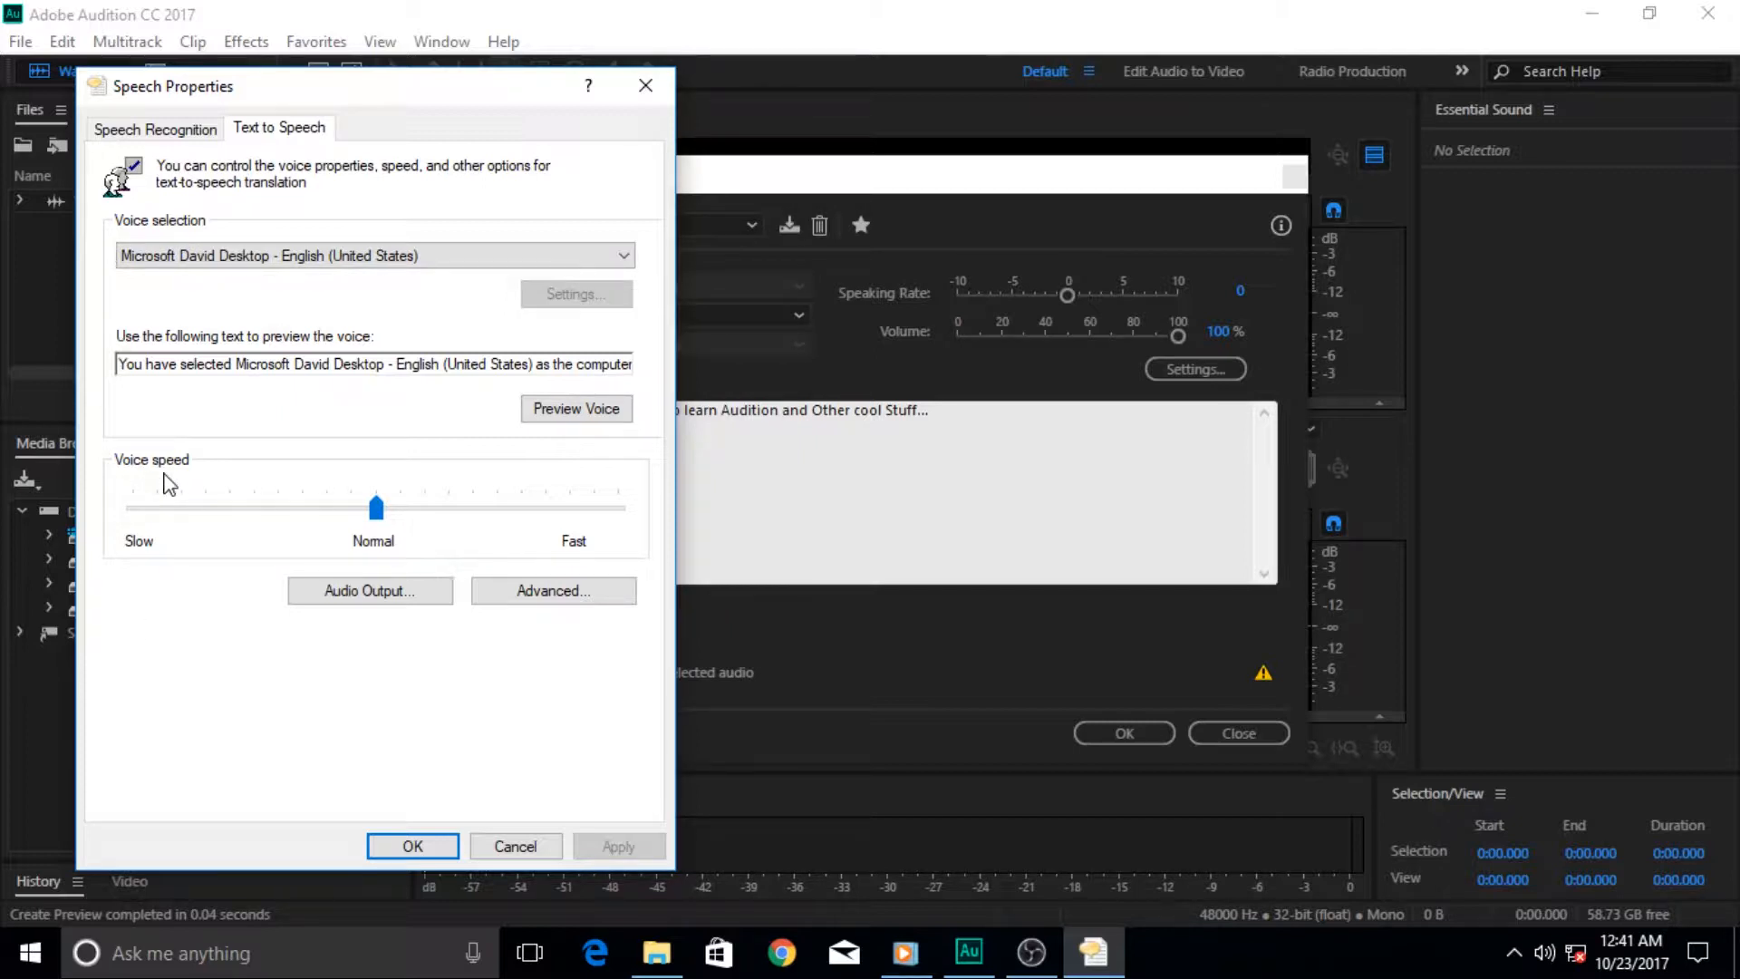
pyautogui.moveTo(271, 211)
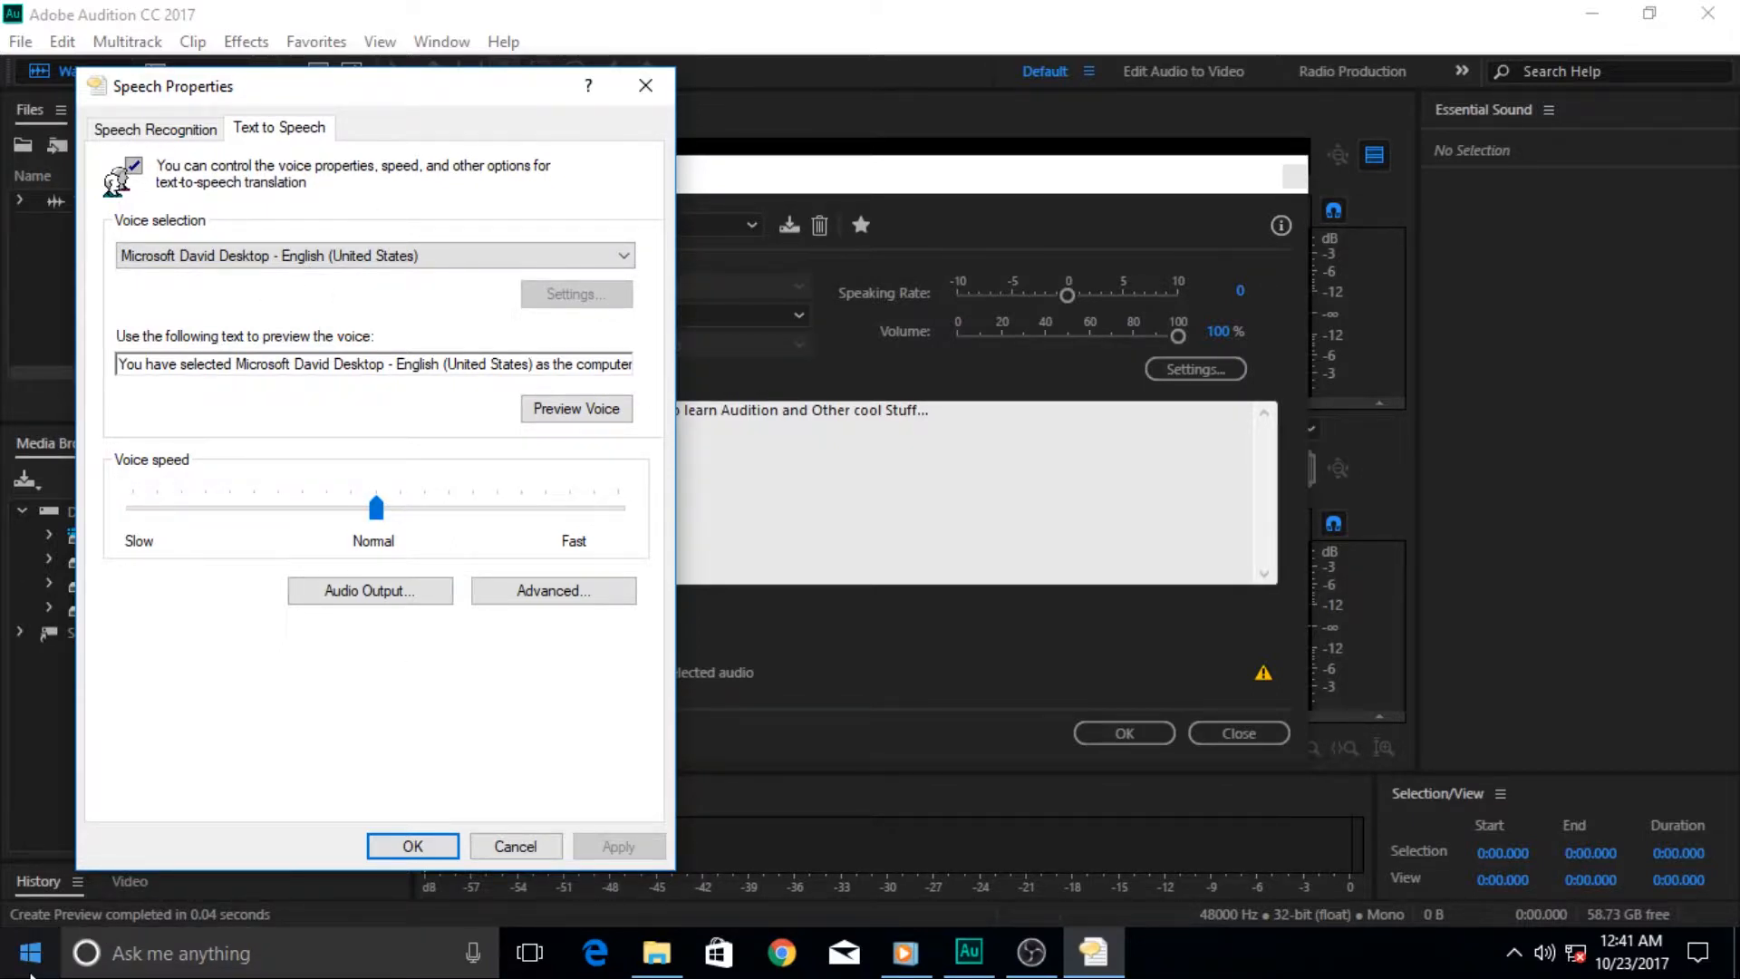
pyautogui.moveTo(285, 505)
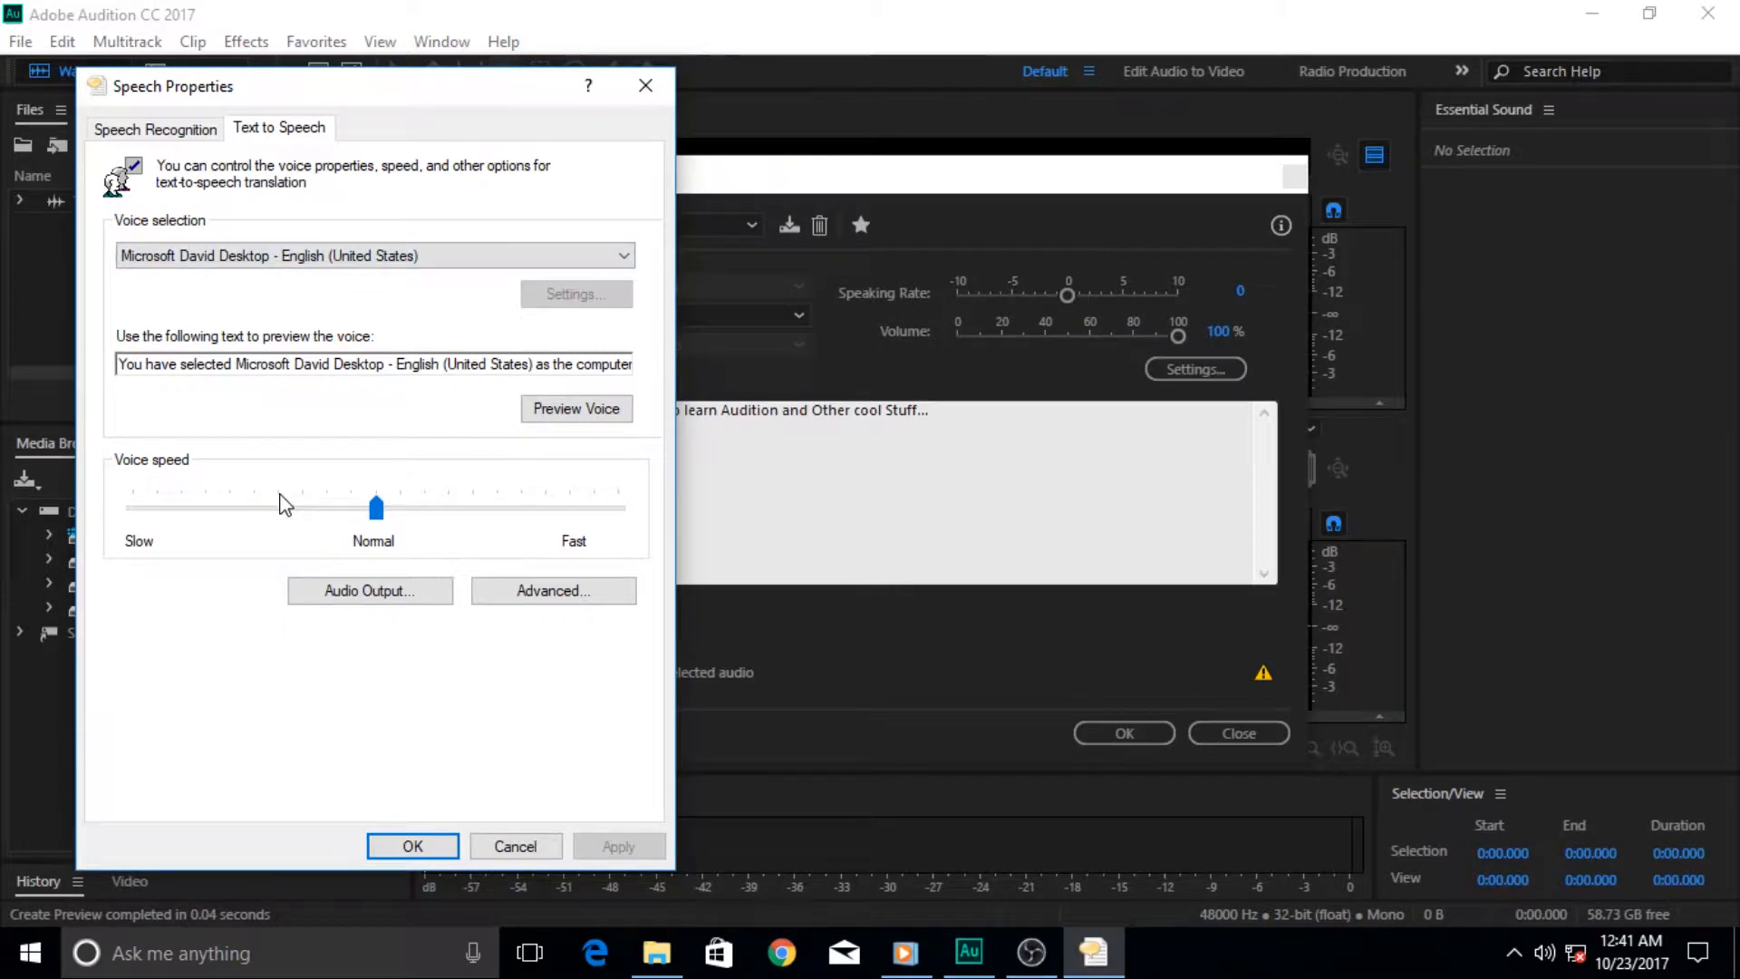
pyautogui.moveTo(543, 189)
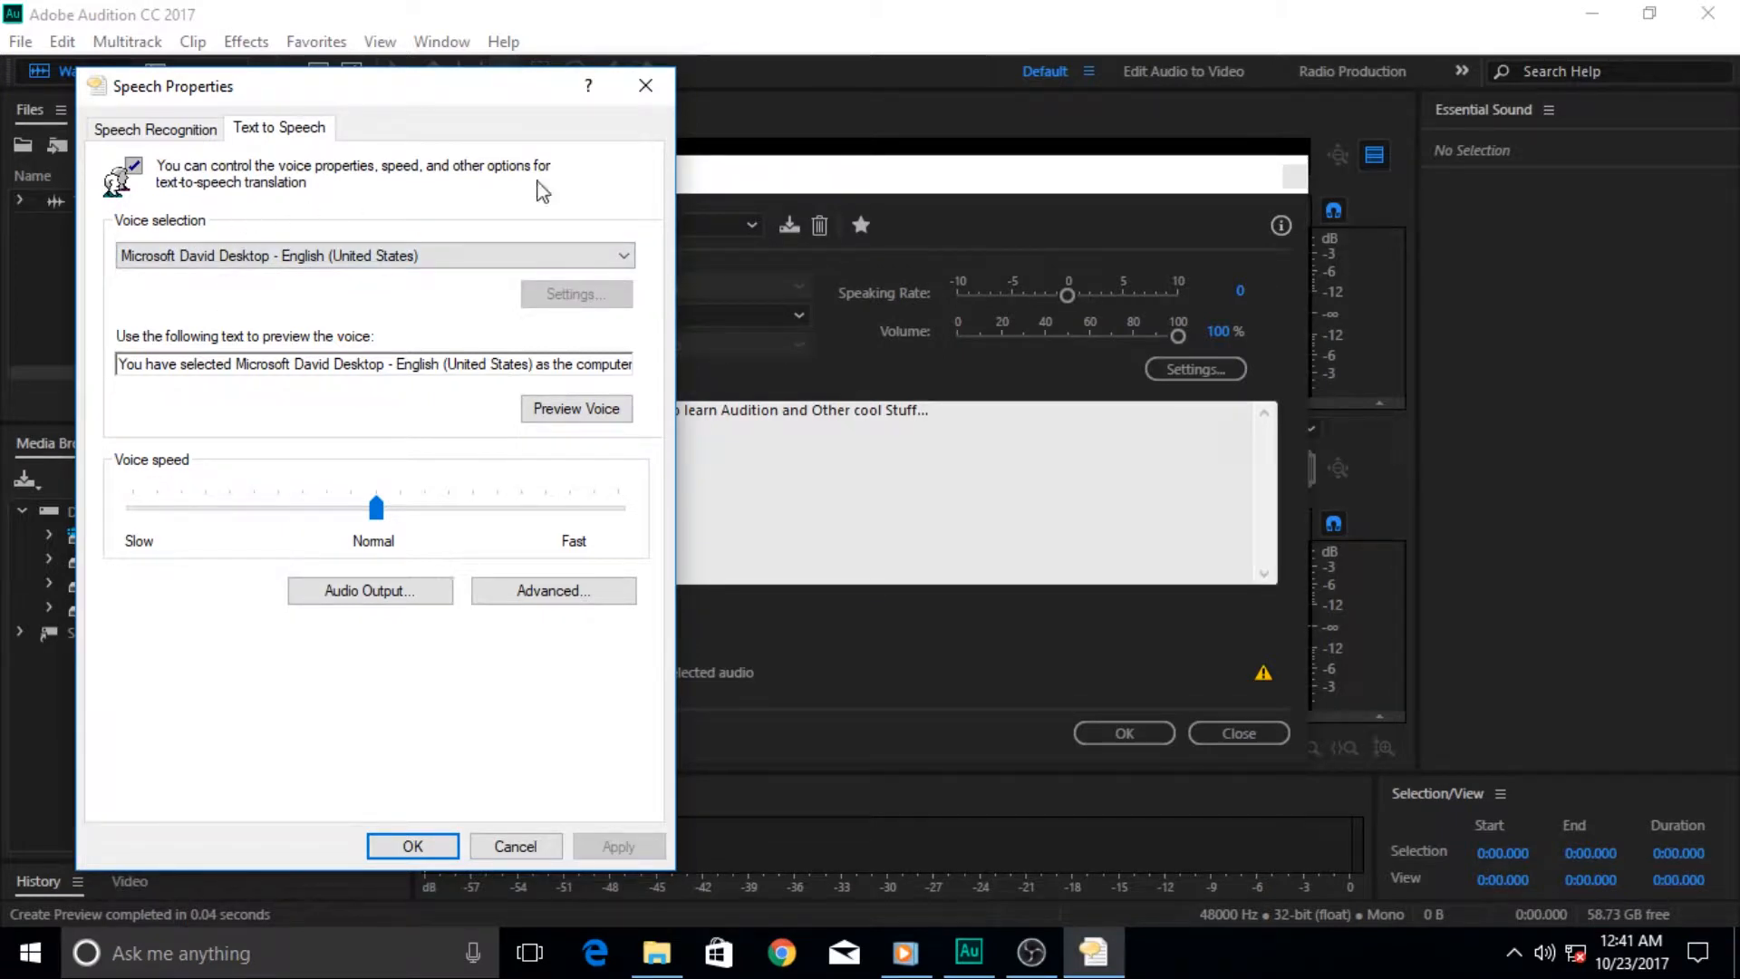
pyautogui.moveTo(624, 657)
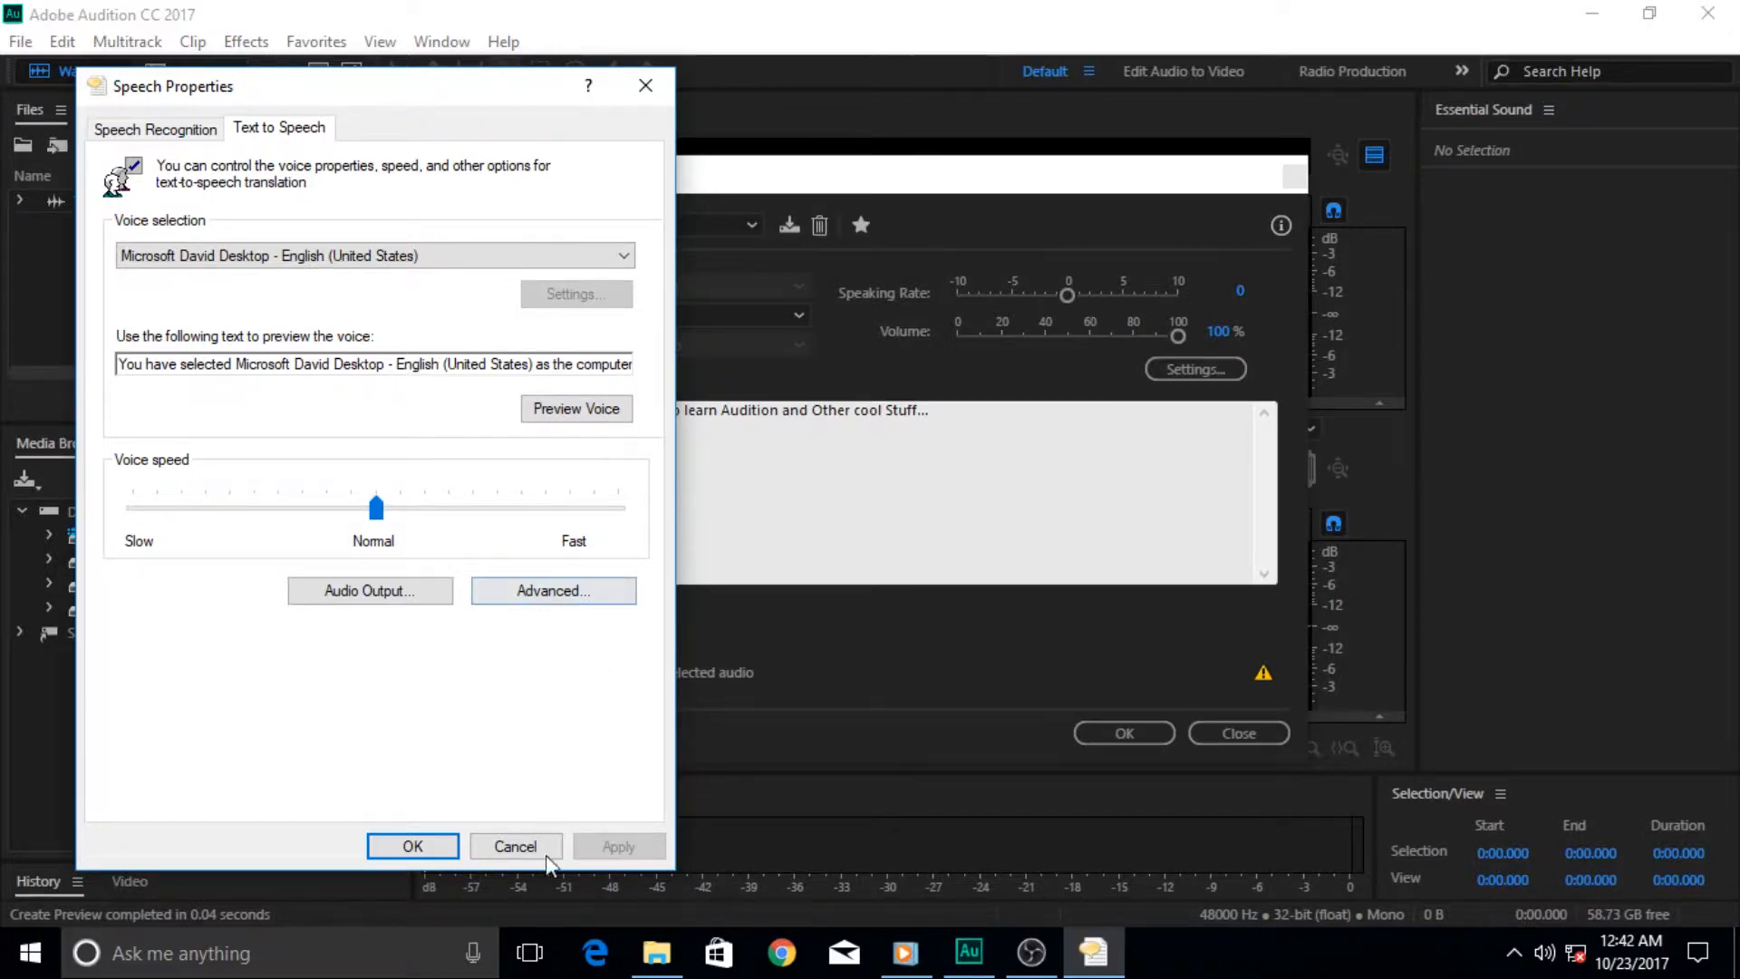
# Close Speech Properties unchanged and enter the best-YouTube-channel-to-learn-Audition sentence.
pyautogui.click(515, 845)
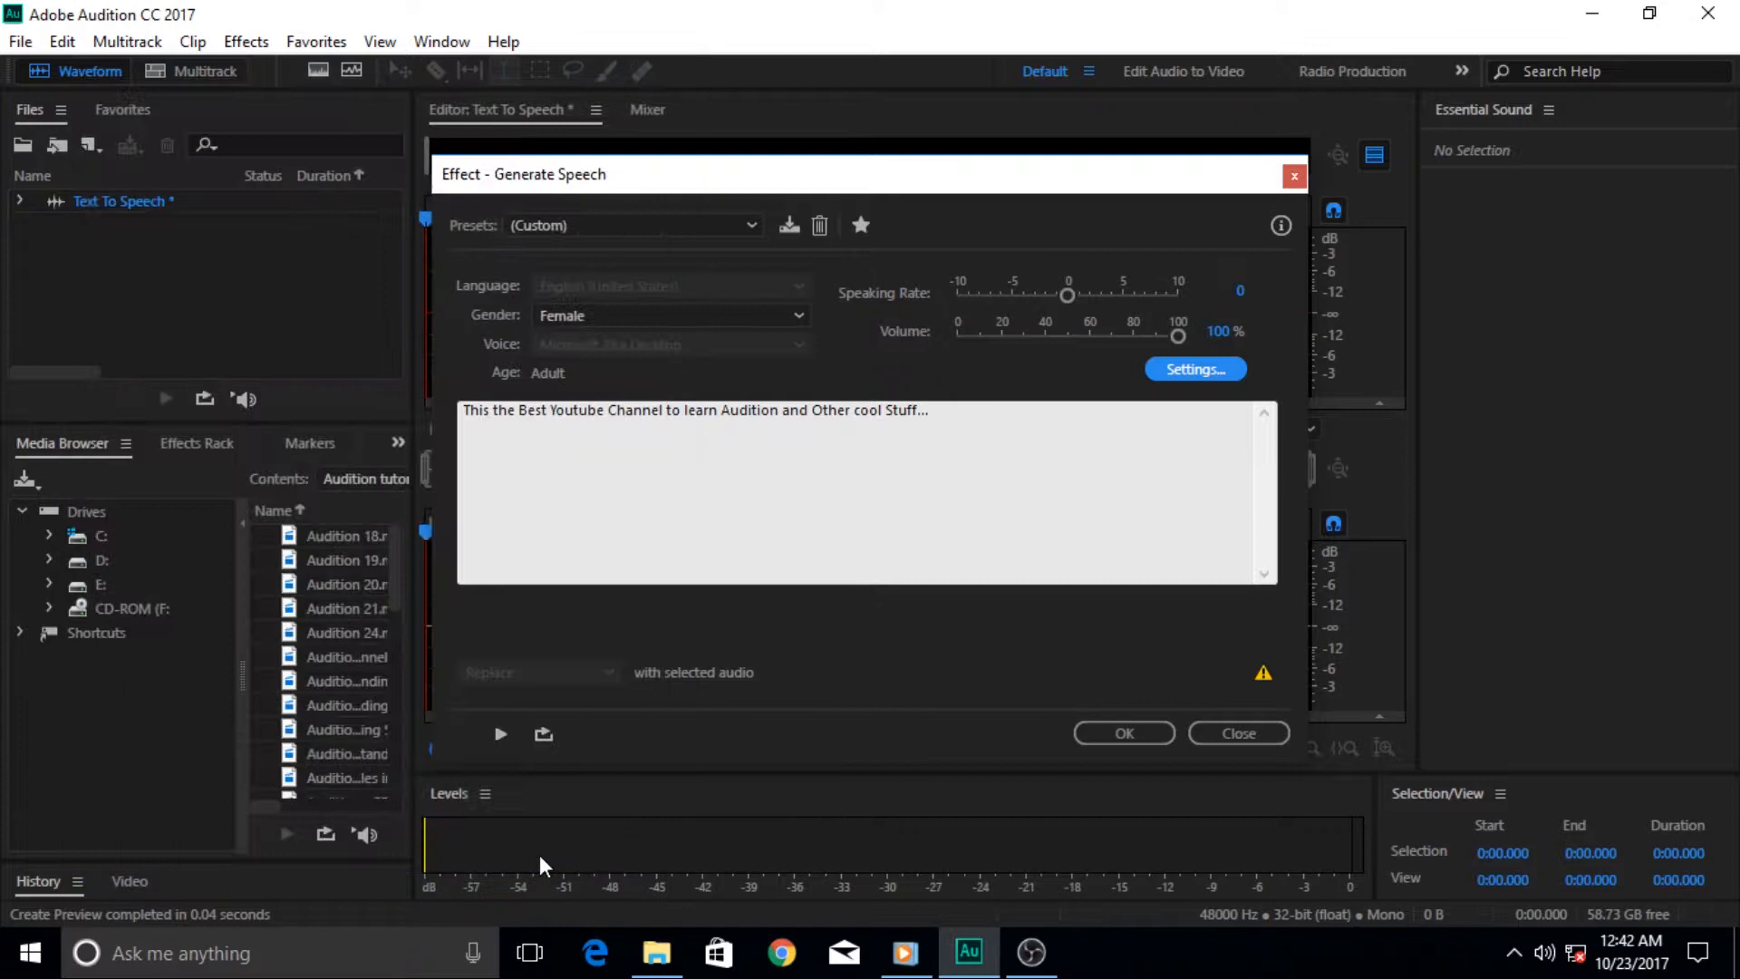
pyautogui.moveTo(974, 539)
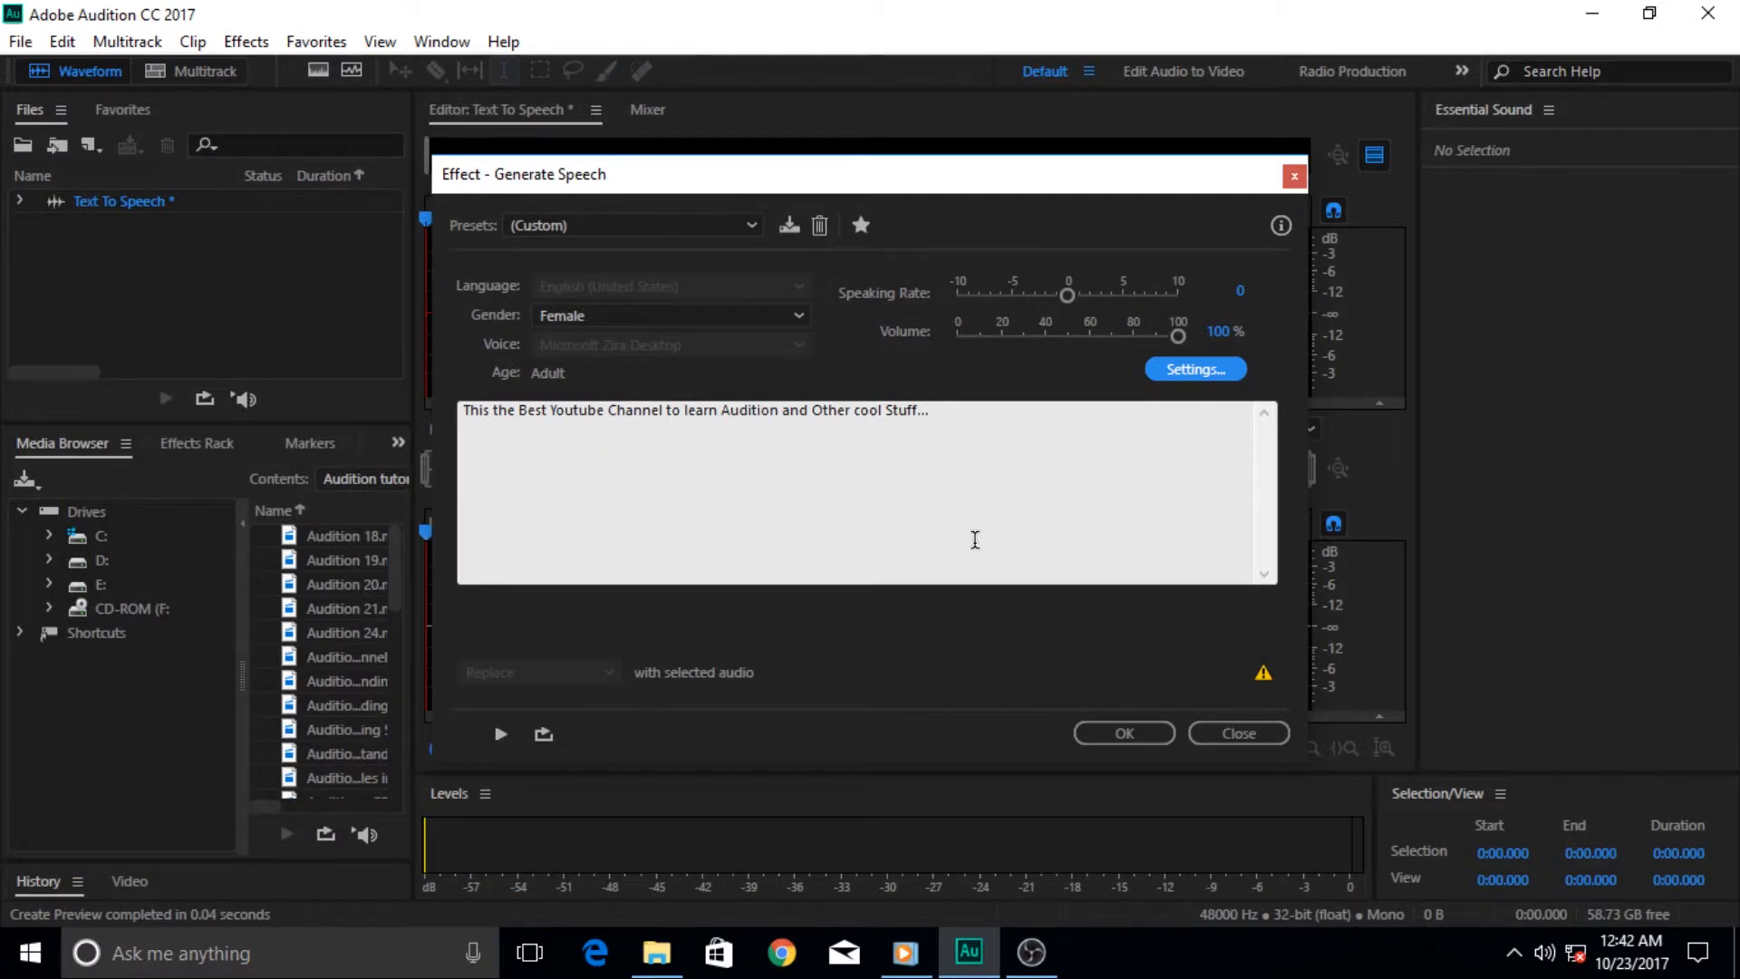
pyautogui.moveTo(523, 498)
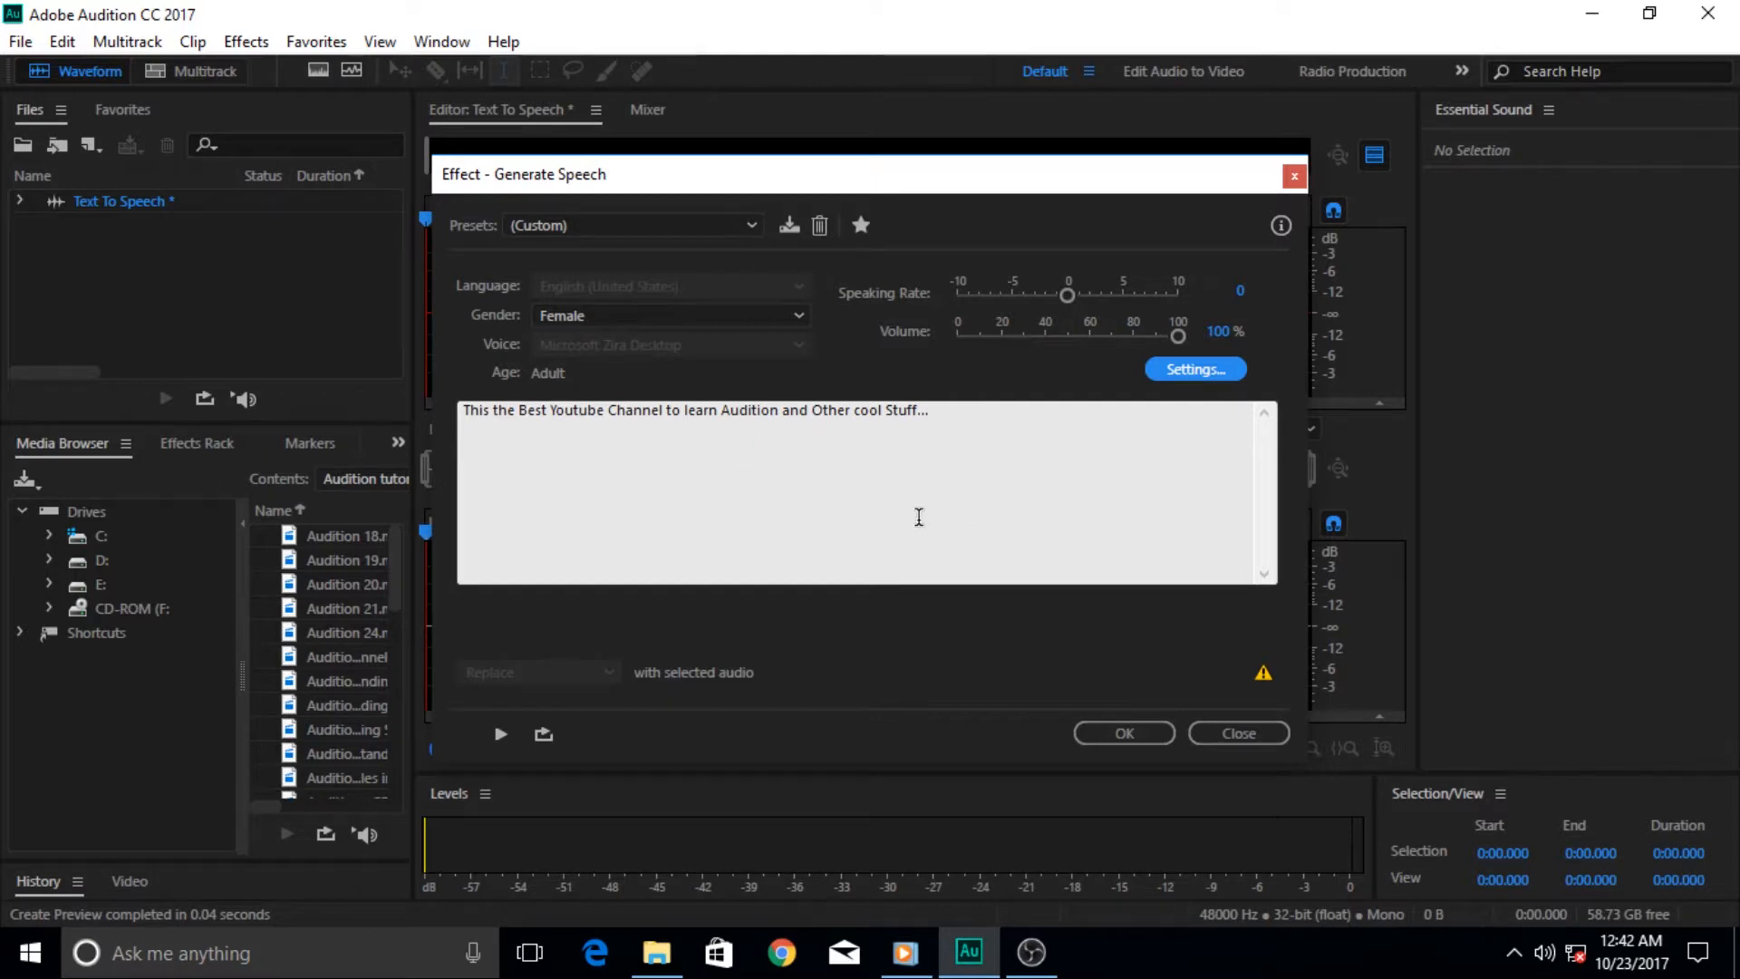
pyautogui.tripleClick(693, 409)
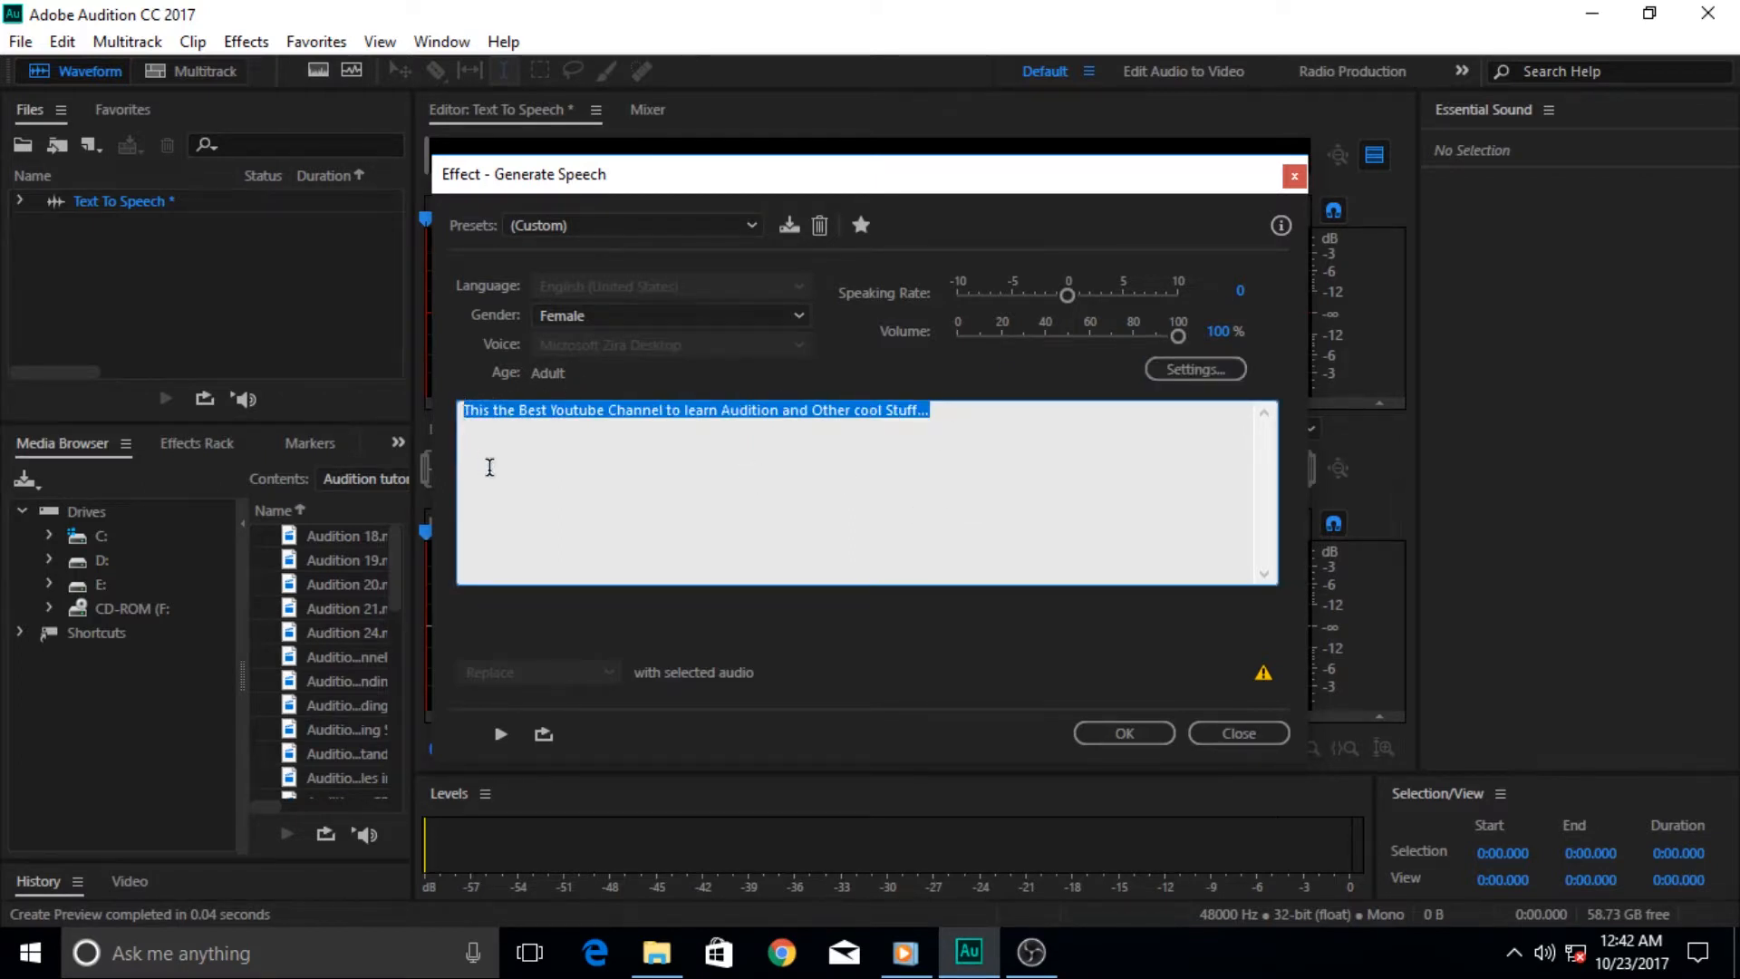
pyautogui.moveTo(496, 473)
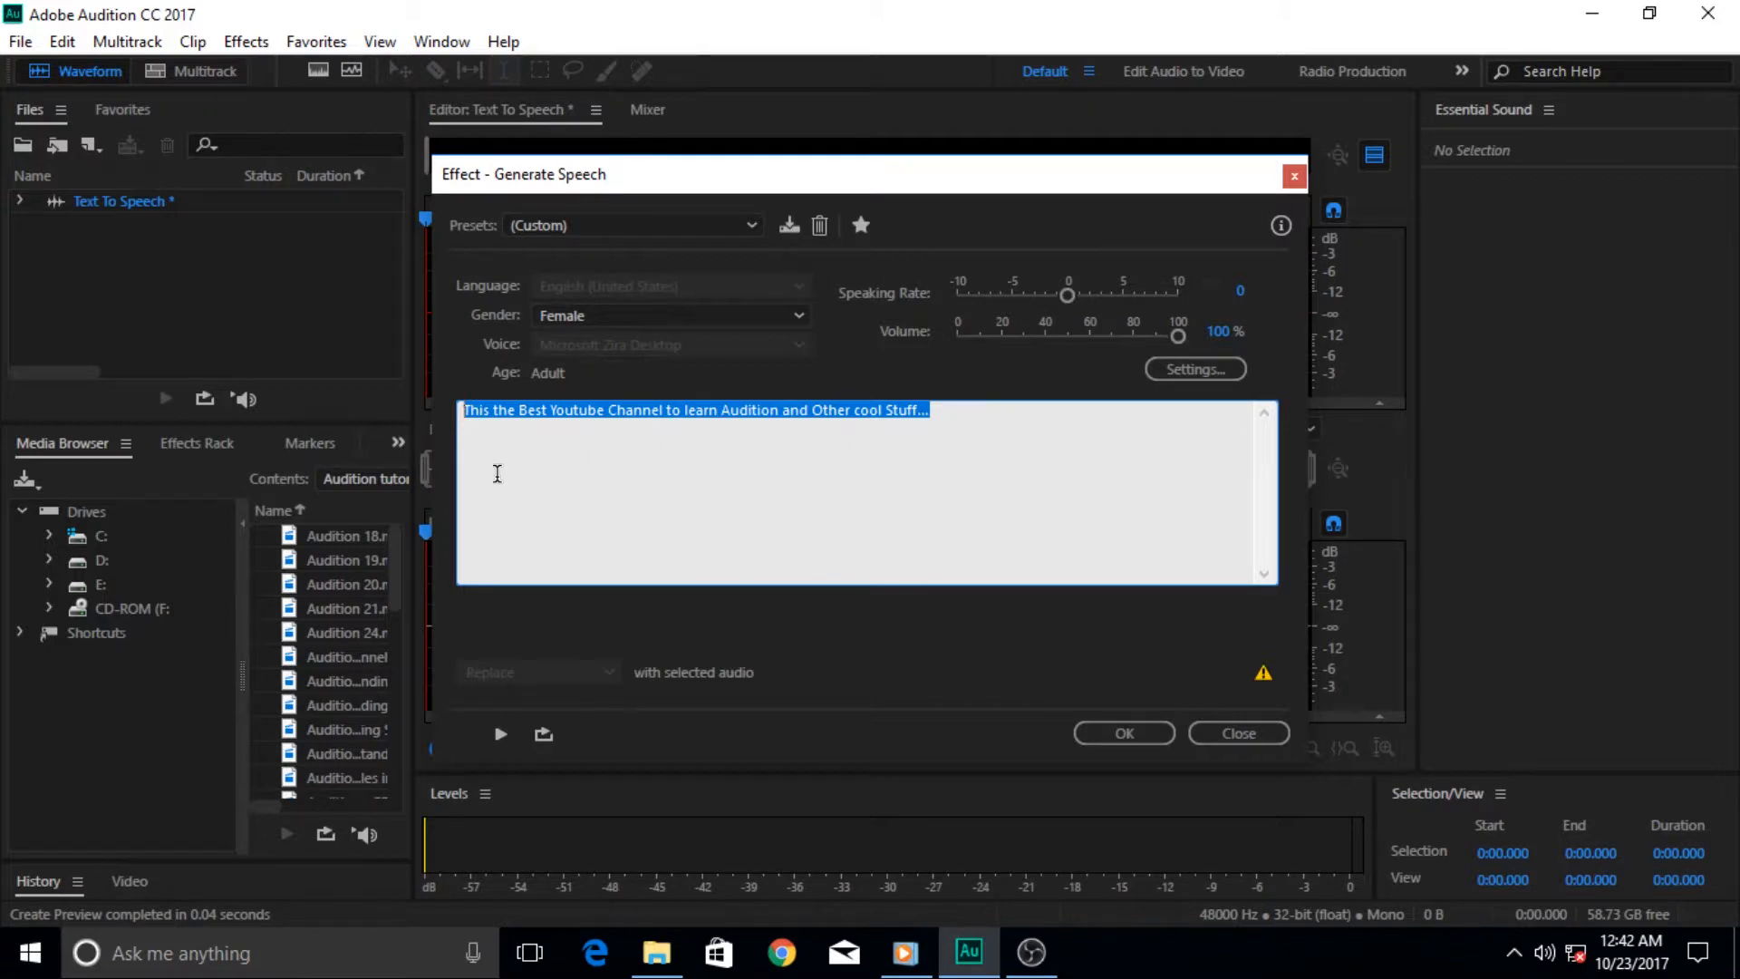
pyautogui.moveTo(713, 525)
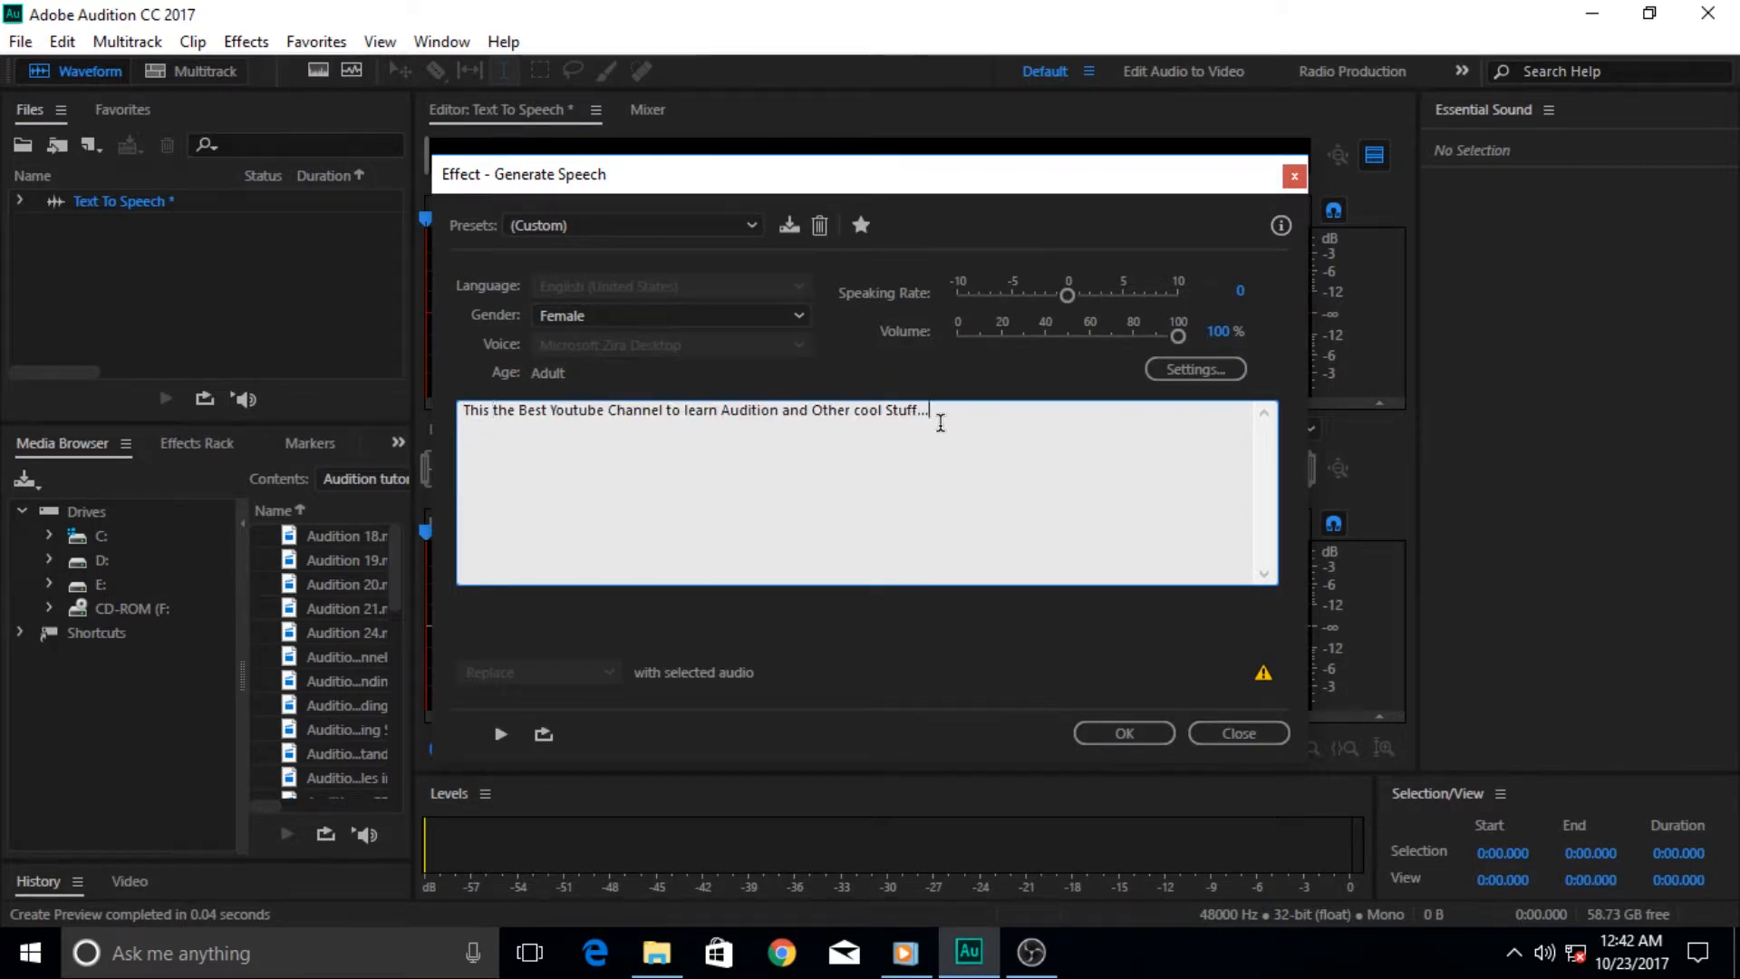
pyautogui.moveTo(483, 430)
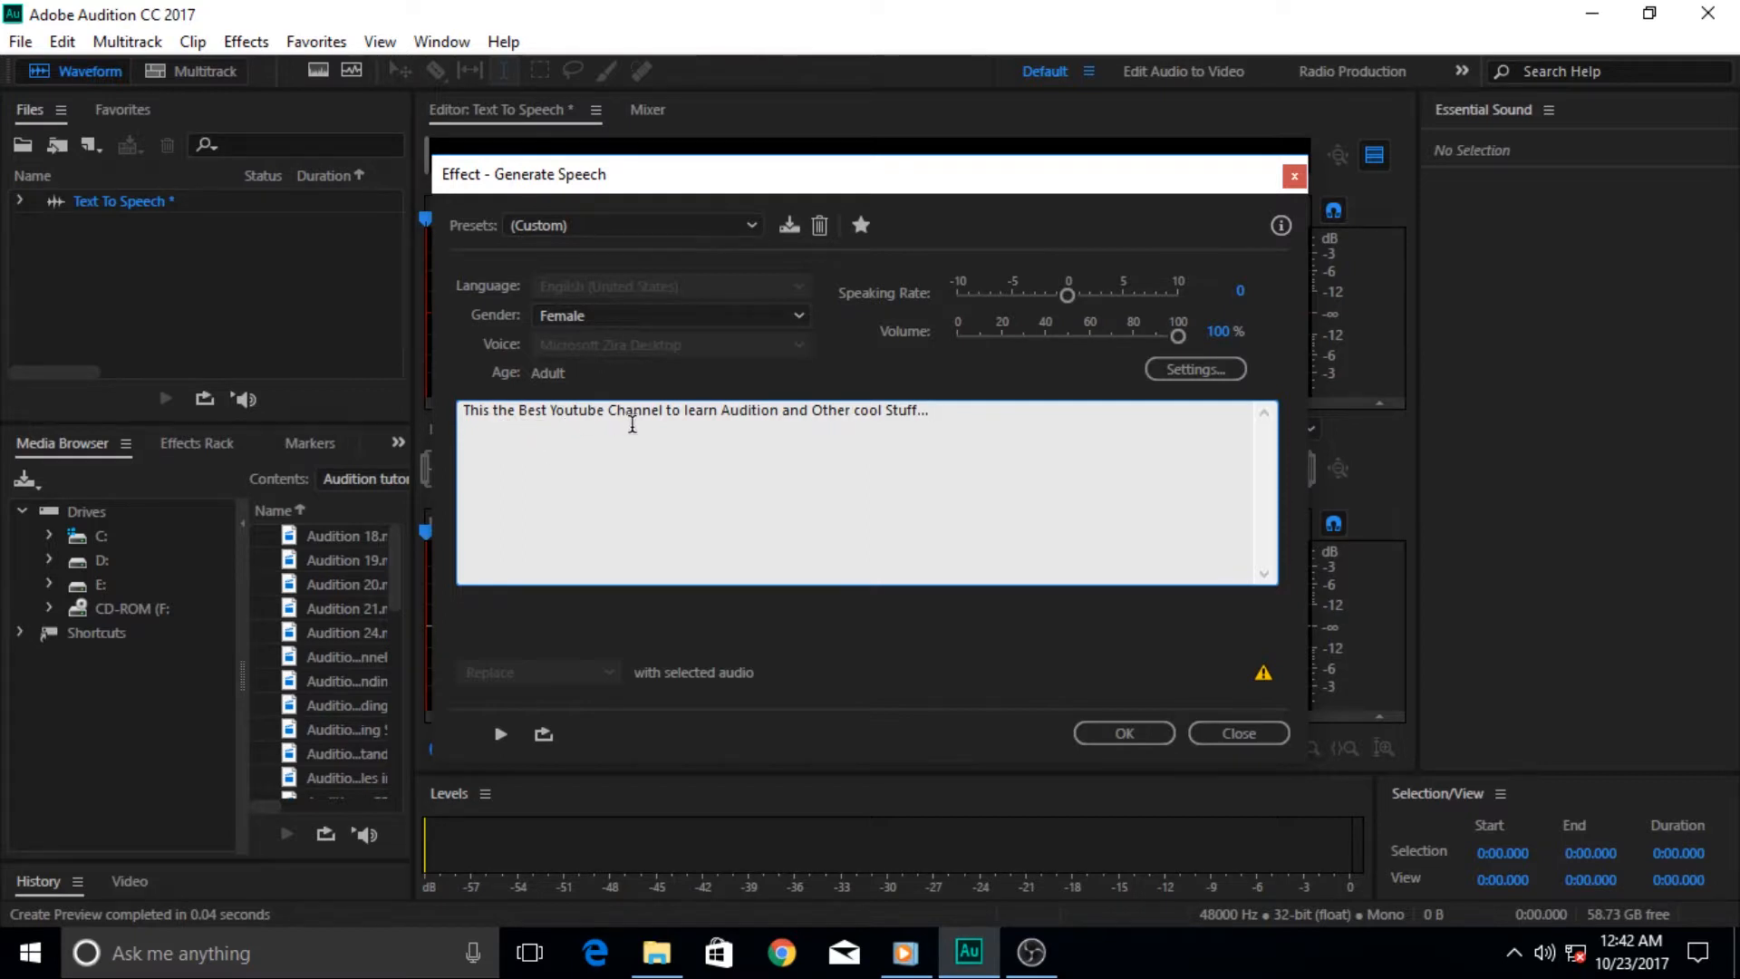
pyautogui.moveTo(936, 449)
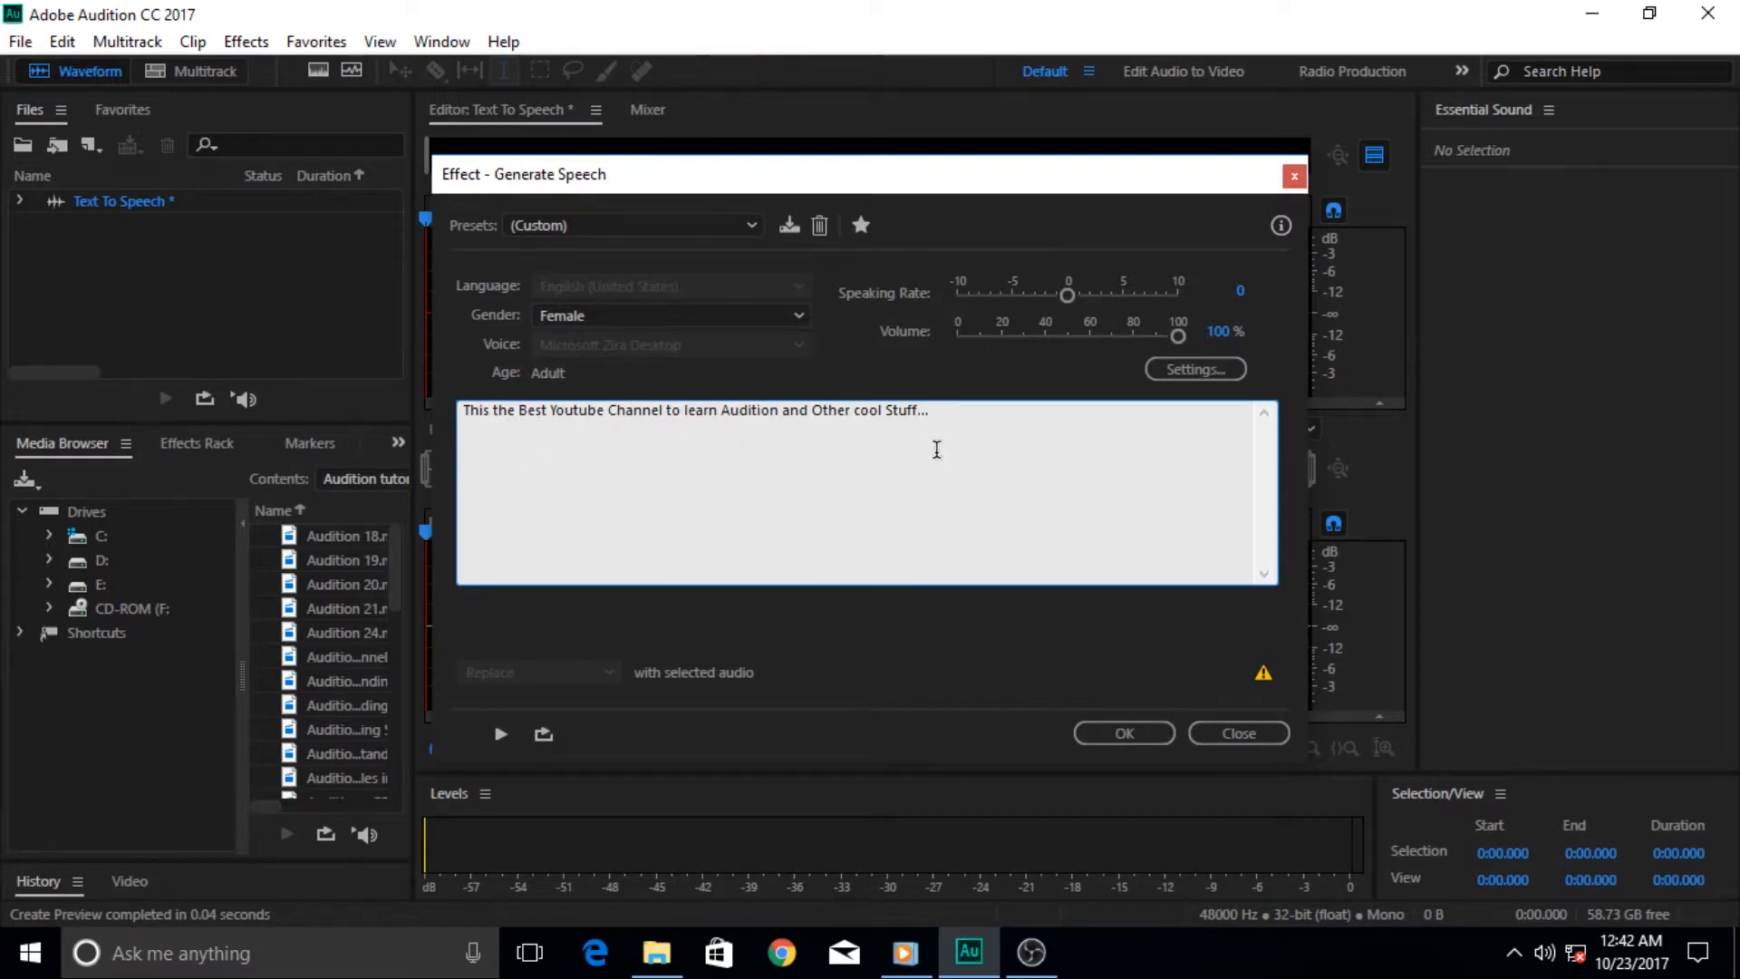
pyautogui.click(933, 409)
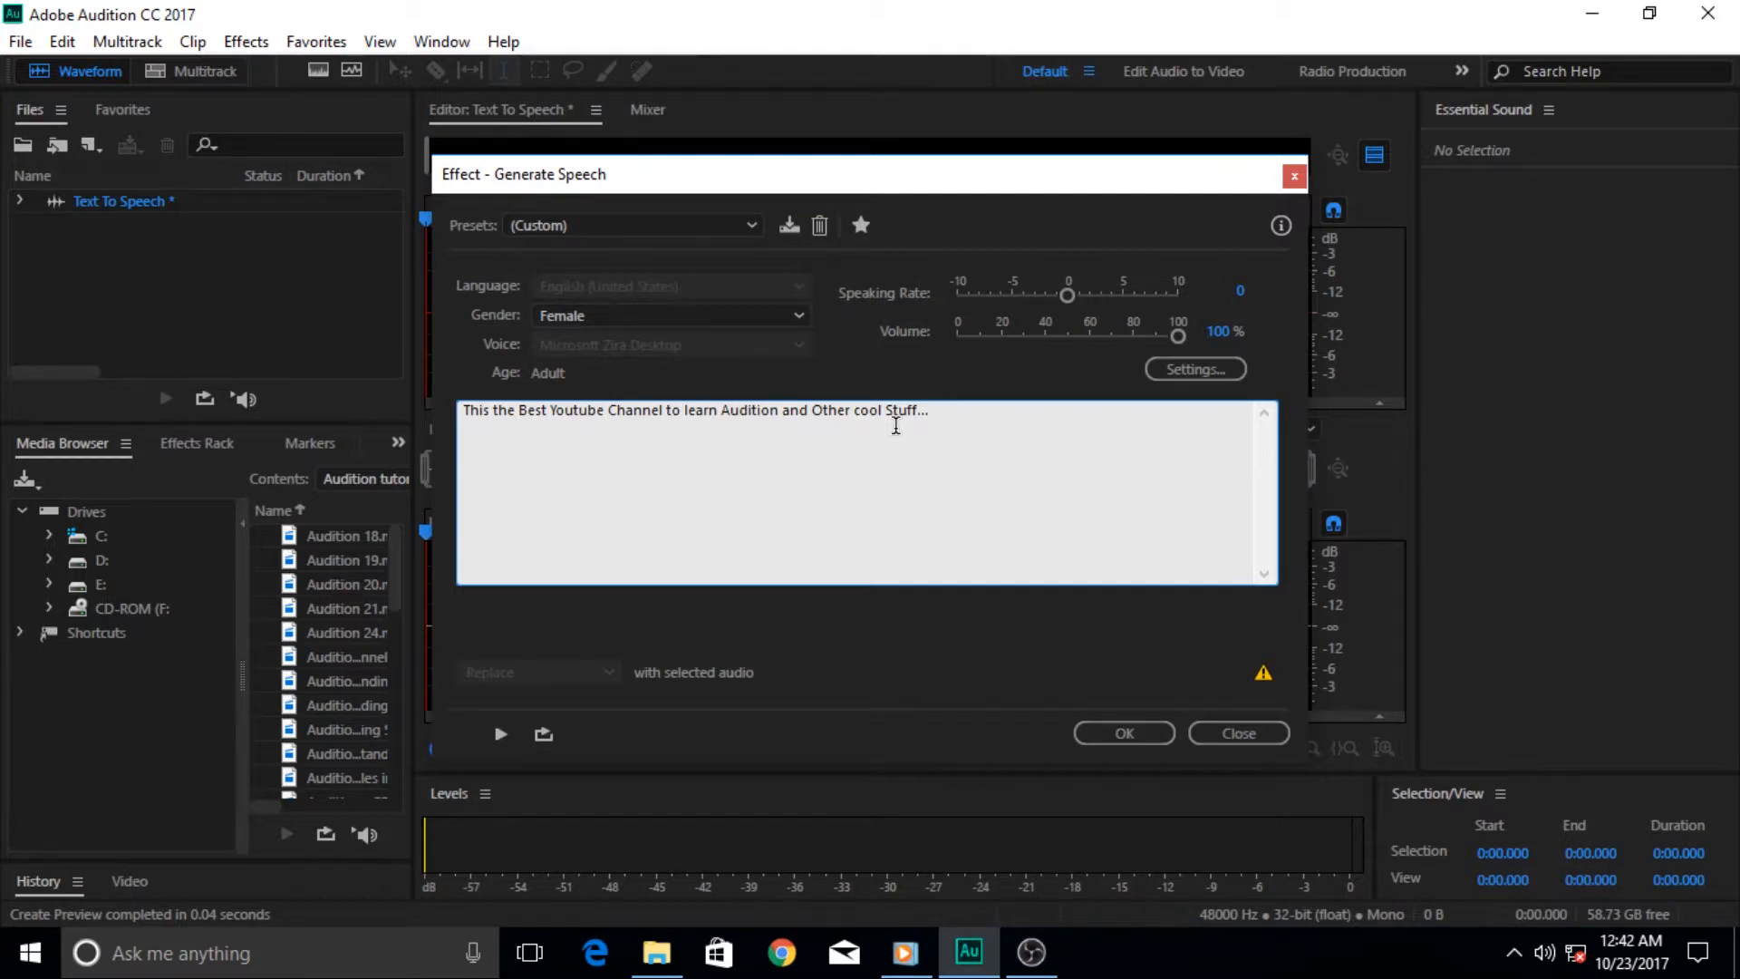
pyautogui.click(929, 409)
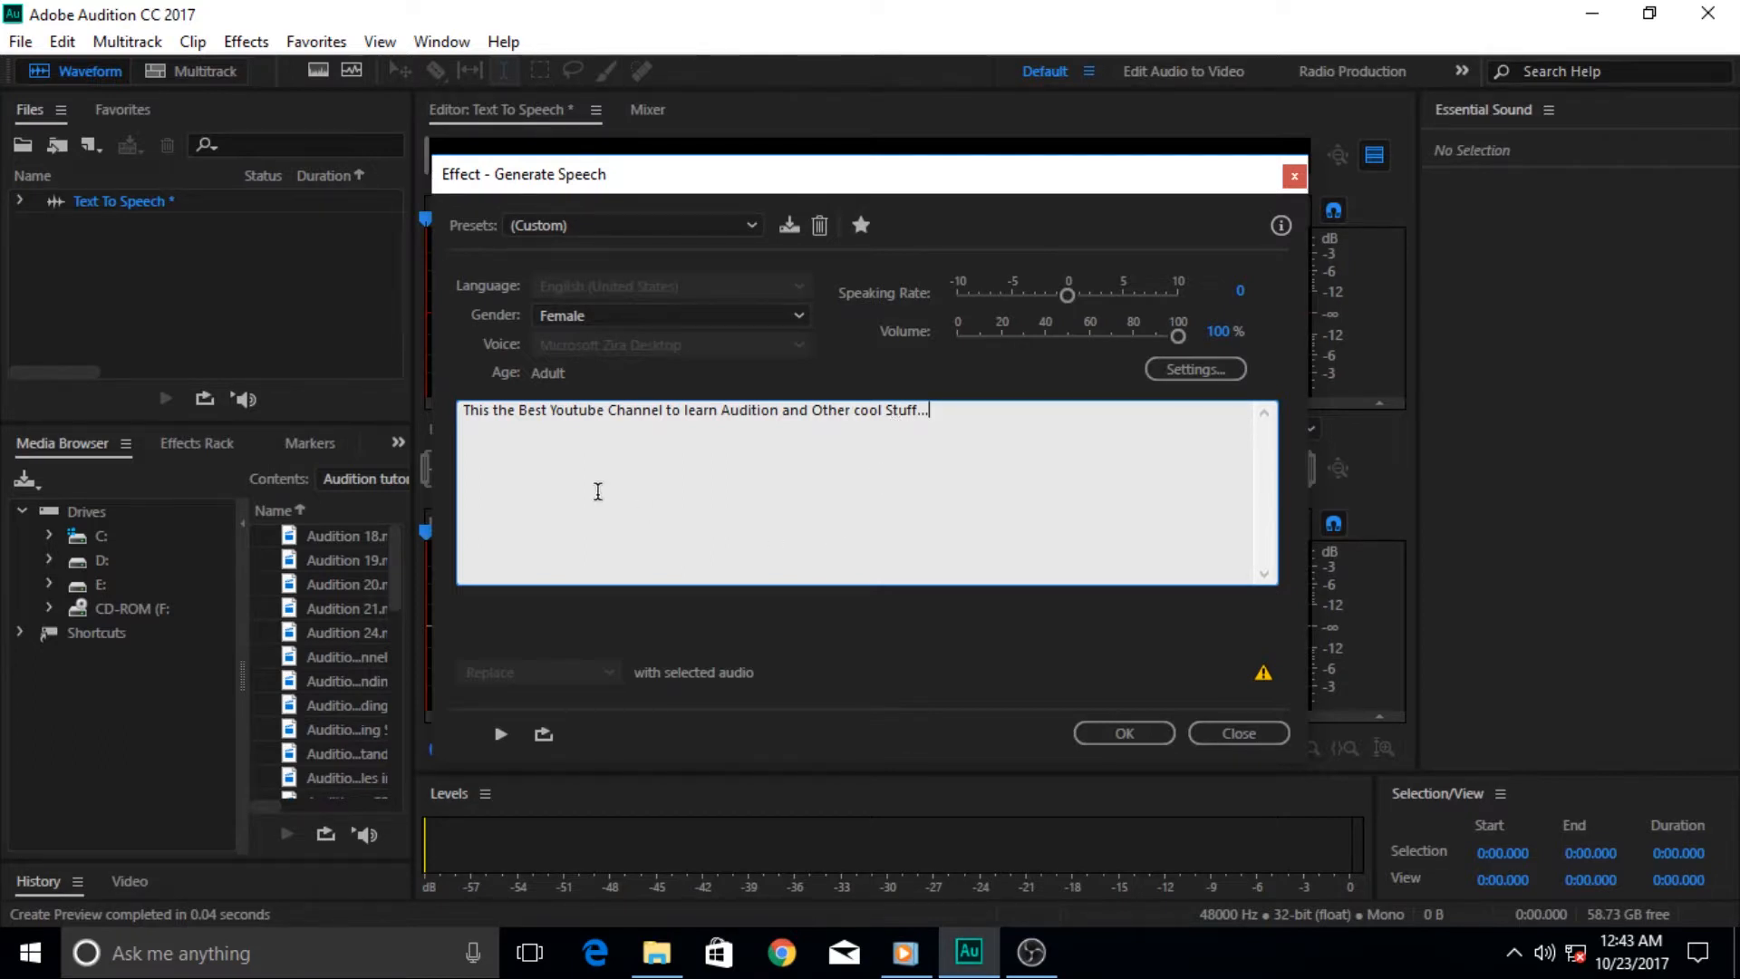
pyautogui.moveTo(527, 656)
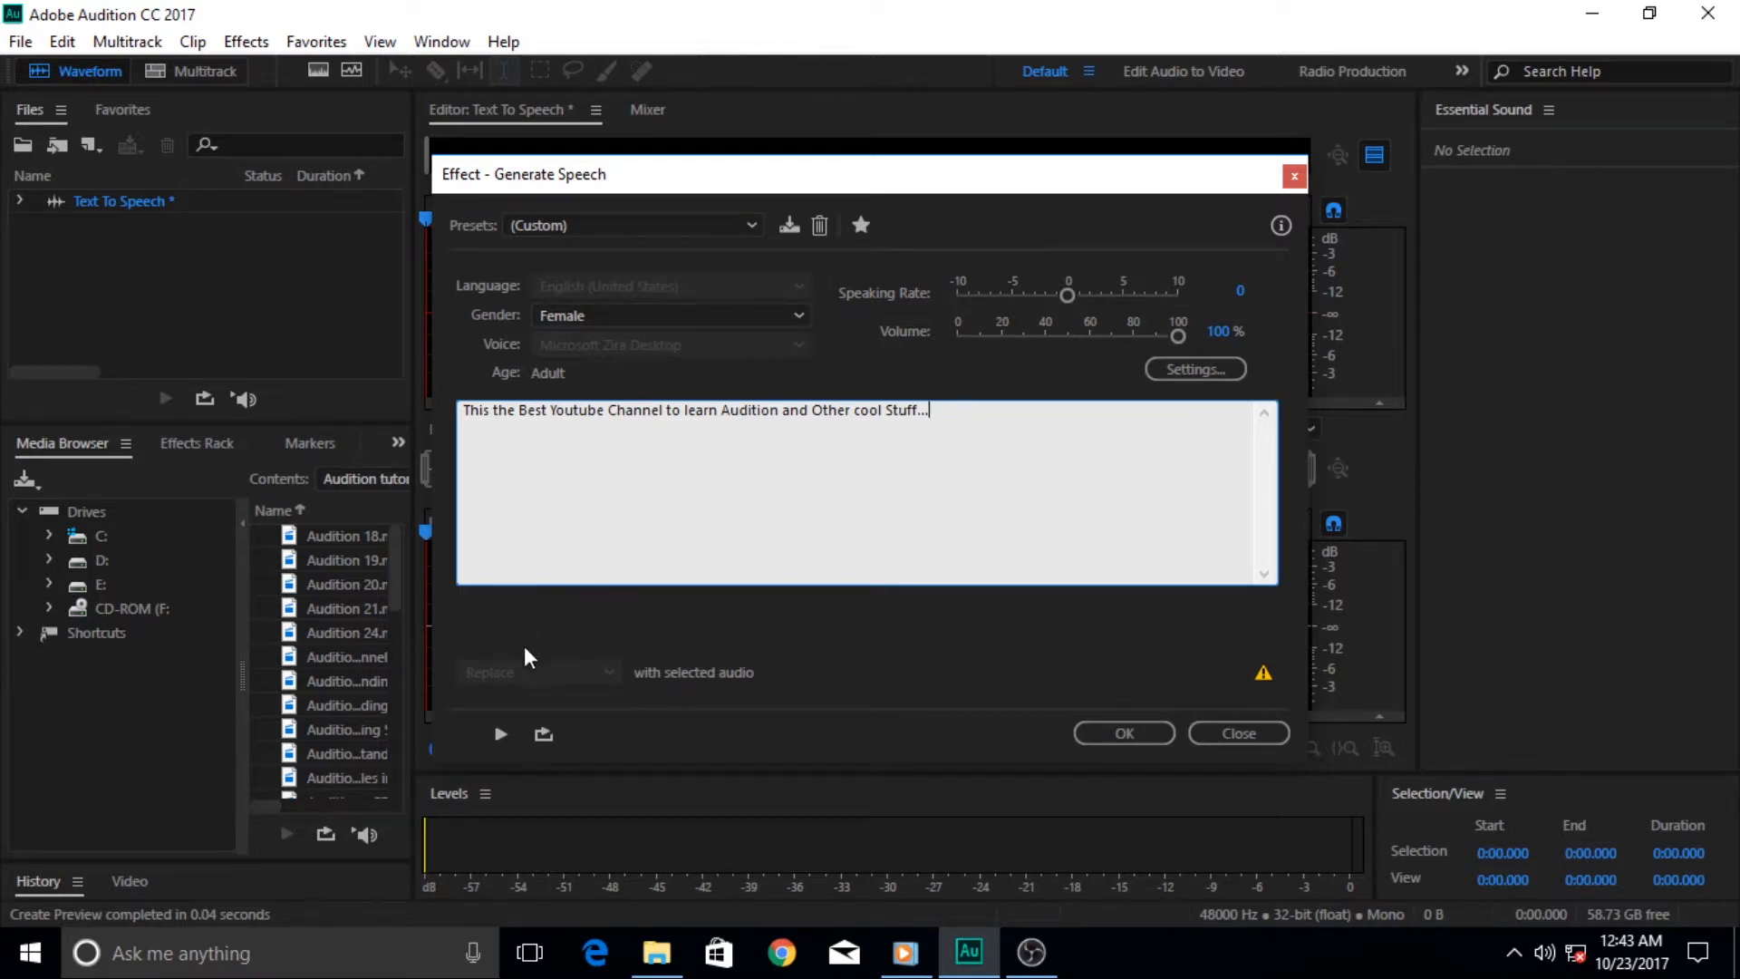
pyautogui.moveTo(894, 494)
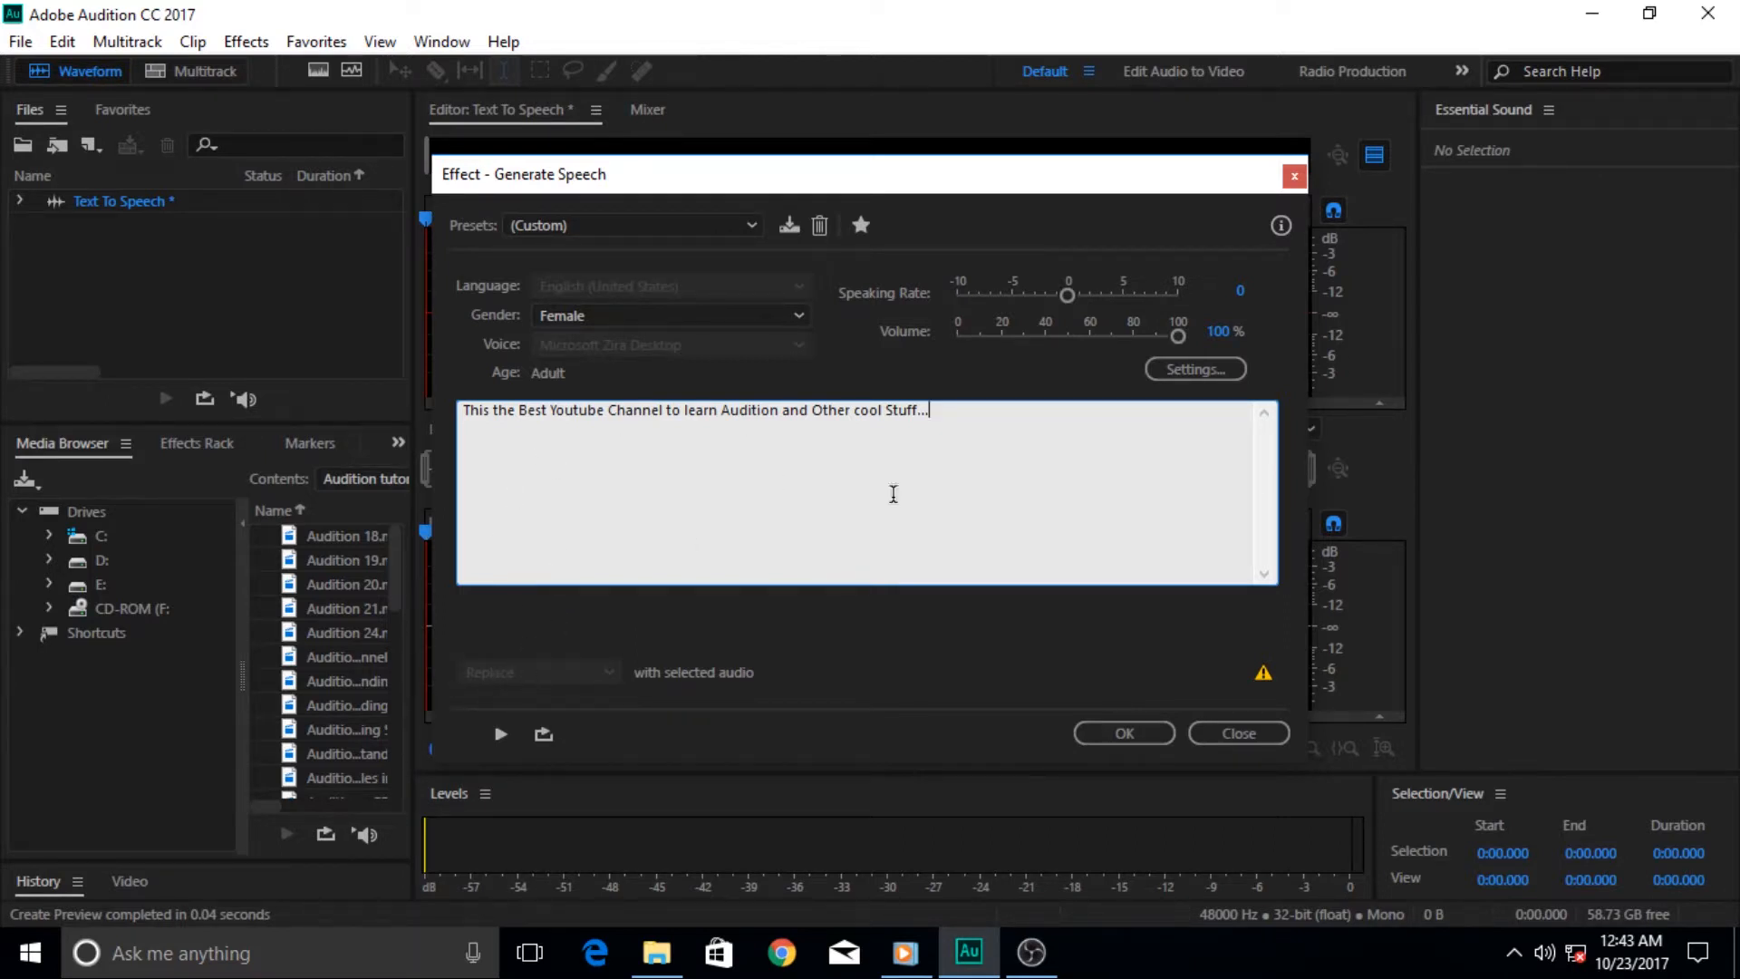
pyautogui.moveTo(513, 690)
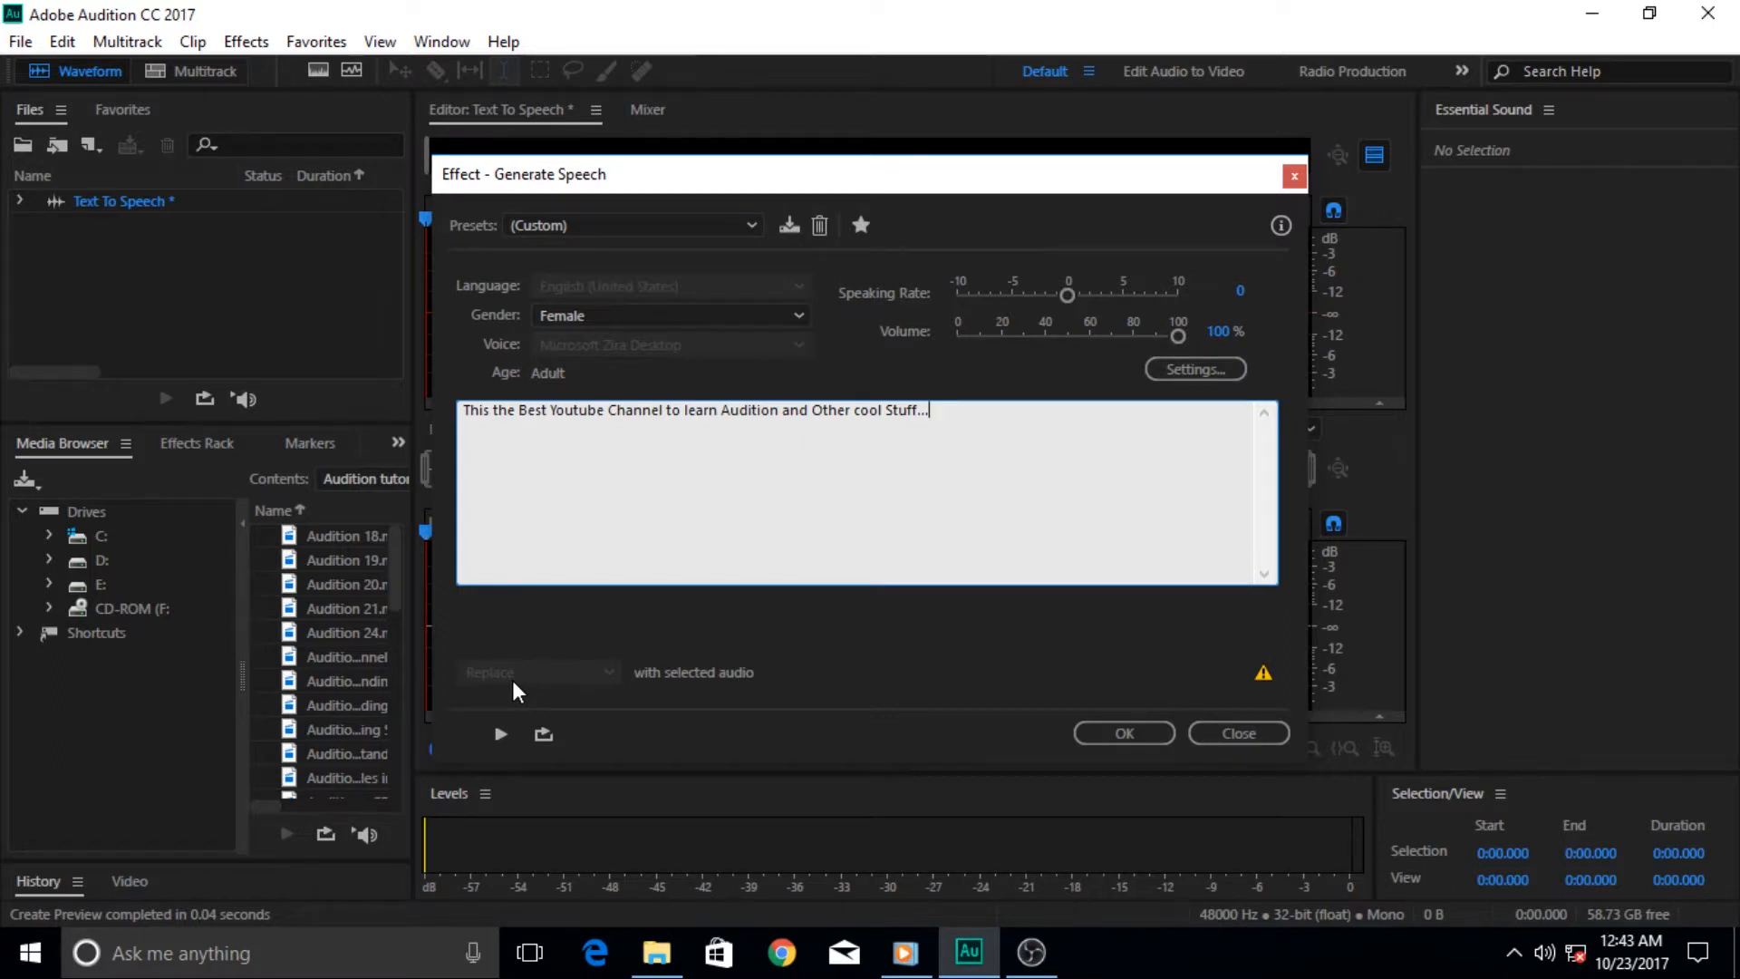
pyautogui.moveTo(932, 431)
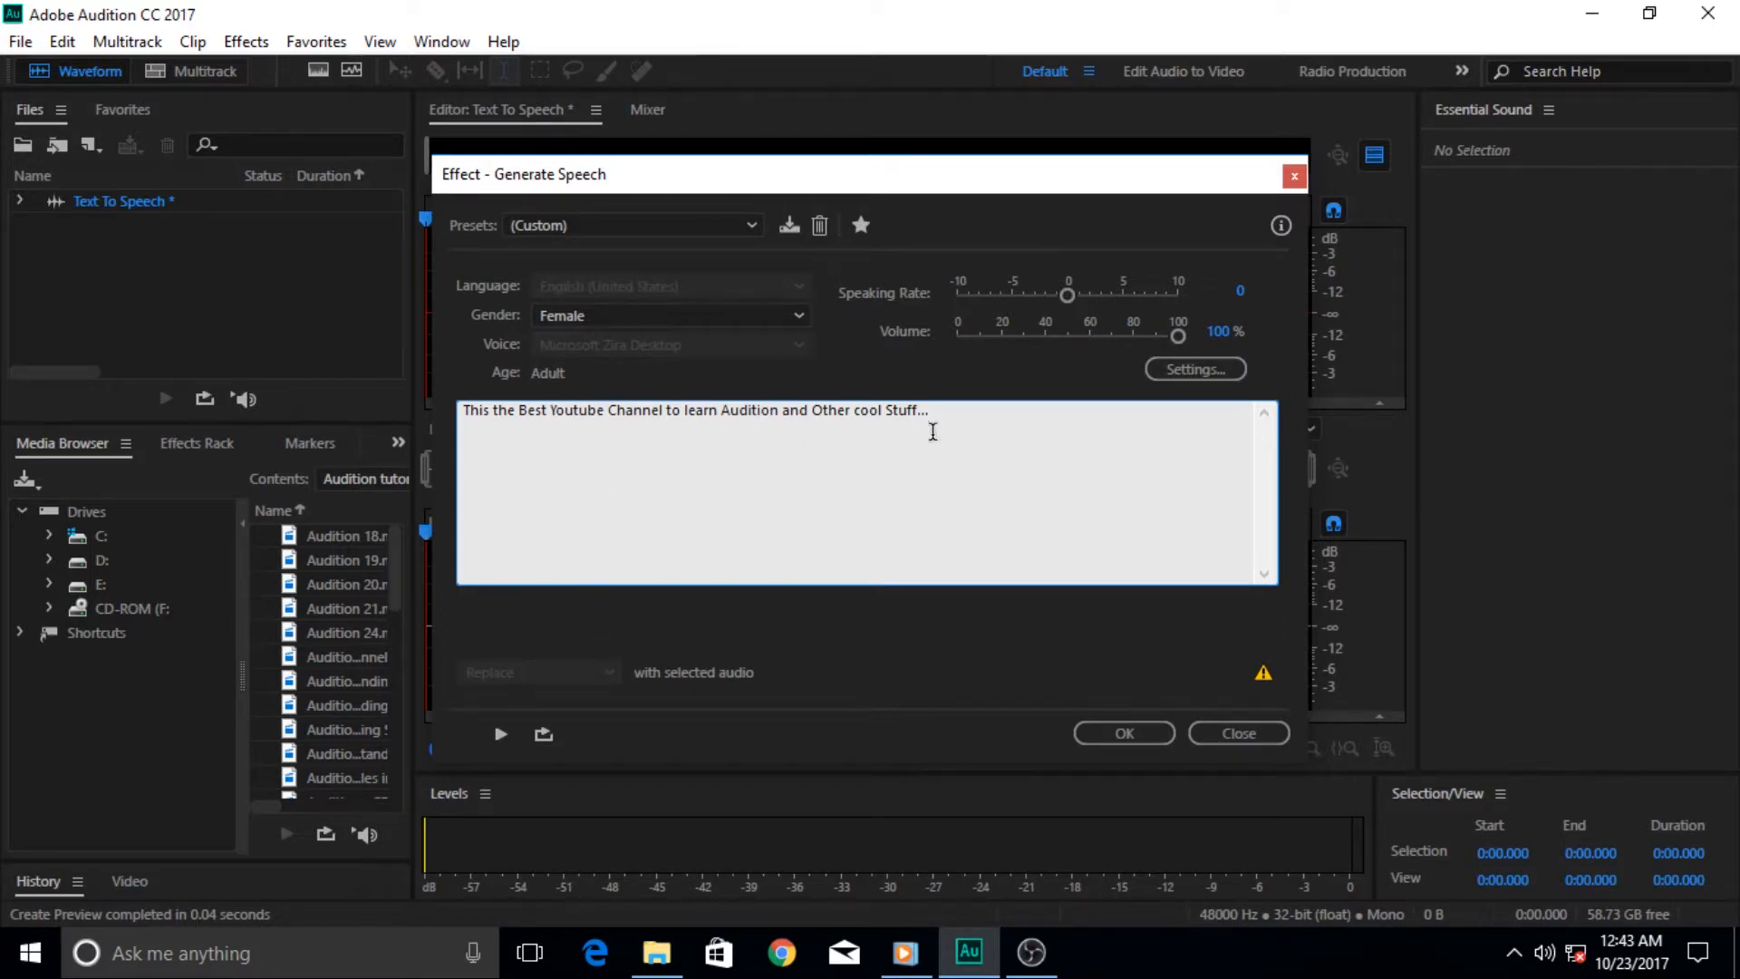
pyautogui.moveTo(949, 410)
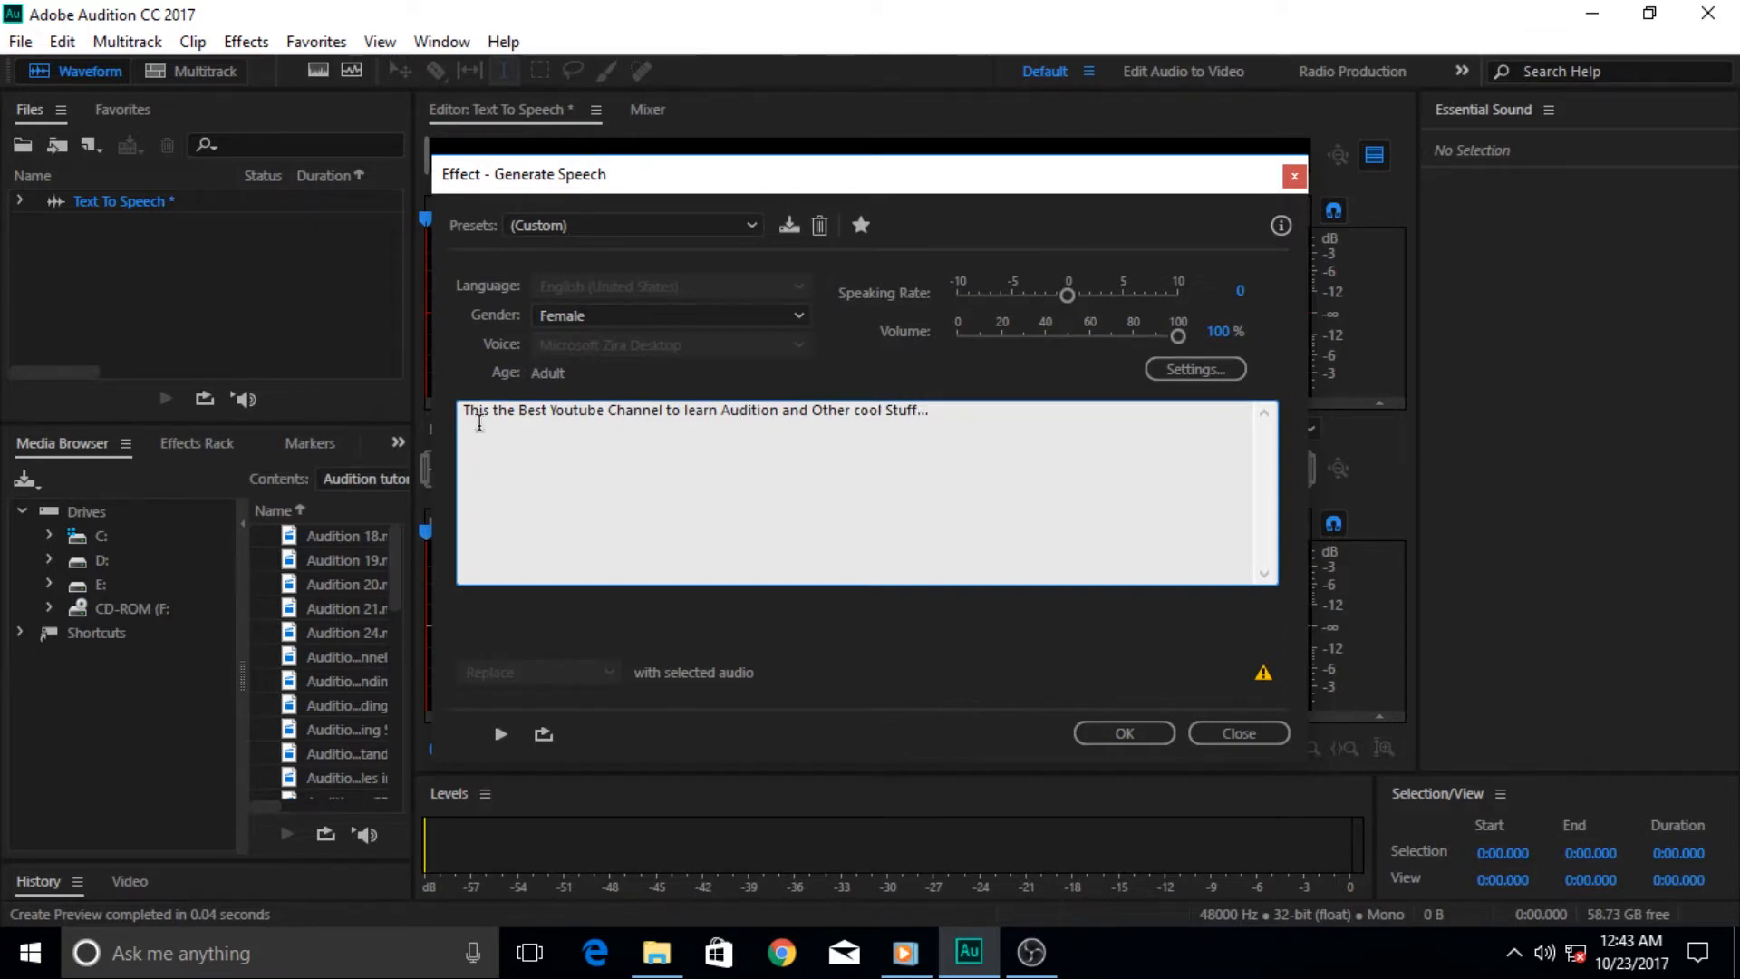
pyautogui.moveTo(996, 617)
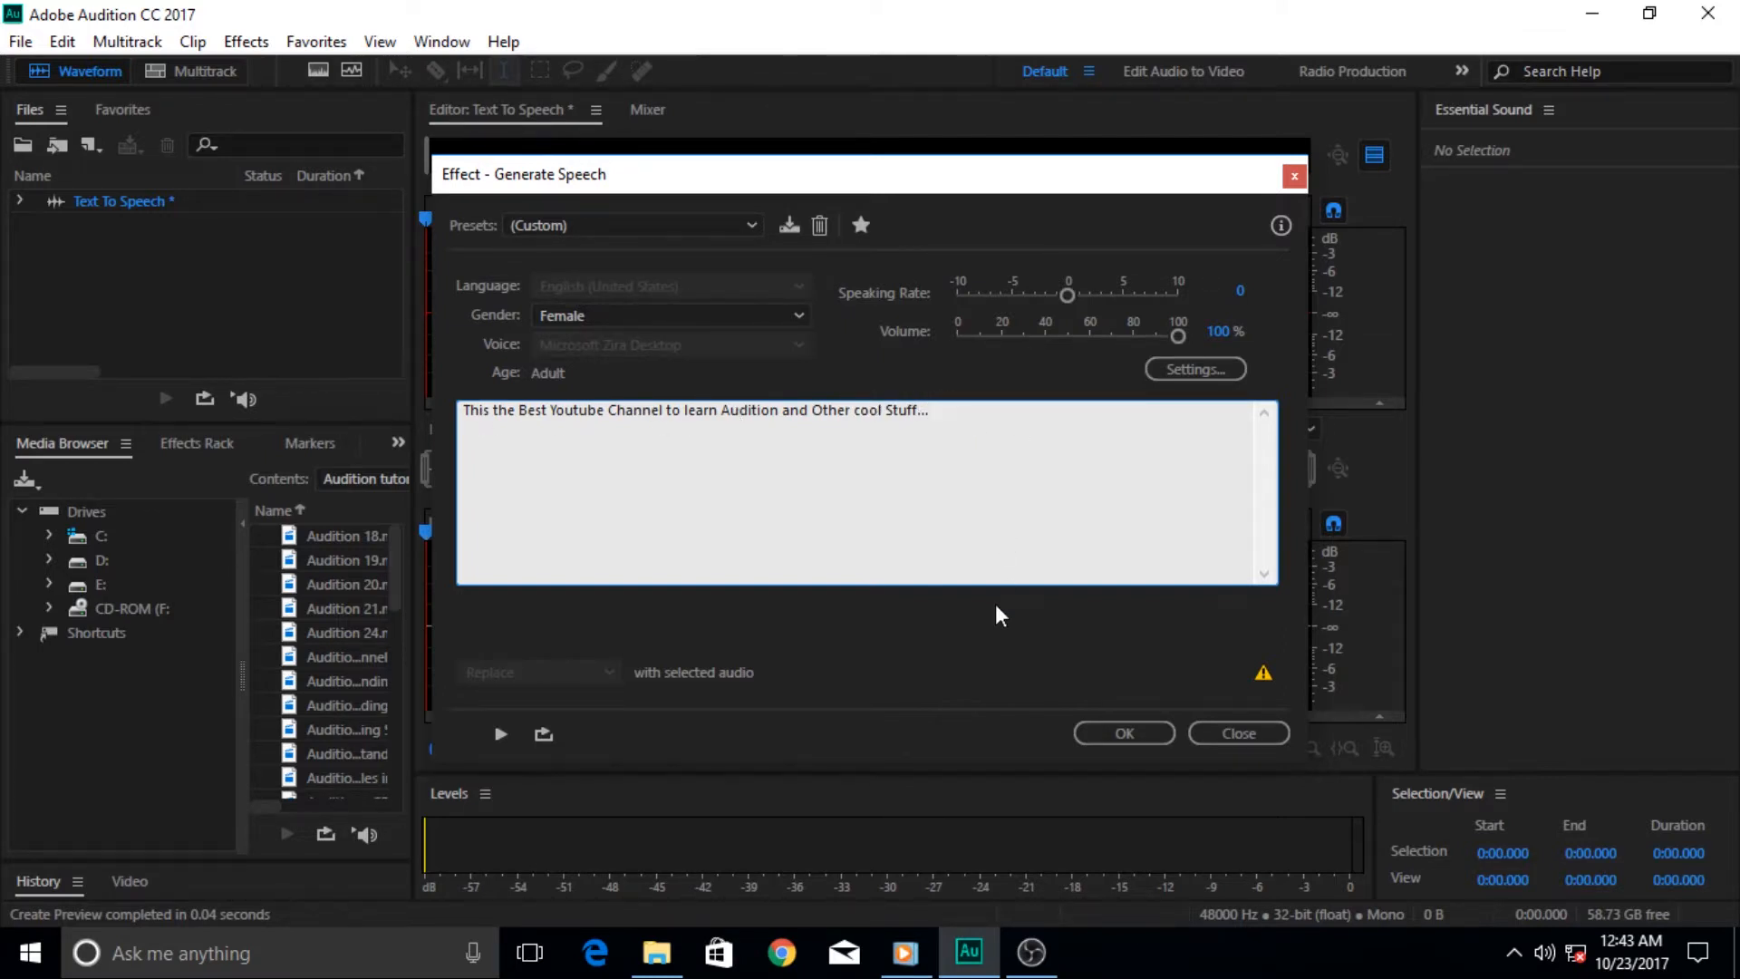
pyautogui.click(997, 501)
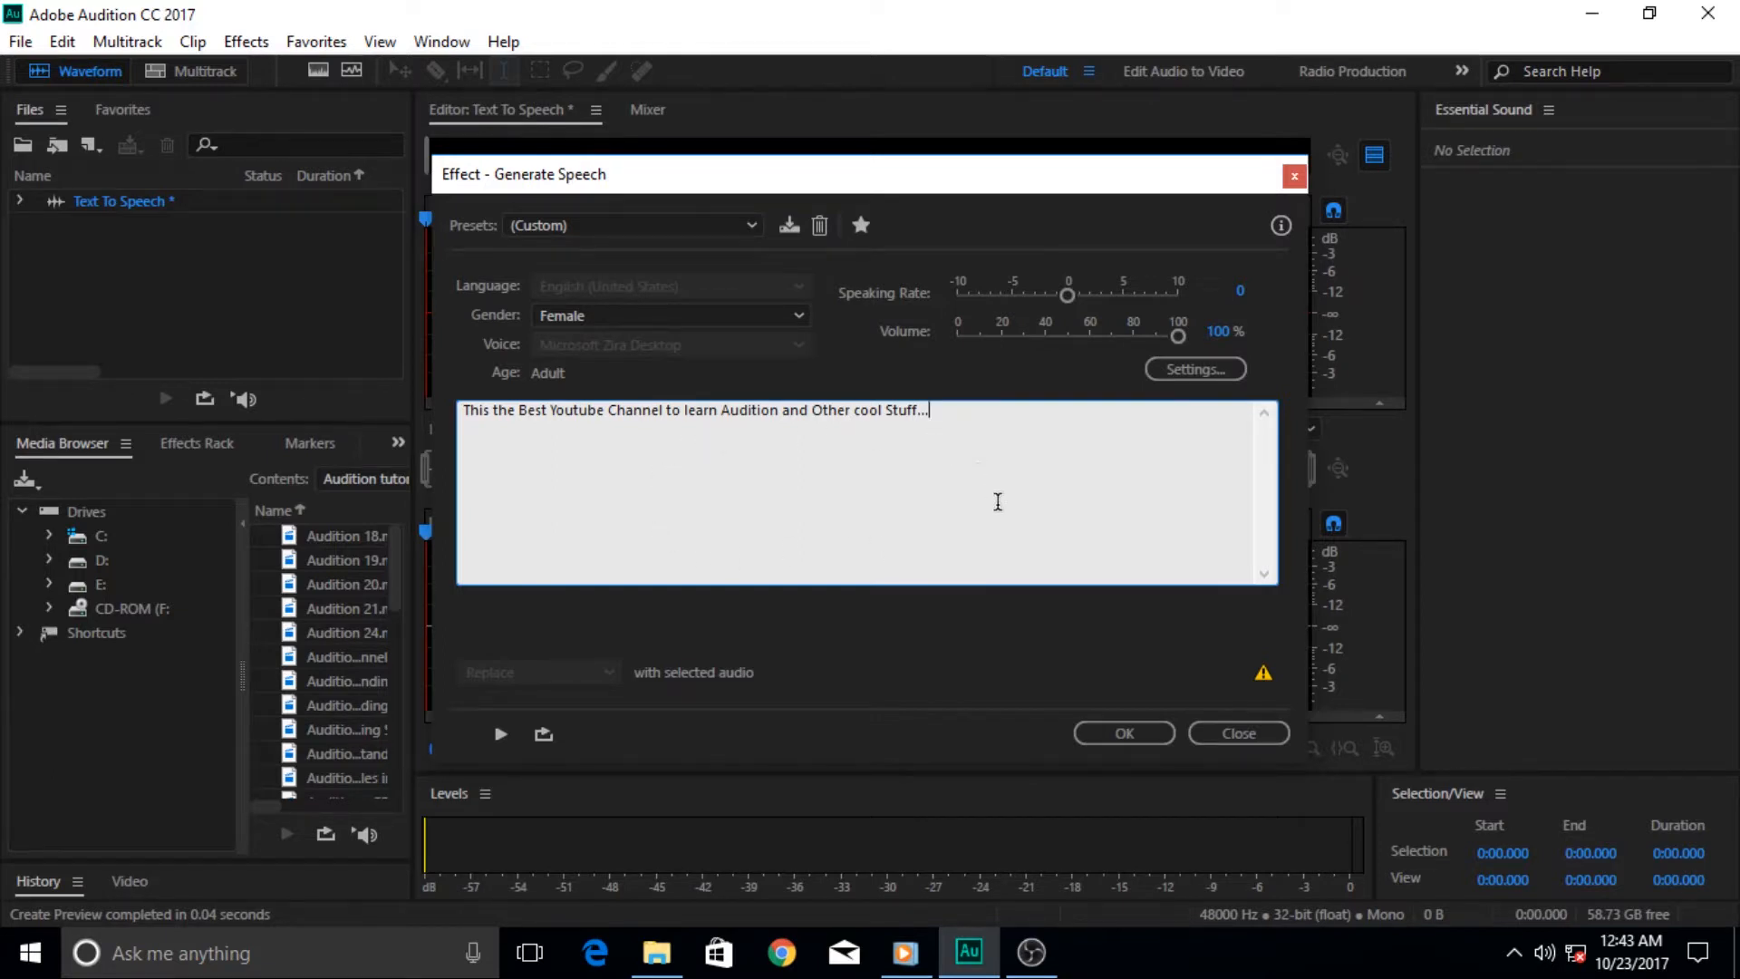
pyautogui.moveTo(801, 494)
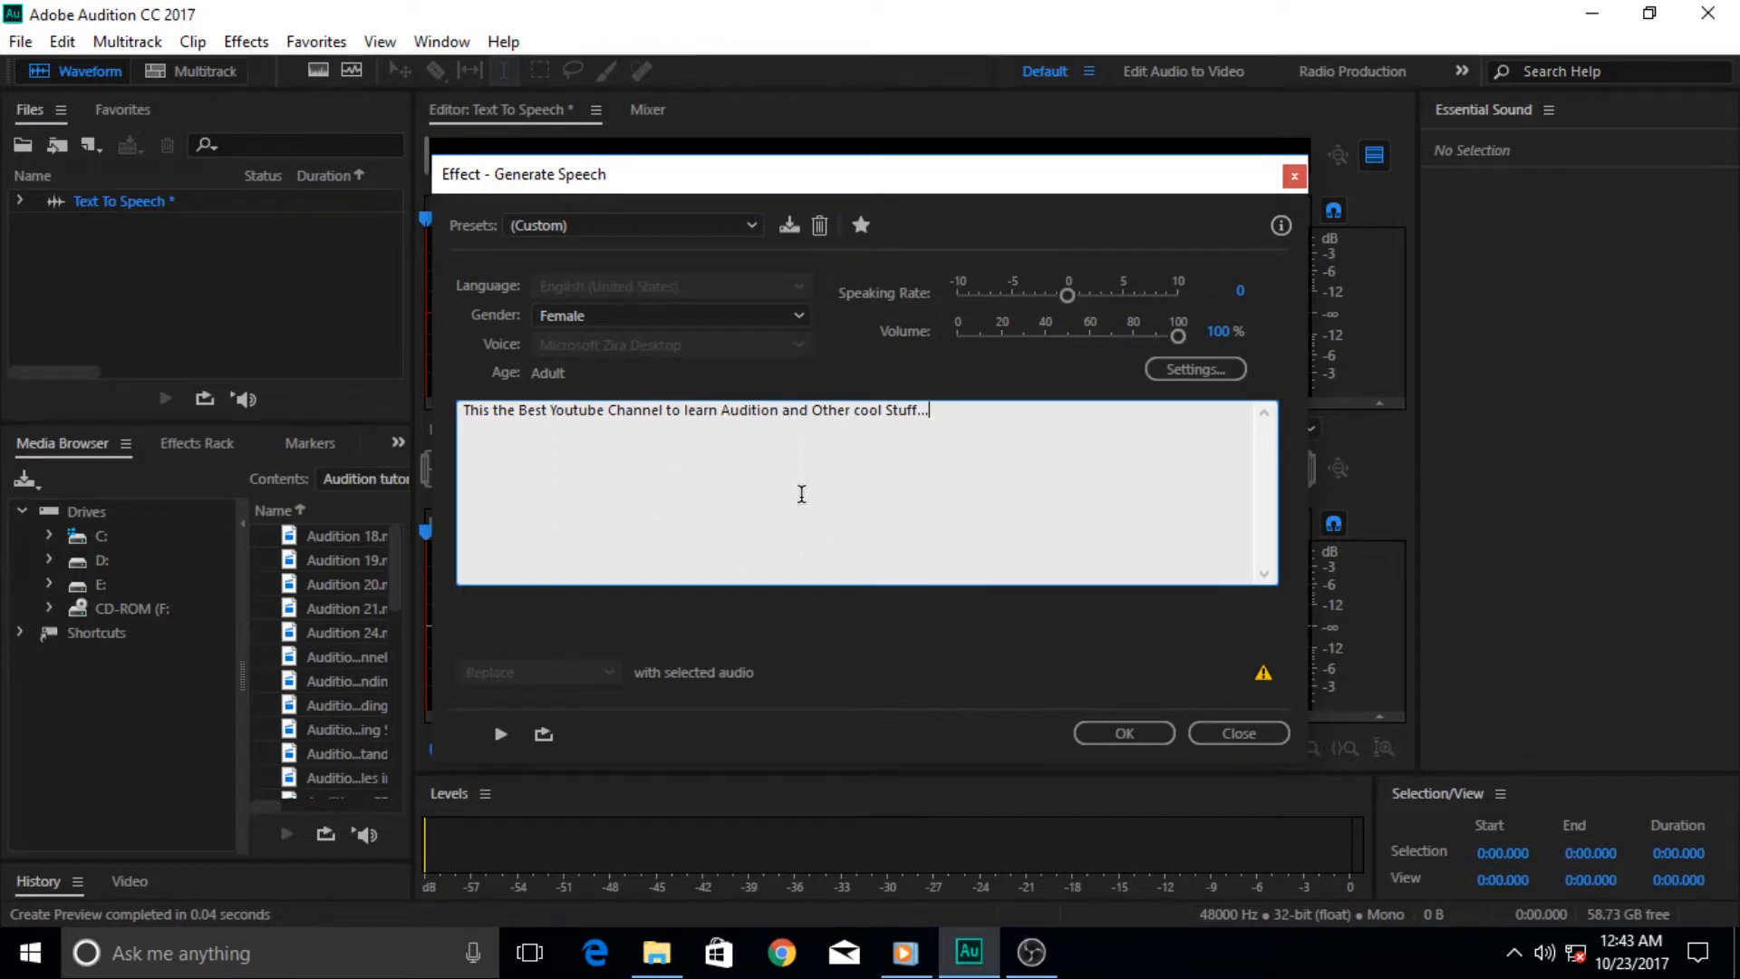
pyautogui.moveTo(492, 687)
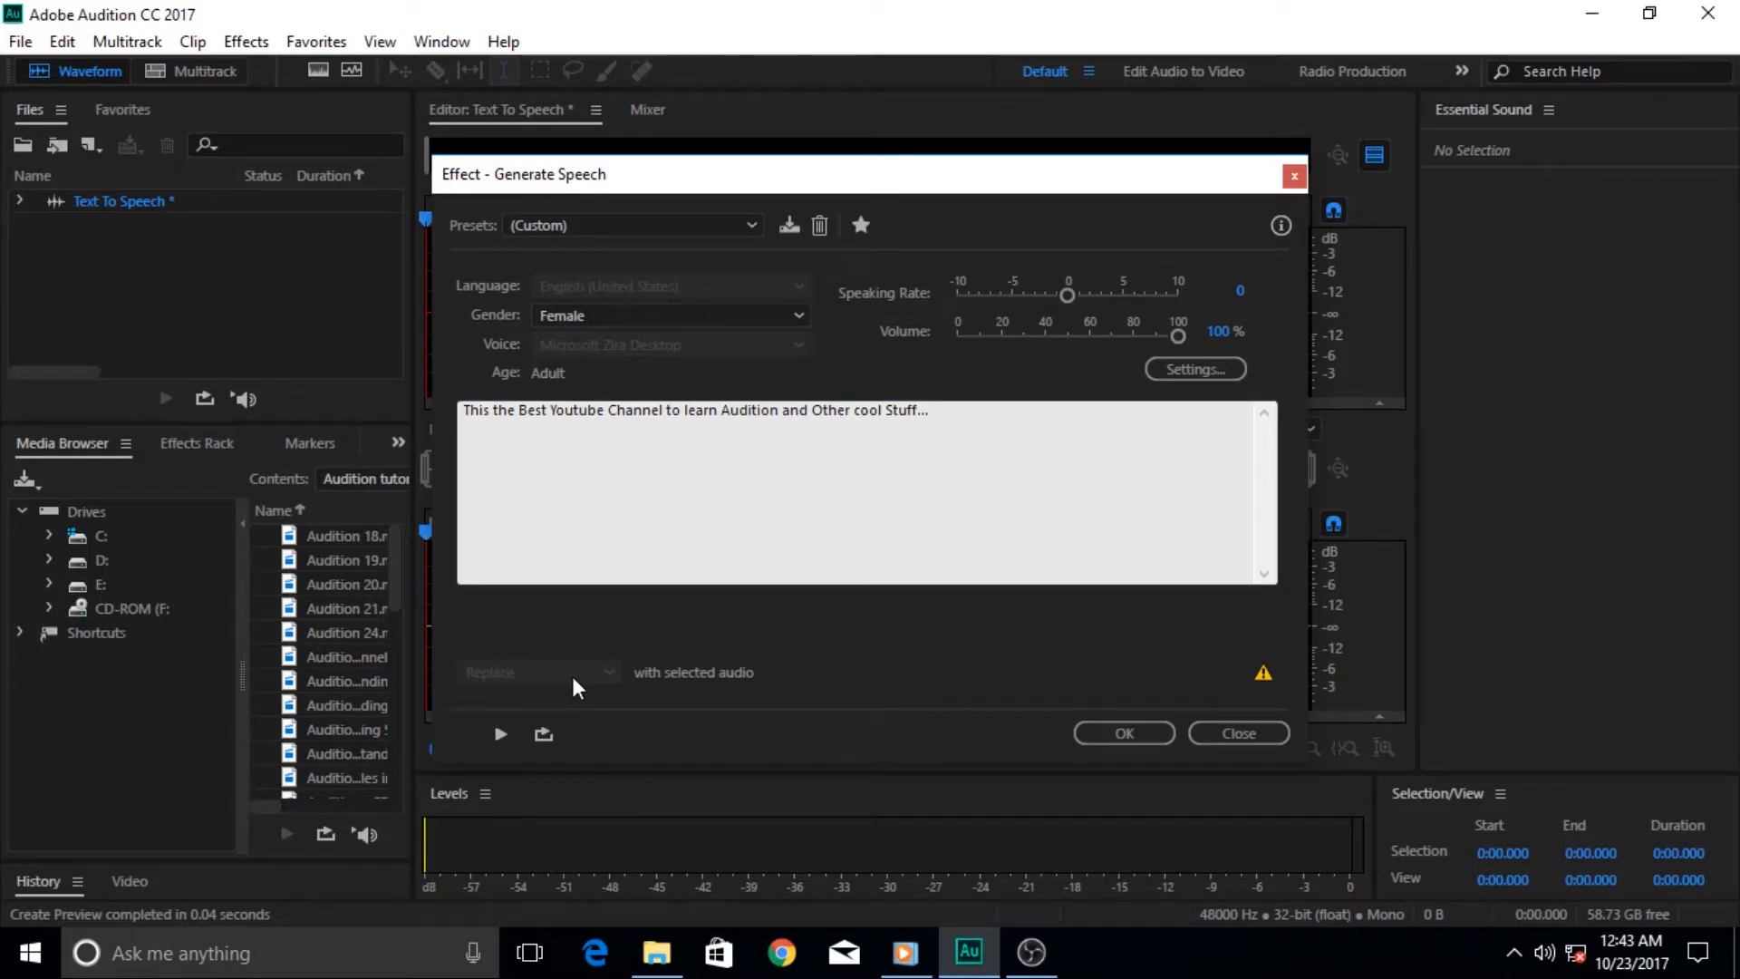
pyautogui.moveTo(500, 733)
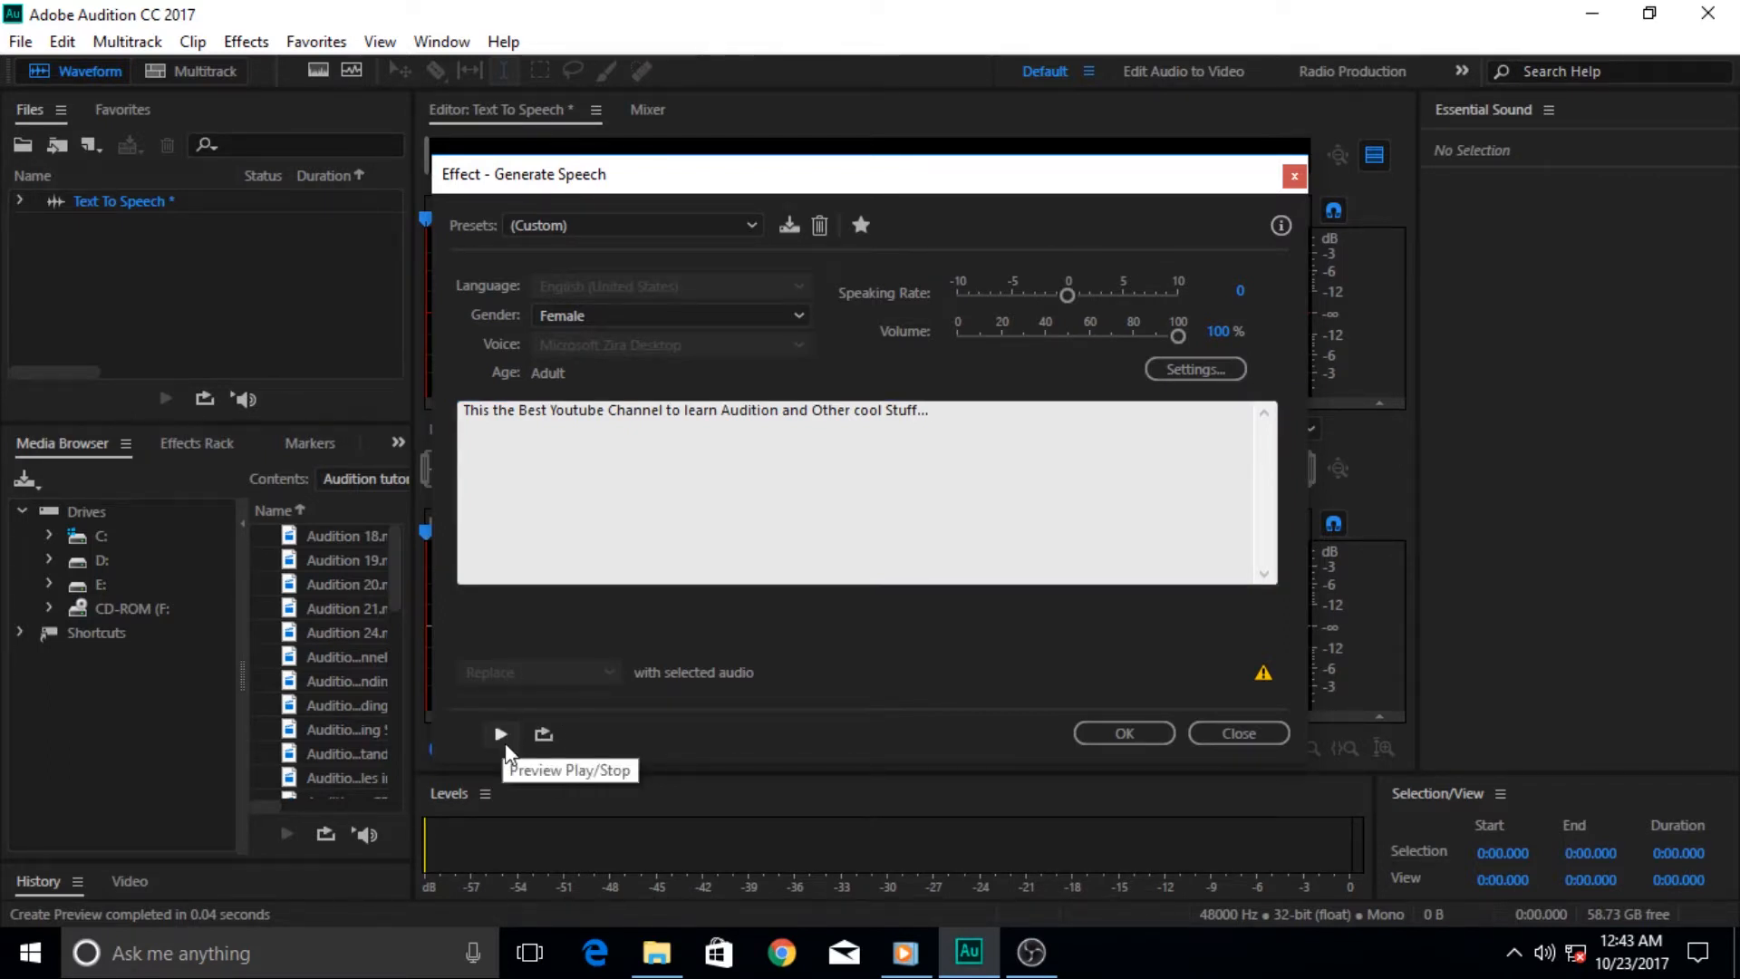
pyautogui.moveTo(527, 747)
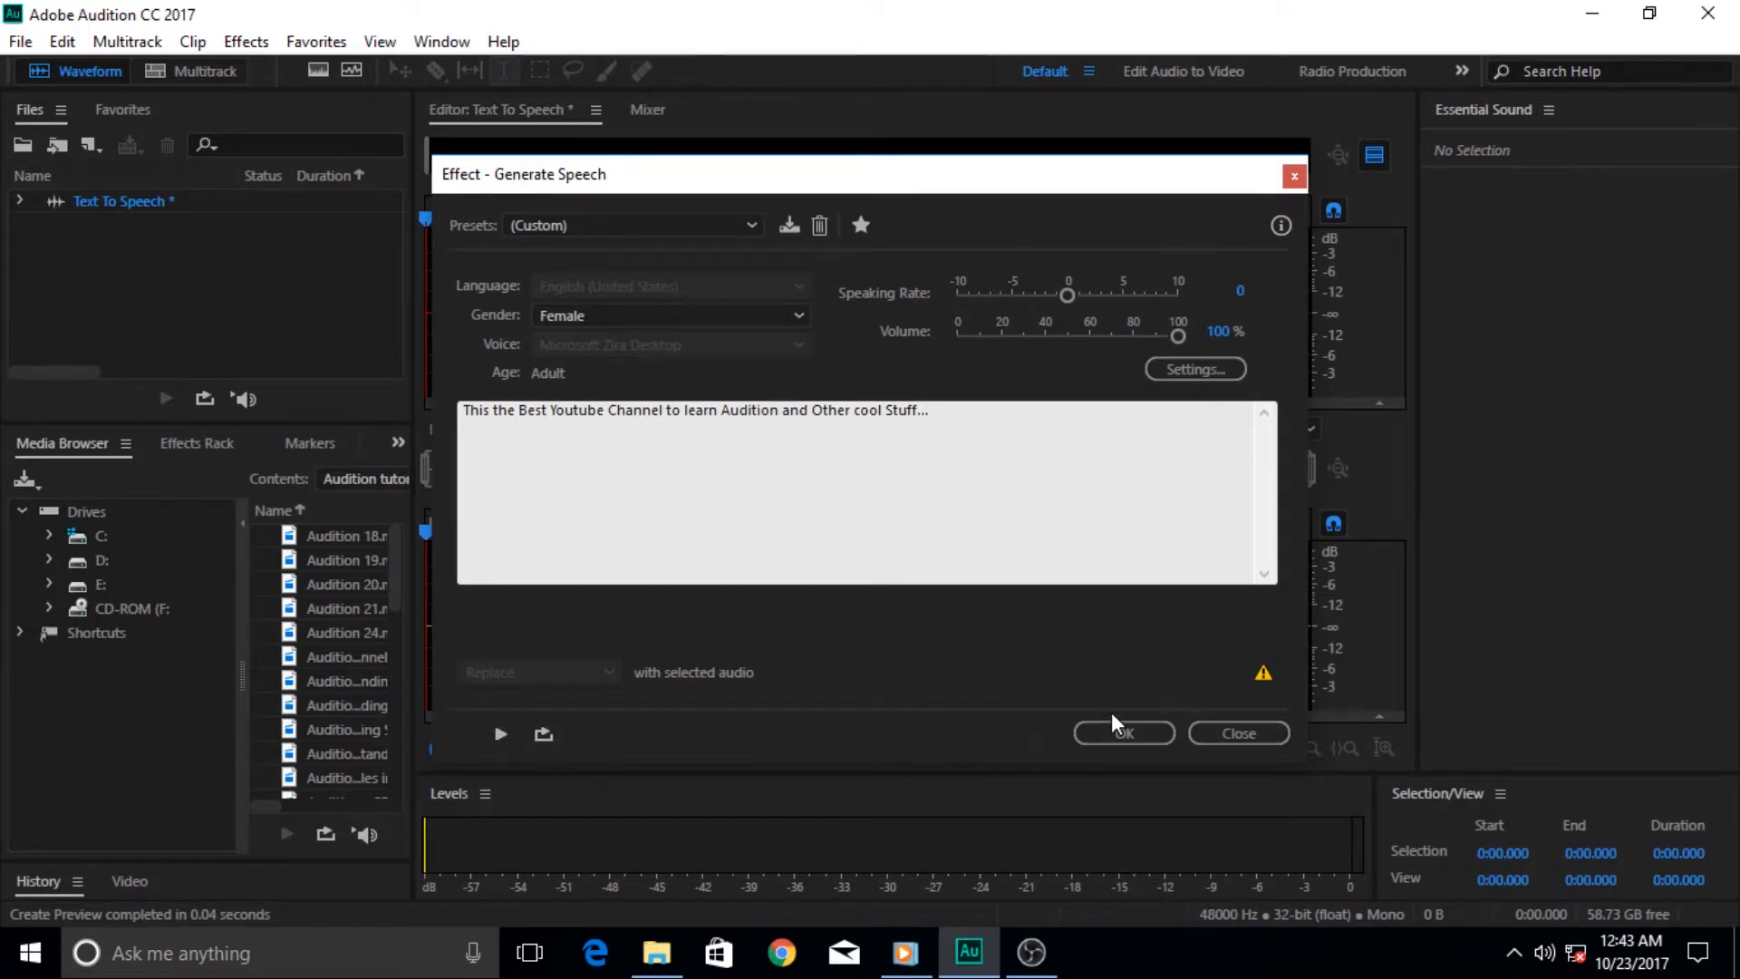
pyautogui.moveTo(1124, 754)
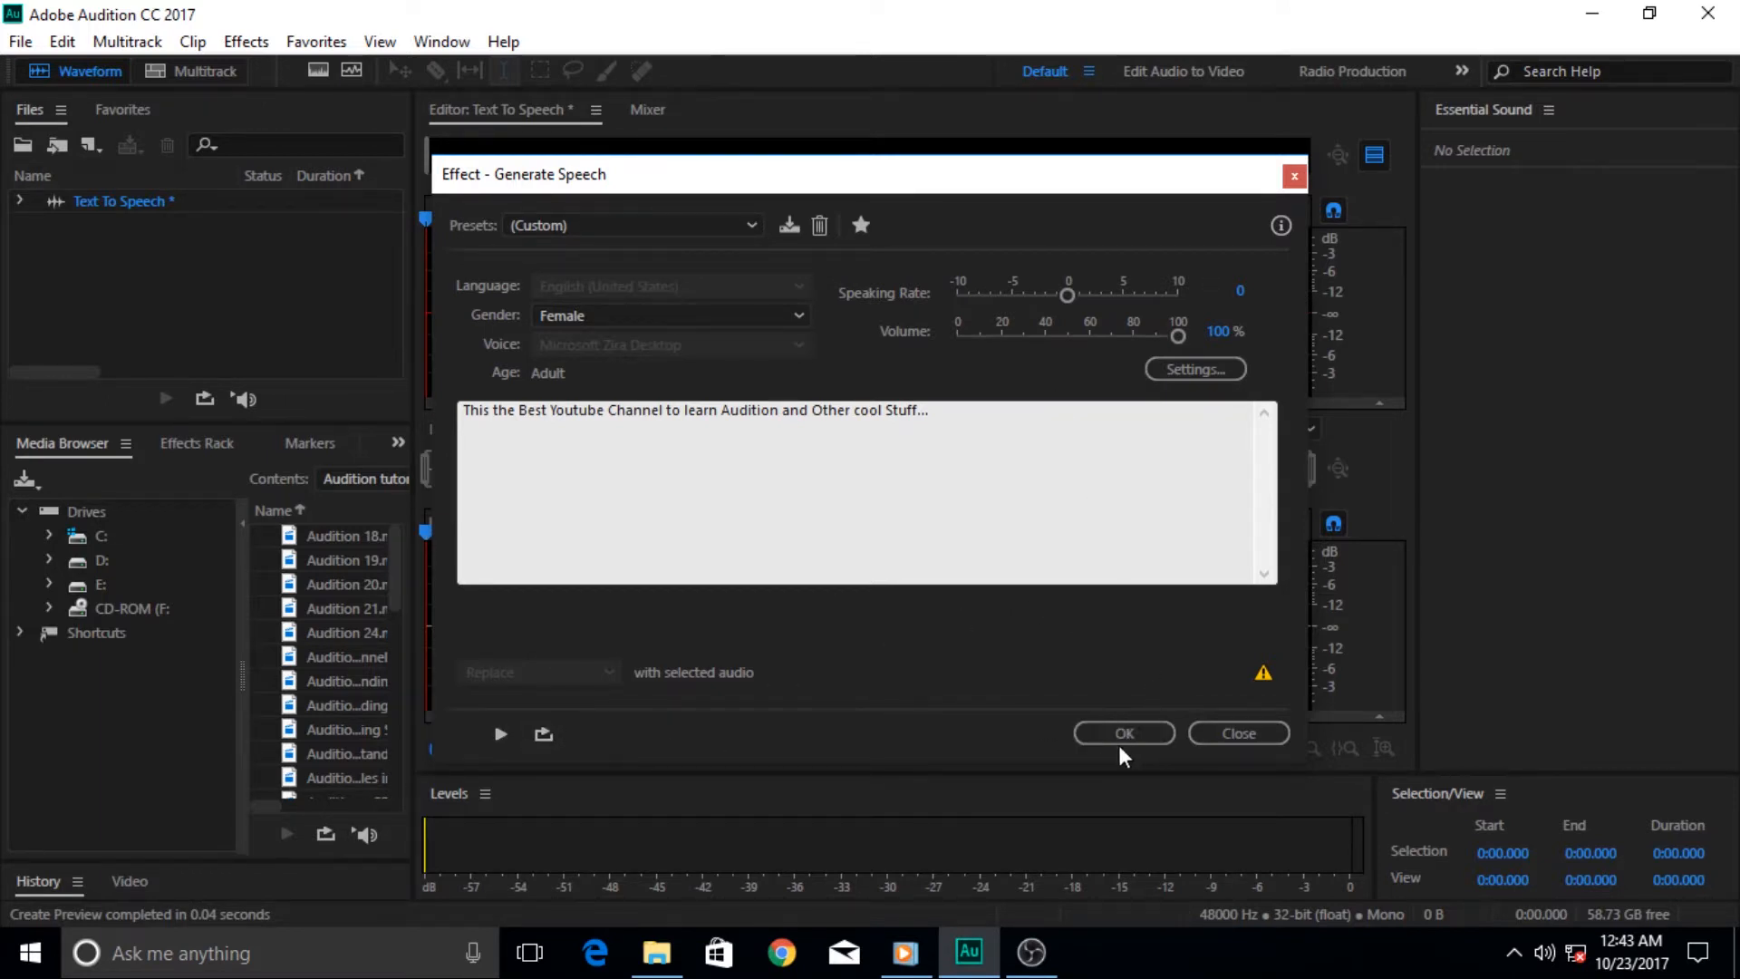
pyautogui.moveTo(538, 421)
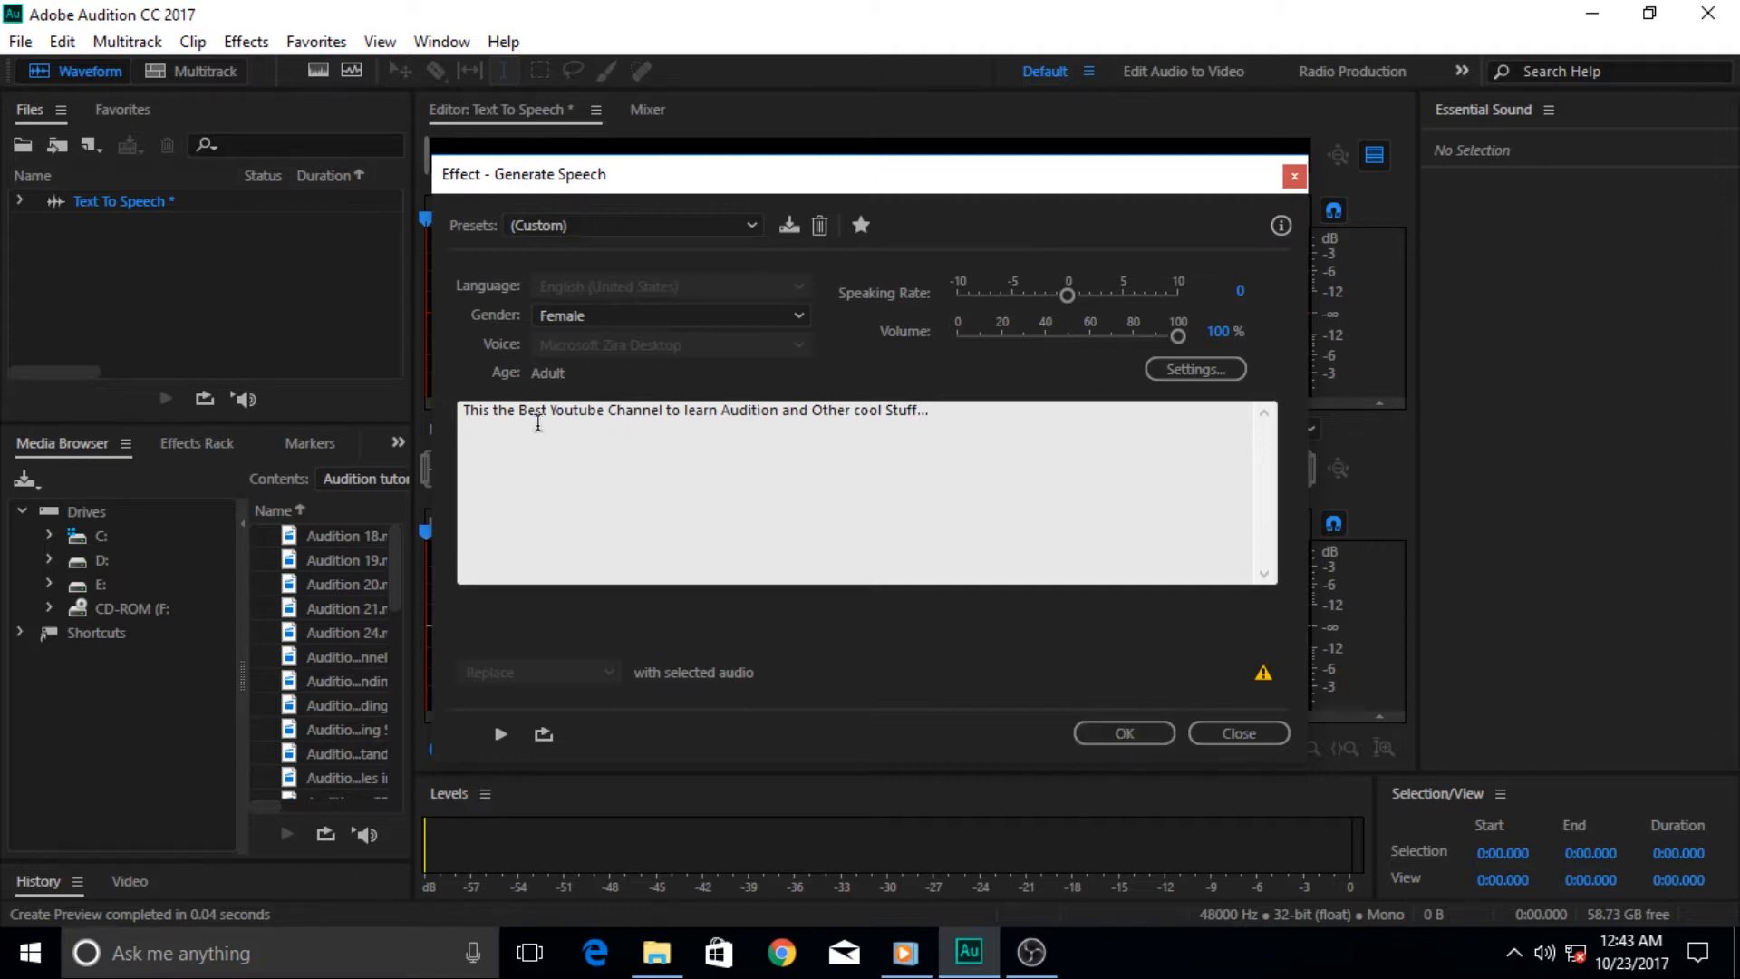
pyautogui.click(959, 421)
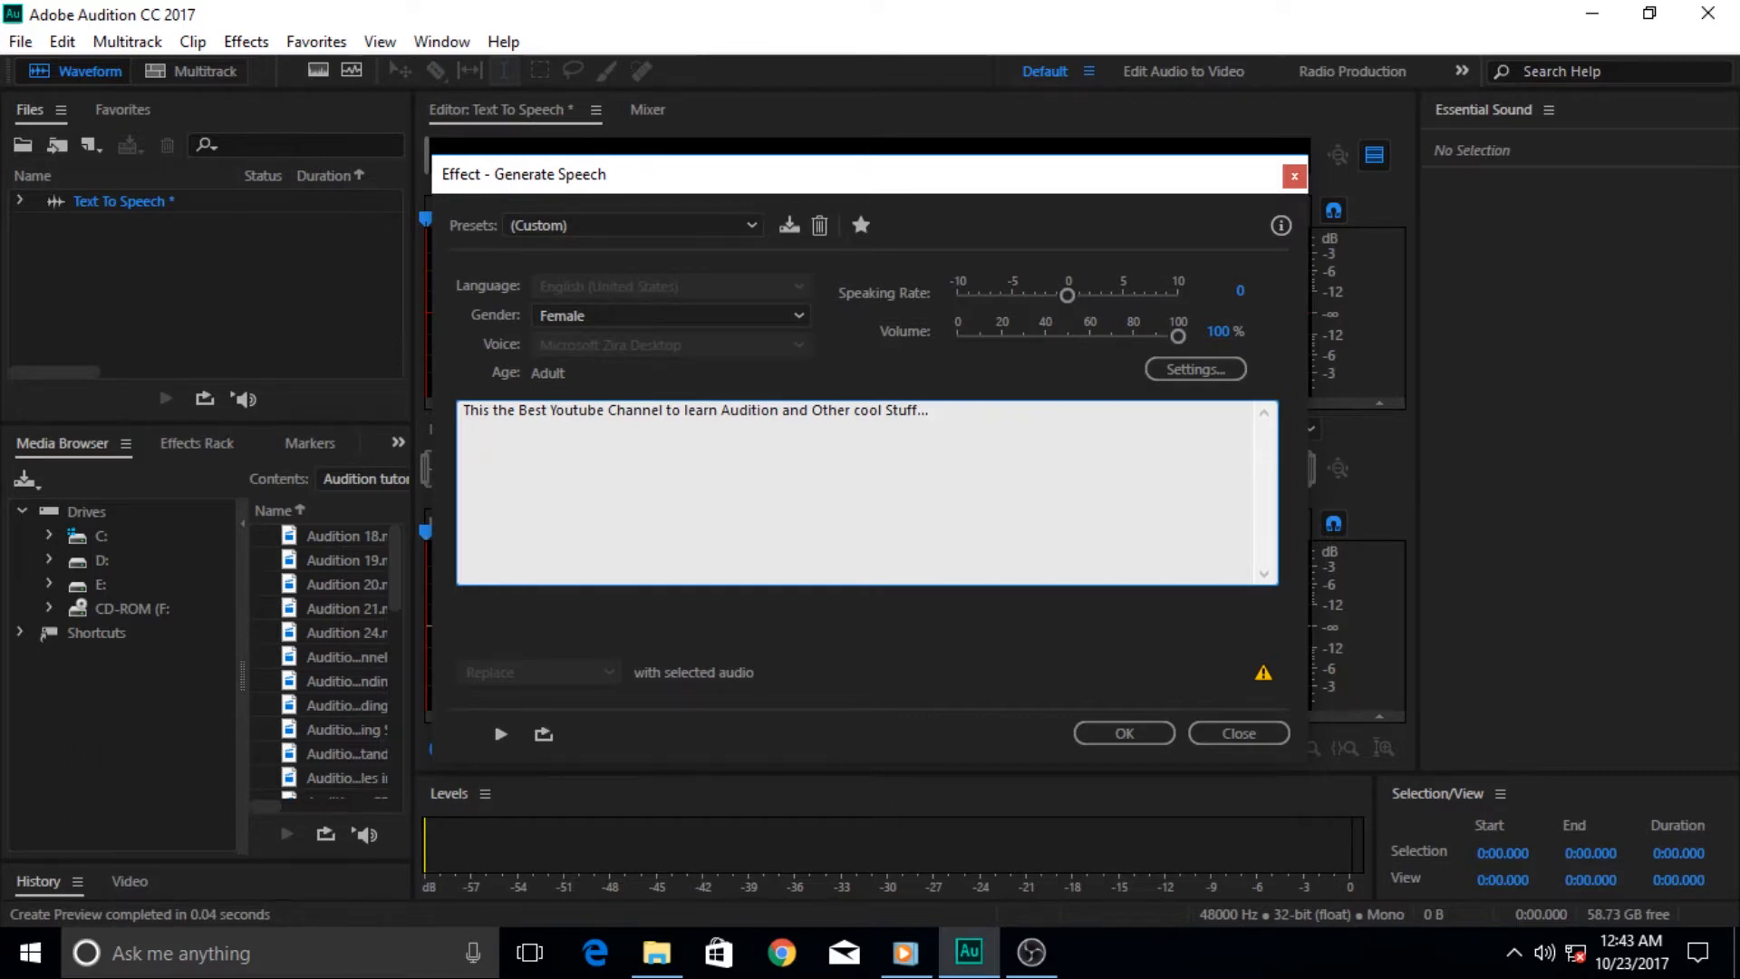
# Append 'Sorry guys for the Brazen Self promotion...' to the end of the speech text.
pyautogui.click(933, 409)
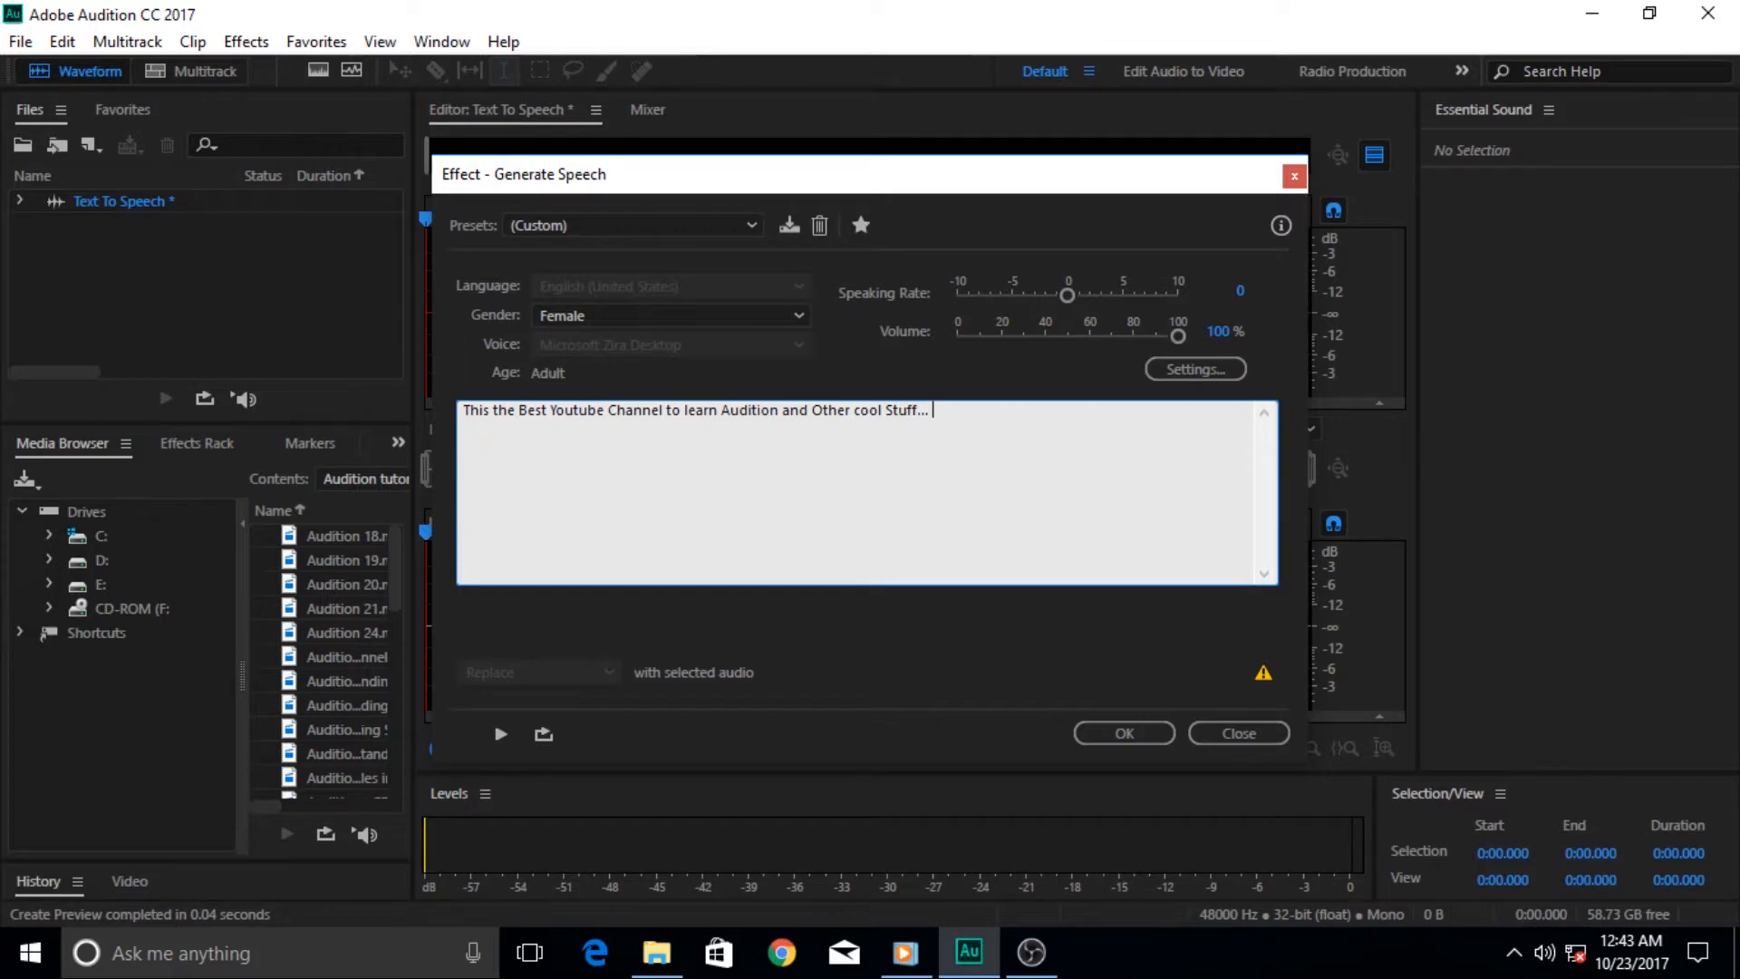
pyautogui.write('Sorry guys')
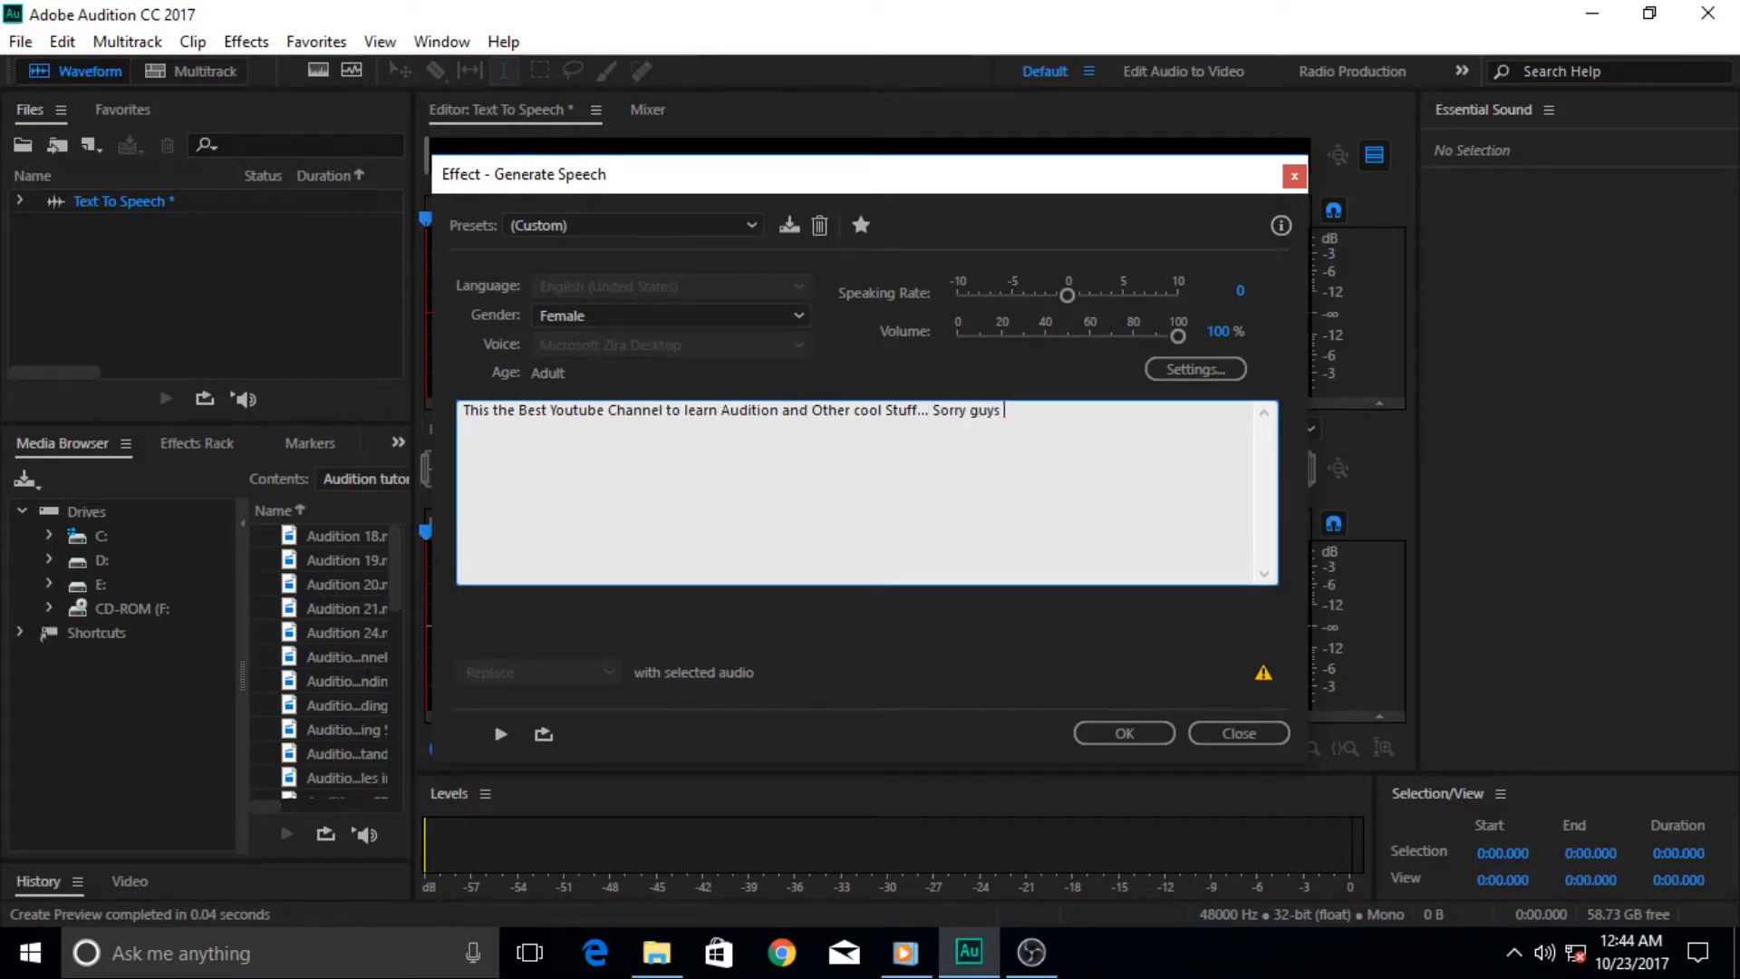
pyautogui.write('for the')
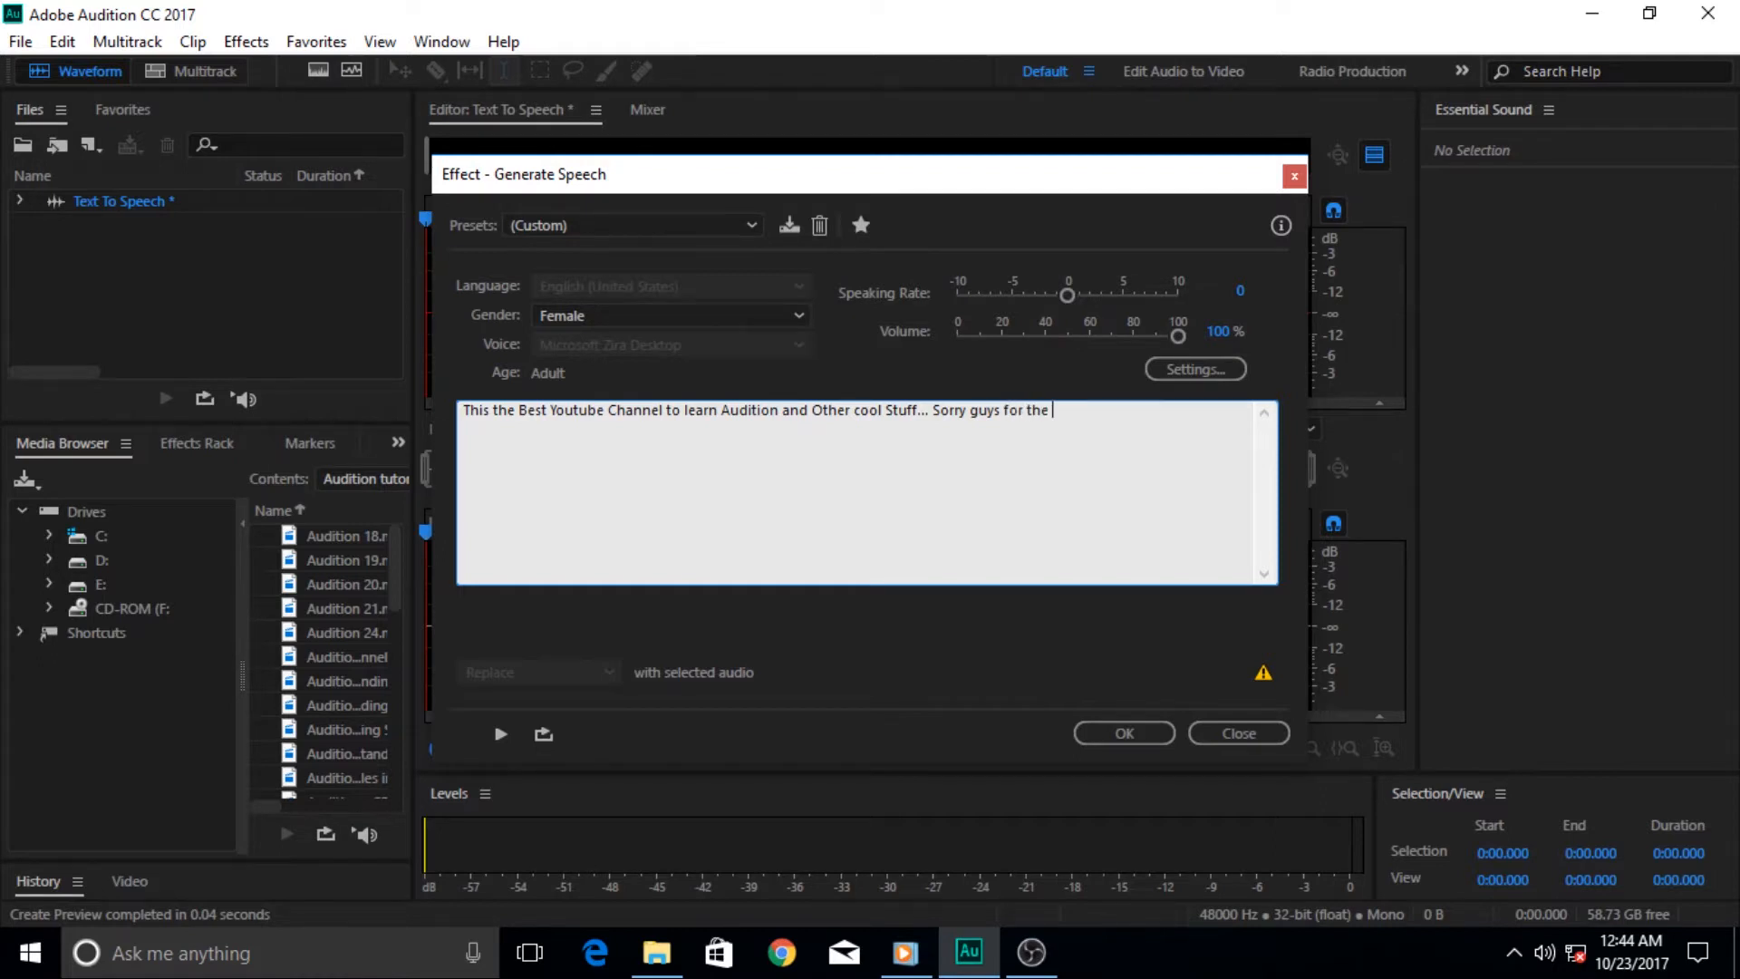
pyautogui.write('B')
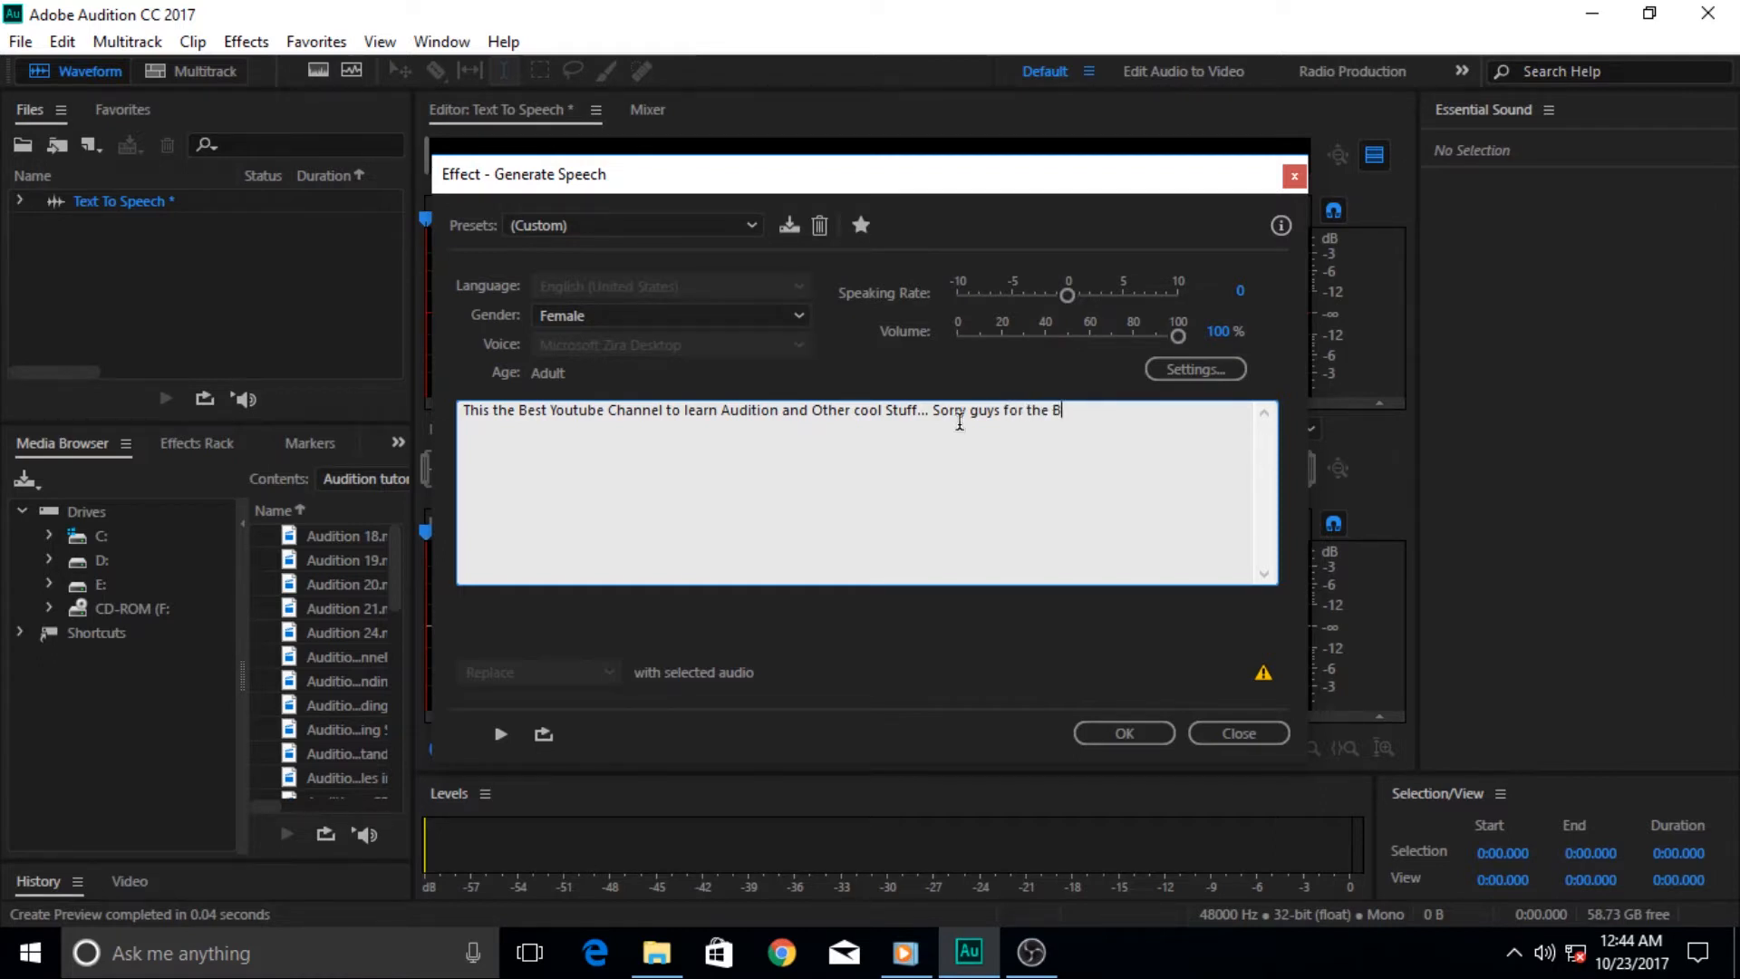
pyautogui.write('razen')
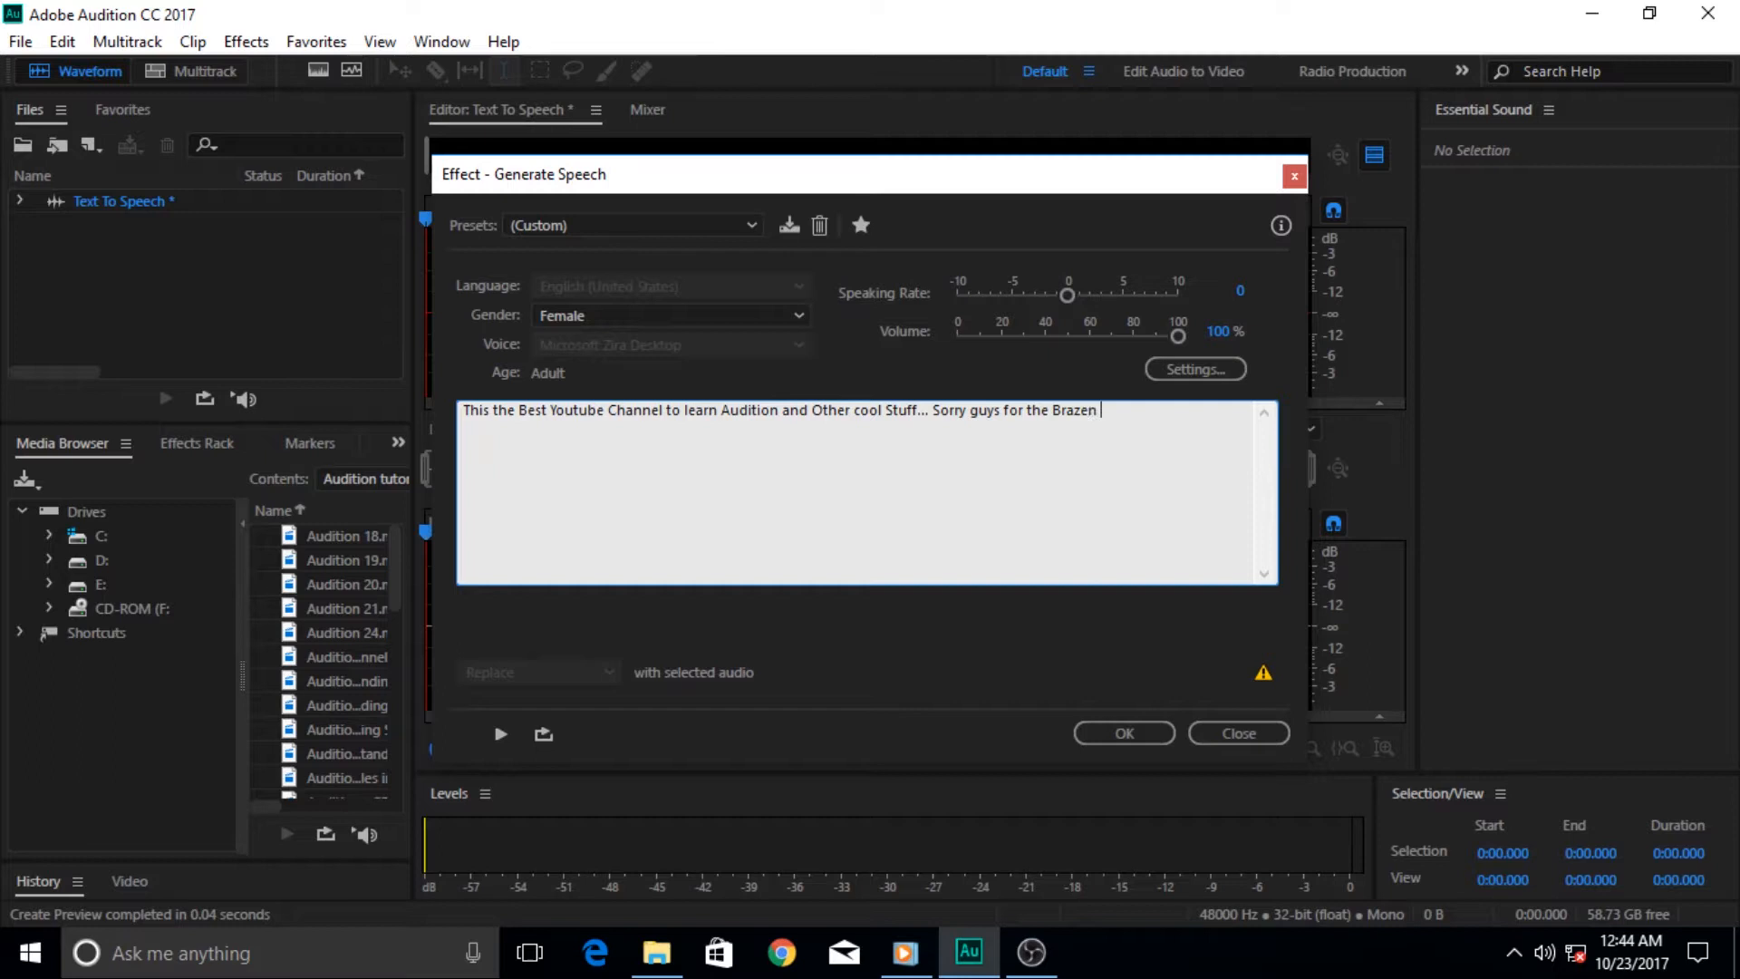
pyautogui.write('Se')
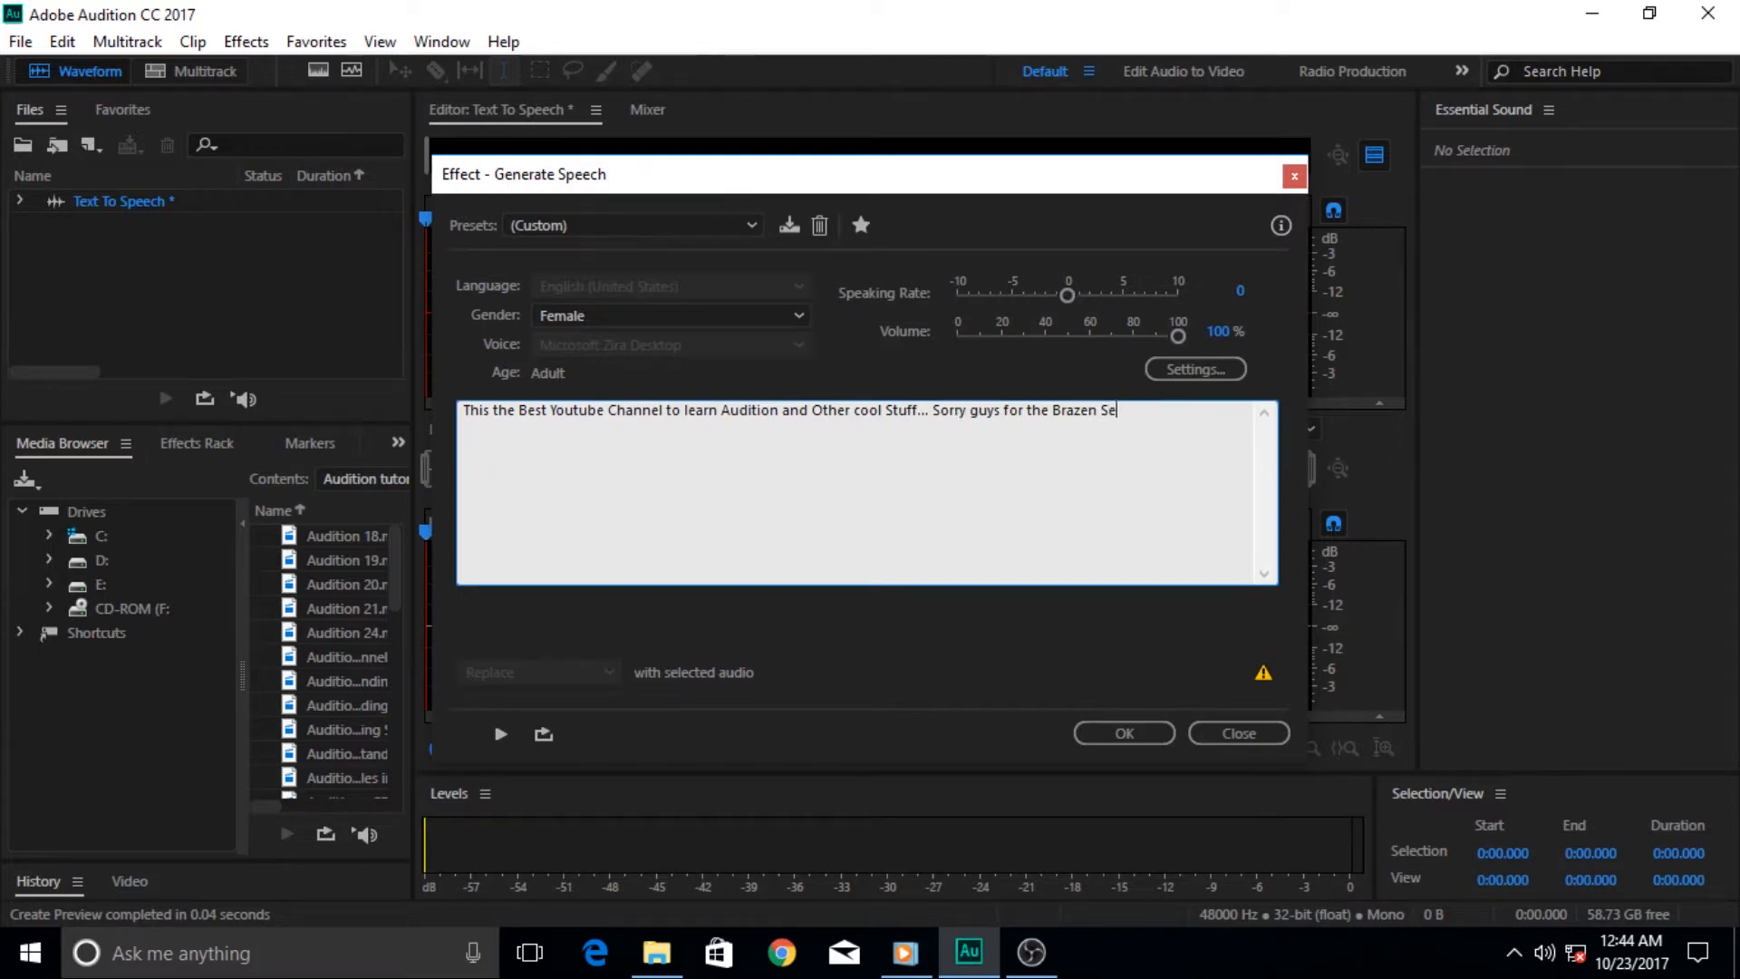
pyautogui.write('lf pro')
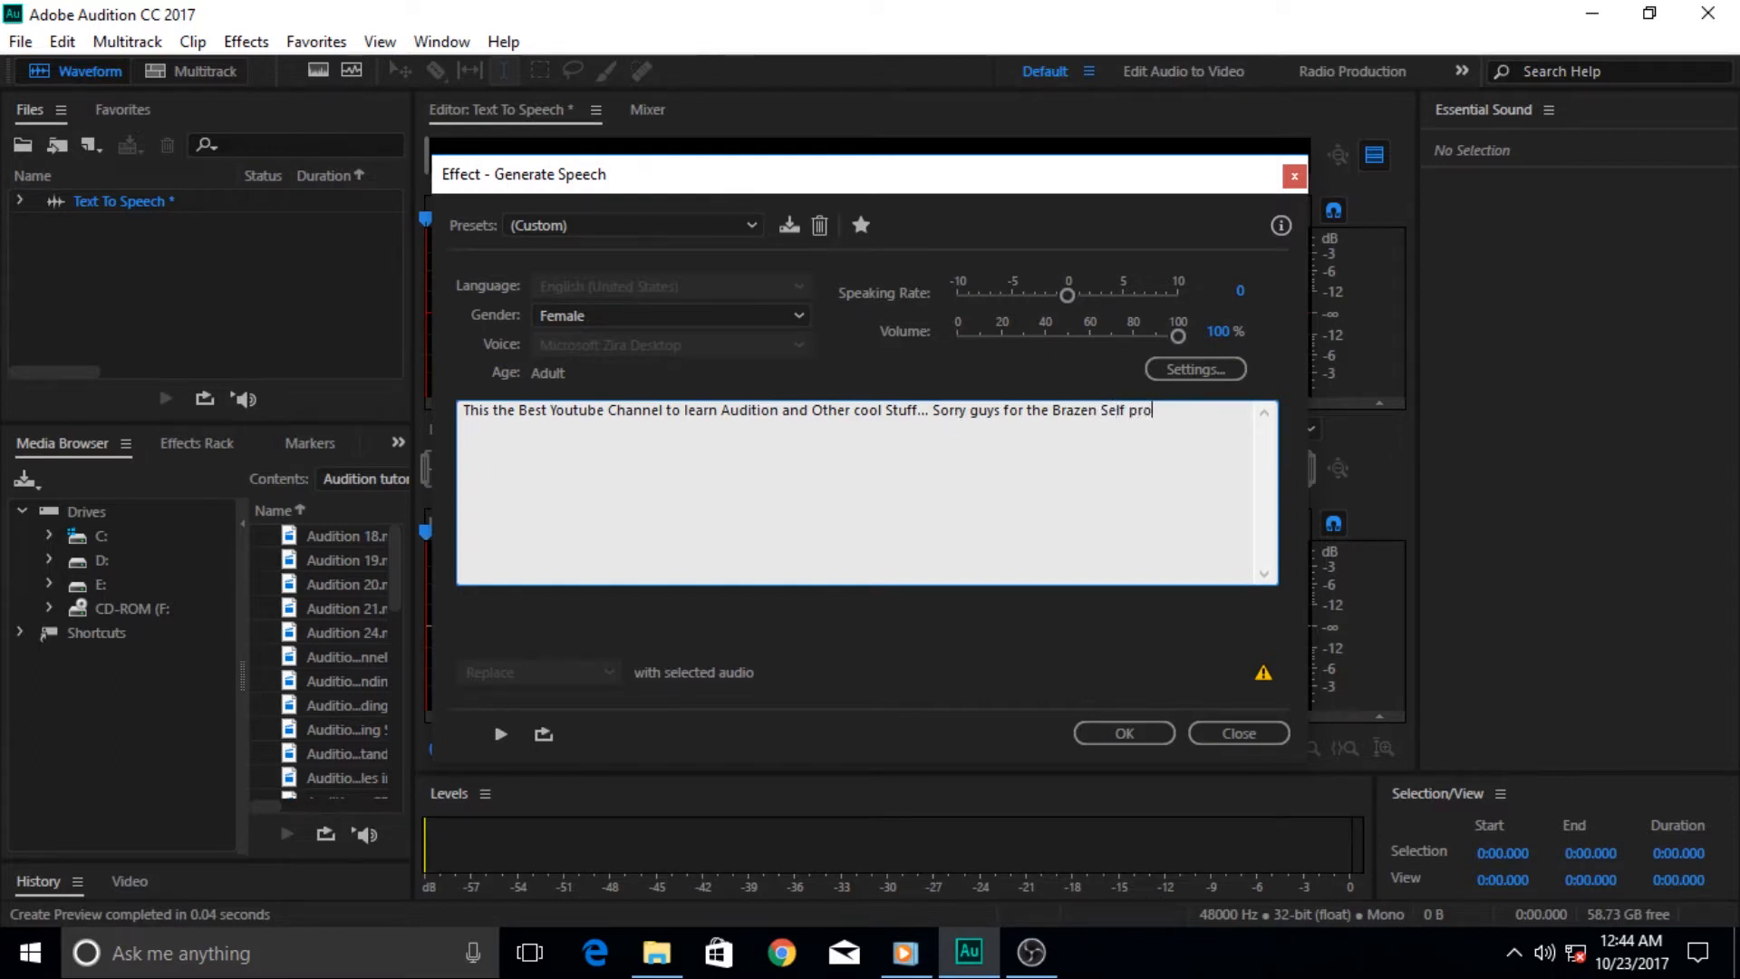
pyautogui.write('motion')
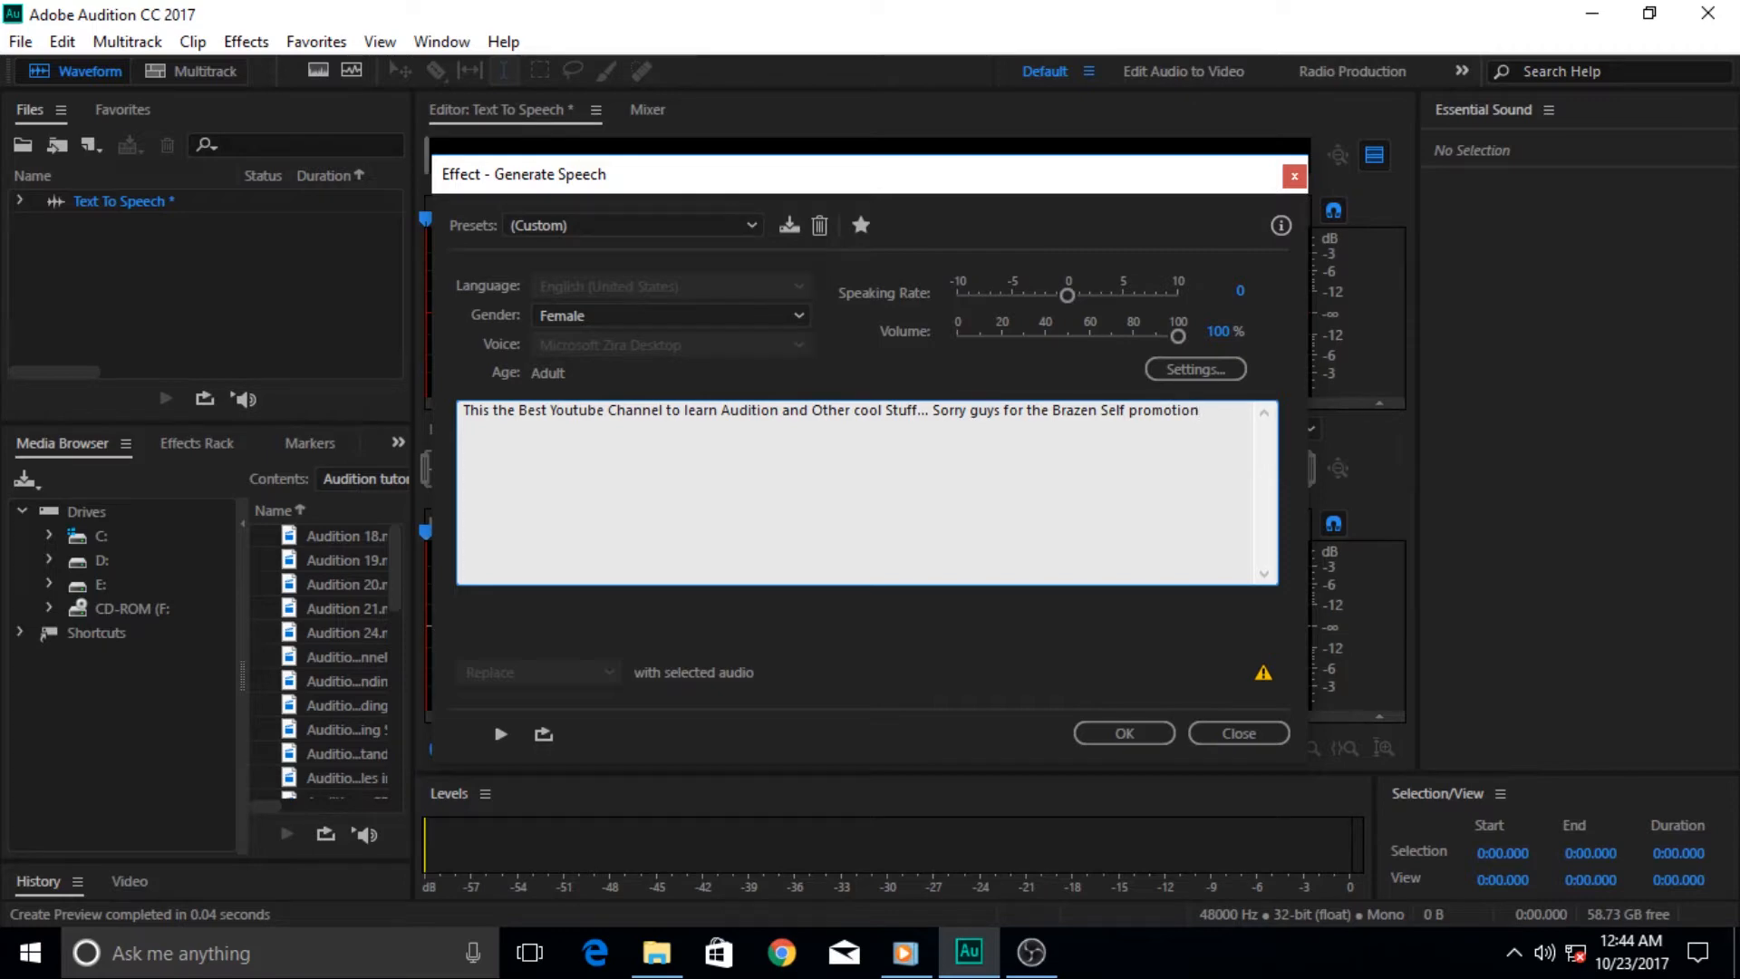
pyautogui.write('...')
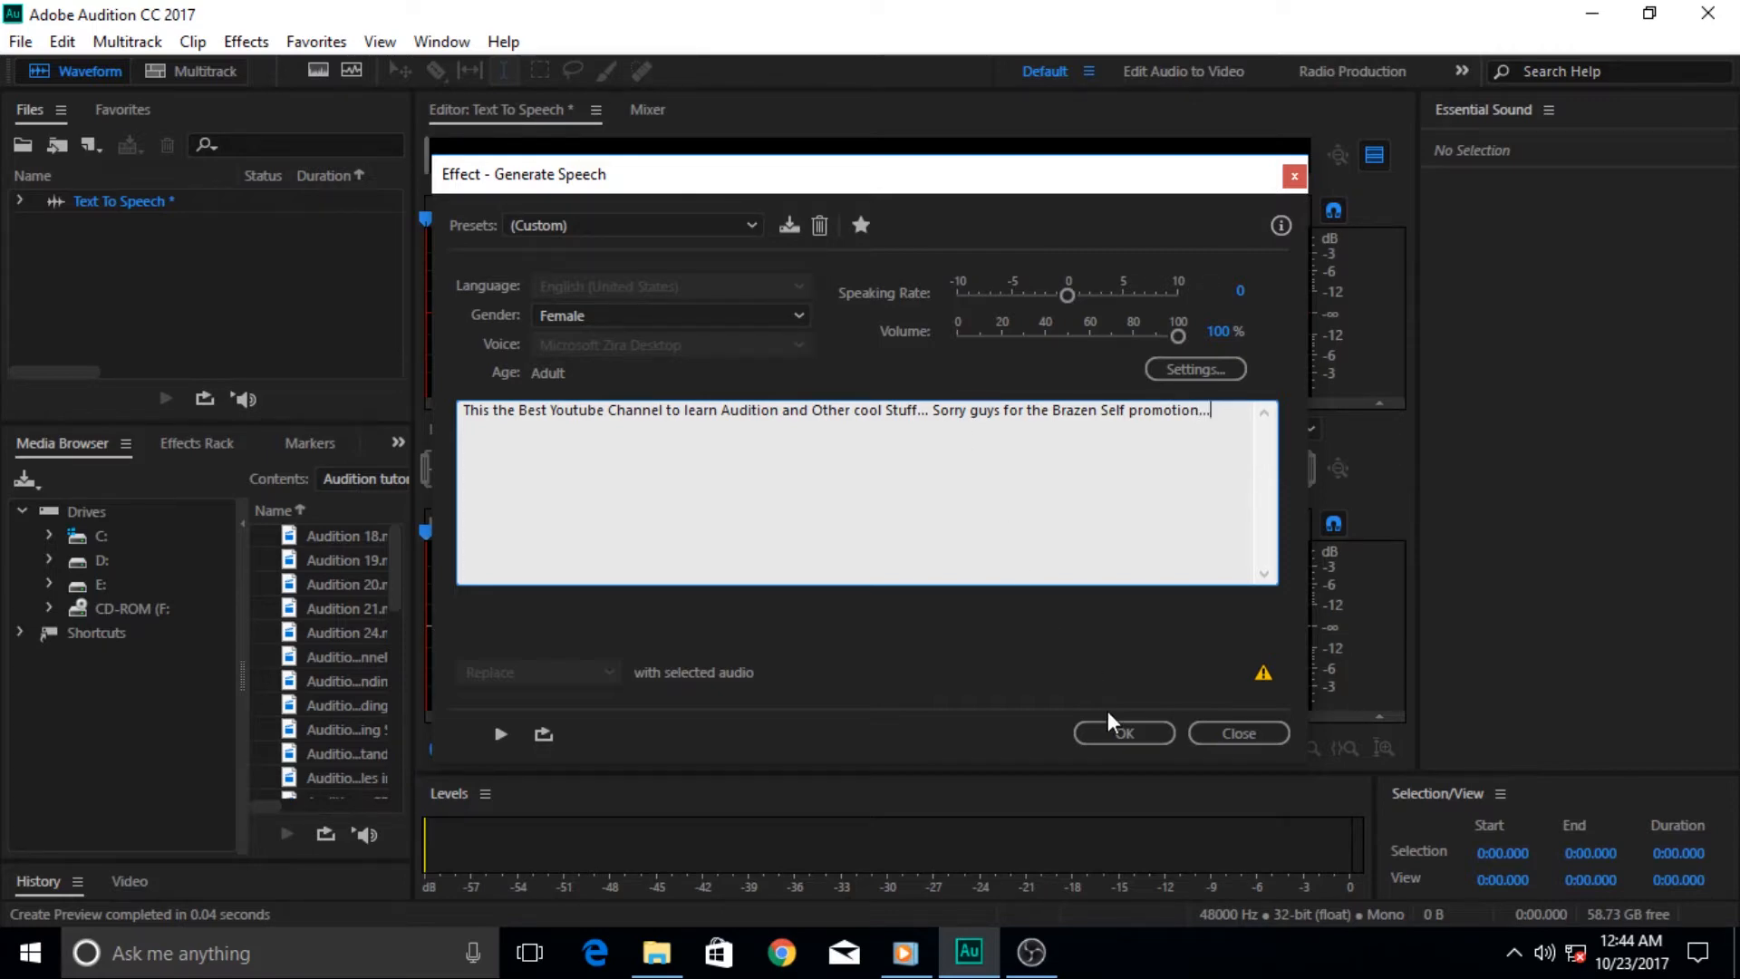
pyautogui.click(1122, 732)
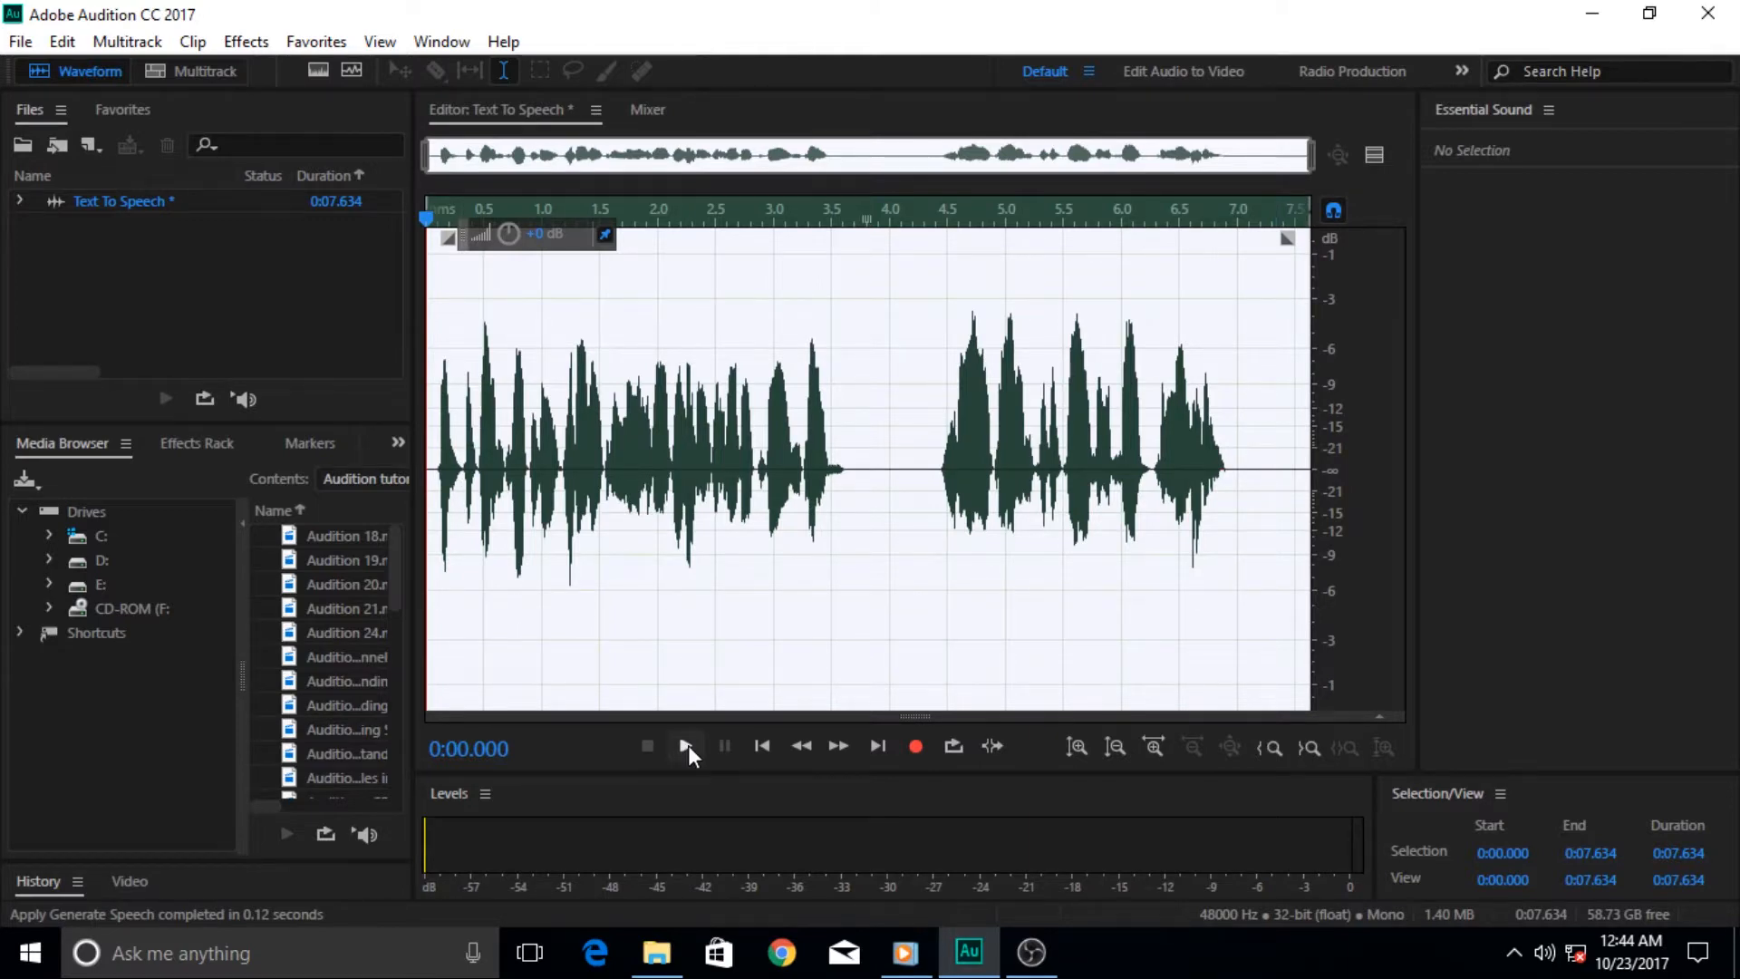
pyautogui.click(684, 746)
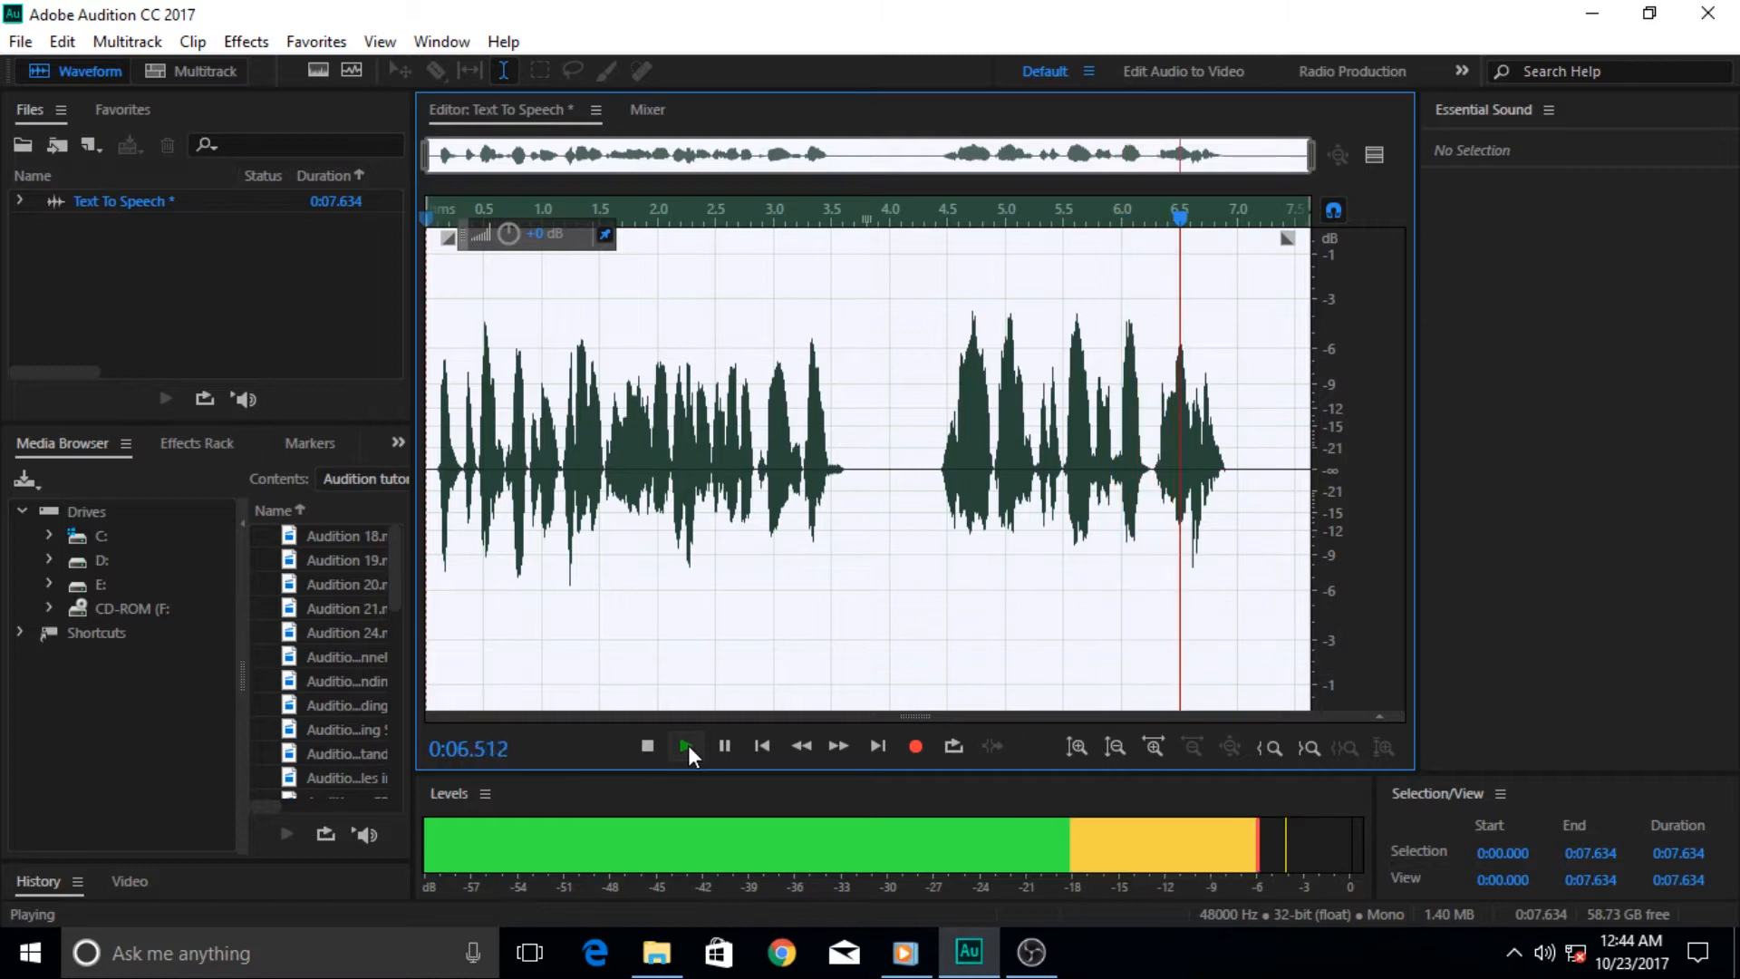
pyautogui.click(683, 746)
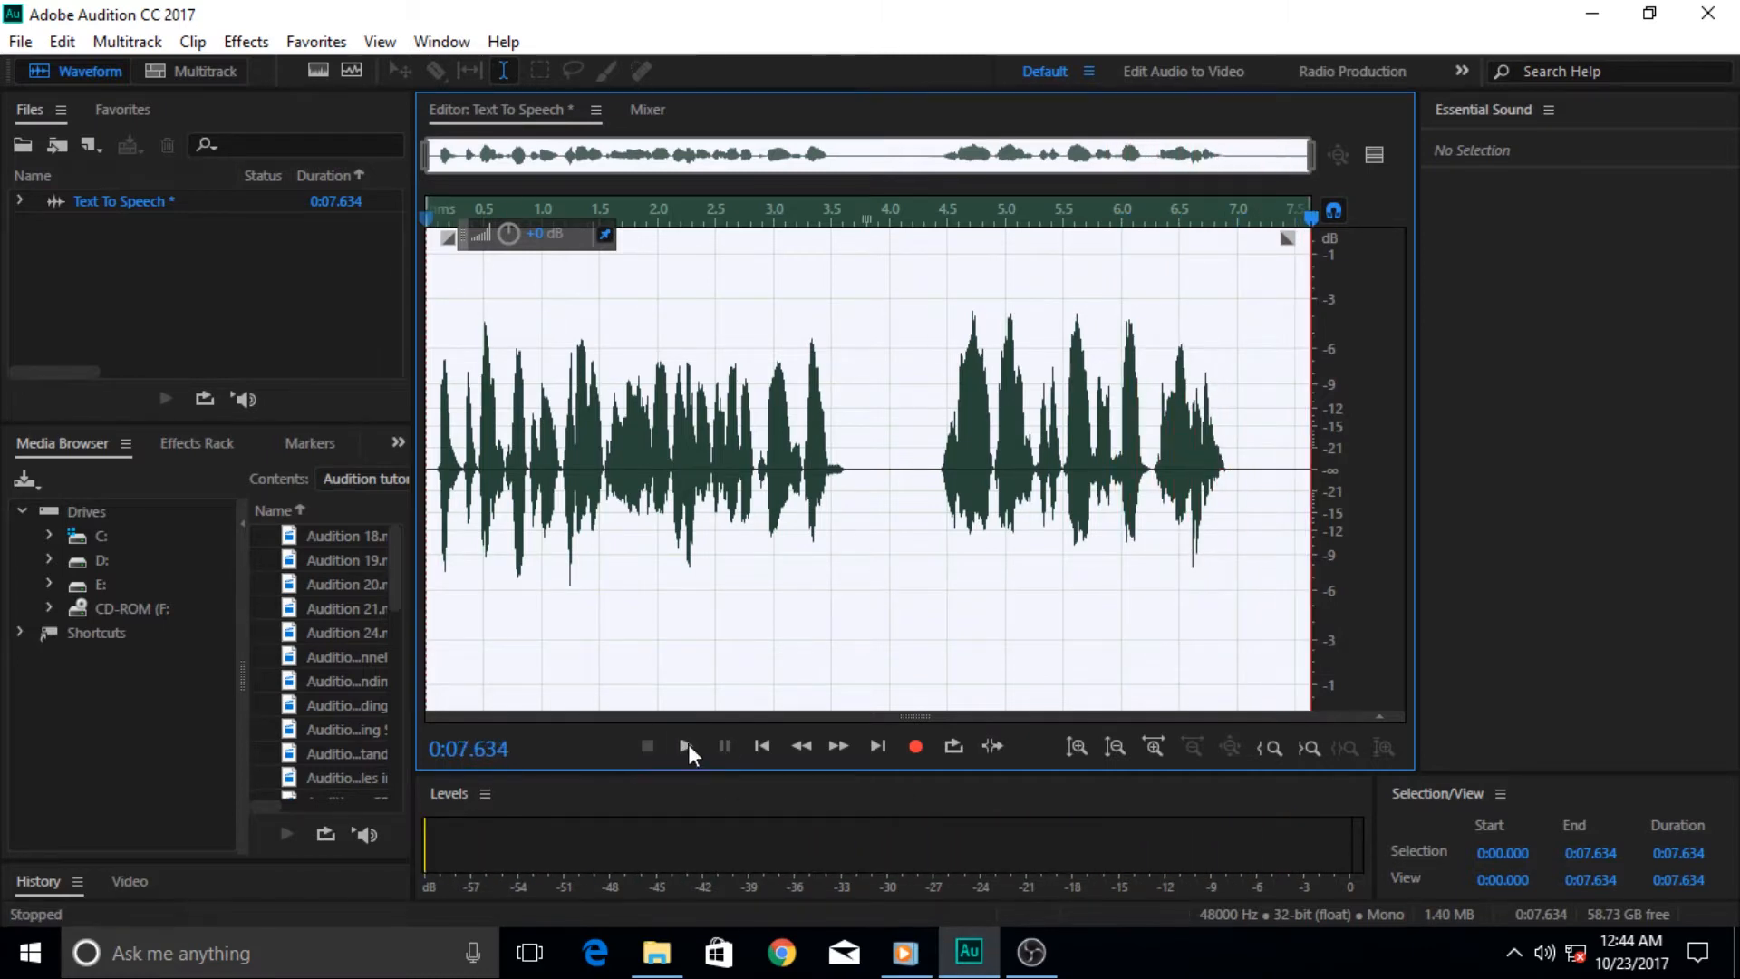
pyautogui.moveTo(955, 515)
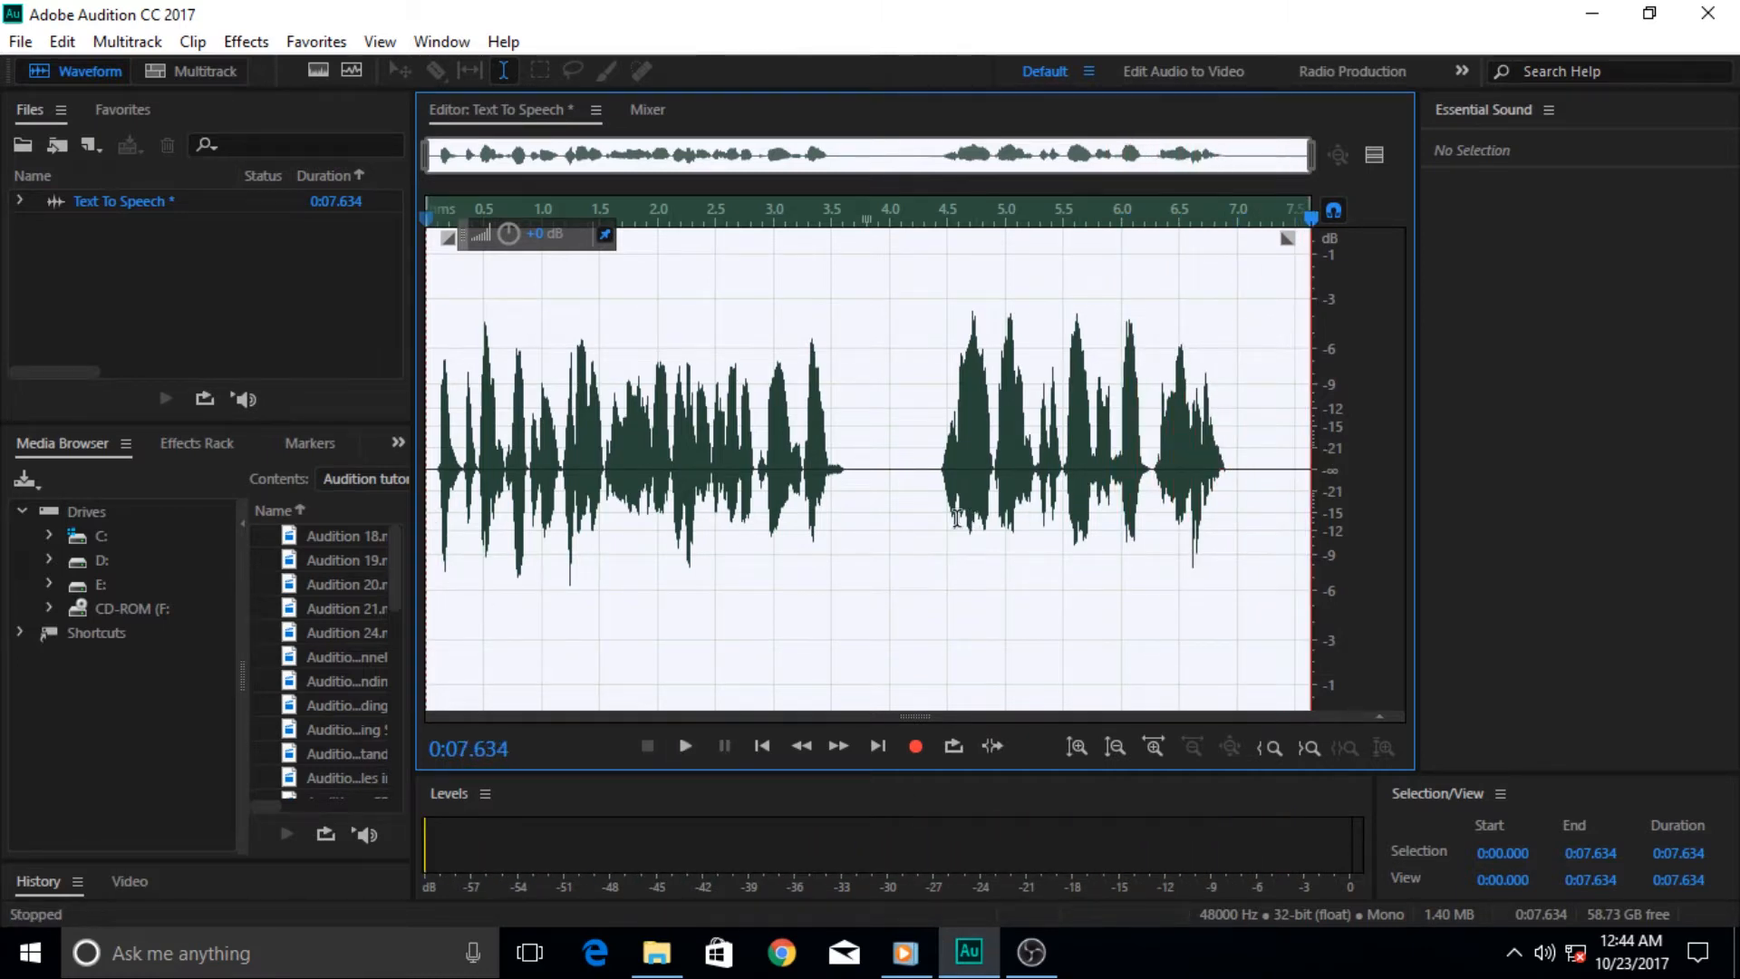
pyautogui.moveTo(1060, 419)
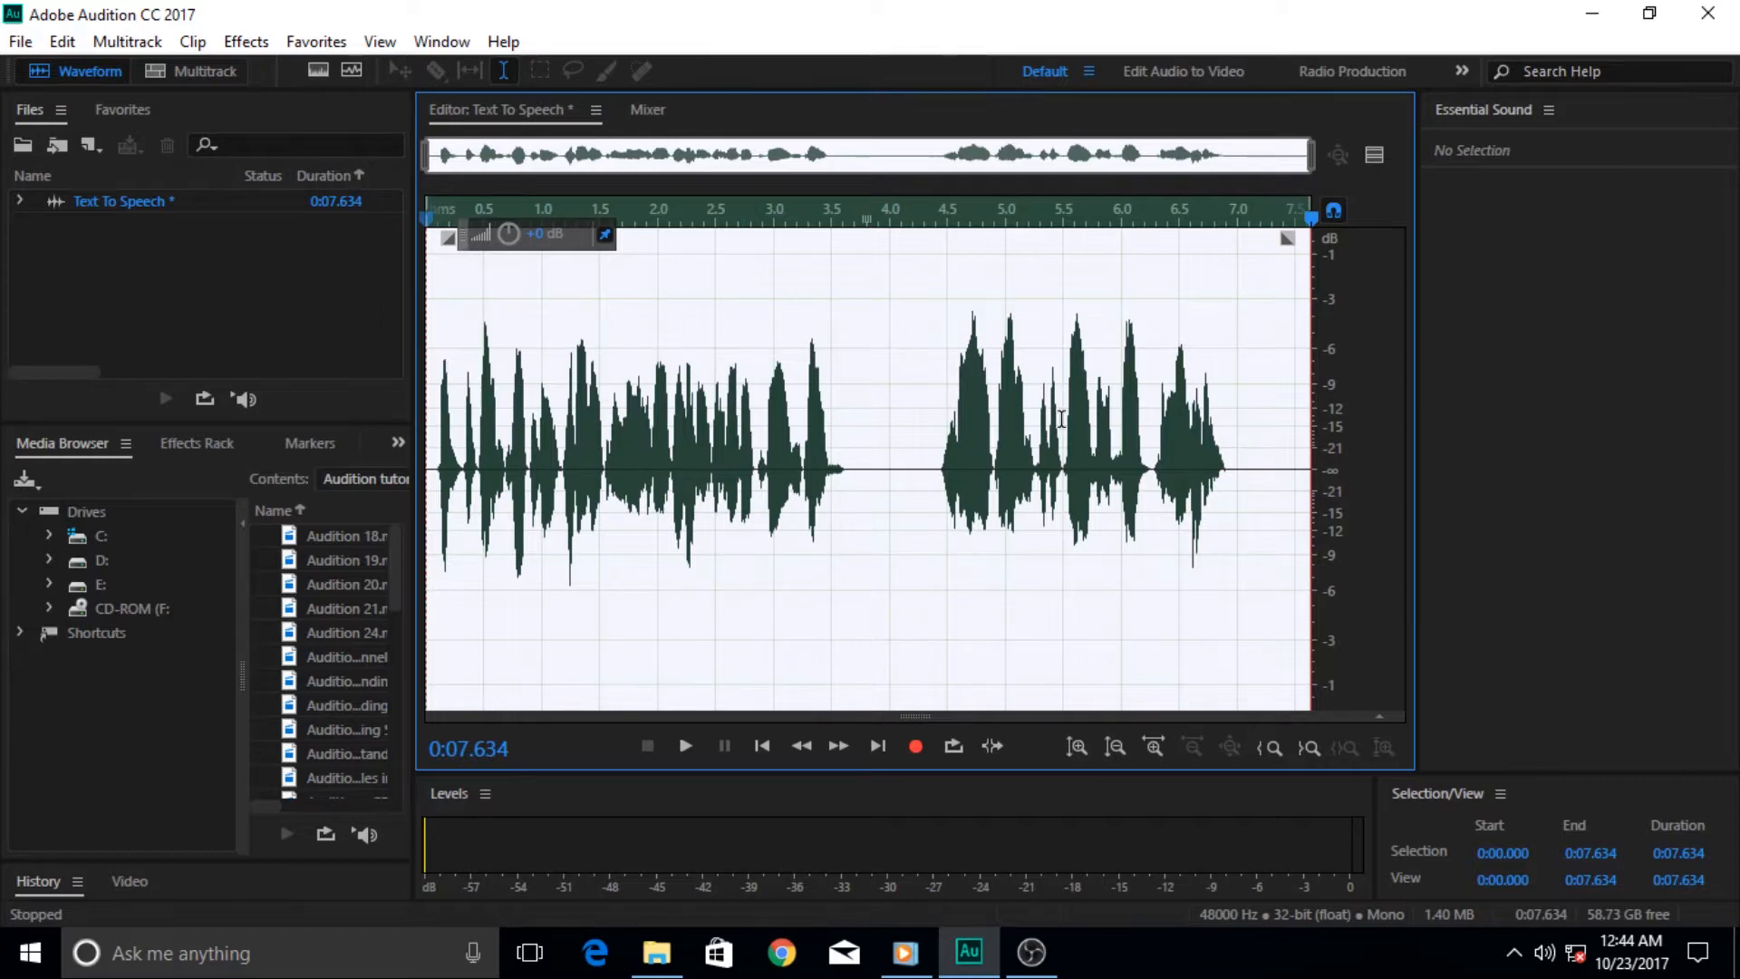
pyautogui.moveTo(837, 440)
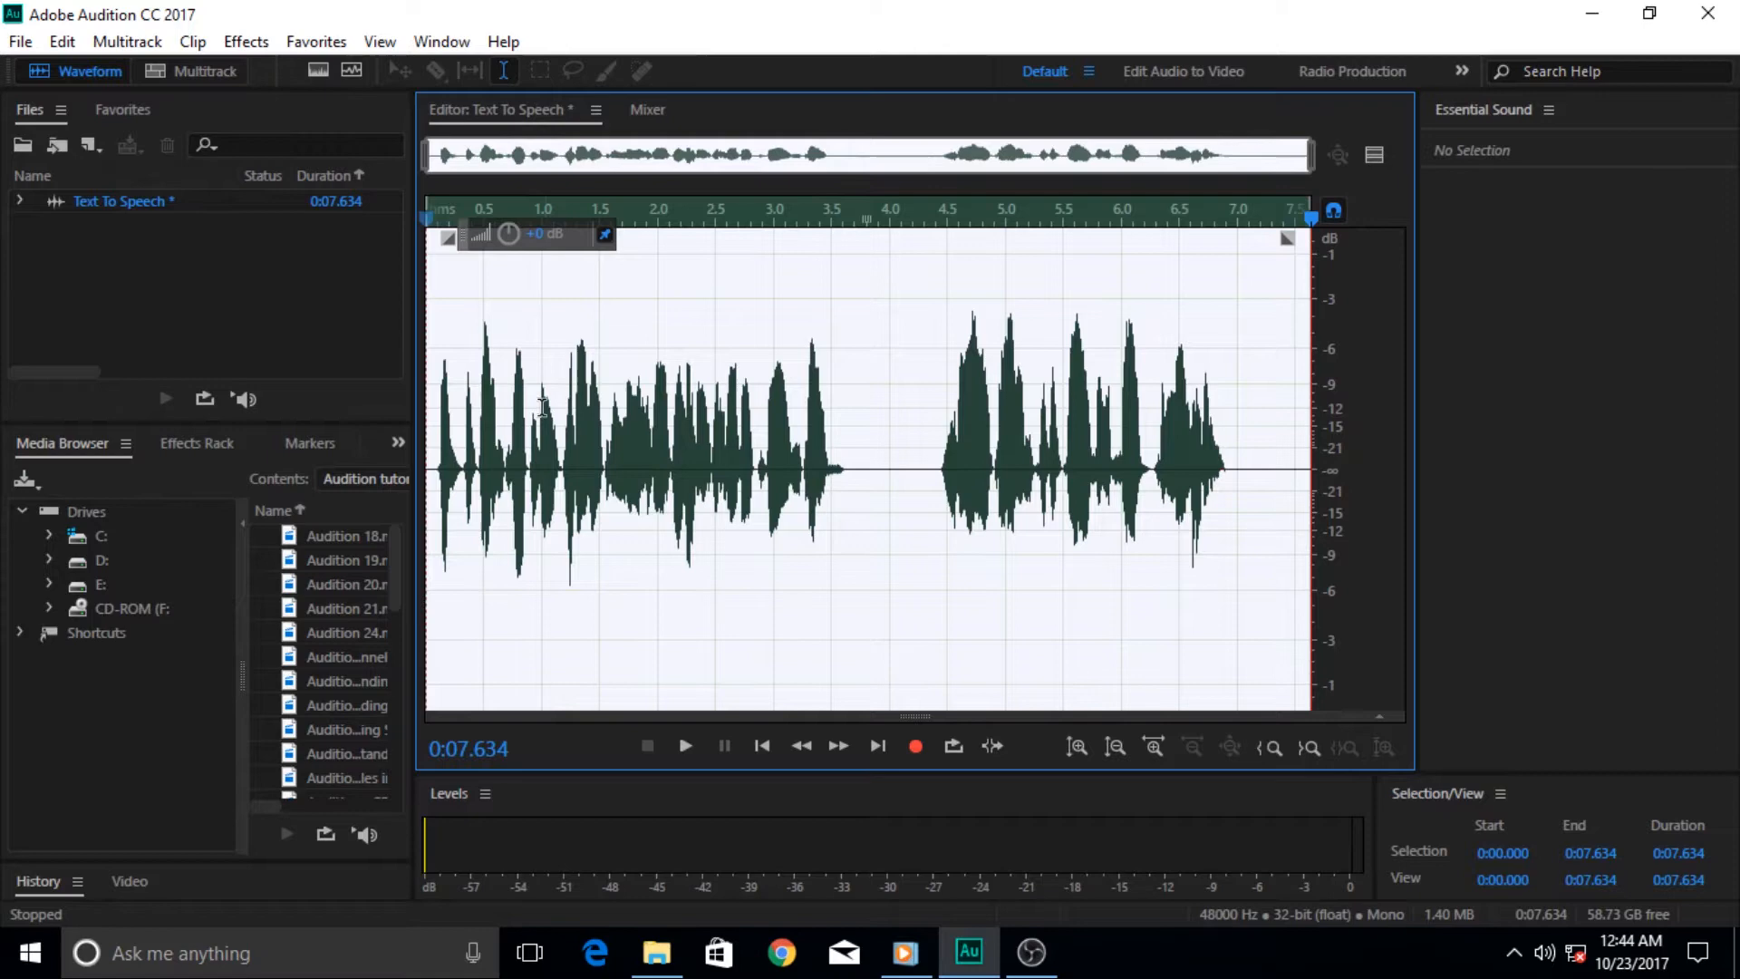
pyautogui.moveTo(578, 376)
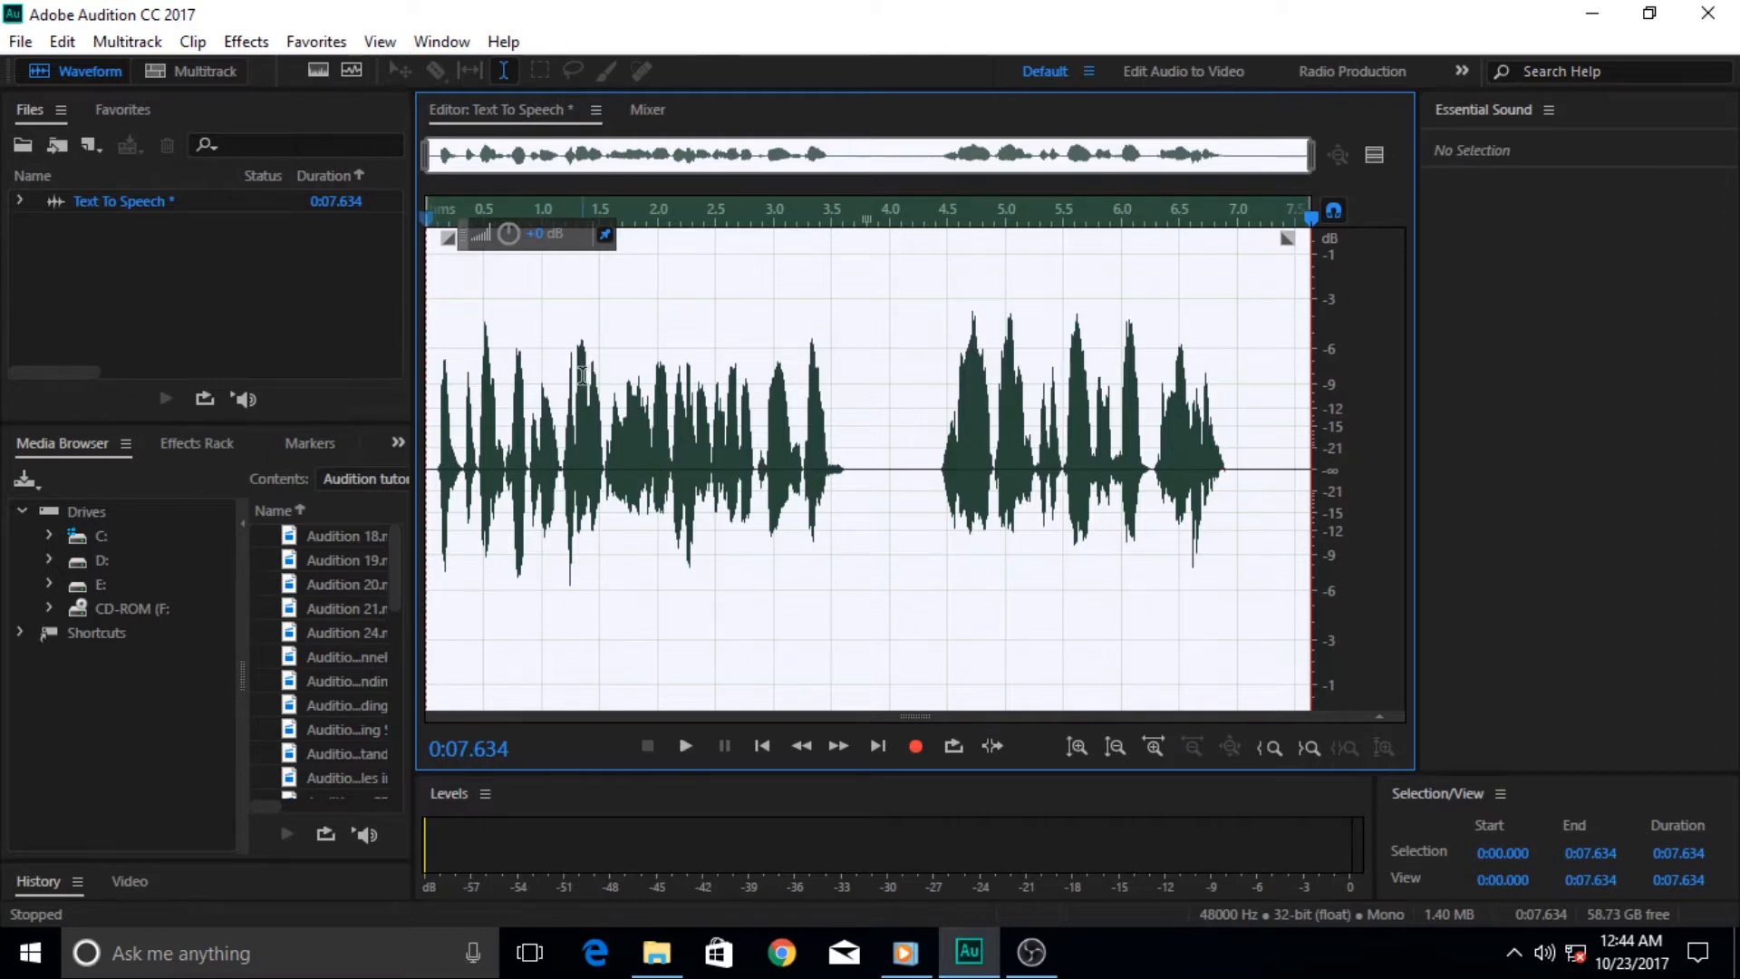
pyautogui.moveTo(167, 58)
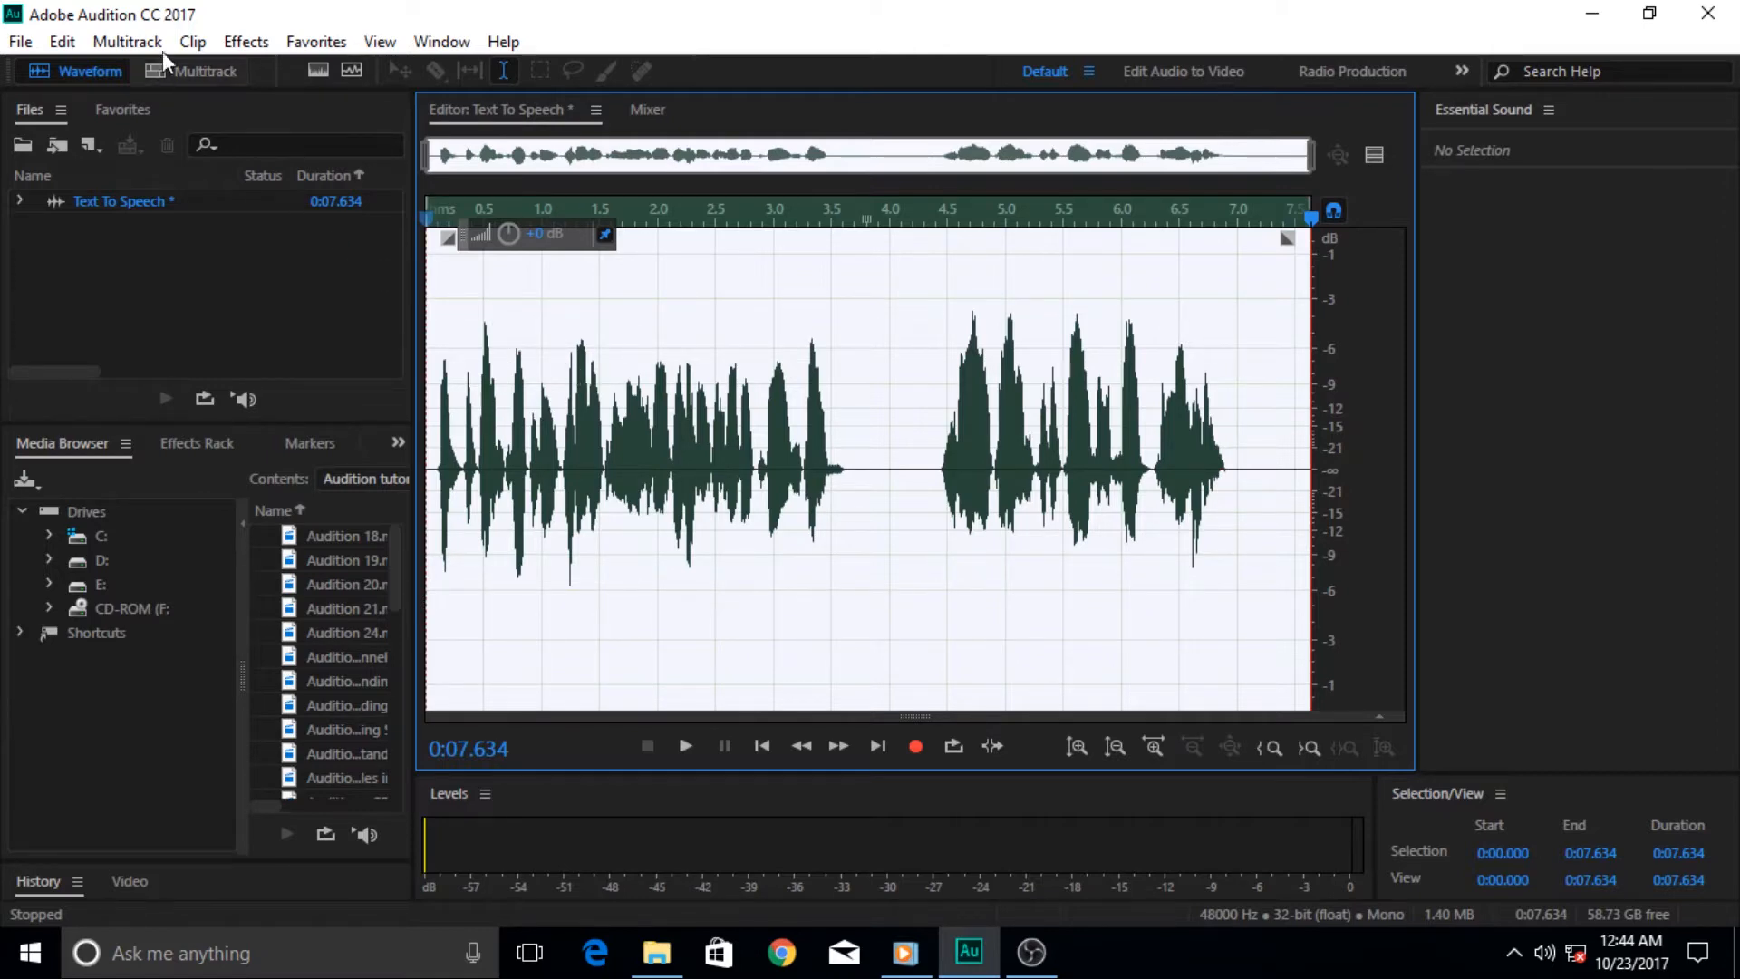
pyautogui.moveTo(244, 41)
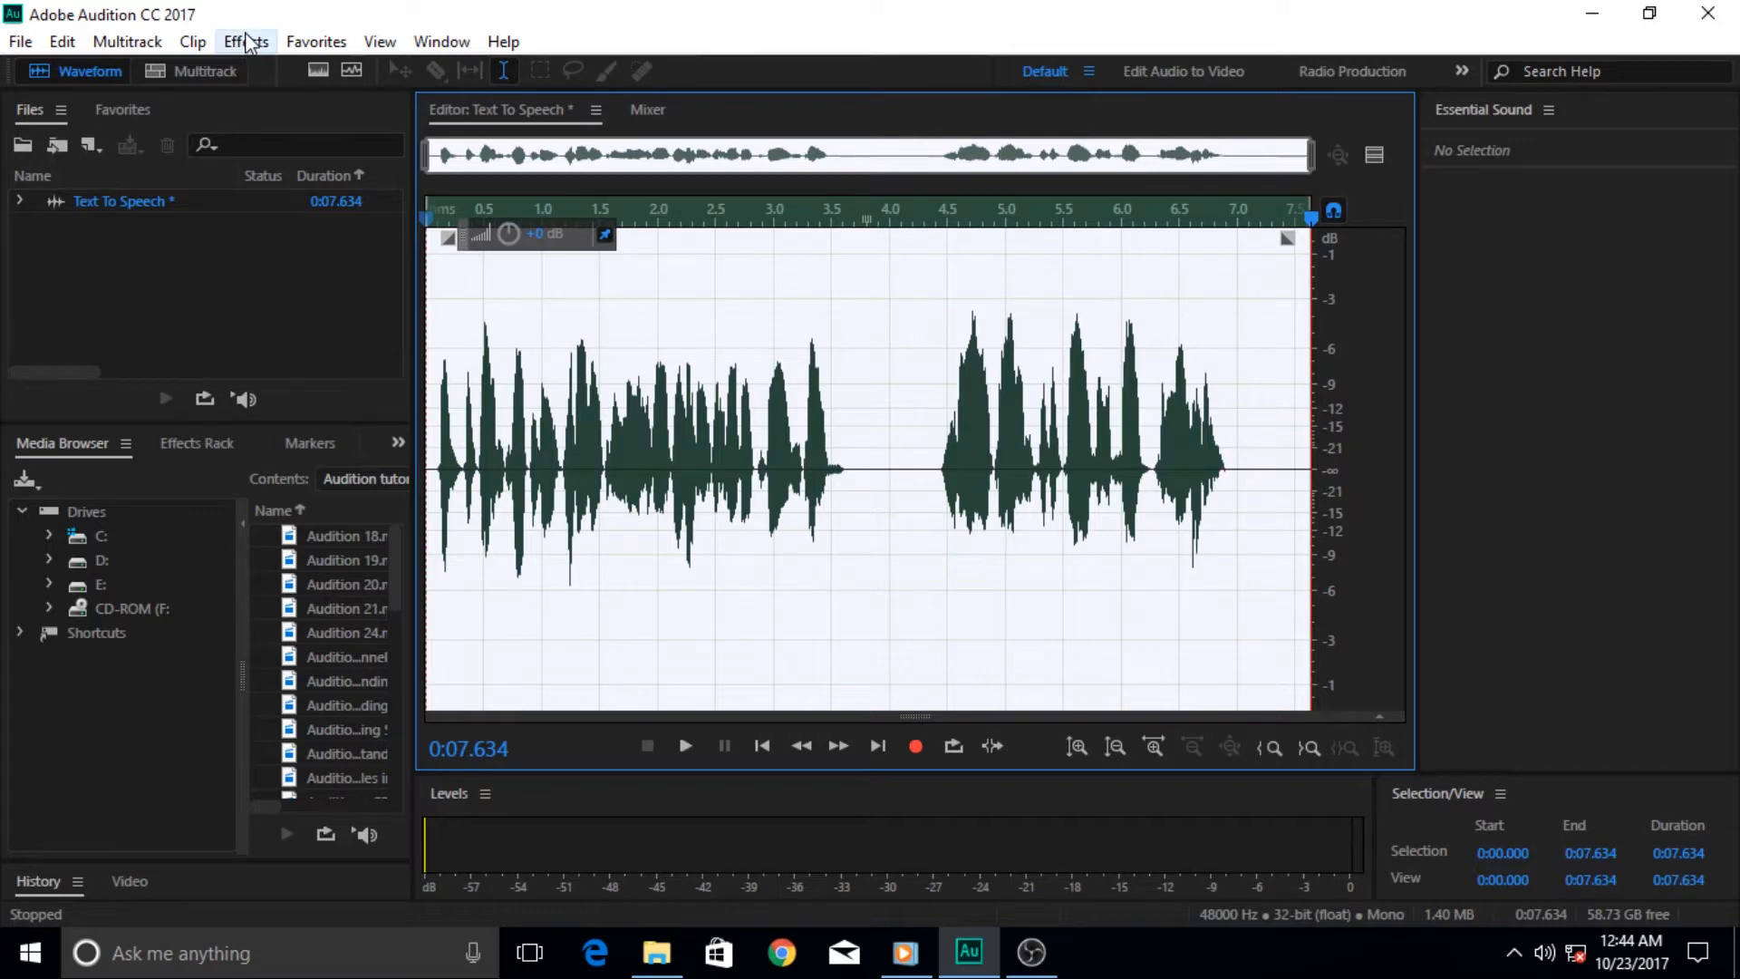
pyautogui.moveTo(287, 22)
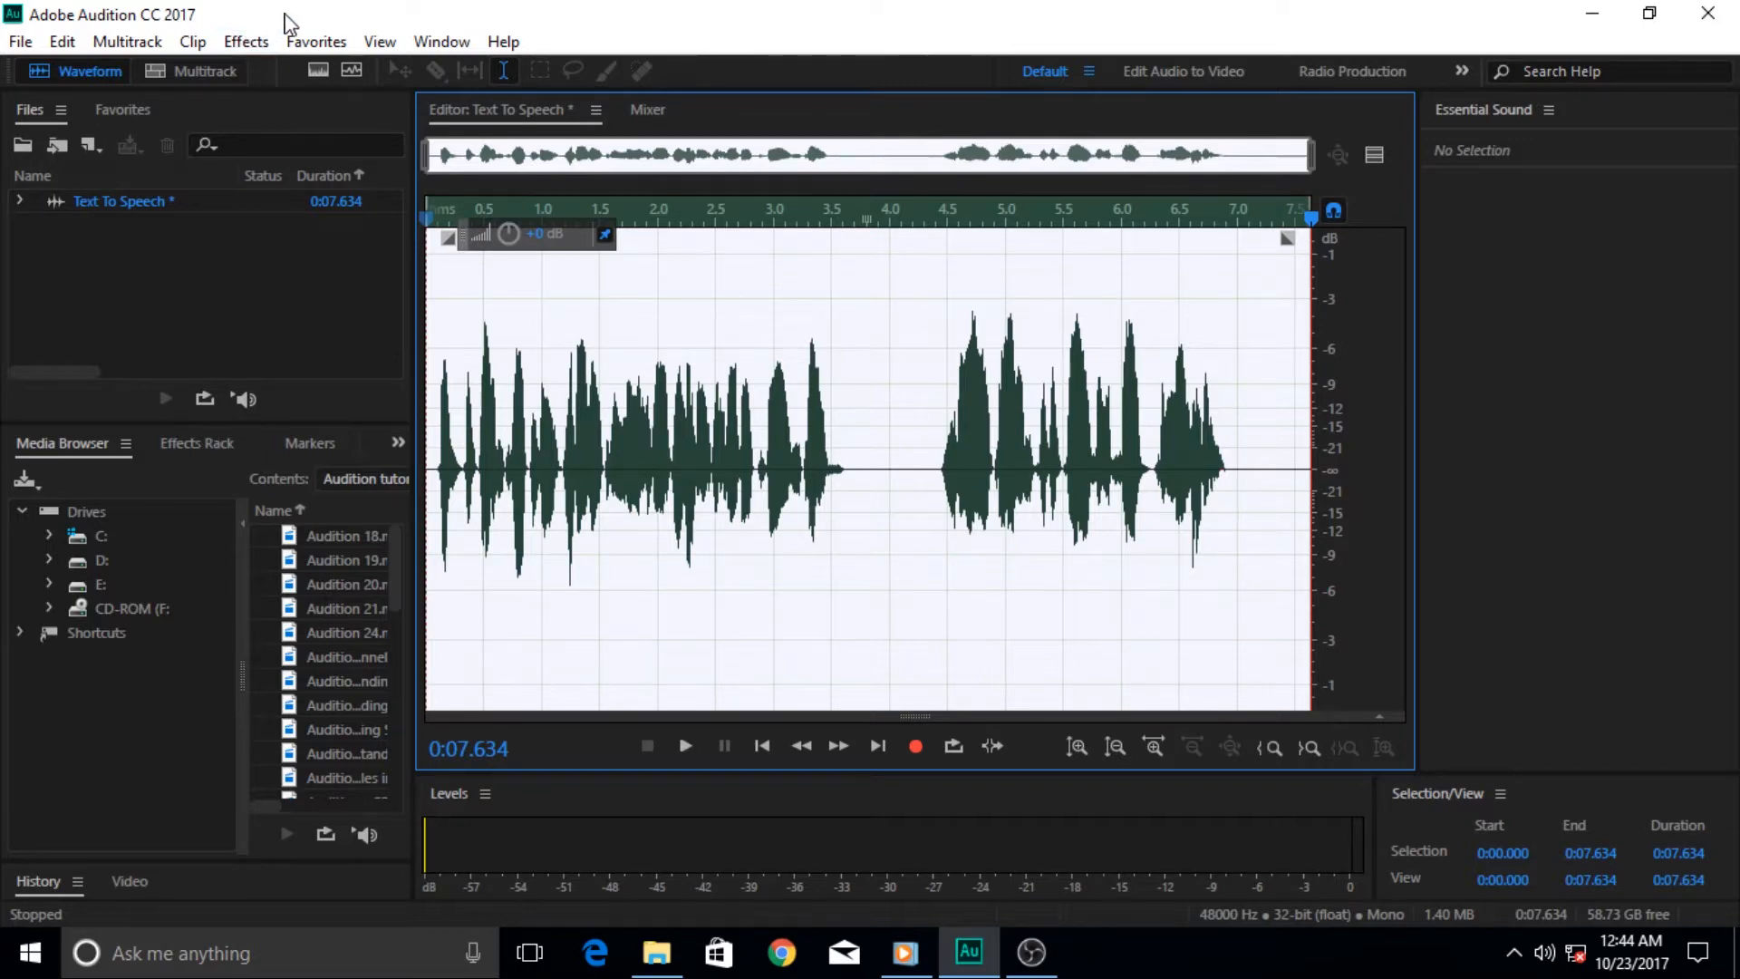
pyautogui.moveTo(286, 25)
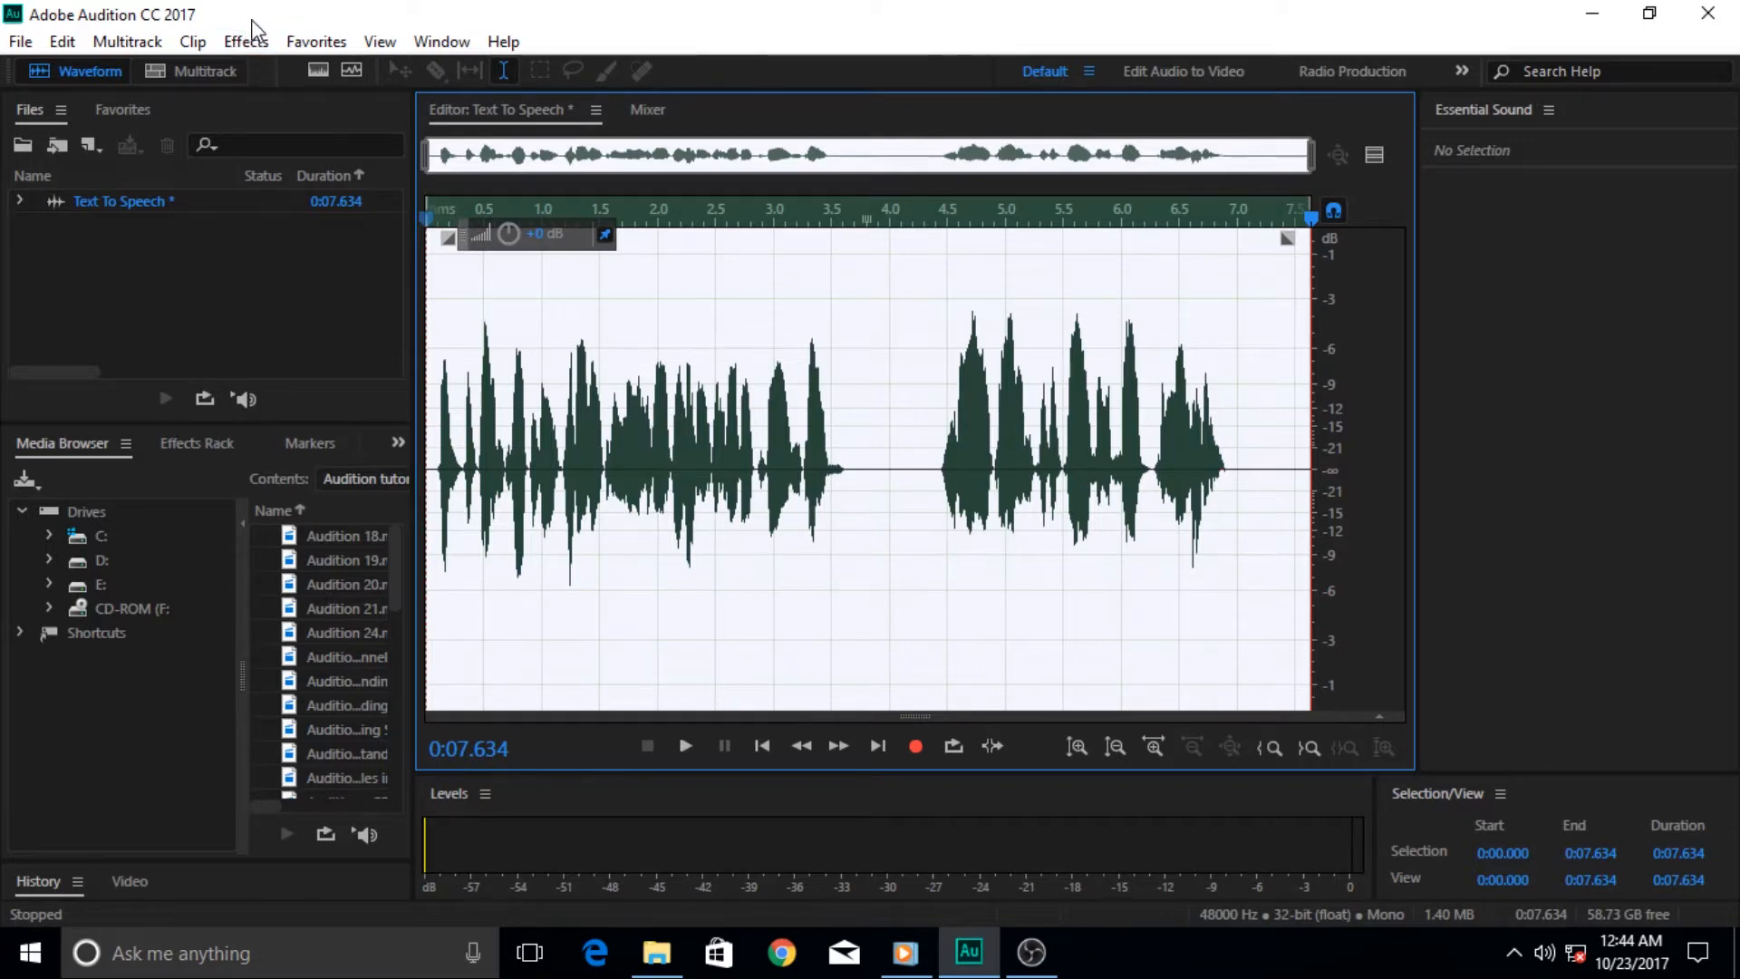
# Apply Vocal Enhancer with a chosen voice type to the whole Text To Speech clip.
pyautogui.click(244, 40)
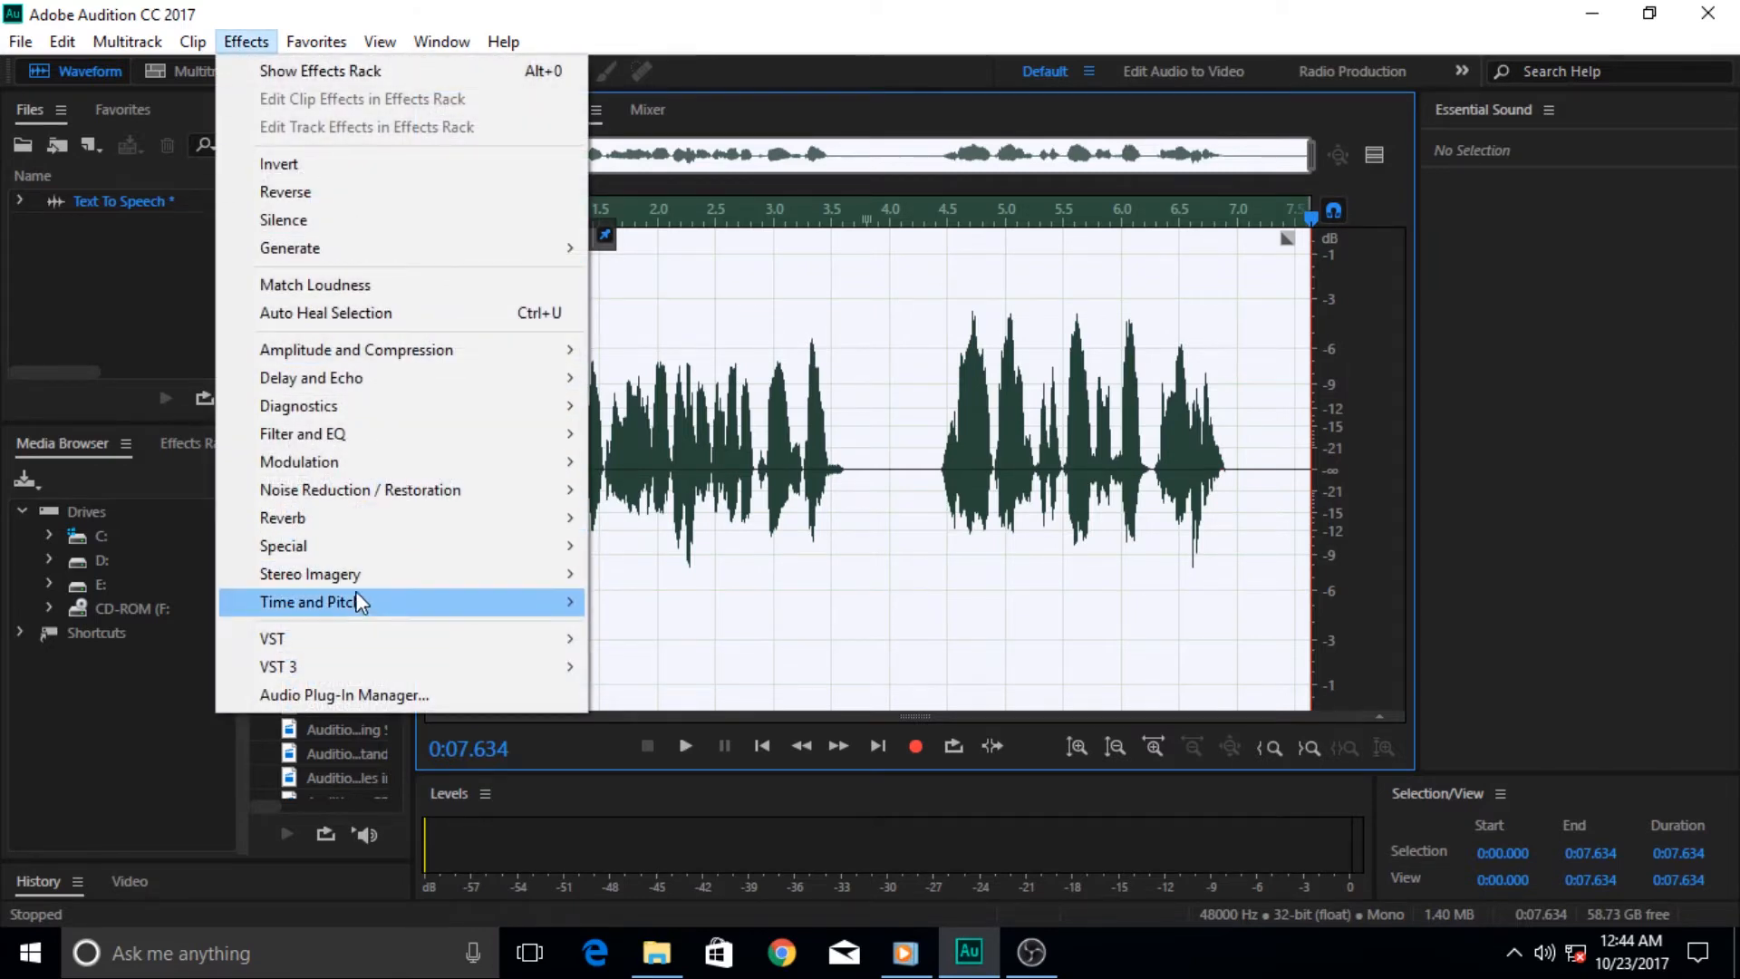
pyautogui.moveTo(389, 489)
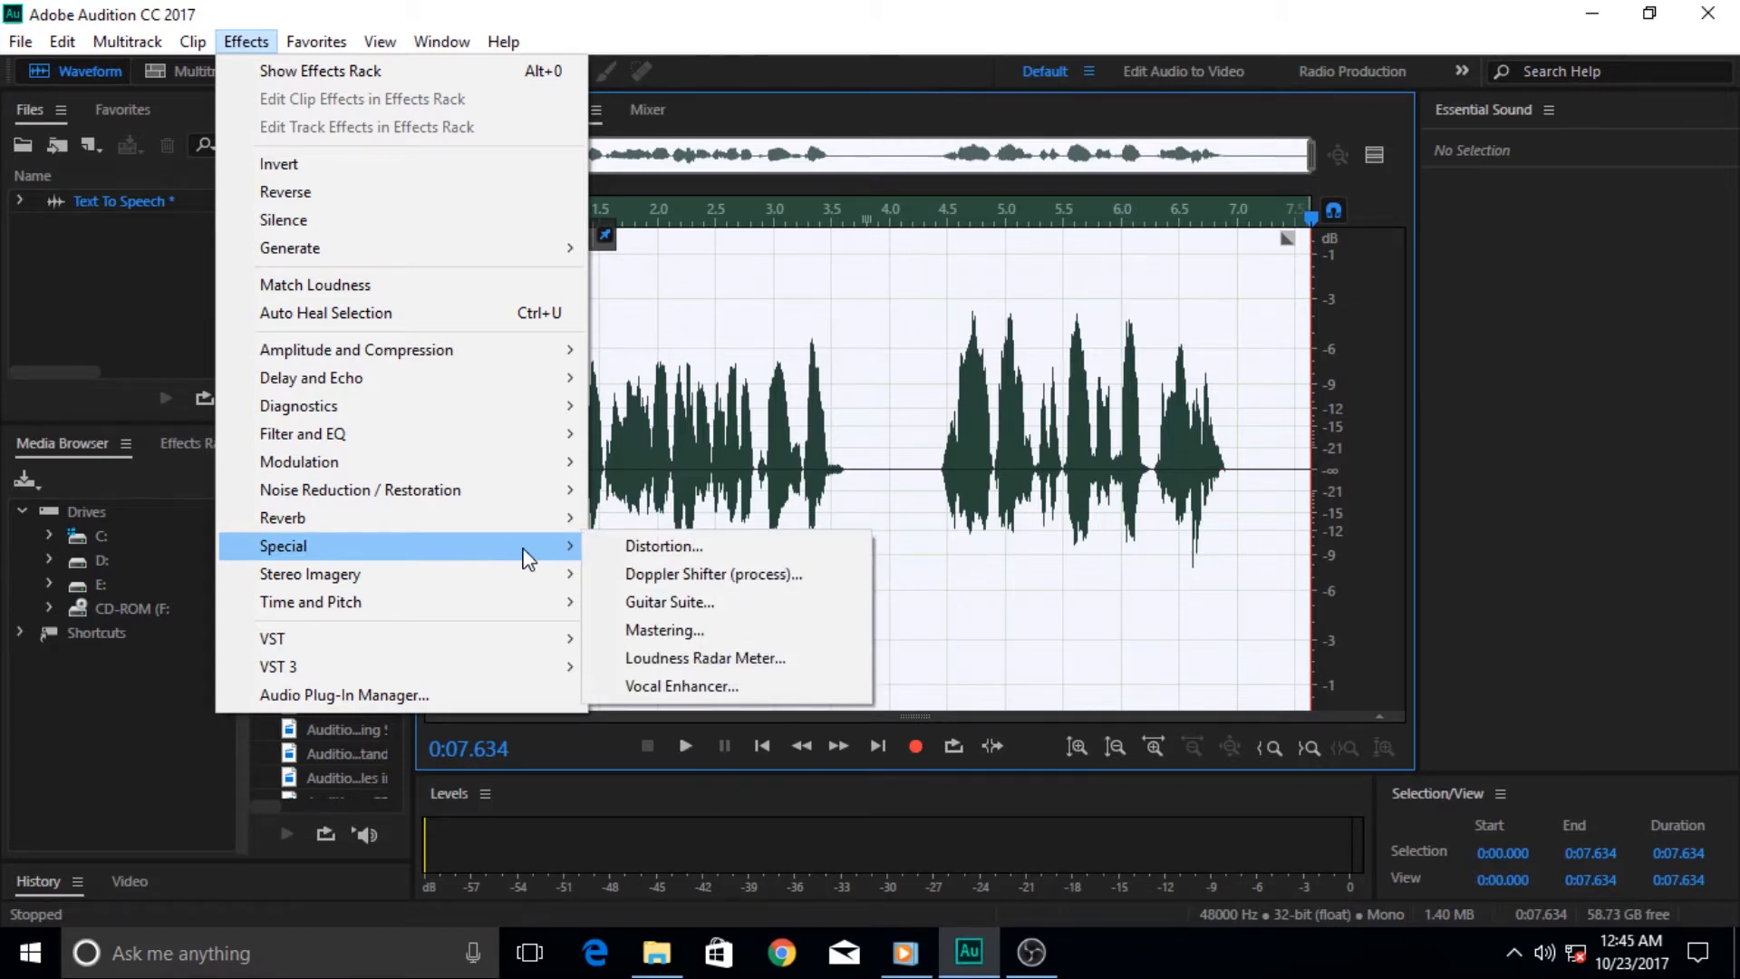
pyautogui.moveTo(508, 555)
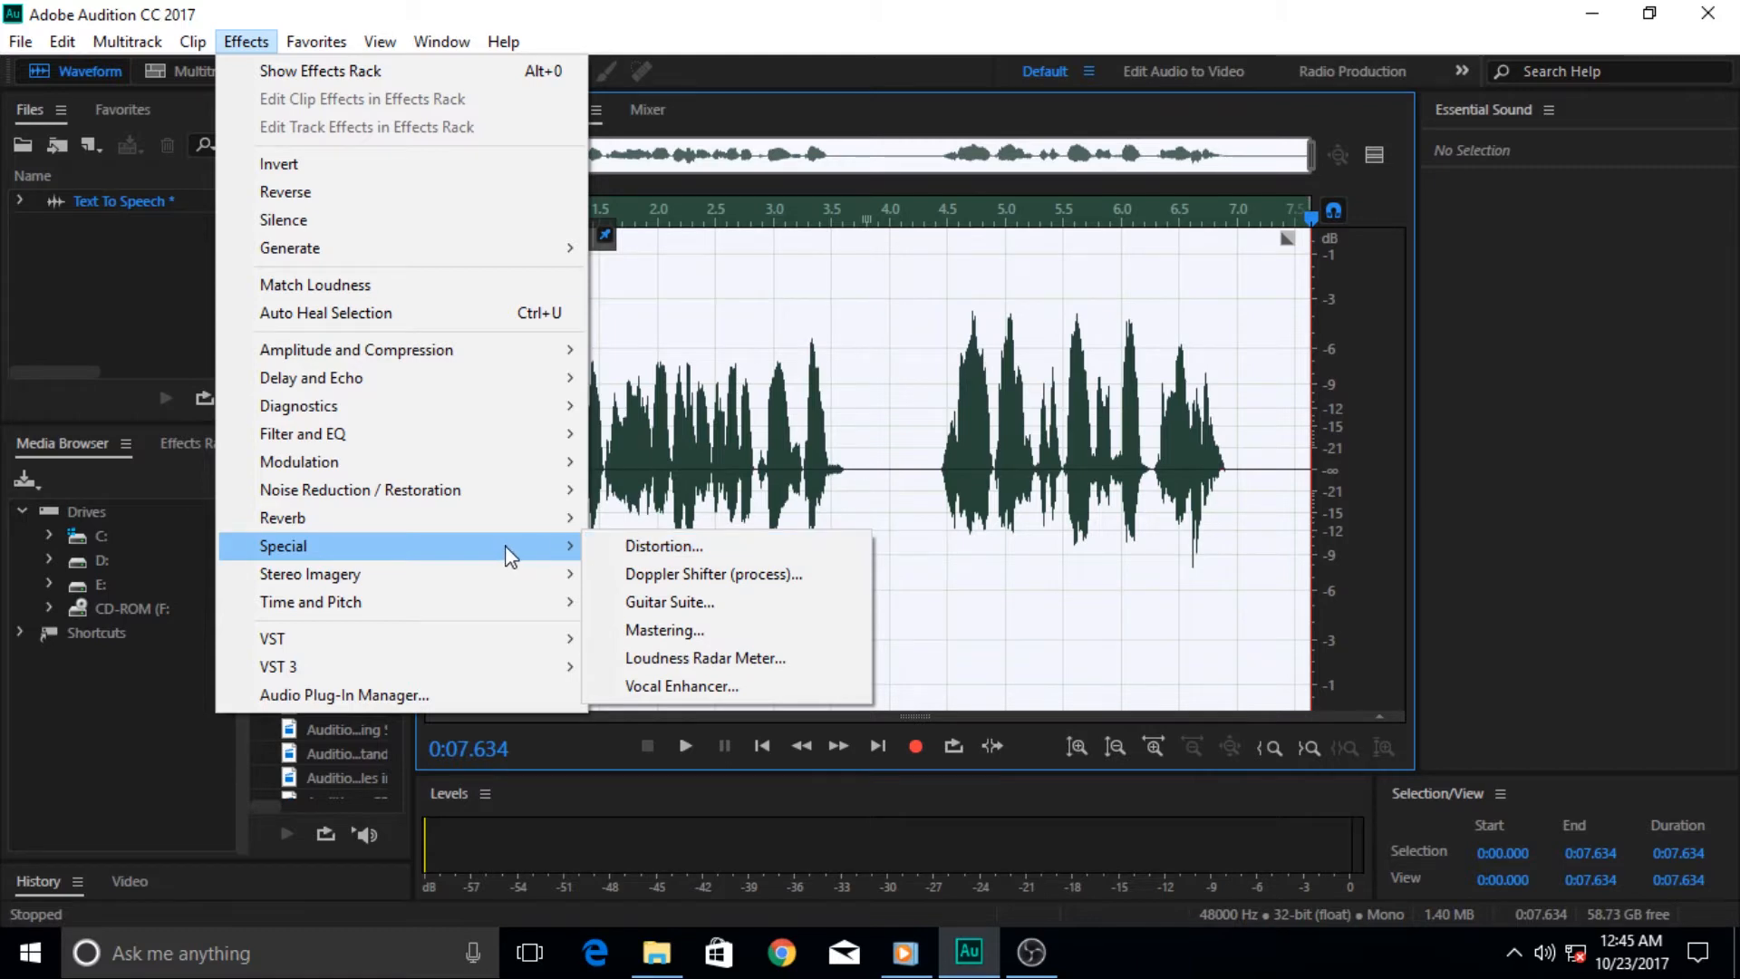
pyautogui.click(682, 686)
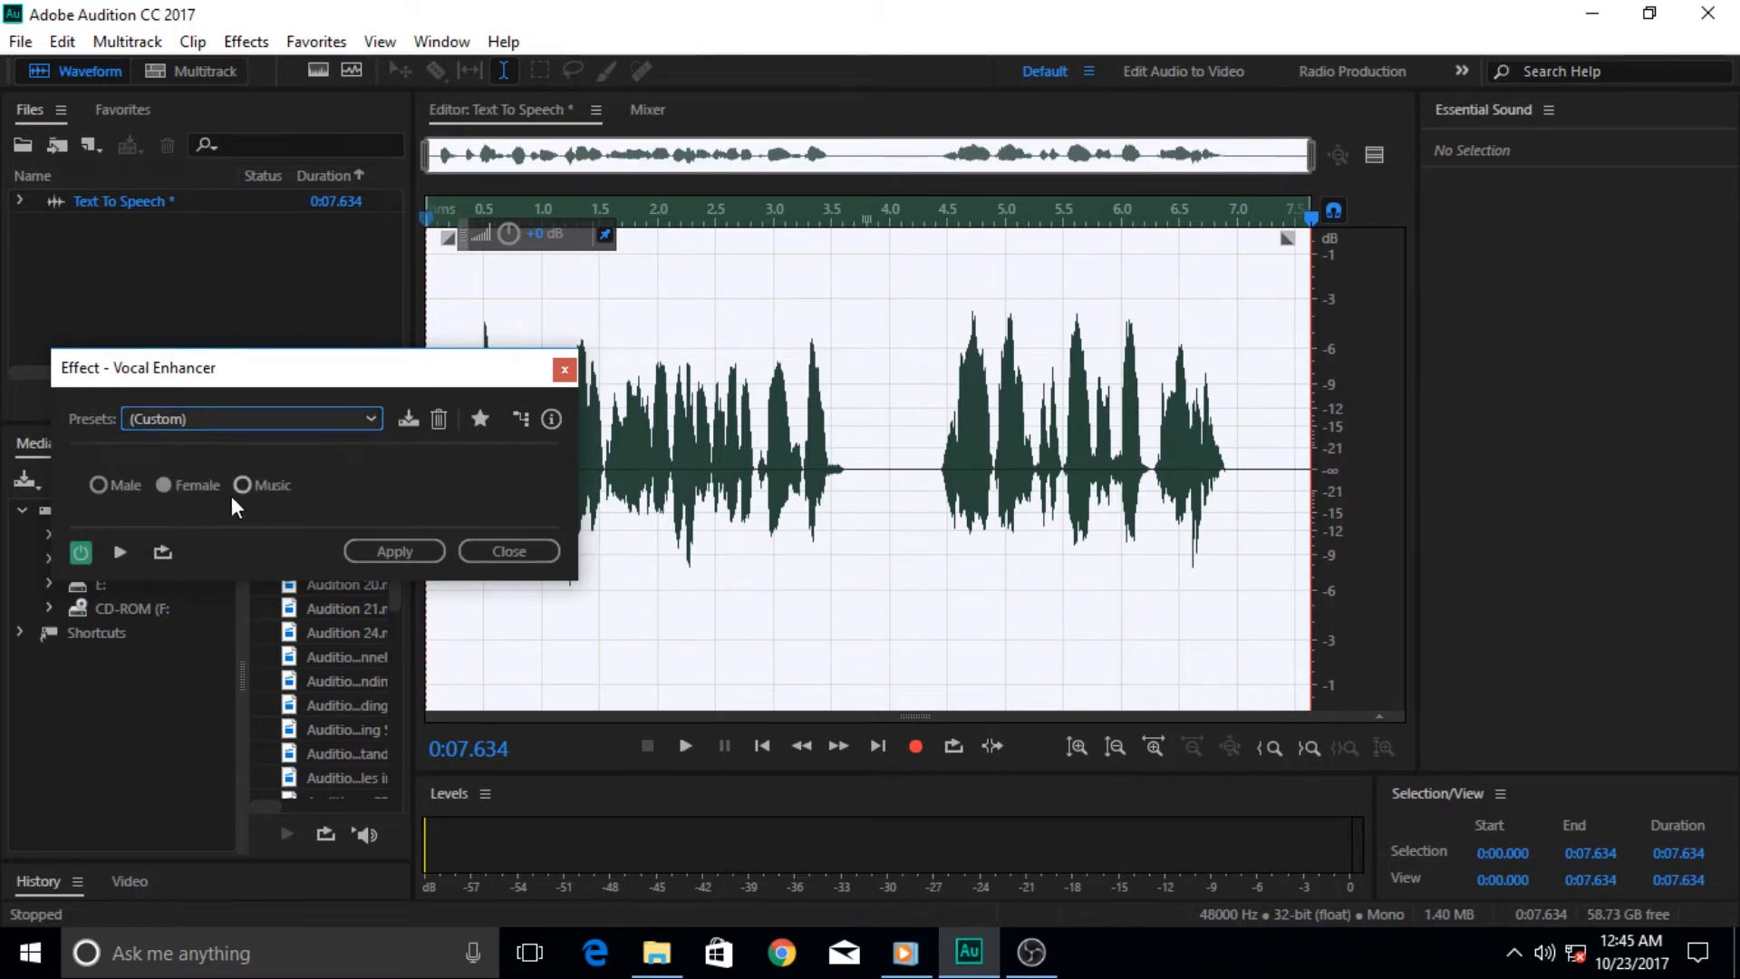
pyautogui.moveTo(113, 496)
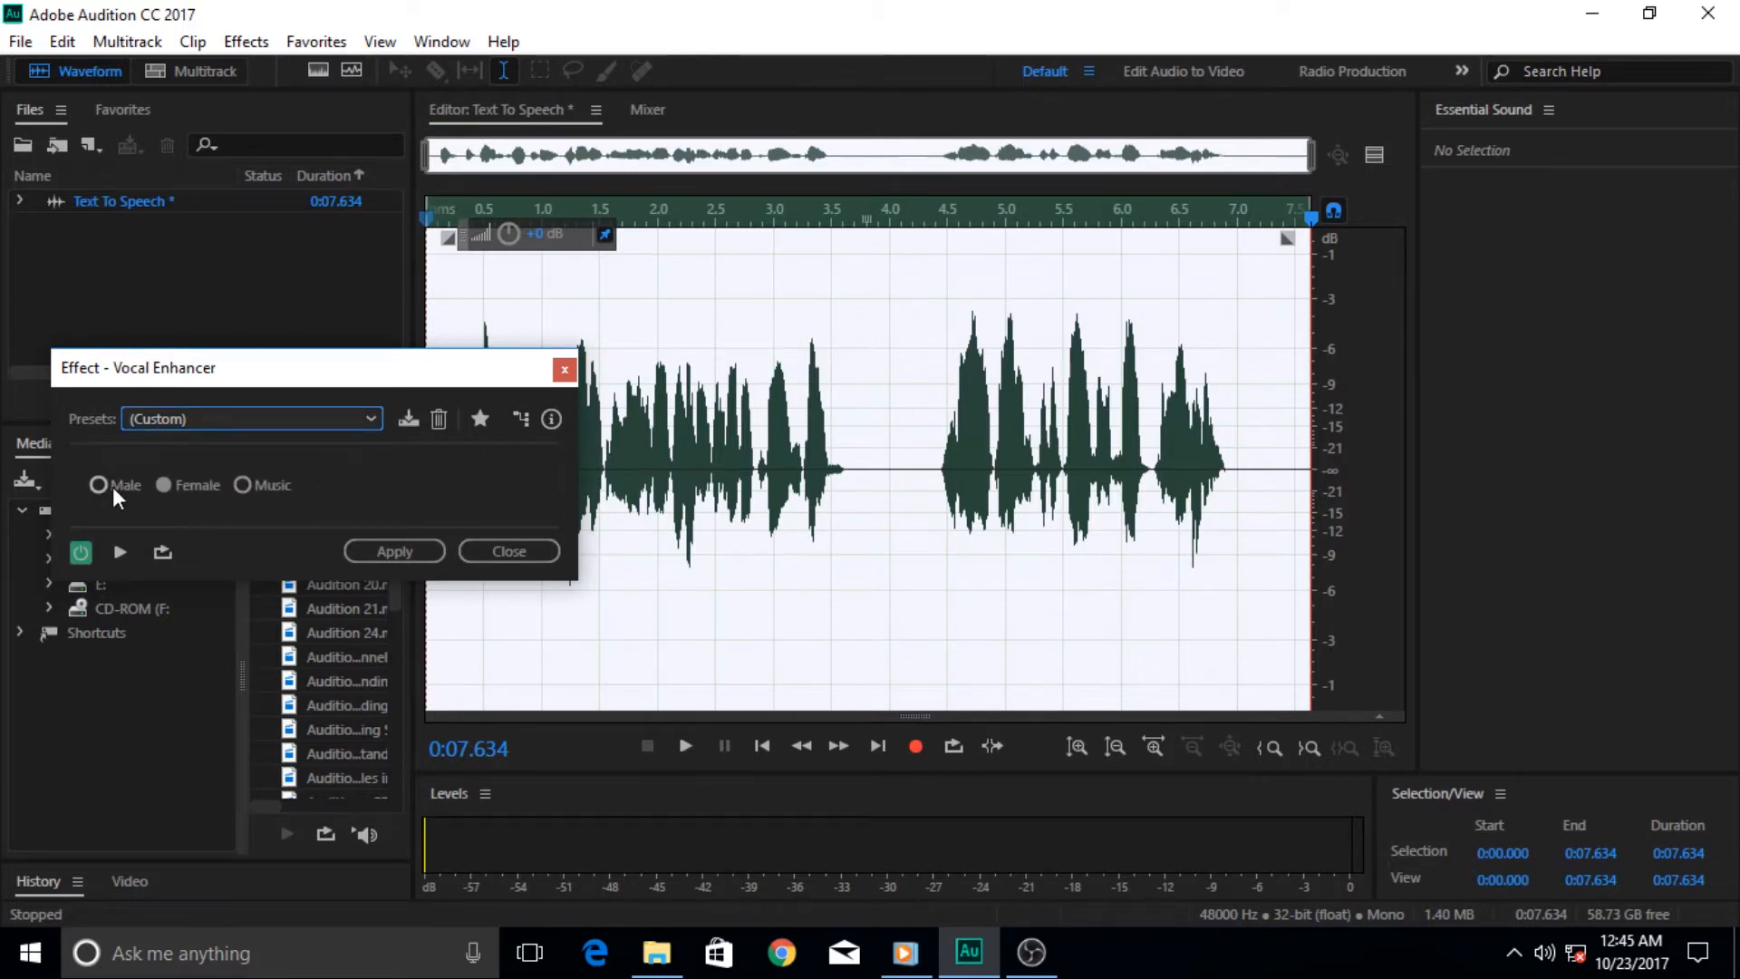
pyautogui.click(163, 485)
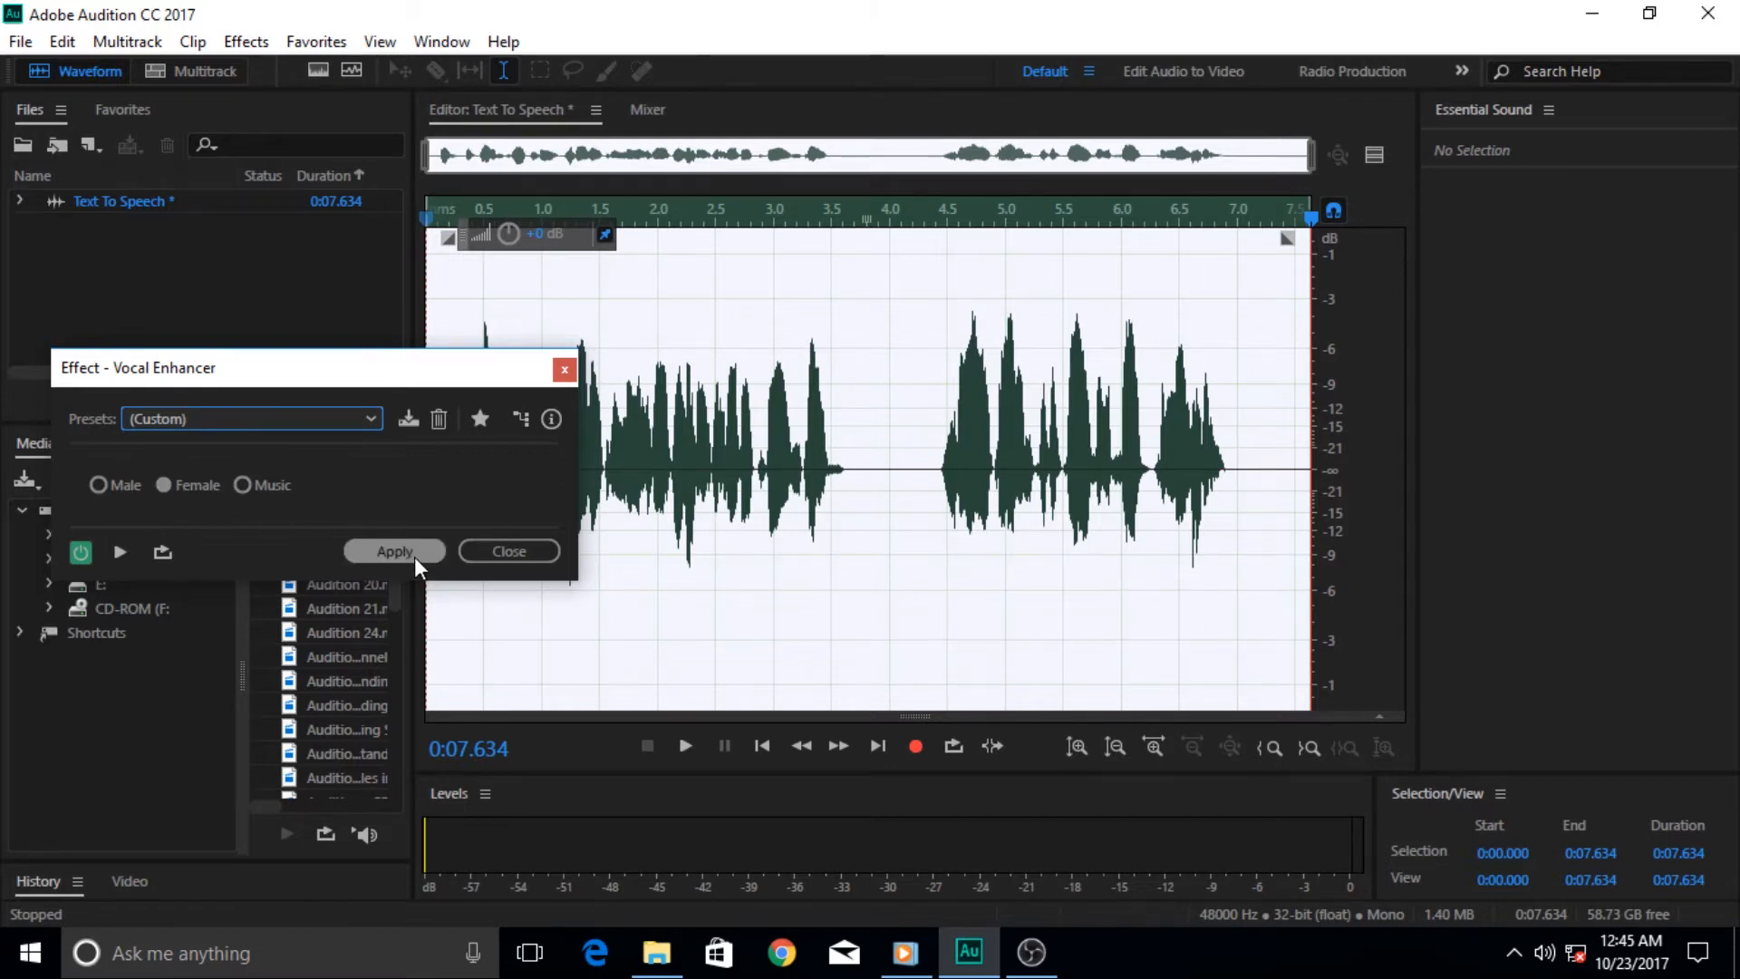
pyautogui.click(392, 550)
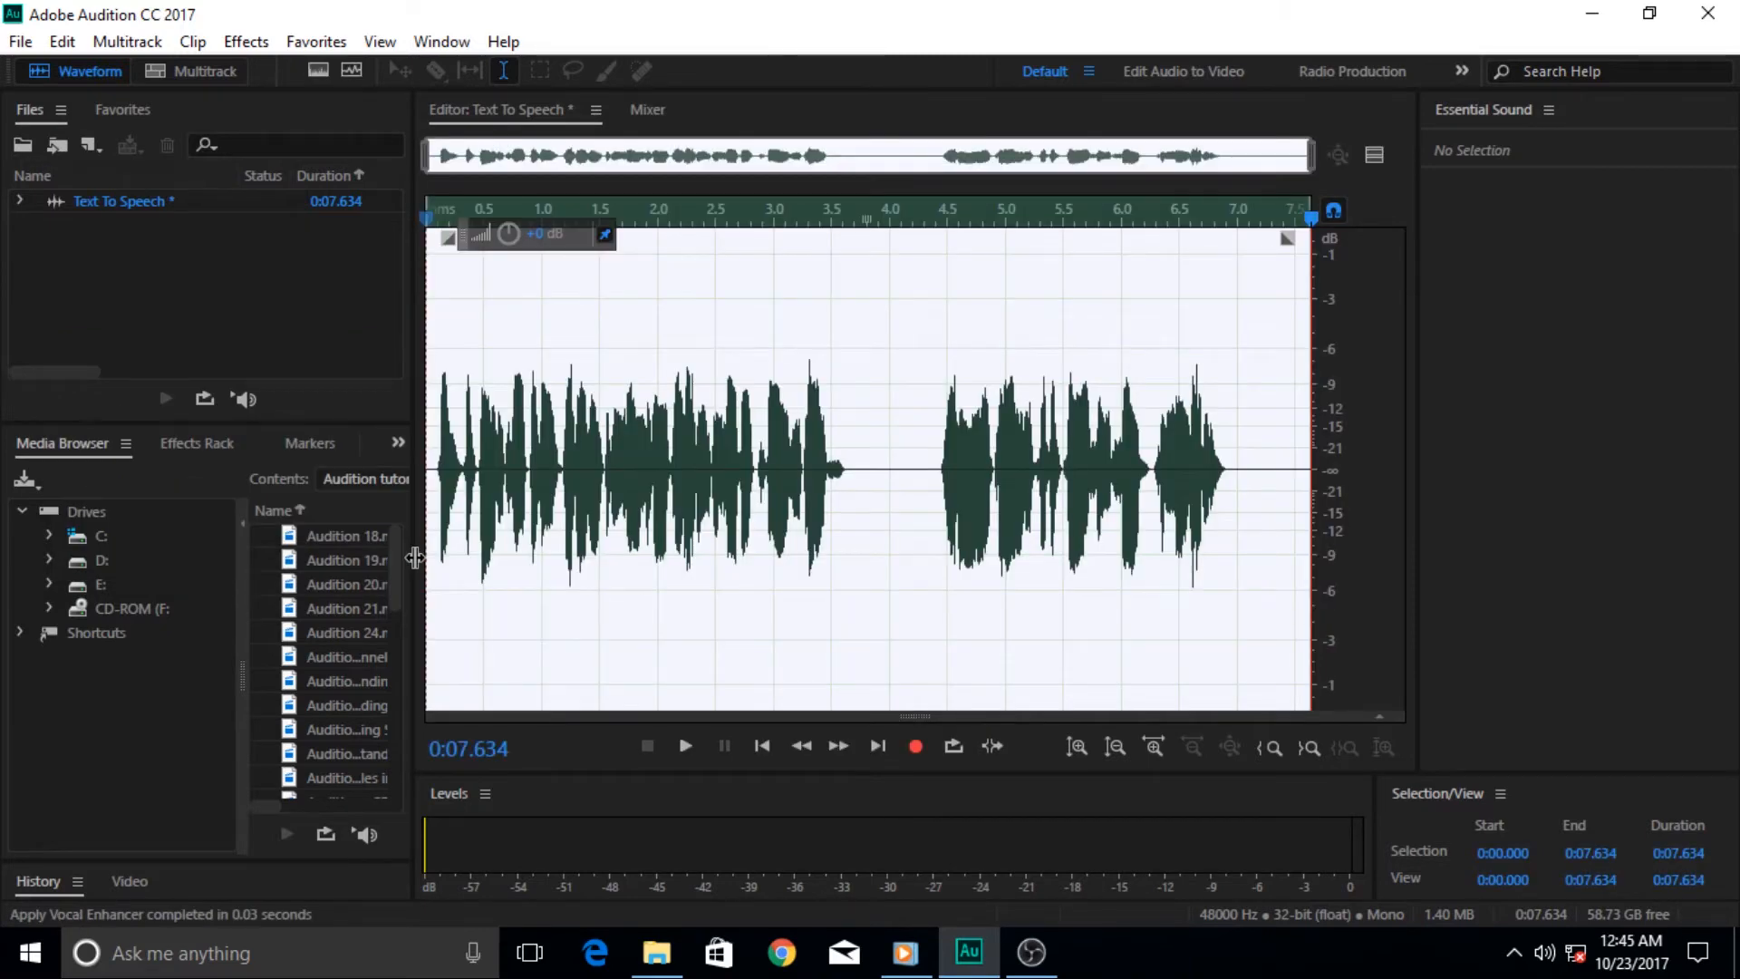
# Listen to the enhanced speech, then apply Automatic Pitch Correction with Major scale, key C.
pyautogui.click(646, 746)
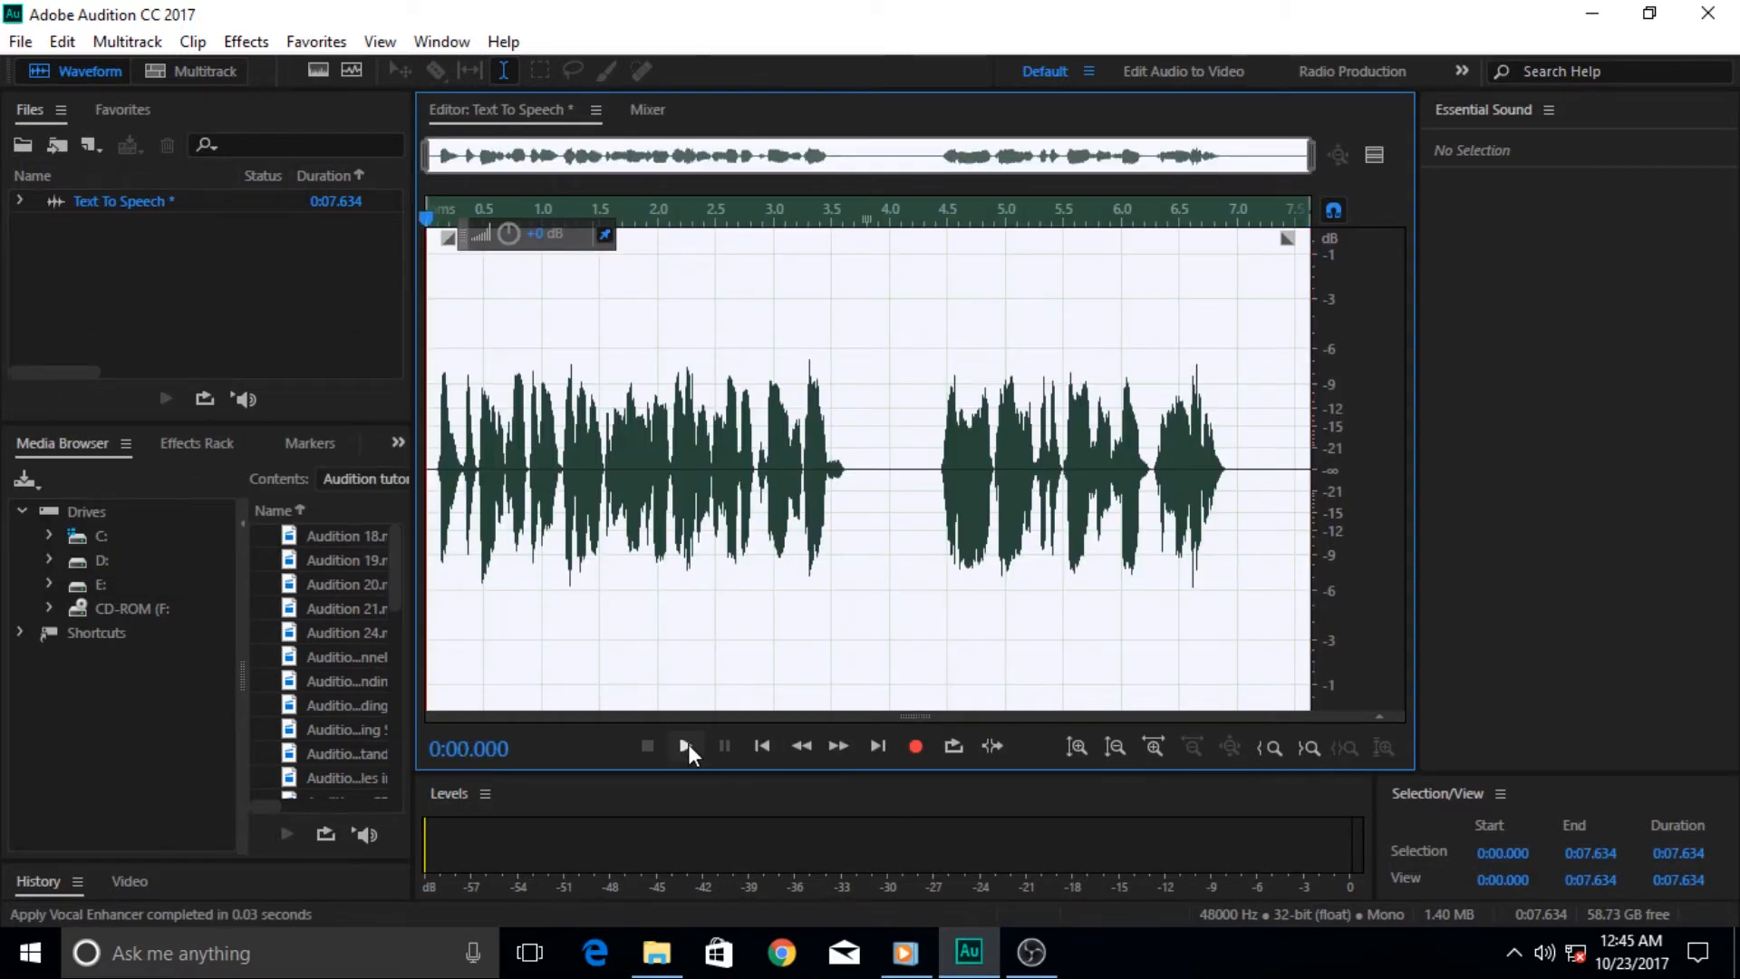
pyautogui.moveTo(685, 746)
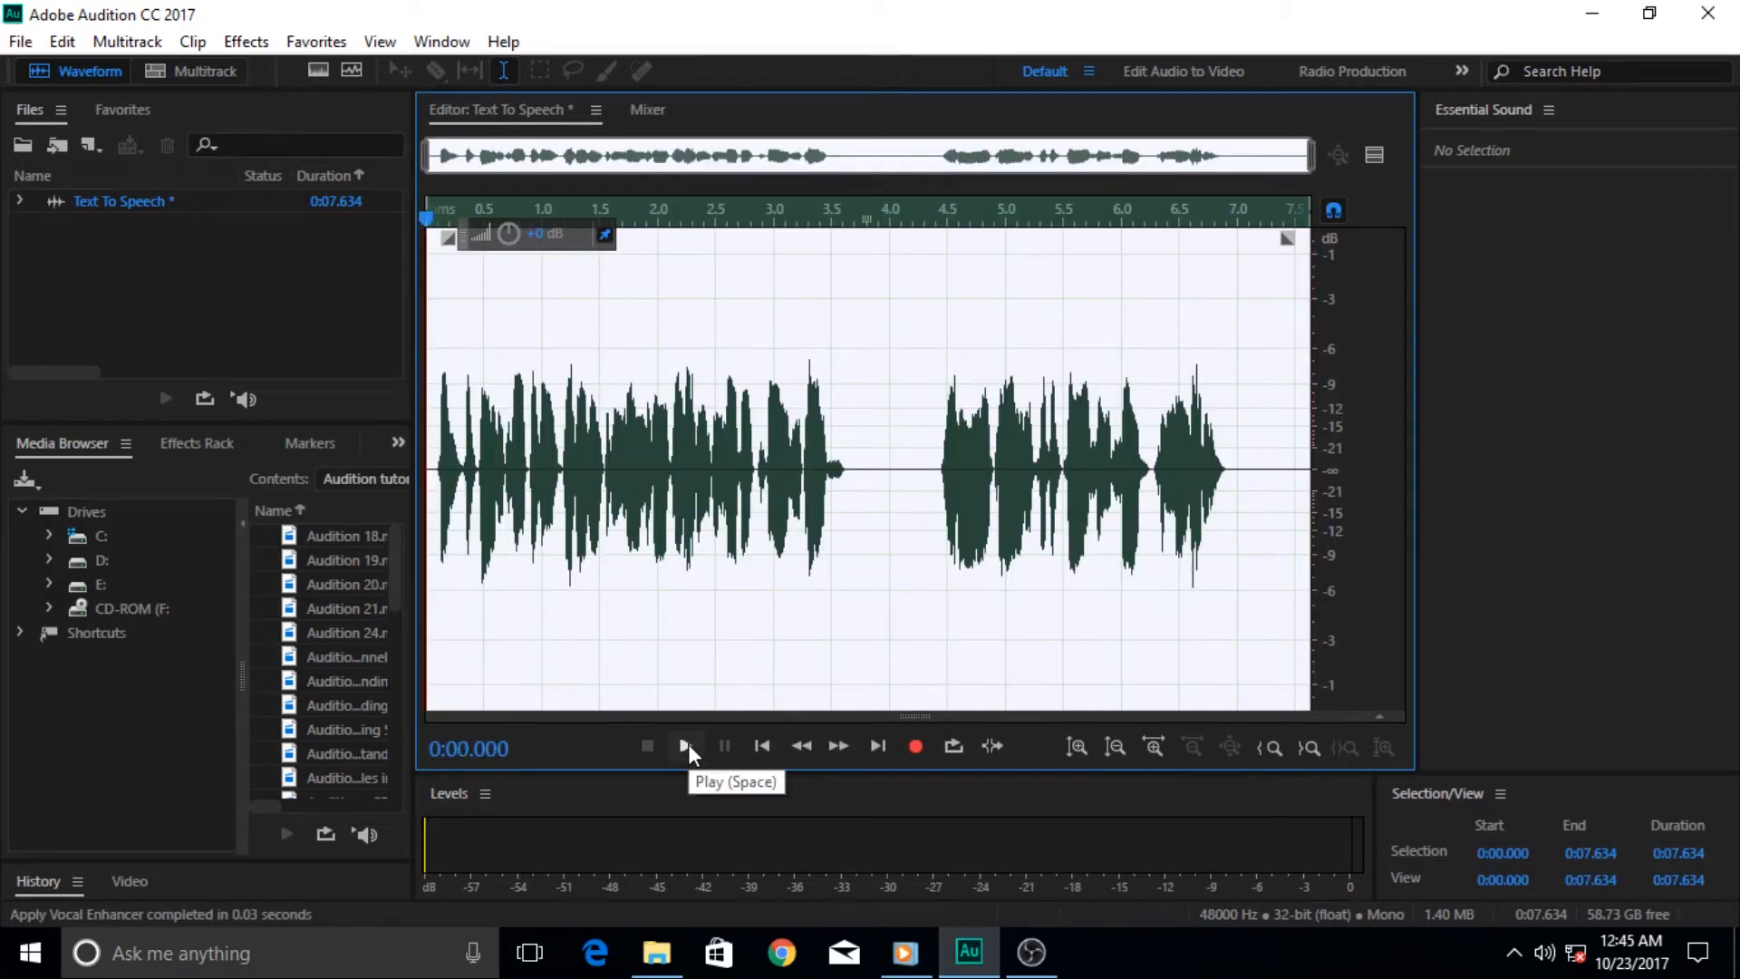
pyautogui.click(685, 746)
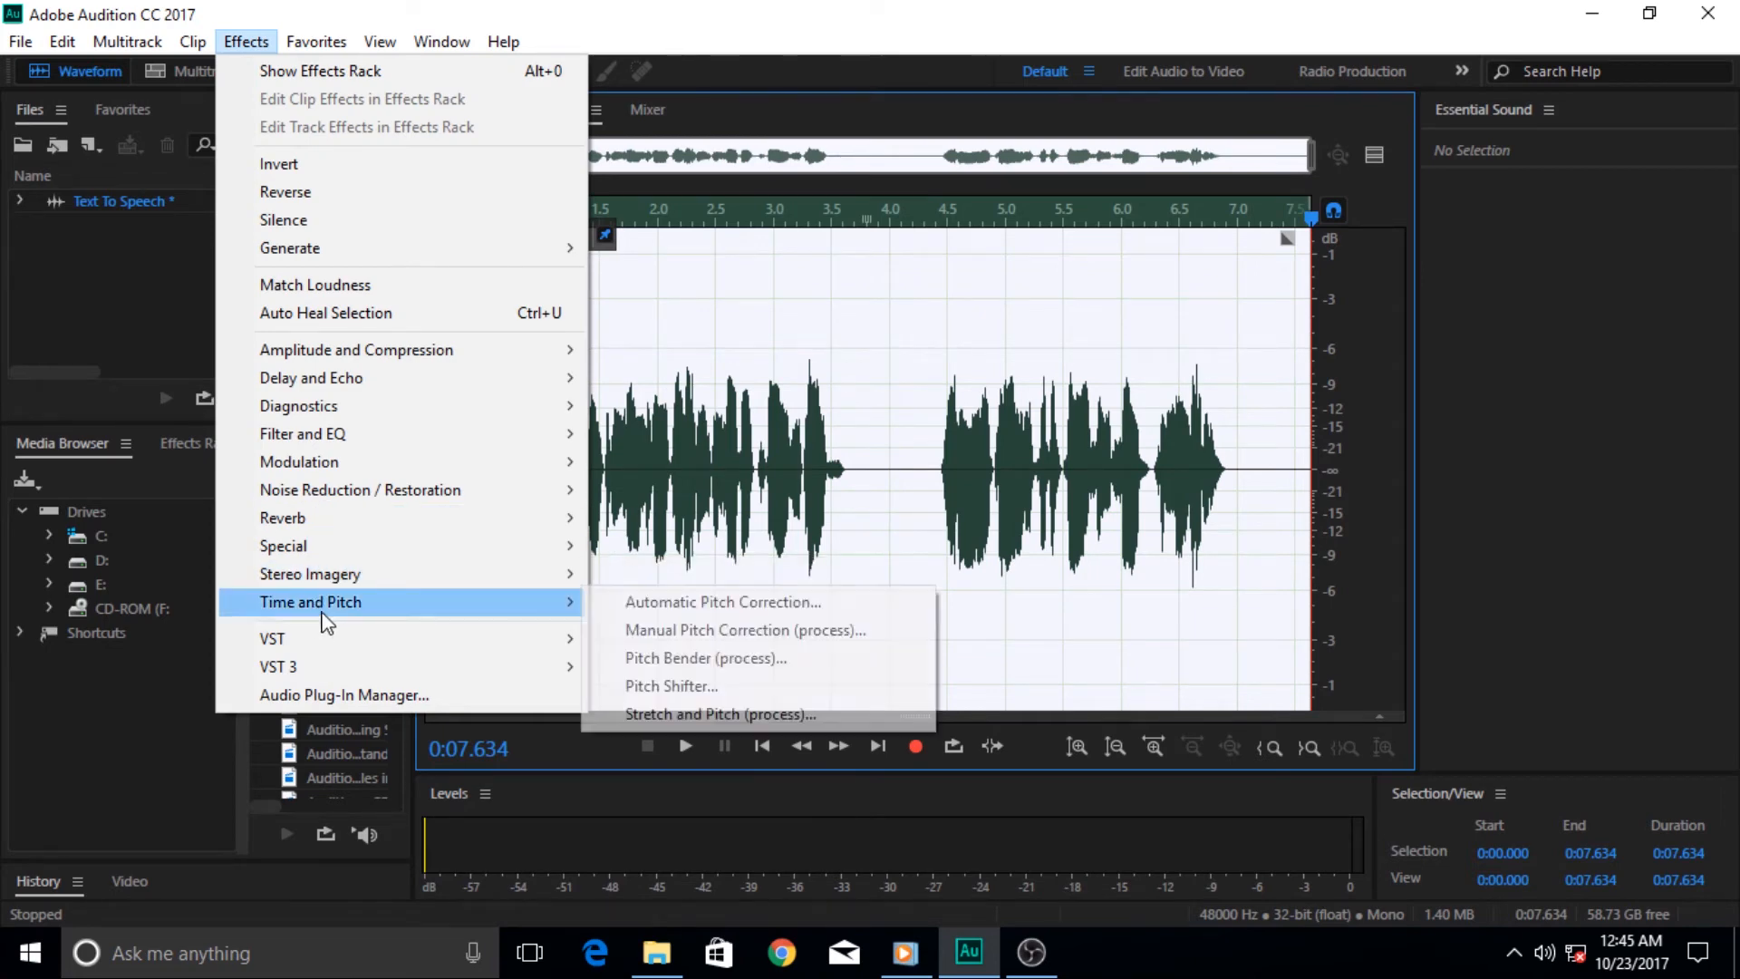
pyautogui.click(723, 602)
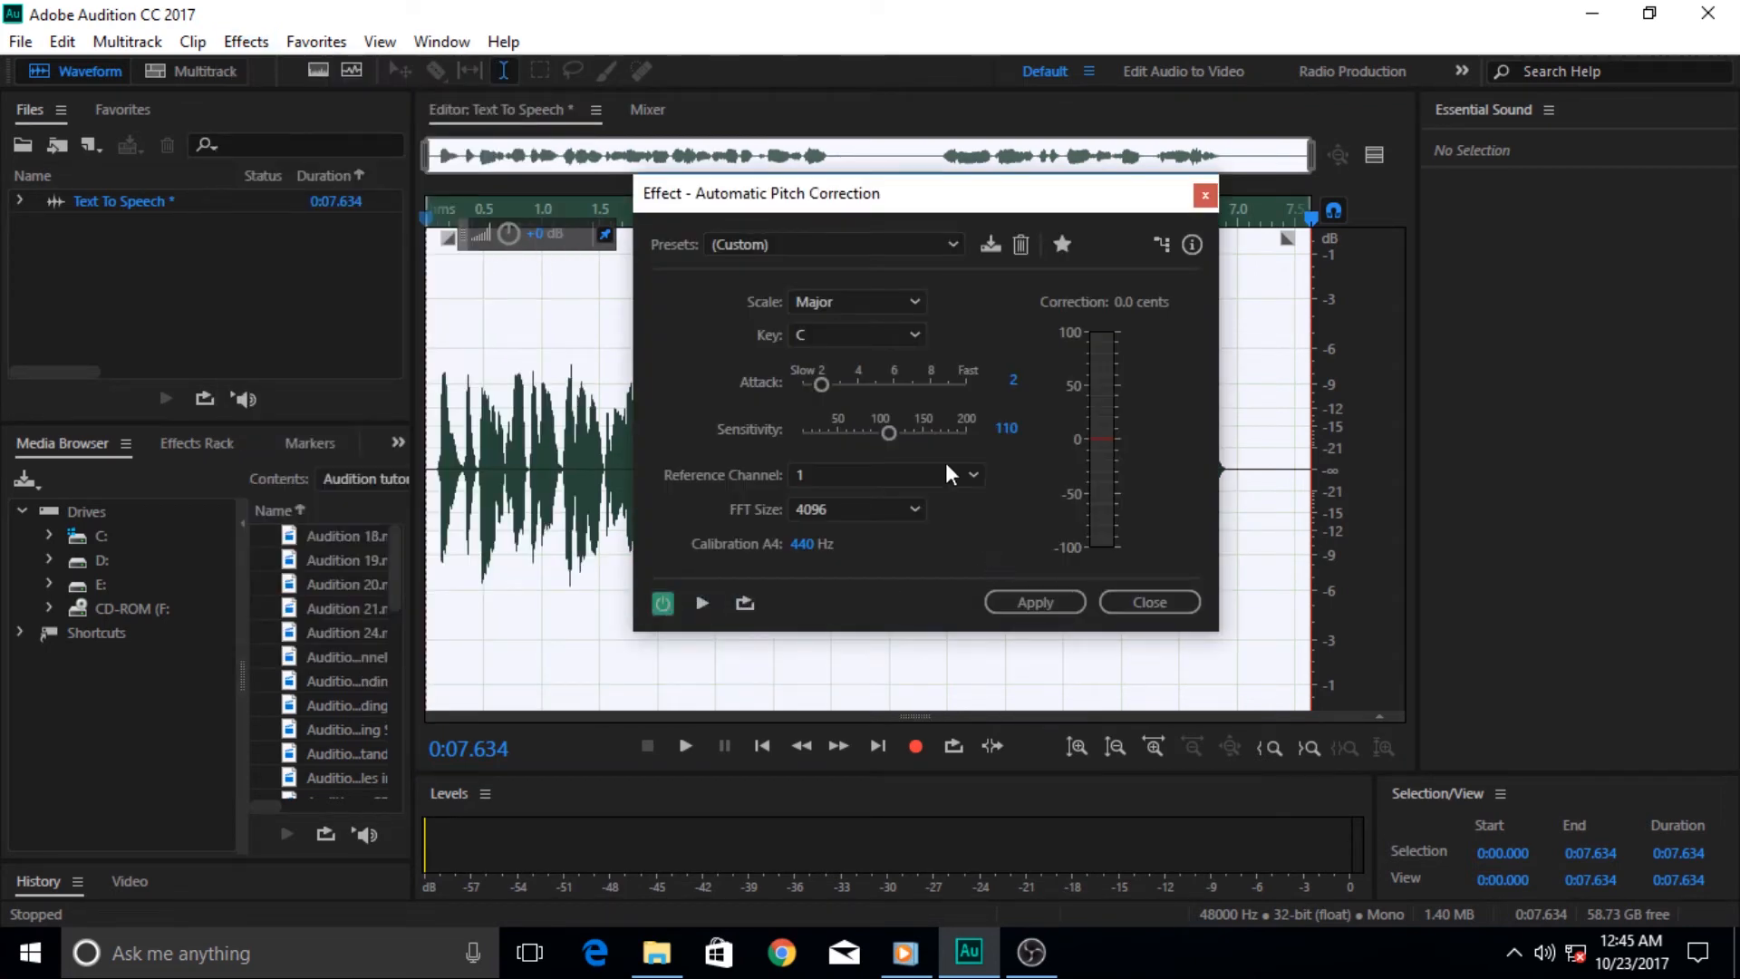
pyautogui.moveTo(1018, 627)
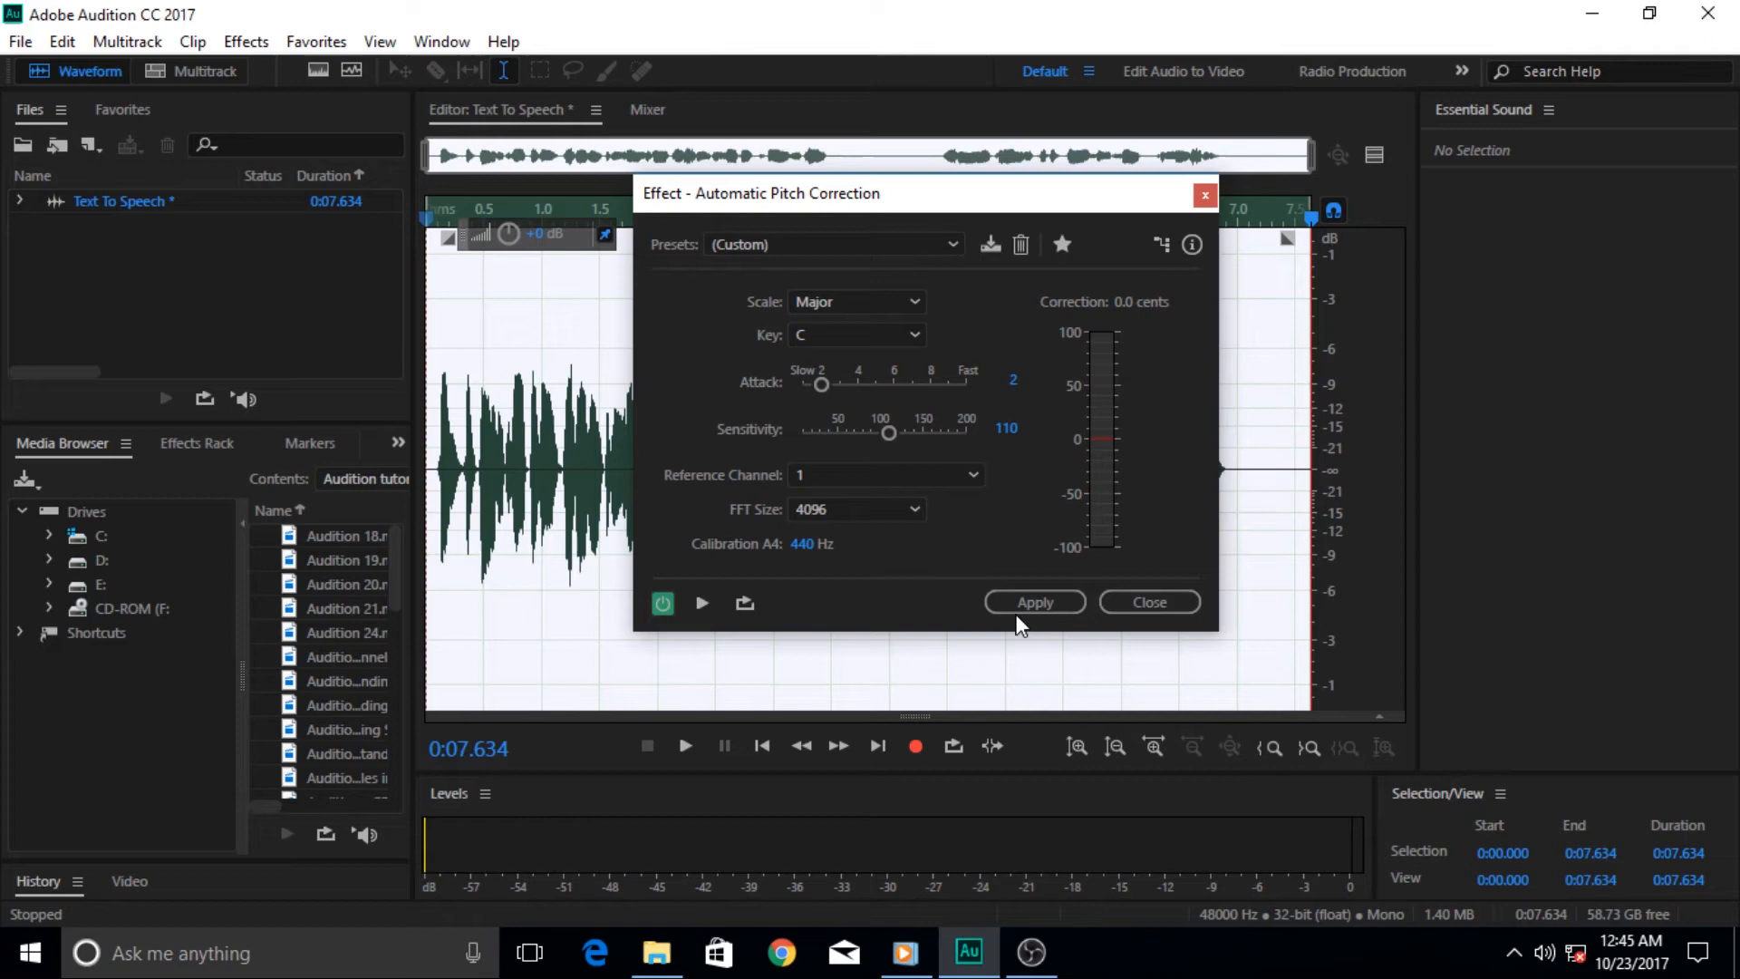
pyautogui.click(1033, 602)
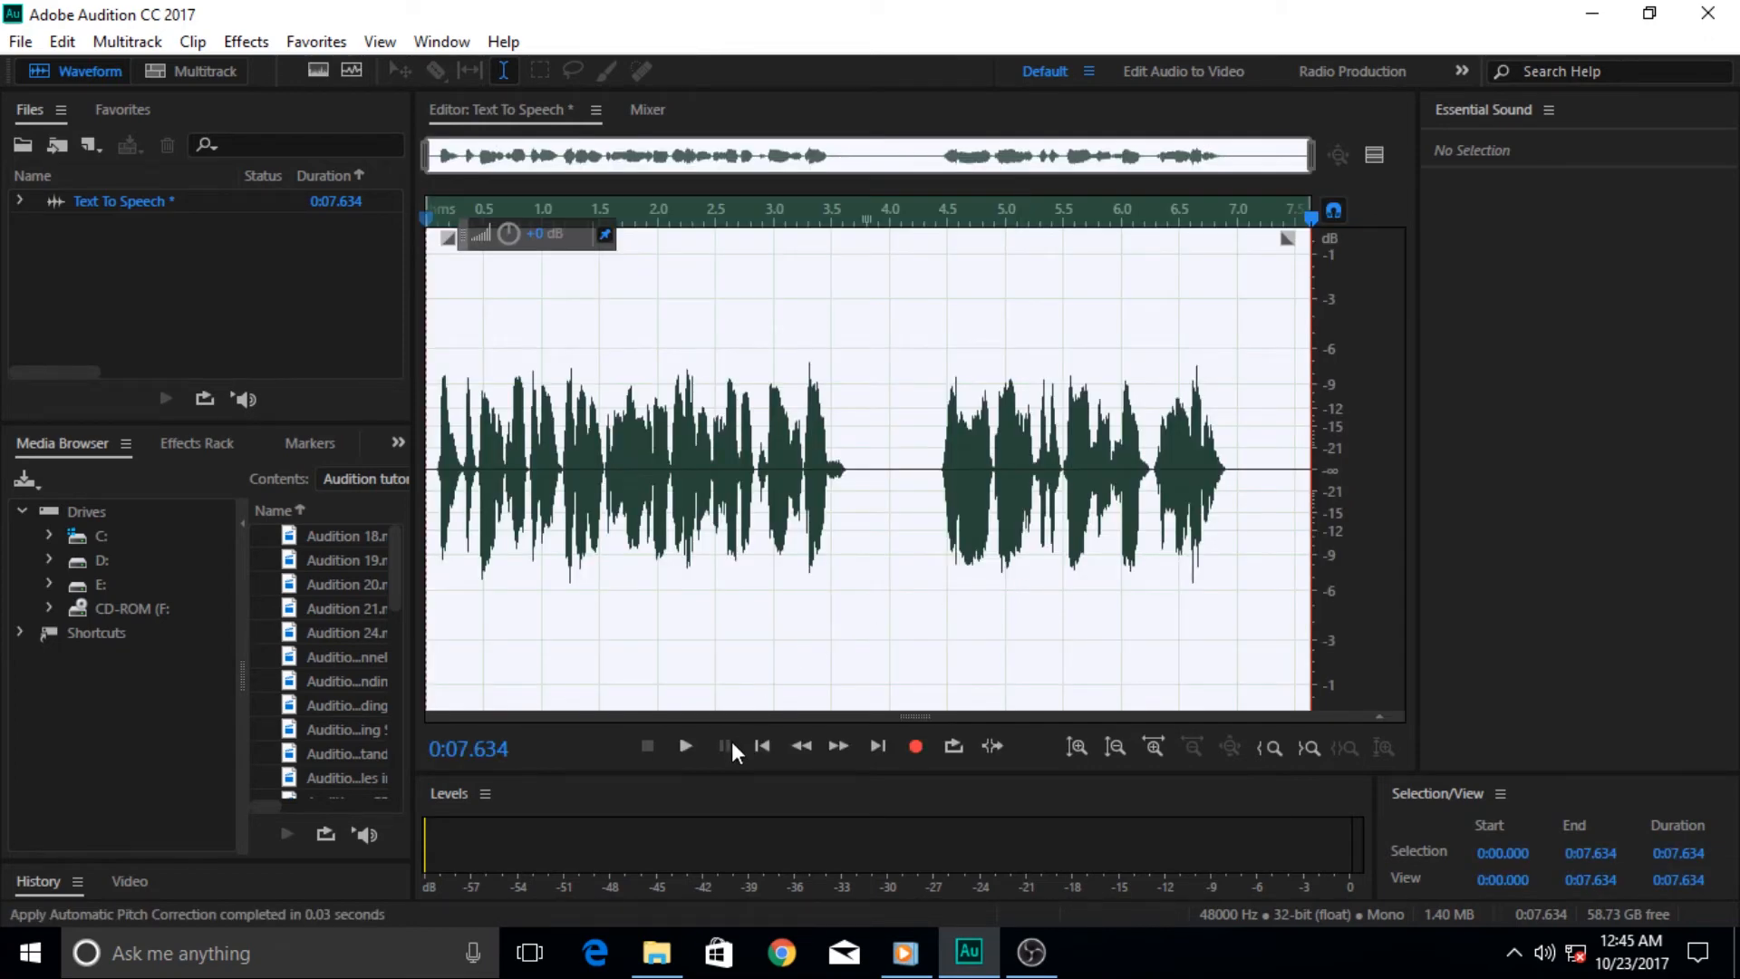
# Play back the vocal-enhanced, pitch-corrected Text To Speech clip.
pyautogui.click(685, 746)
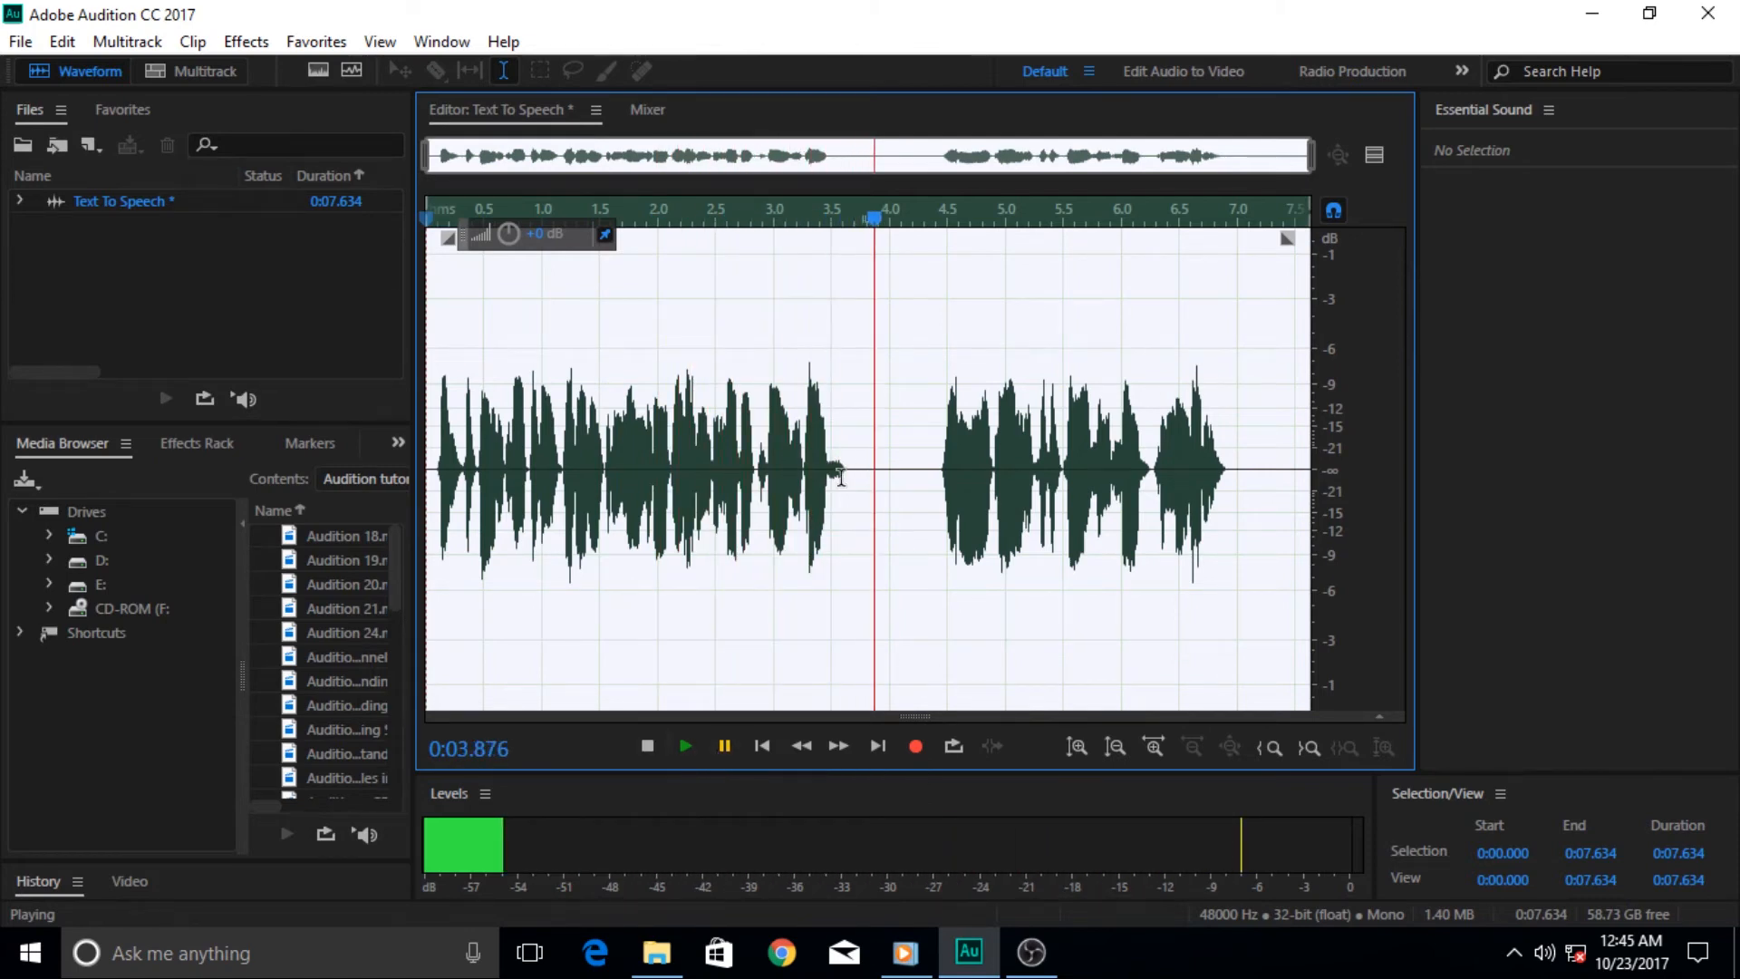
pyautogui.moveTo(627, 429)
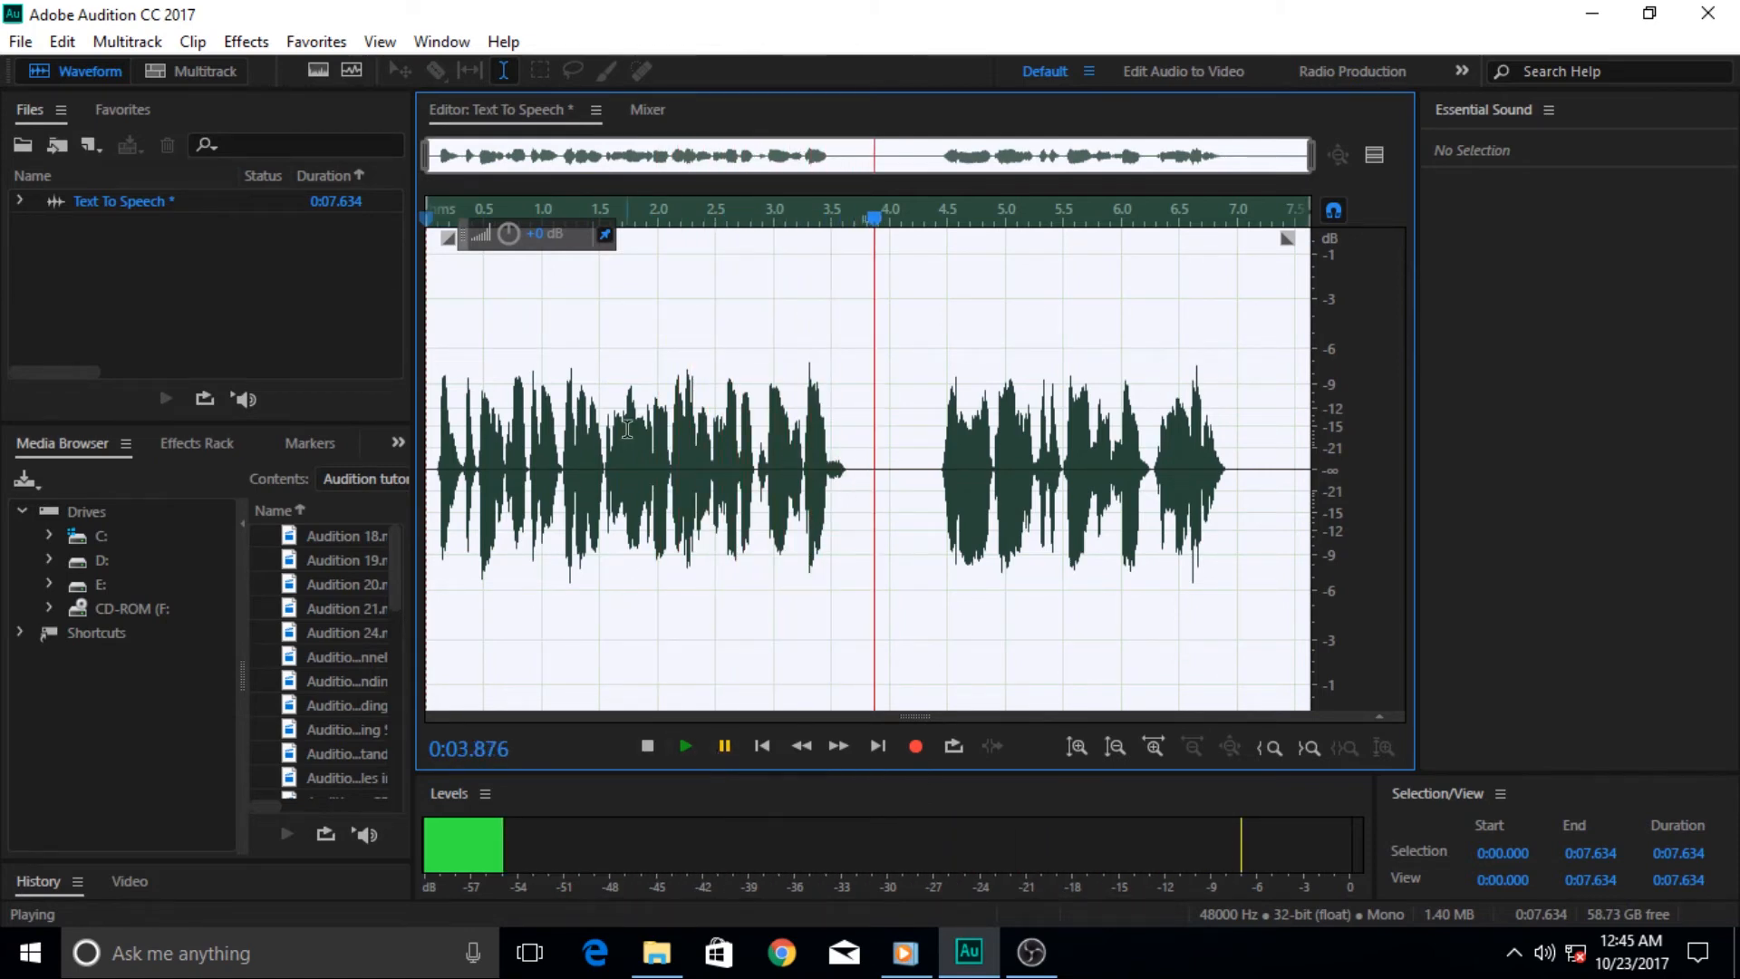
pyautogui.moveTo(854, 427)
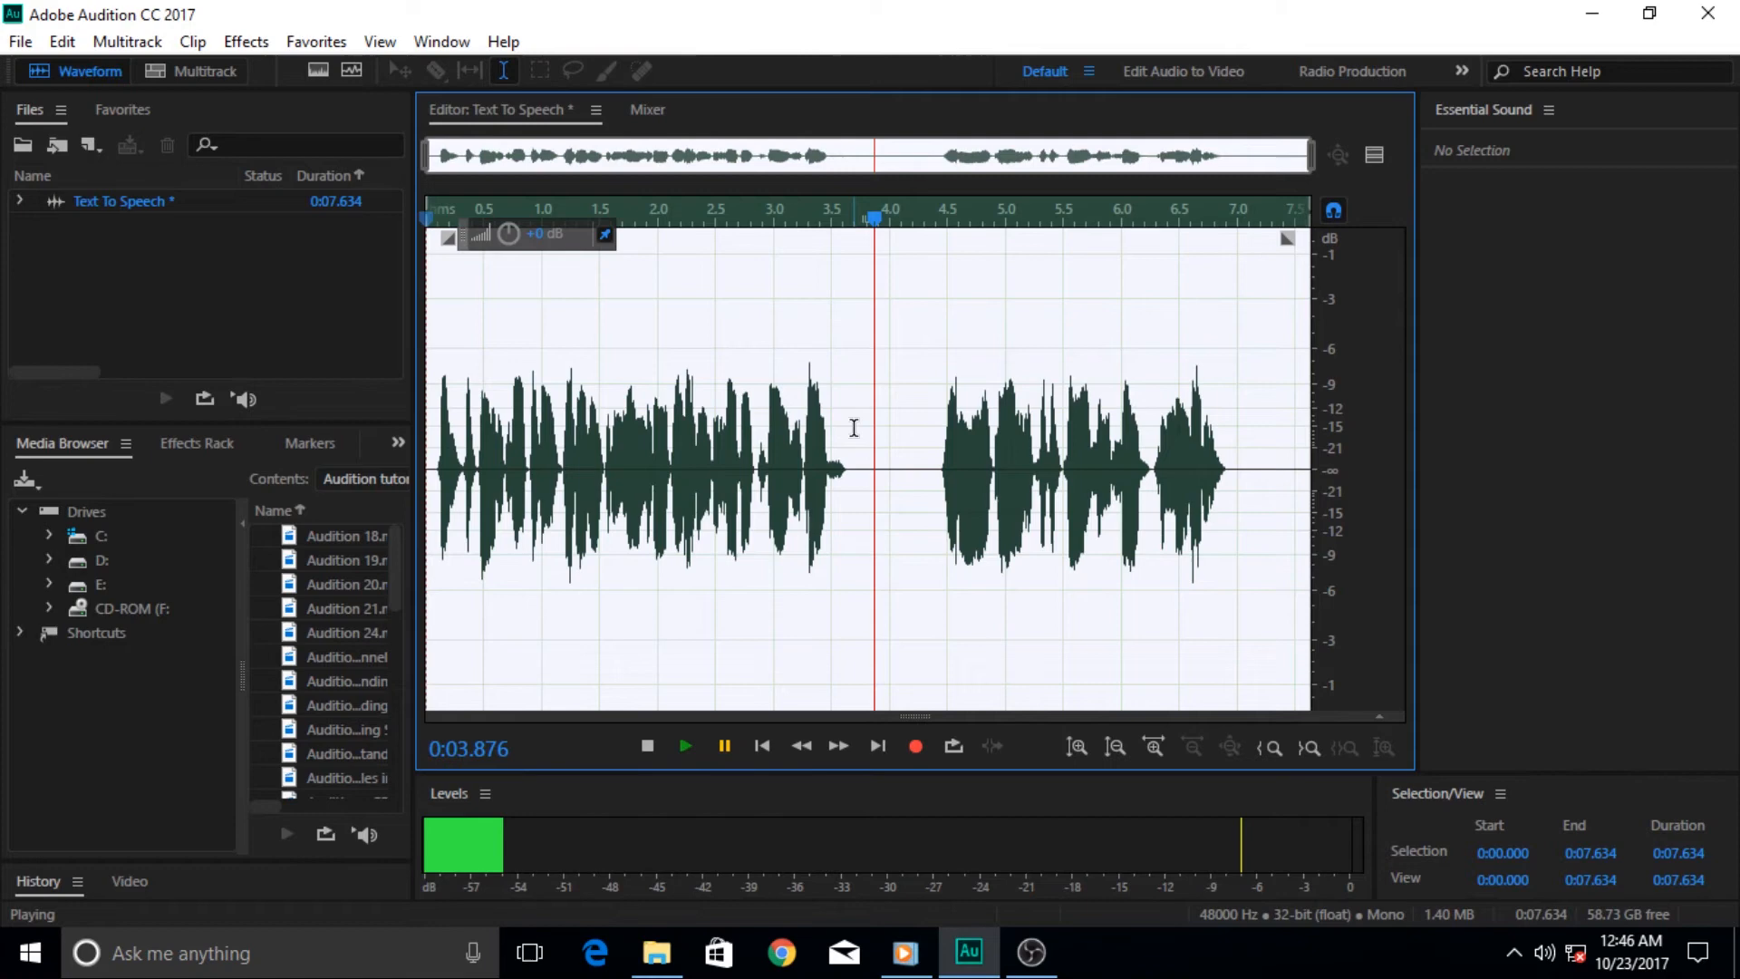
pyautogui.moveTo(589, 463)
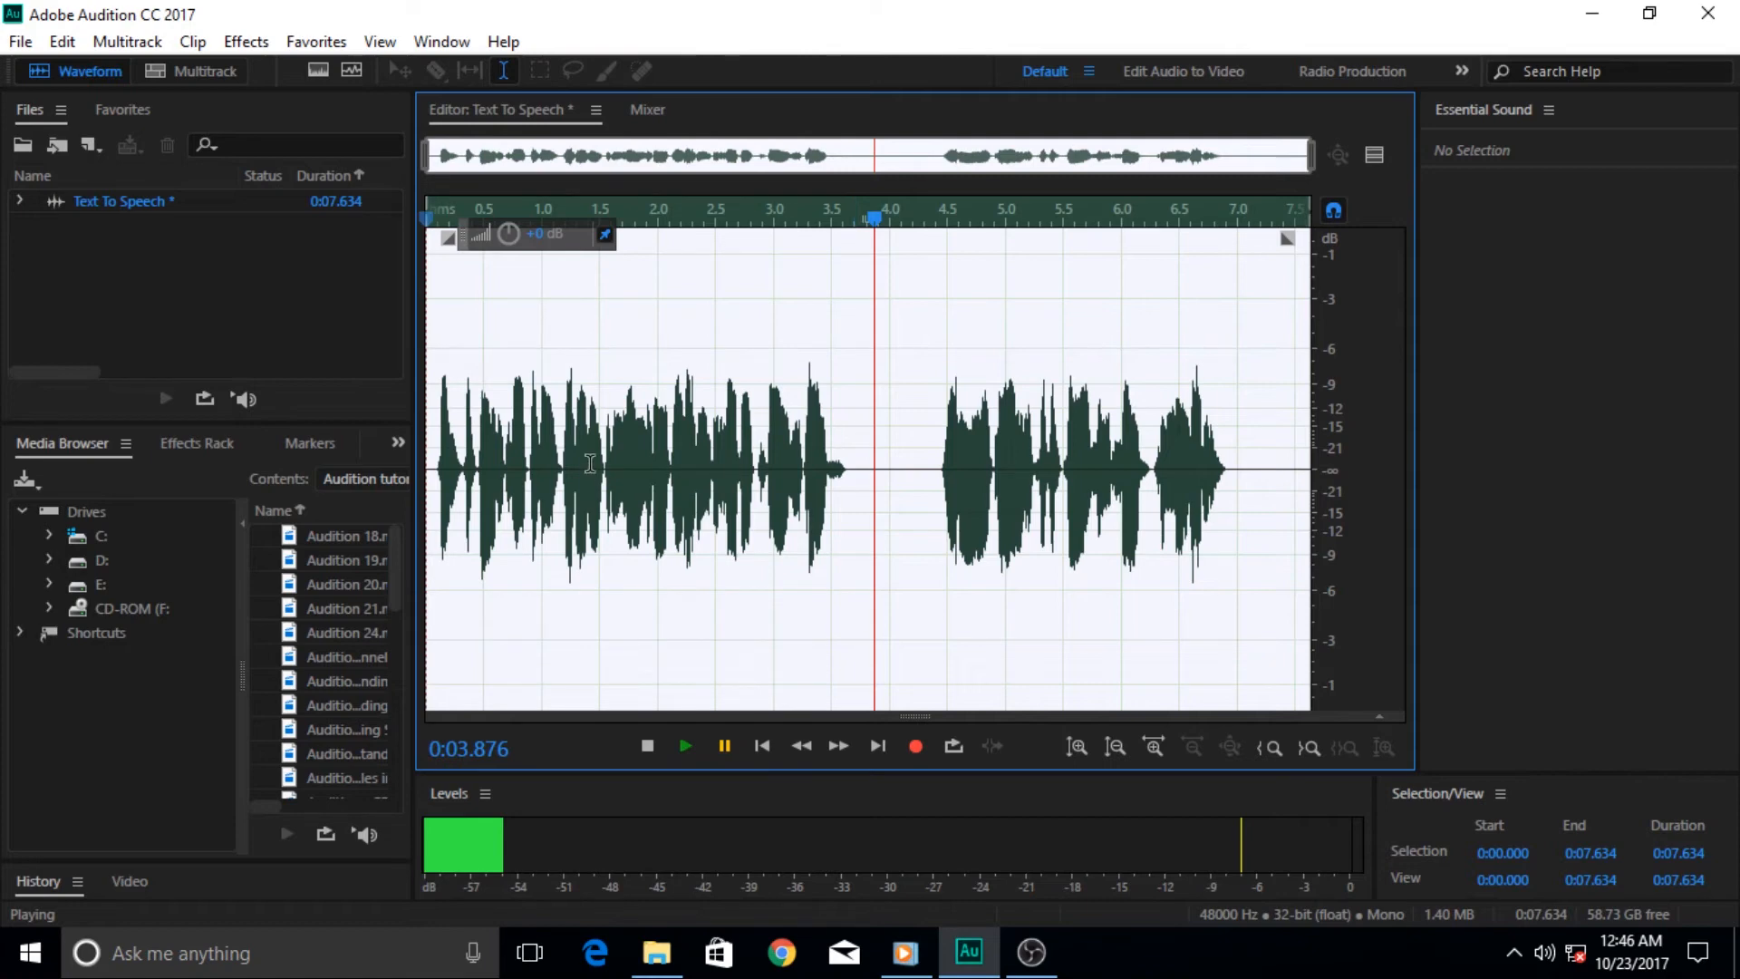
pyautogui.moveTo(697, 345)
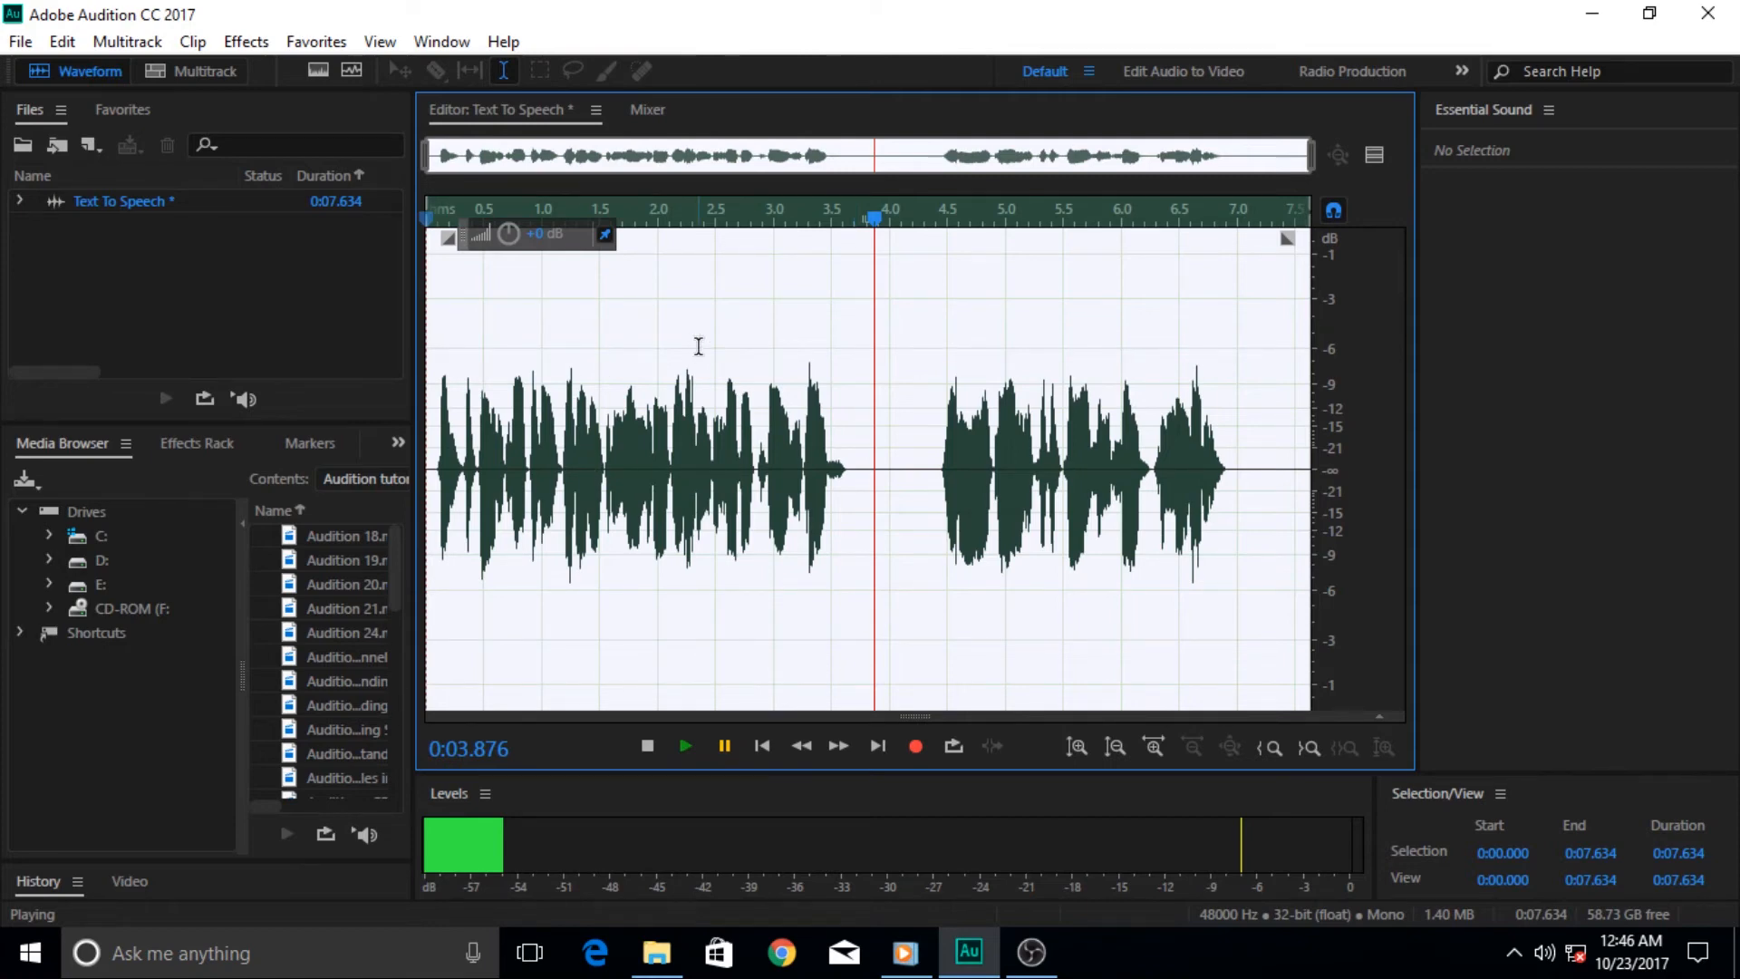